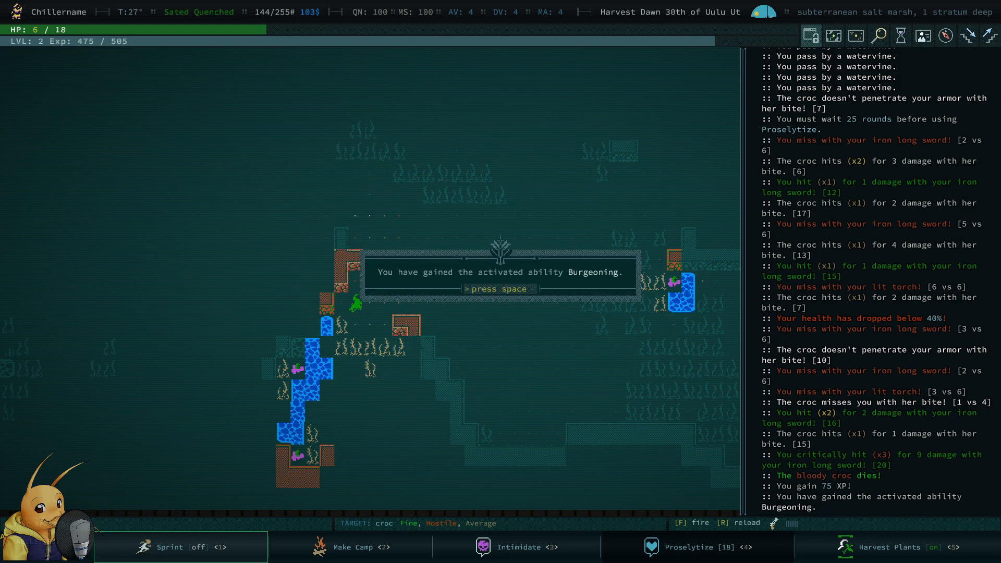
- Acknowledge the new Burgeoning mutation and the level 3 rewards summary
{"action": "key", "text": "space"}
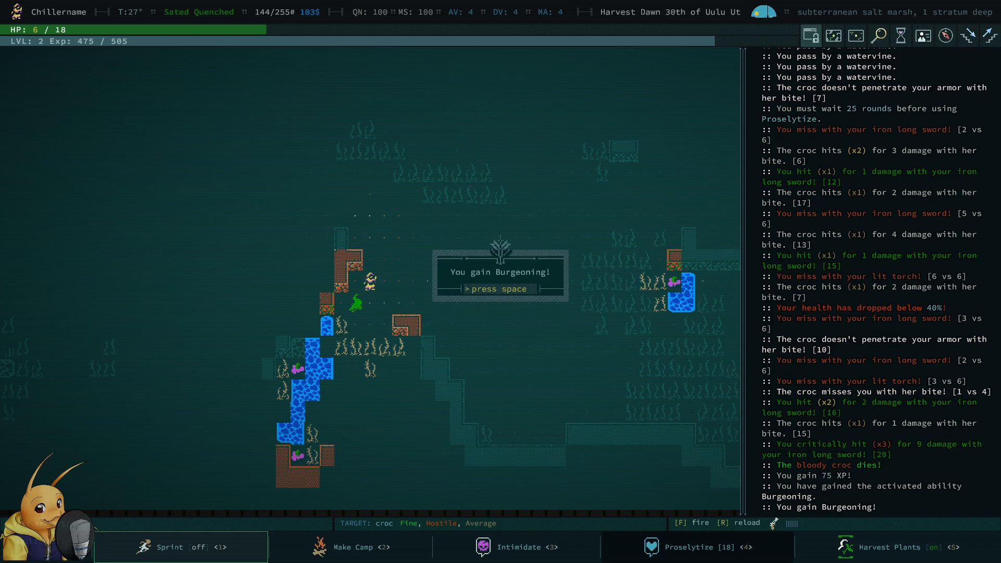
{"action": "key", "text": "space"}
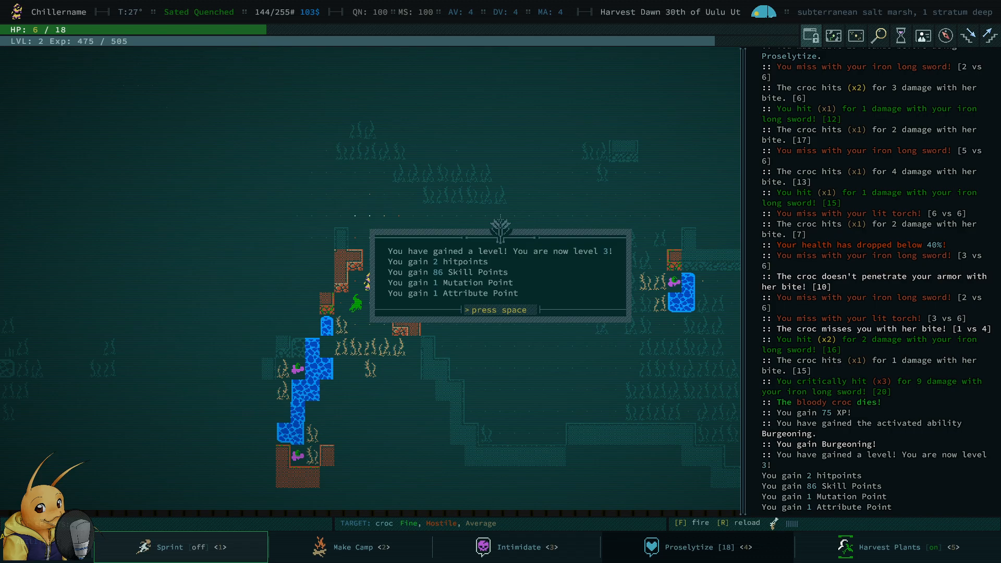
{"action": "key", "text": "space"}
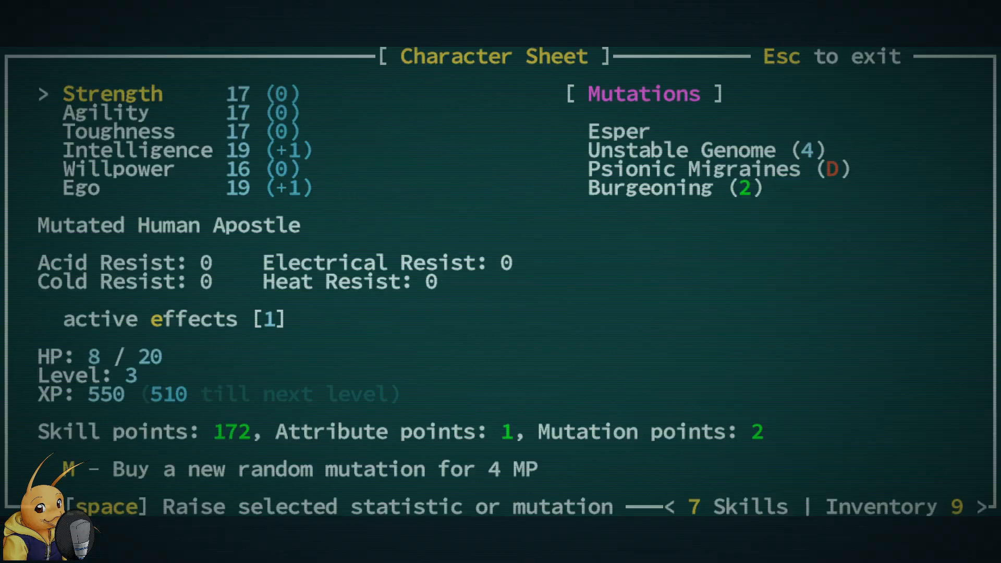
- Raise Willpower from 16 to 17 with the attribute point and browse the other attributes
{"action": "key", "text": "down"}
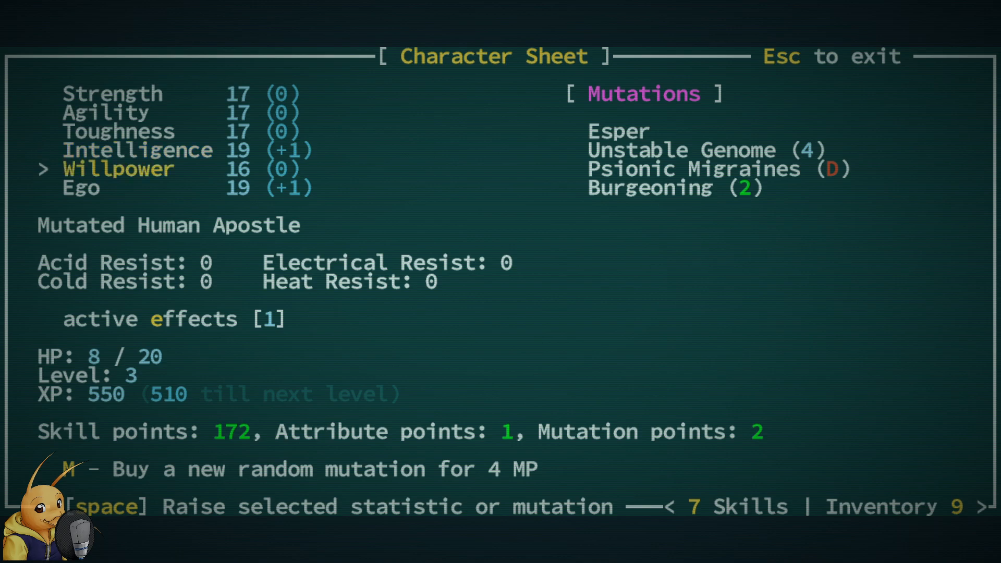
{"action": "key", "text": "space"}
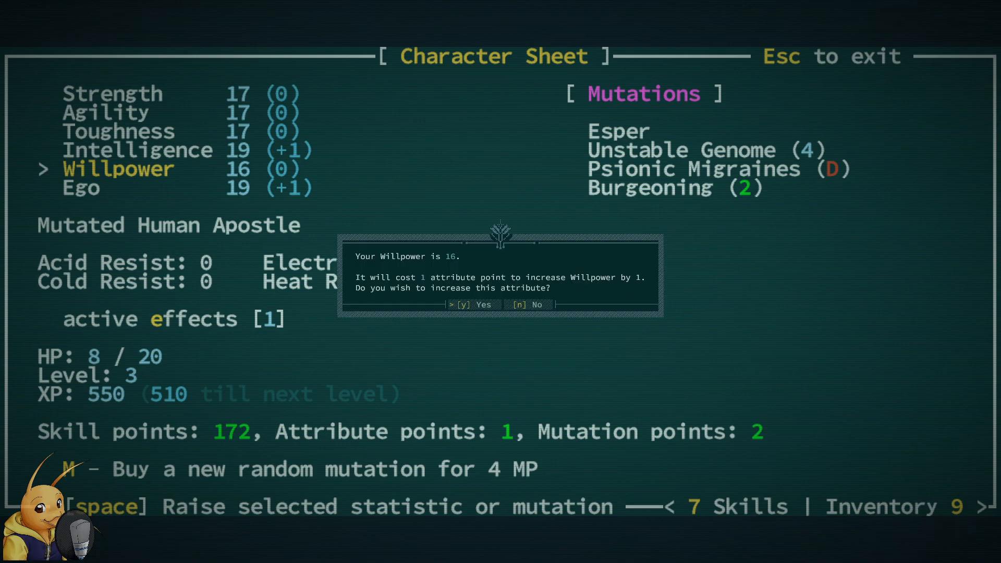
{"action": "key", "text": "y"}
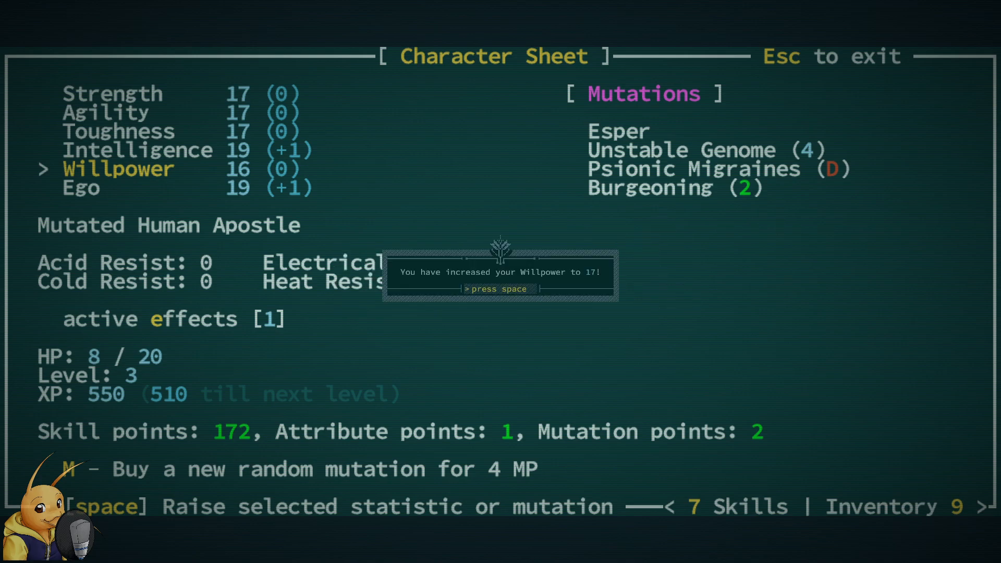
{"action": "key", "text": "space"}
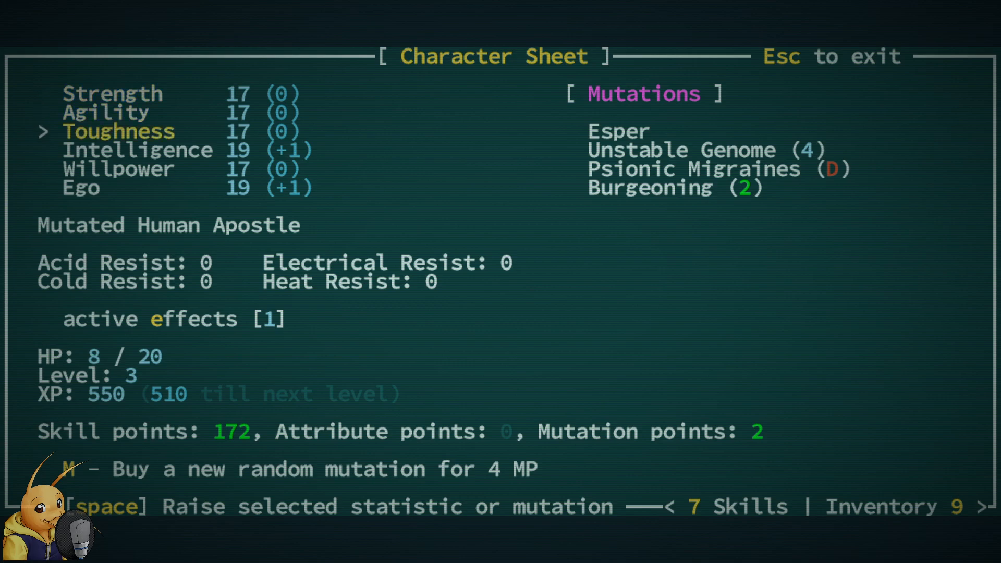
{"action": "key", "text": "up"}
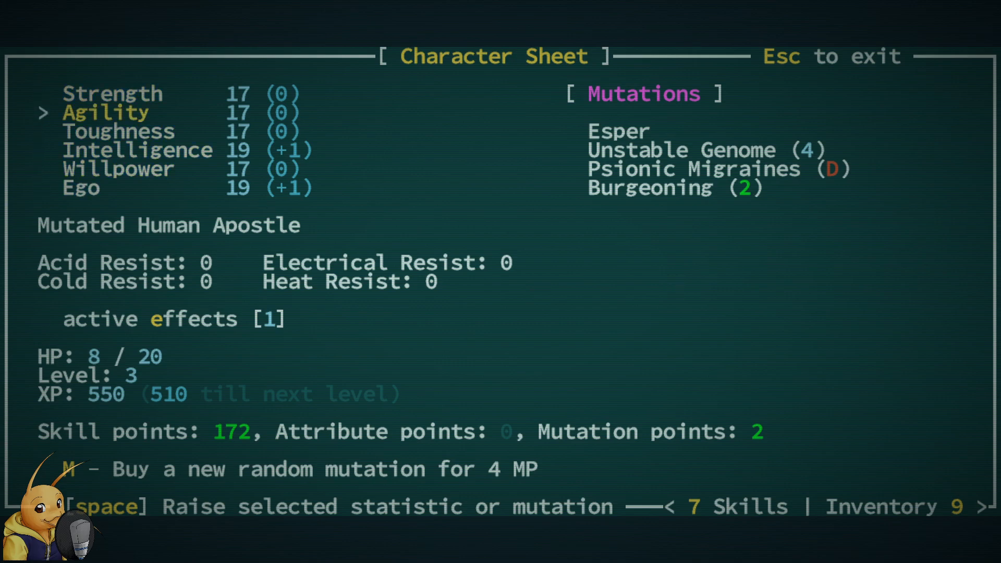
{"action": "key", "text": "down"}
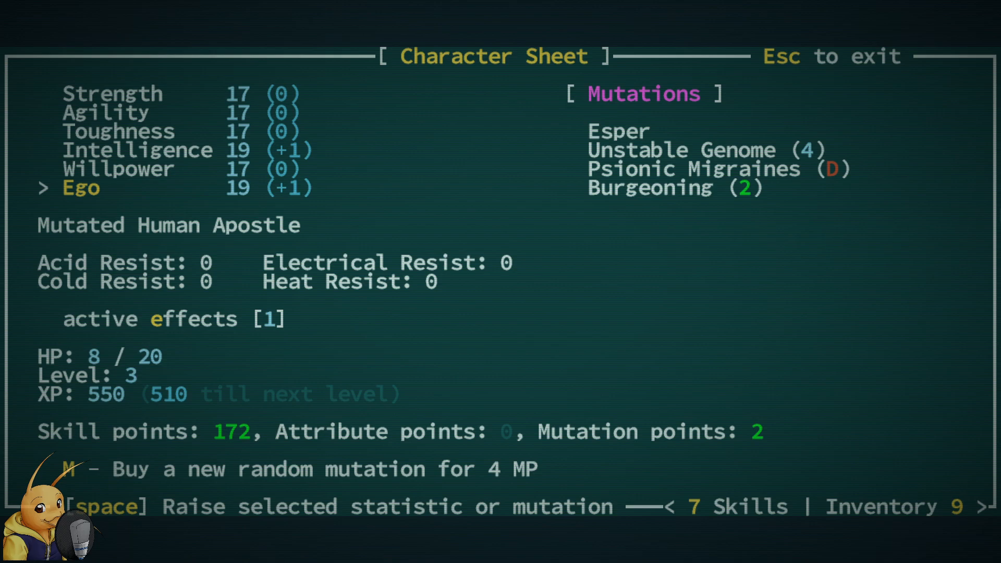
{"action": "mouse_move", "coordinate": [243, 127]}
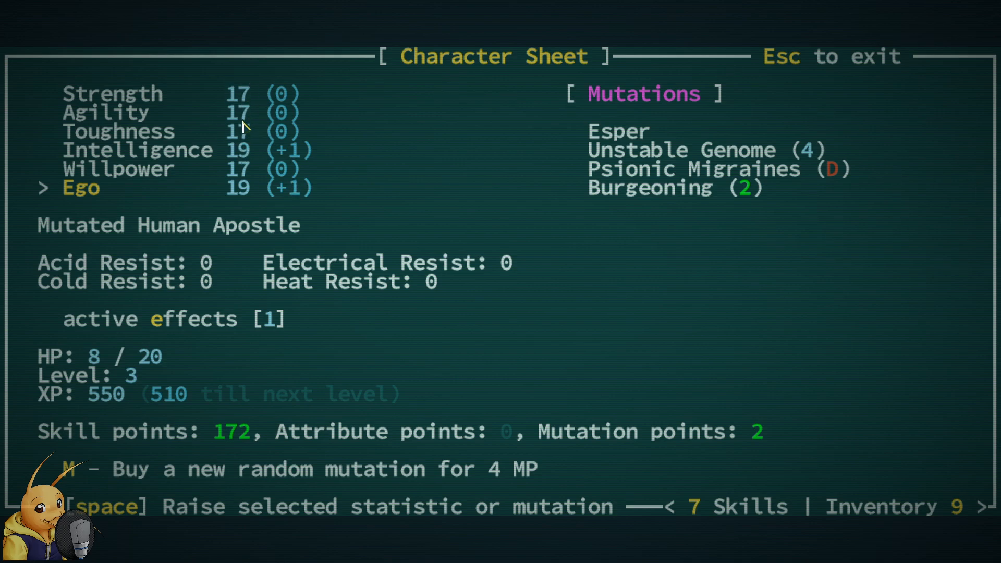
{"action": "mouse_move", "coordinate": [258, 116]}
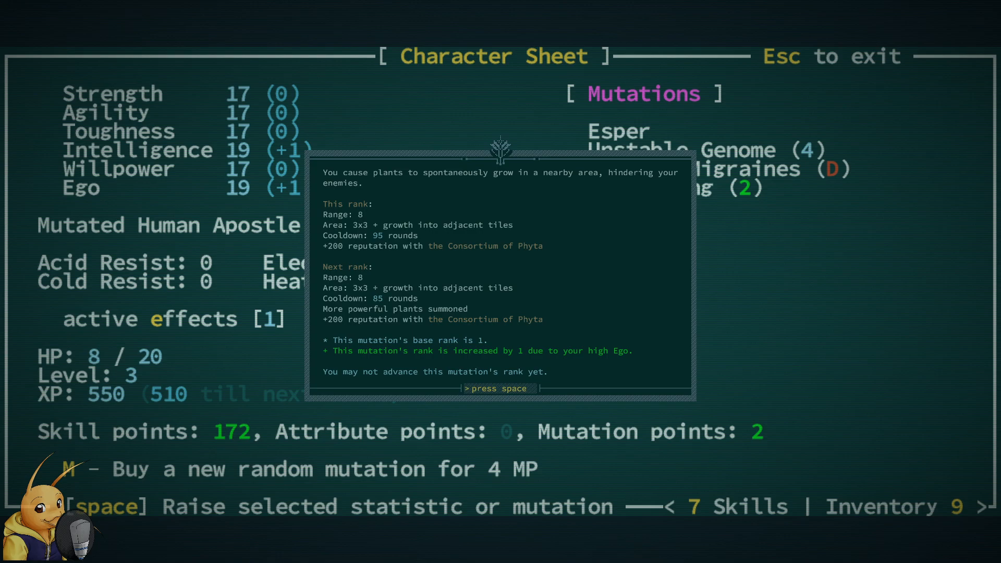
- Close the Burgeoning description, leave the sheet and bring up skill buying with 172 points
{"action": "key", "text": "space"}
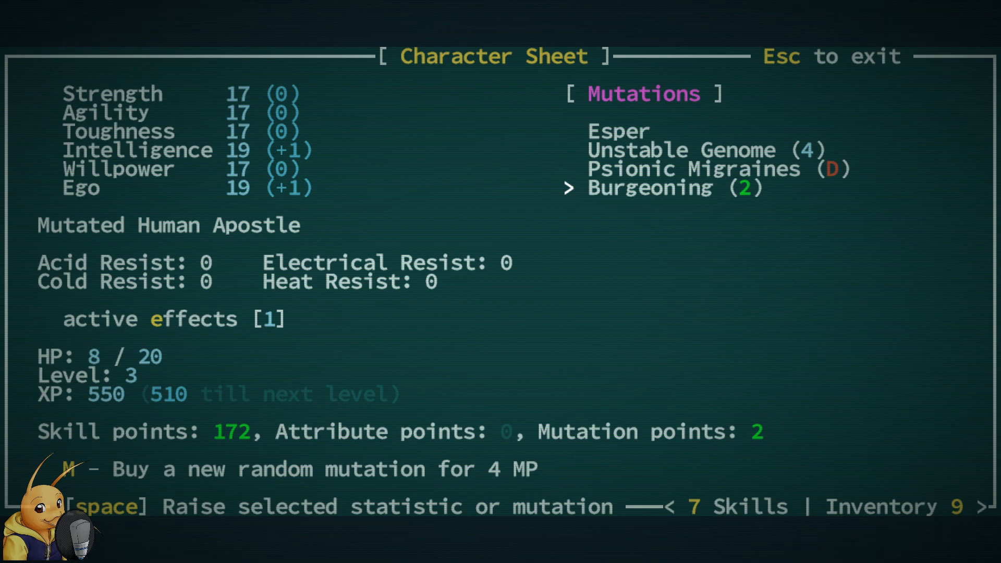
{"action": "key", "text": "Escape"}
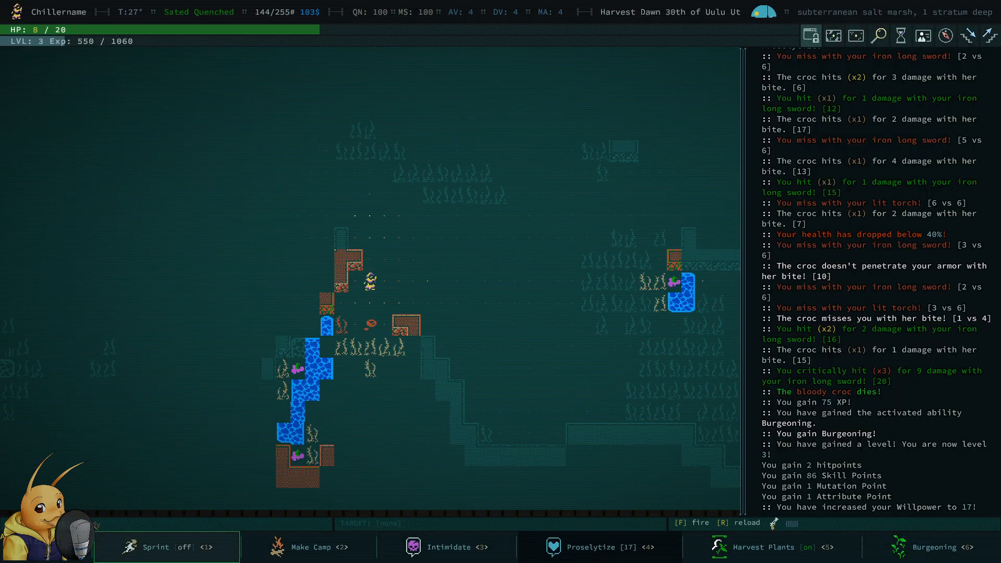
{"action": "key", "text": "c"}
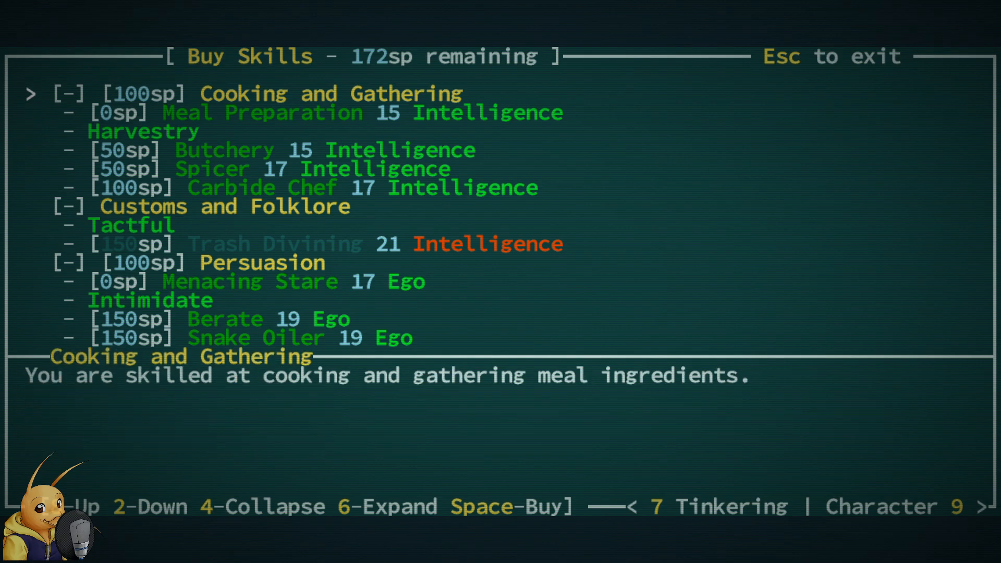
{"action": "key", "text": "Down"}
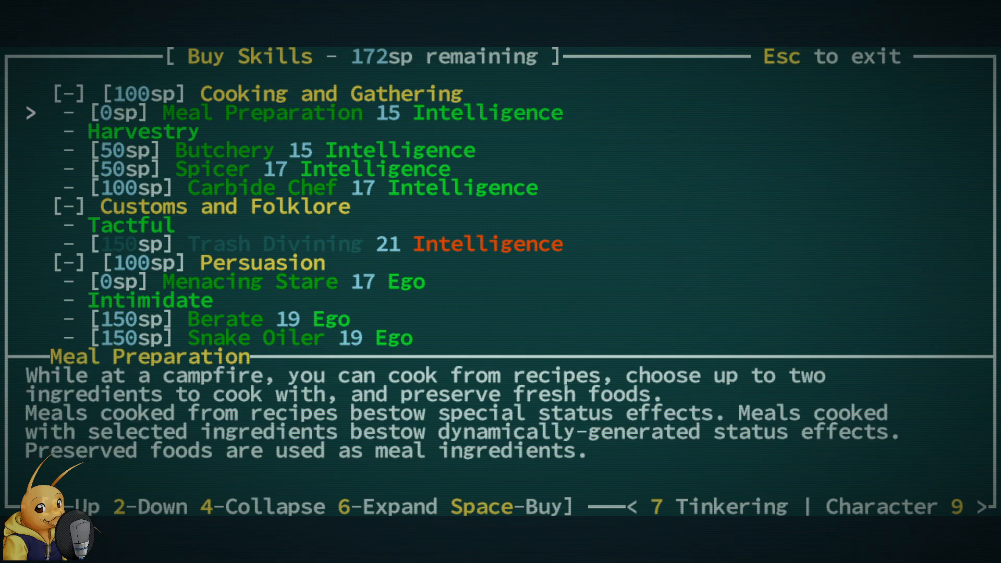
{"action": "key", "text": "2"}
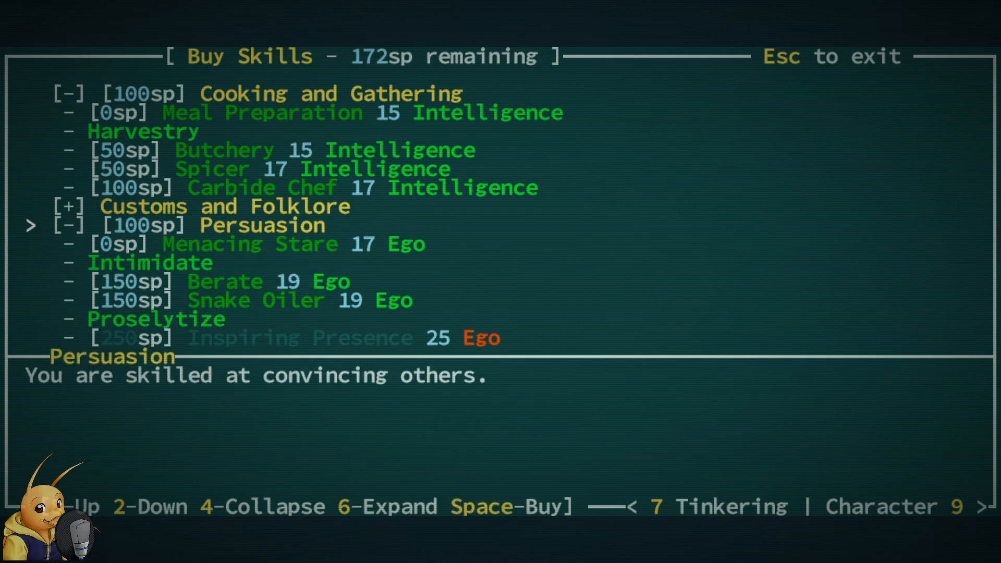
{"action": "key", "text": "2"}
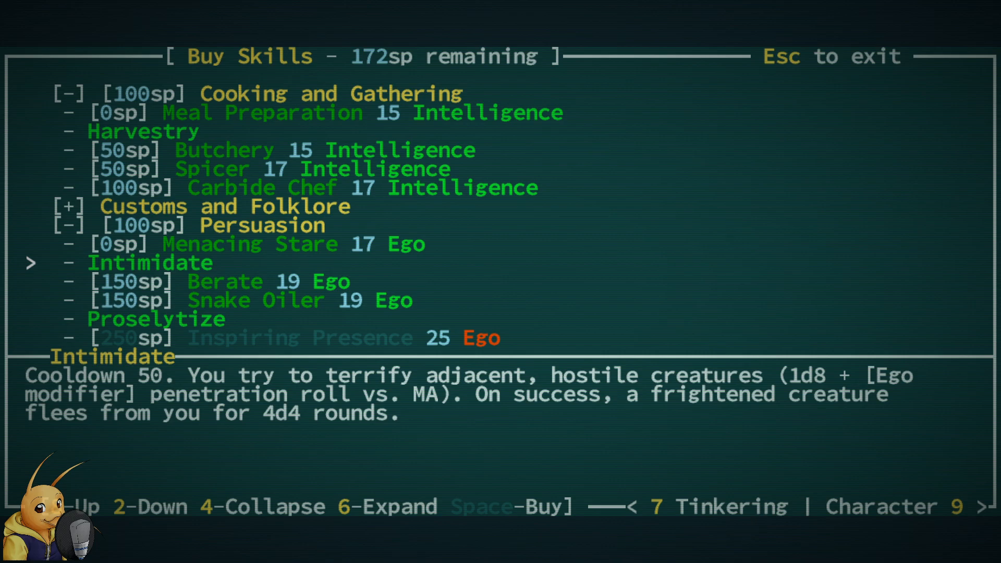
{"action": "key", "text": "2"}
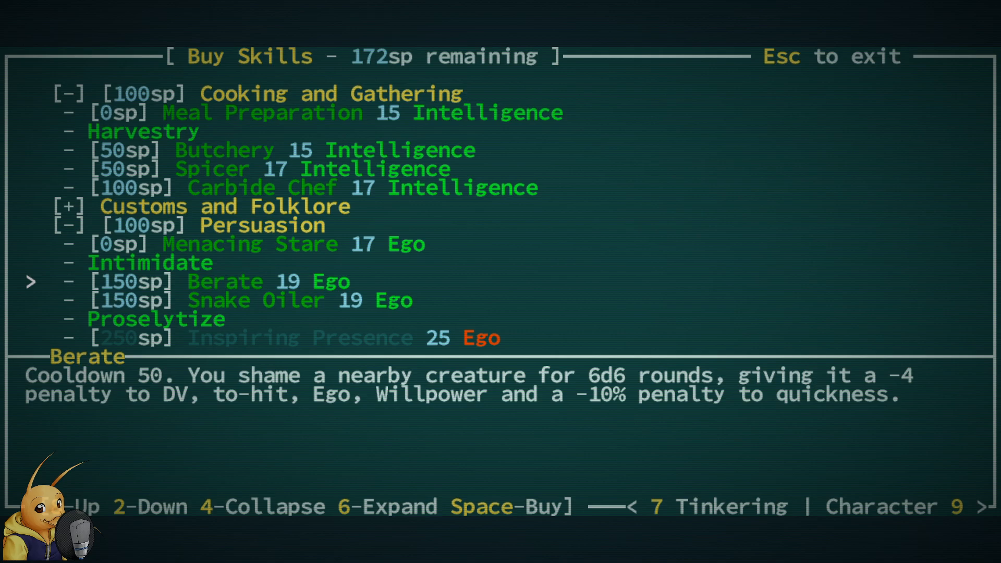
{"action": "key", "text": "2"}
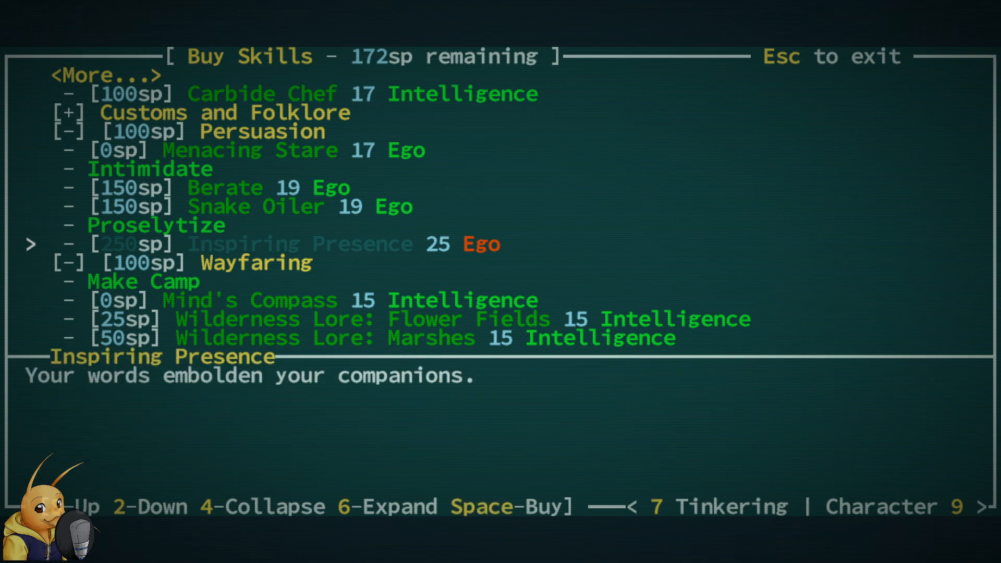
{"action": "key", "text": "2"}
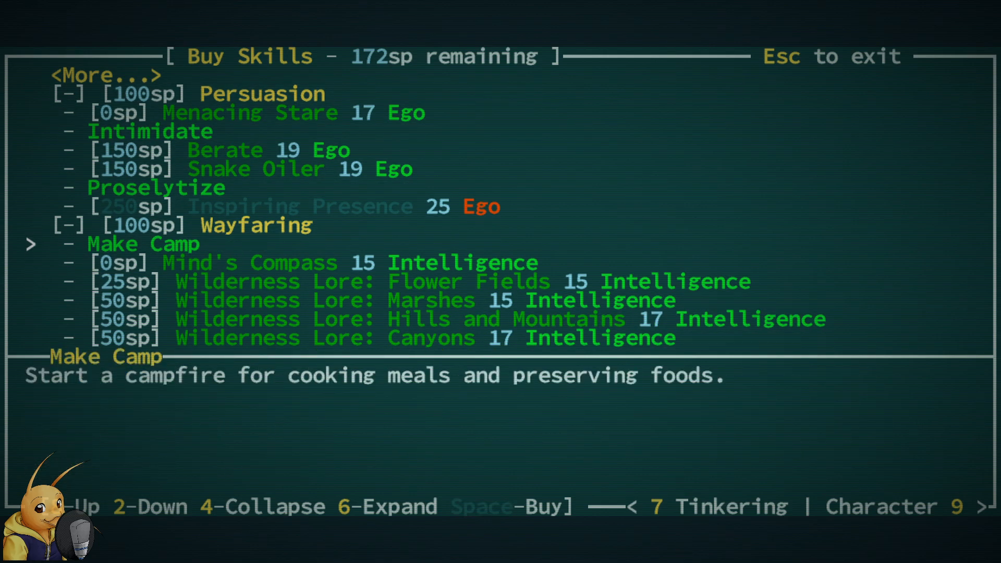
{"action": "key", "text": "2"}
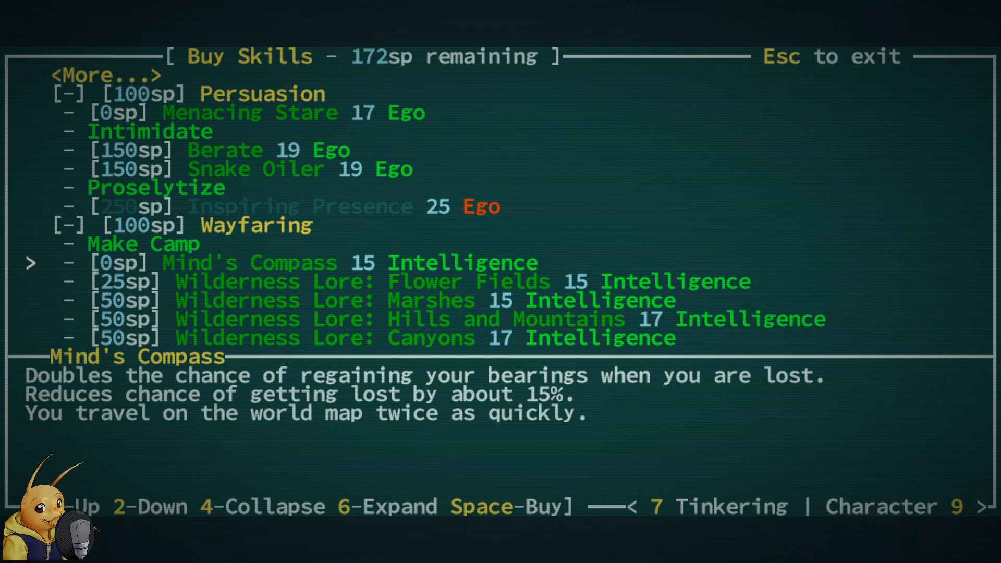
{"action": "key", "text": "2"}
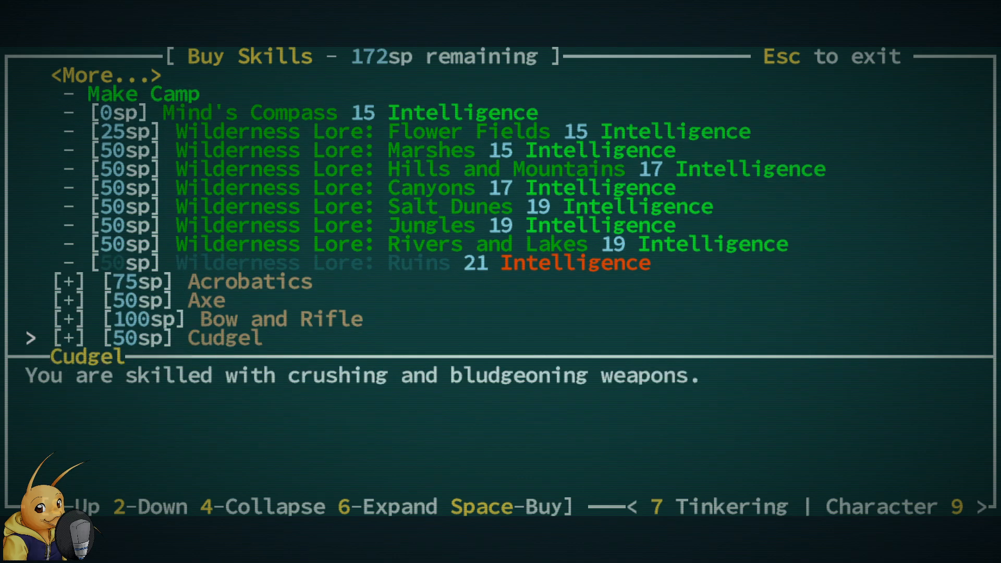
{"action": "key", "text": "2"}
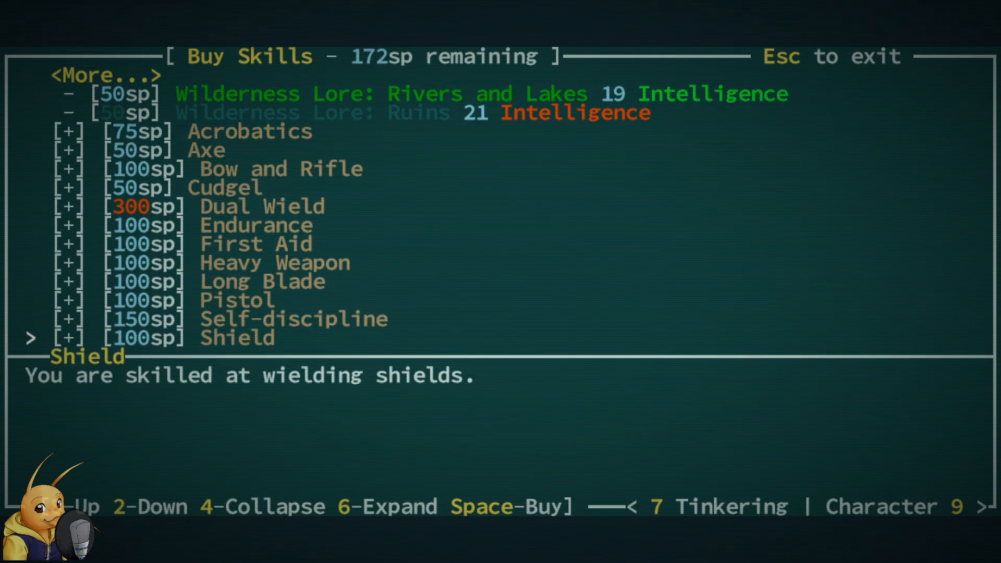
{"action": "key", "text": "2"}
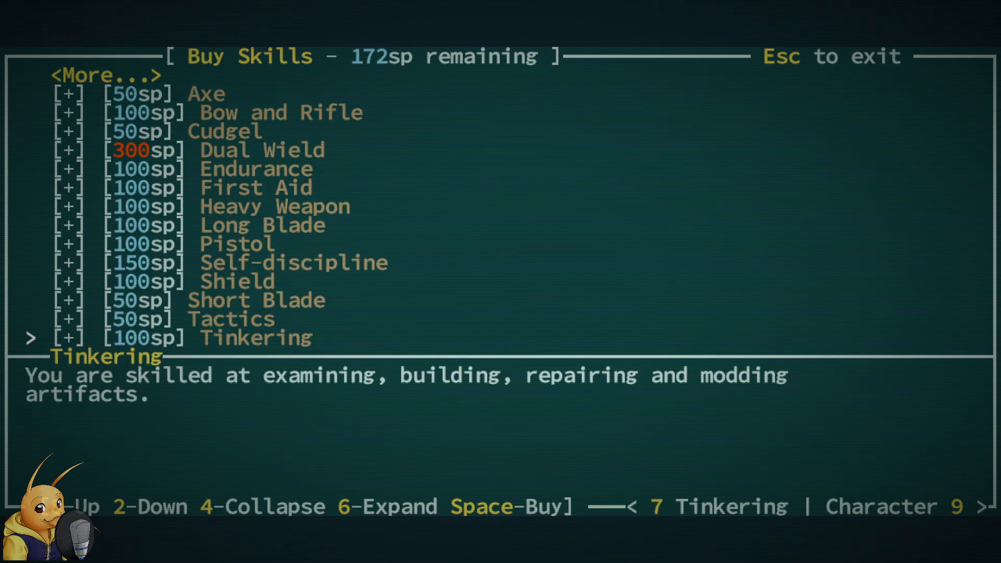
{"action": "key", "text": "1"}
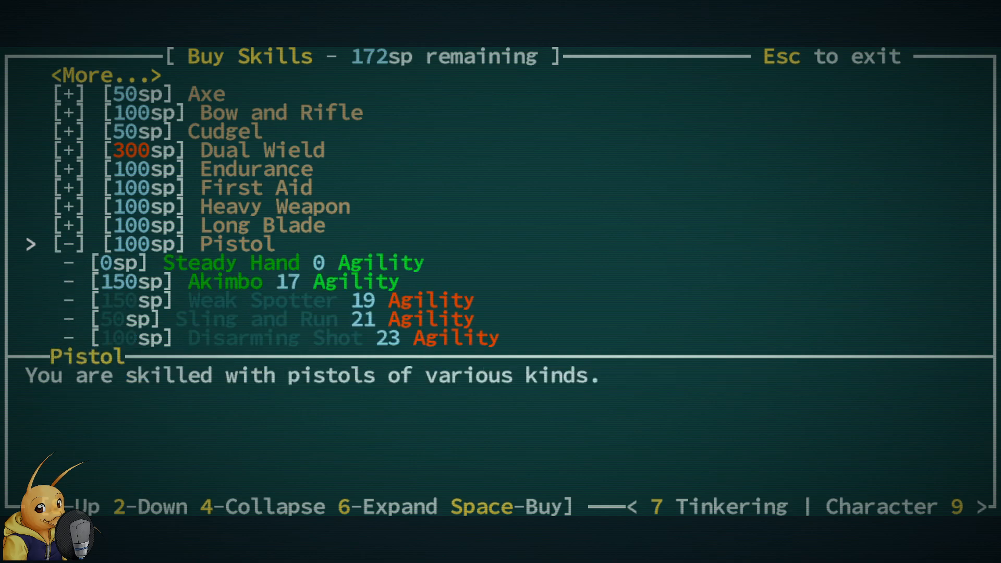
{"action": "key", "text": "2"}
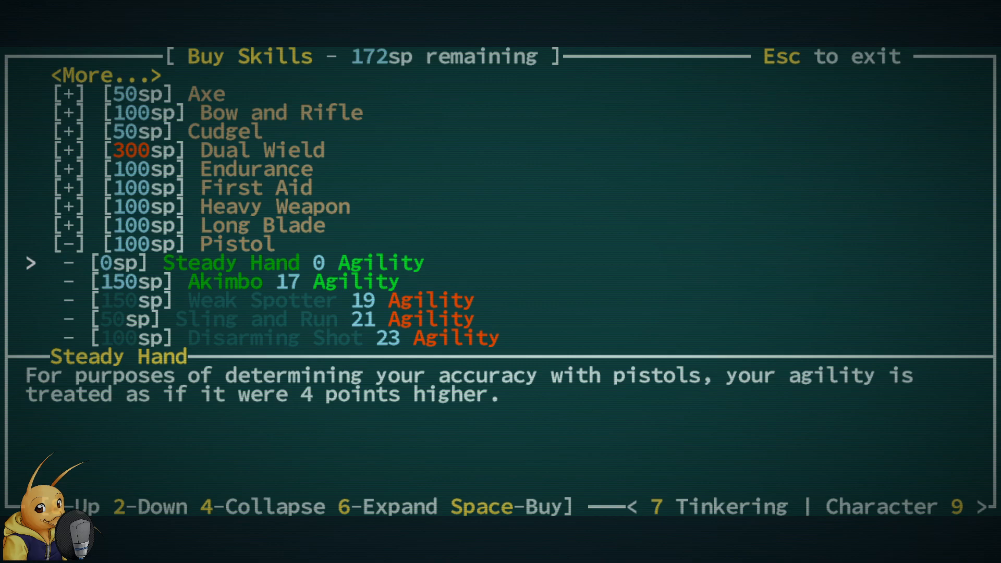
{"action": "key", "text": "2"}
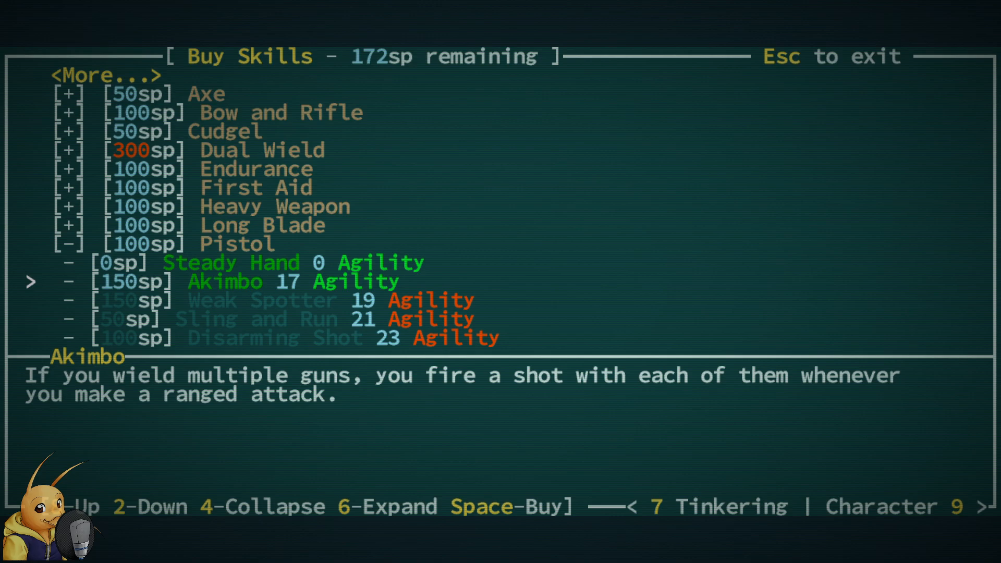
{"action": "key", "text": "4"}
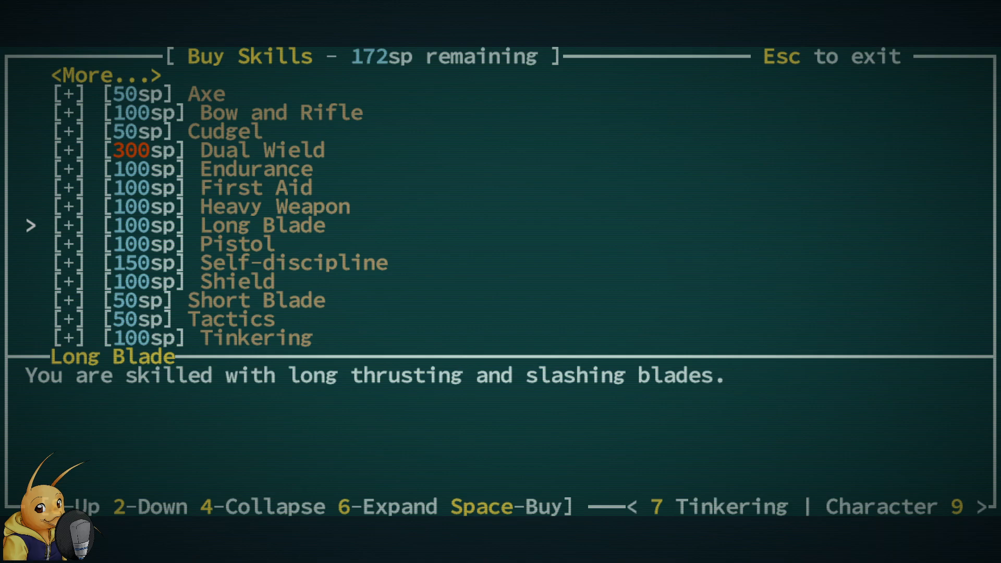
{"action": "key", "text": "6"}
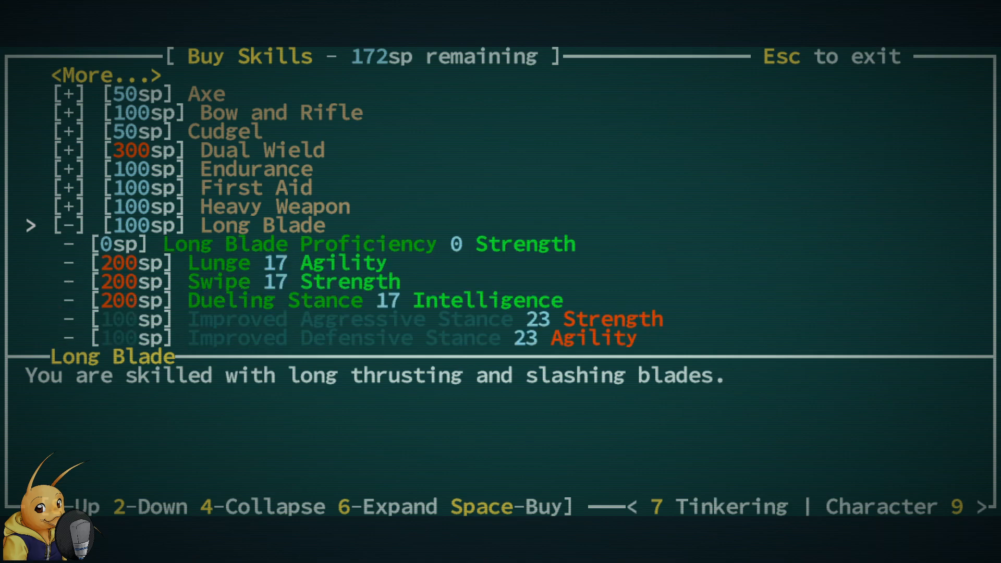
{"action": "key", "text": "2"}
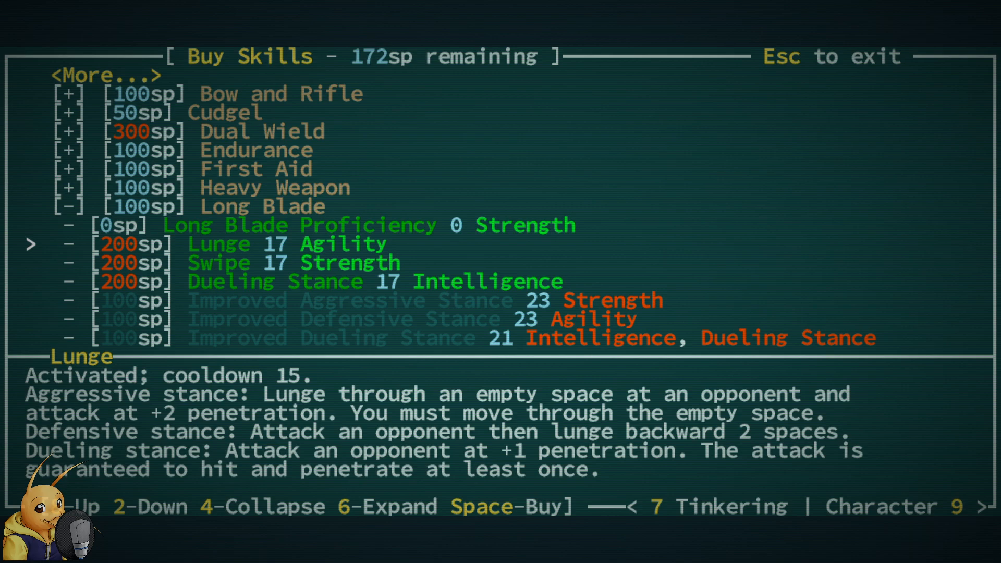
{"action": "key", "text": "2"}
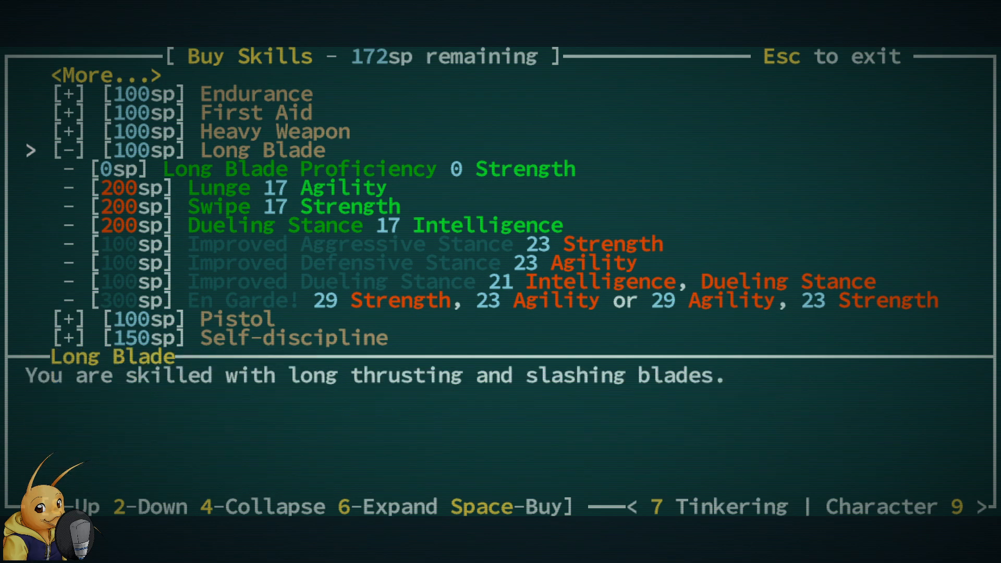
{"action": "key", "text": "4"}
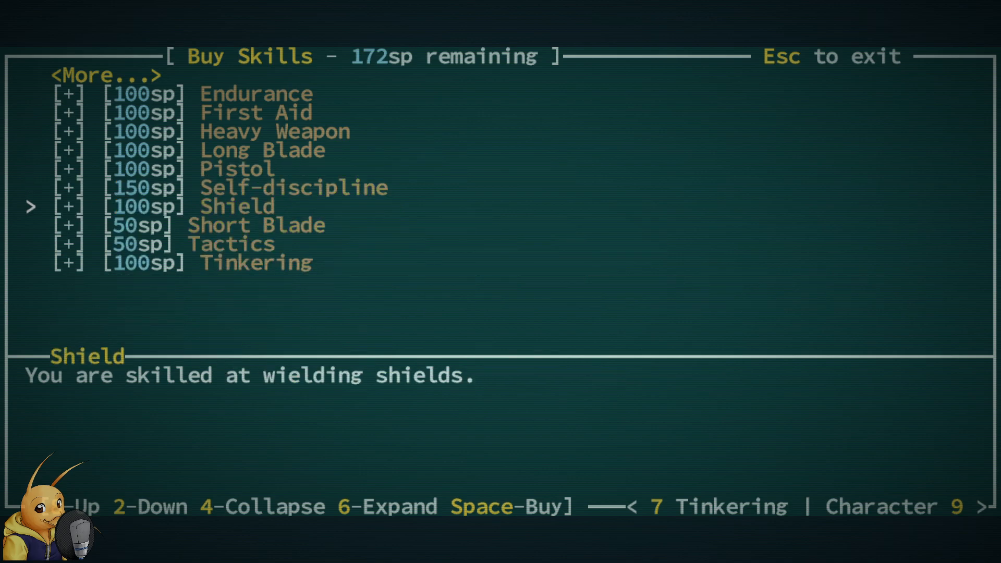
{"action": "key", "text": "2"}
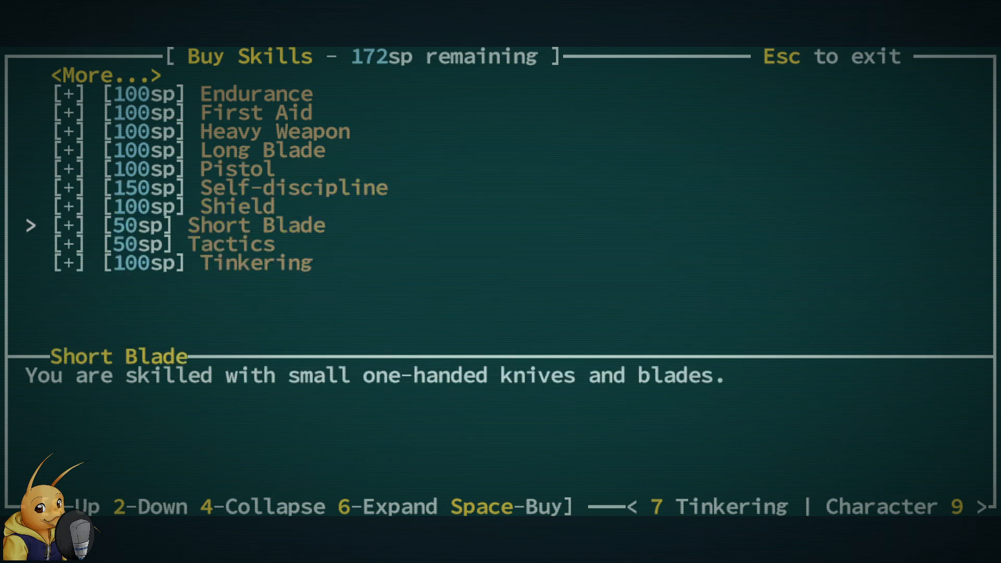
{"action": "key", "text": "6"}
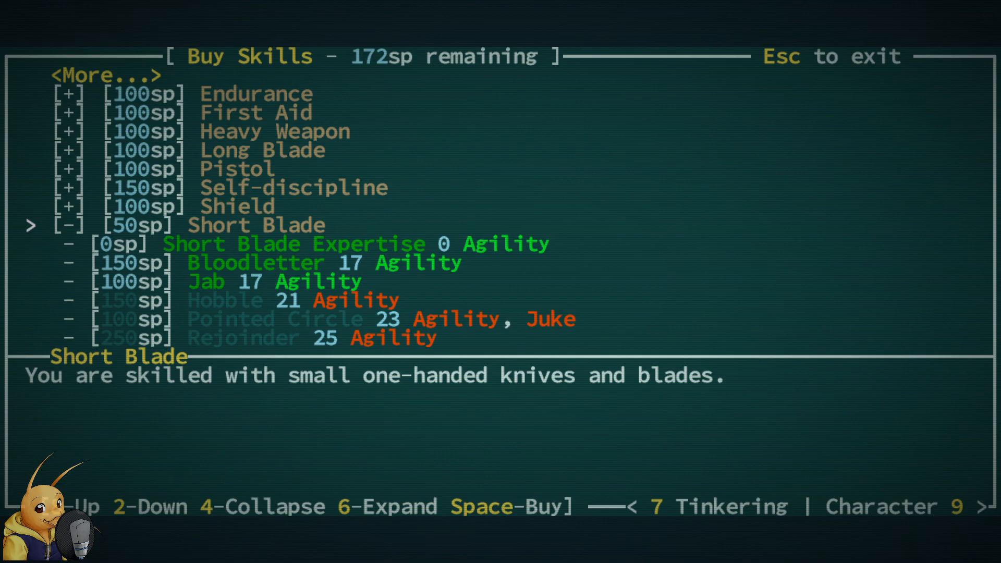
{"action": "key", "text": "2"}
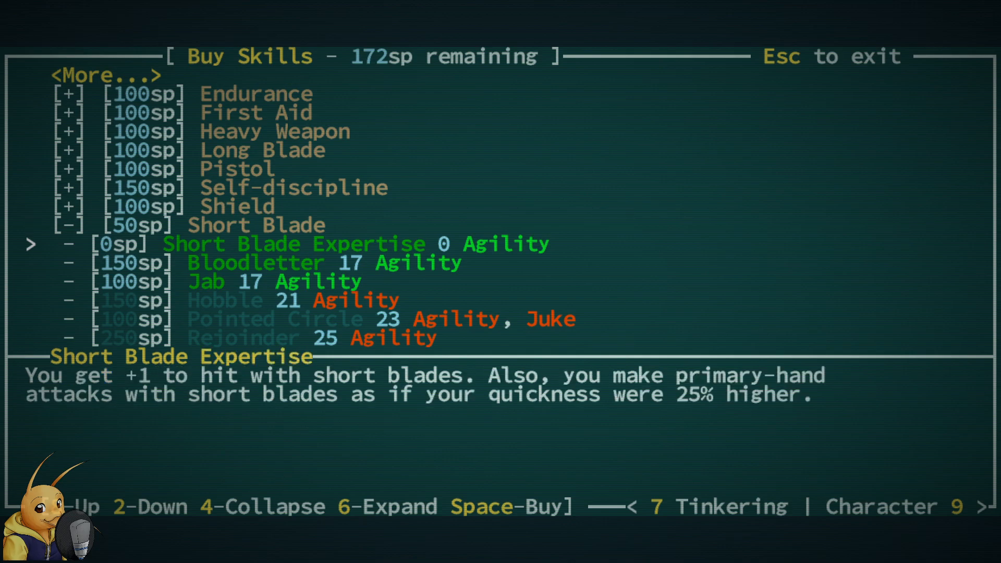
{"action": "key", "text": "2"}
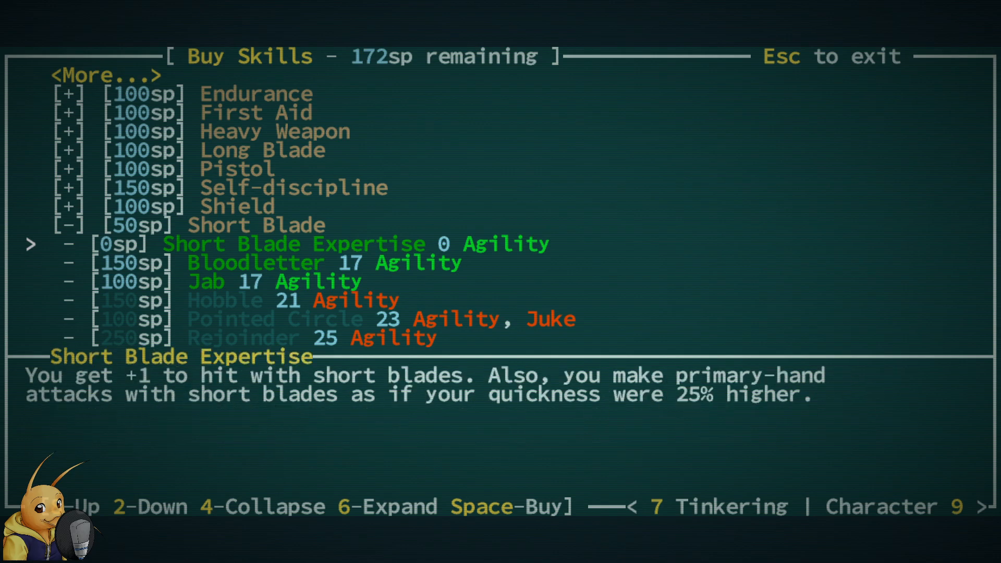
{"action": "key", "text": "4"}
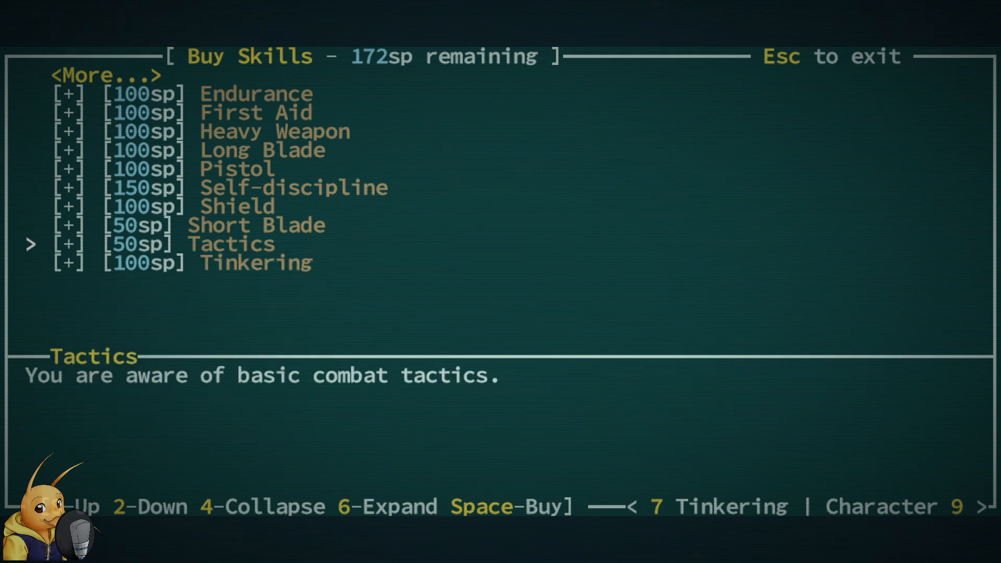
{"action": "key", "text": "2"}
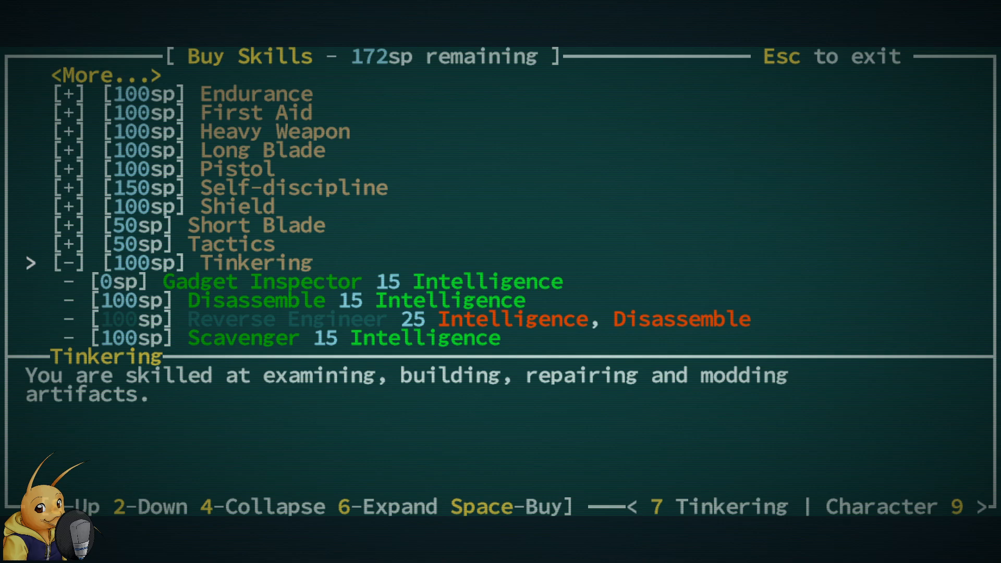
{"action": "key", "text": "4"}
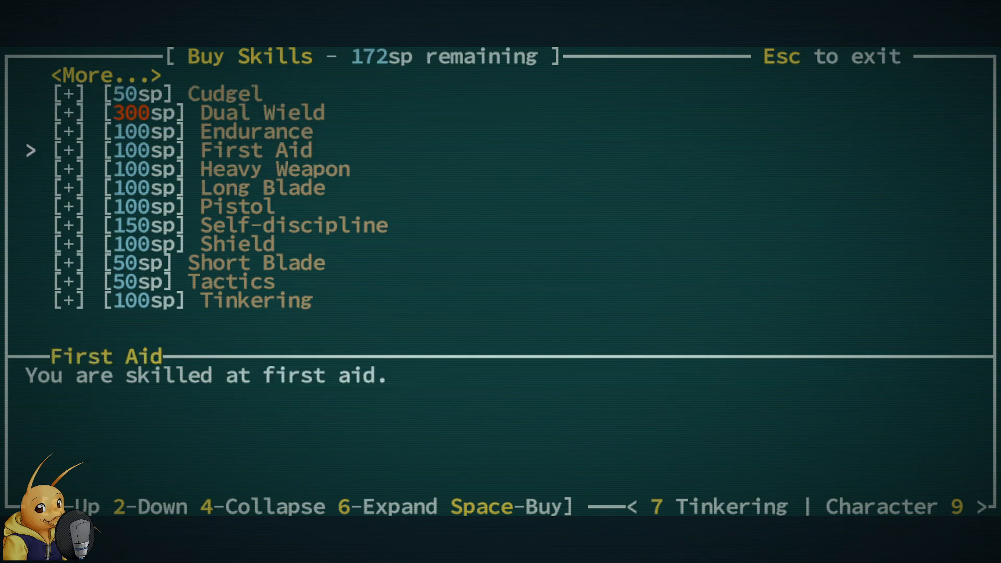
{"action": "key", "text": "6"}
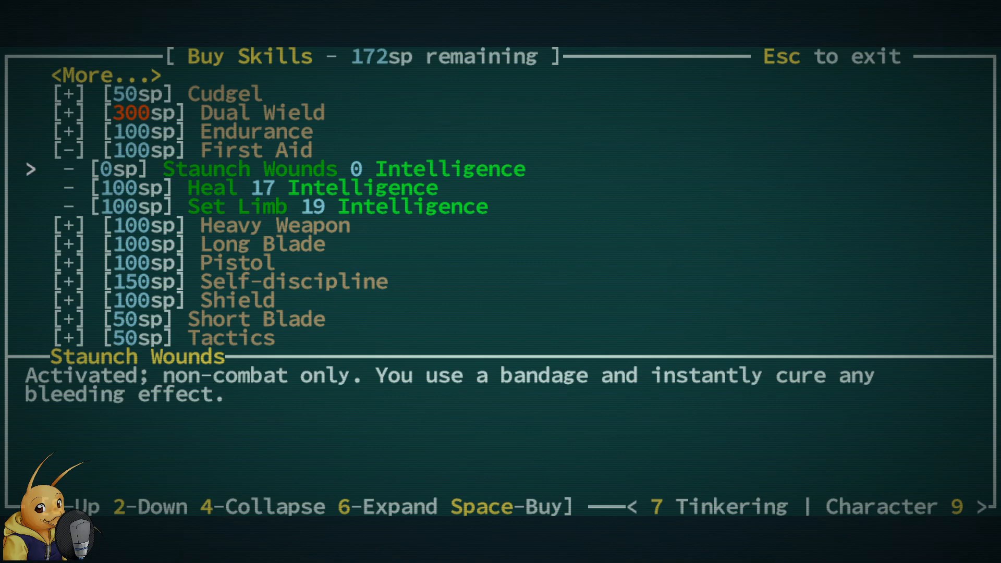
{"action": "key", "text": "2"}
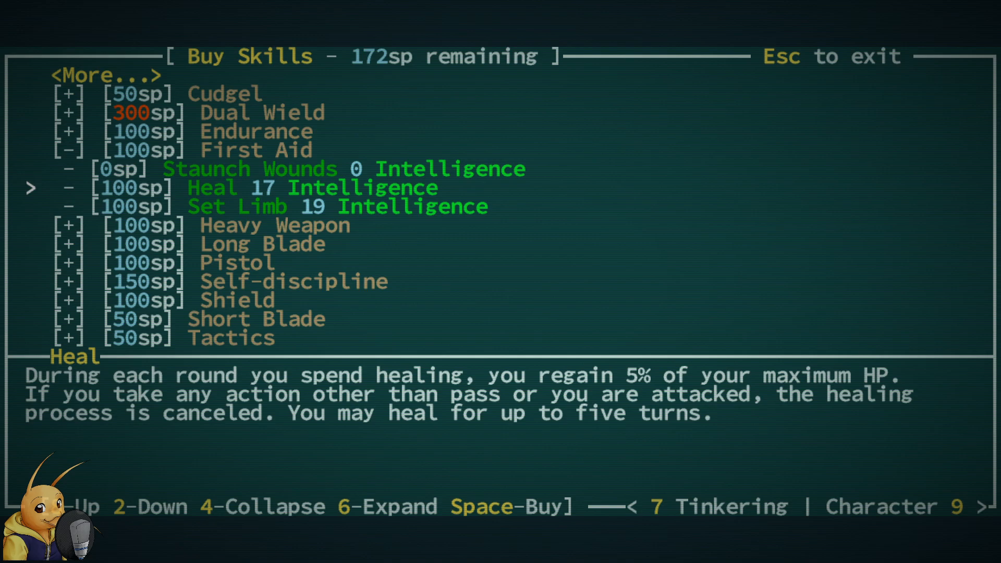
{"action": "key", "text": "2"}
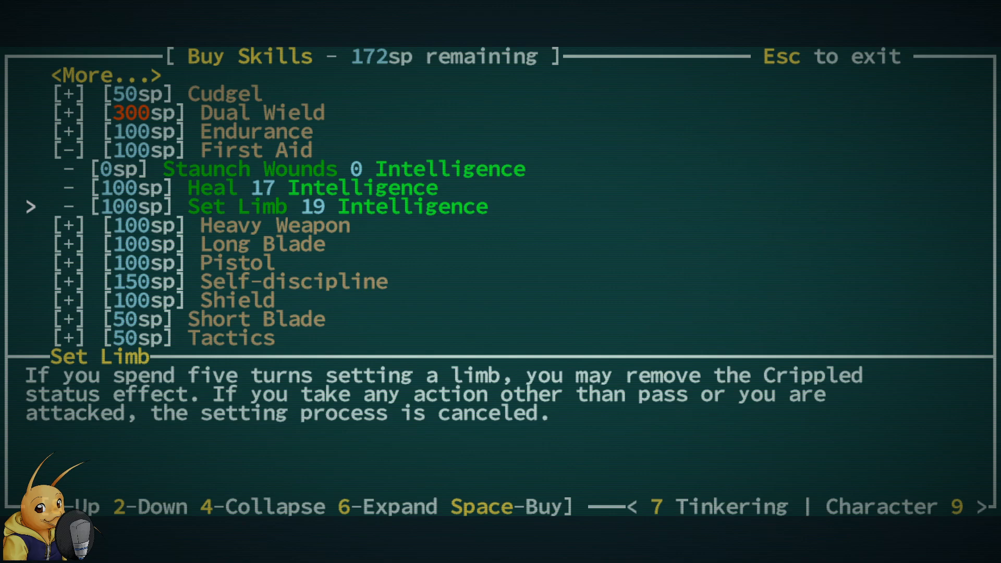
{"action": "key", "text": "1"}
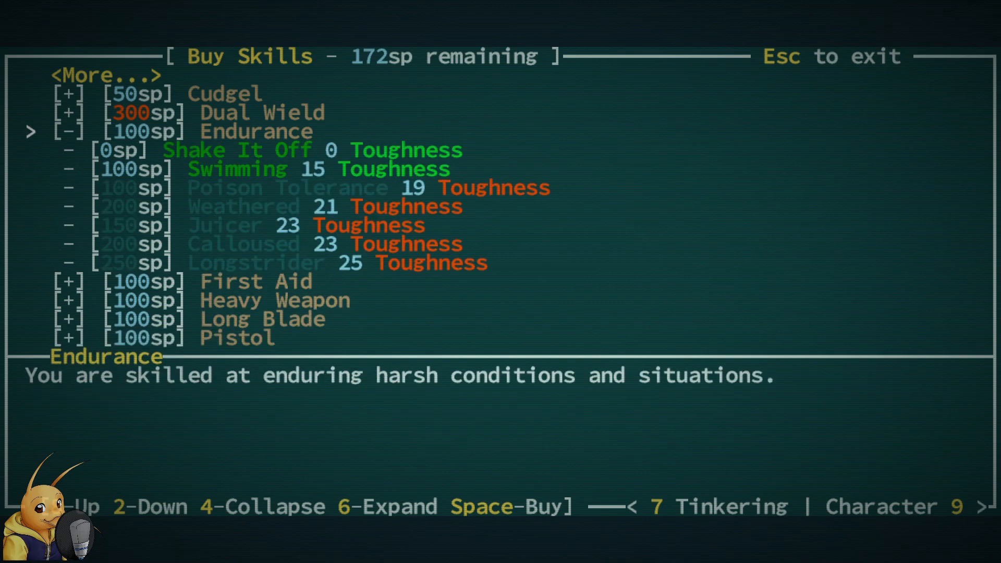
{"action": "key", "text": "2"}
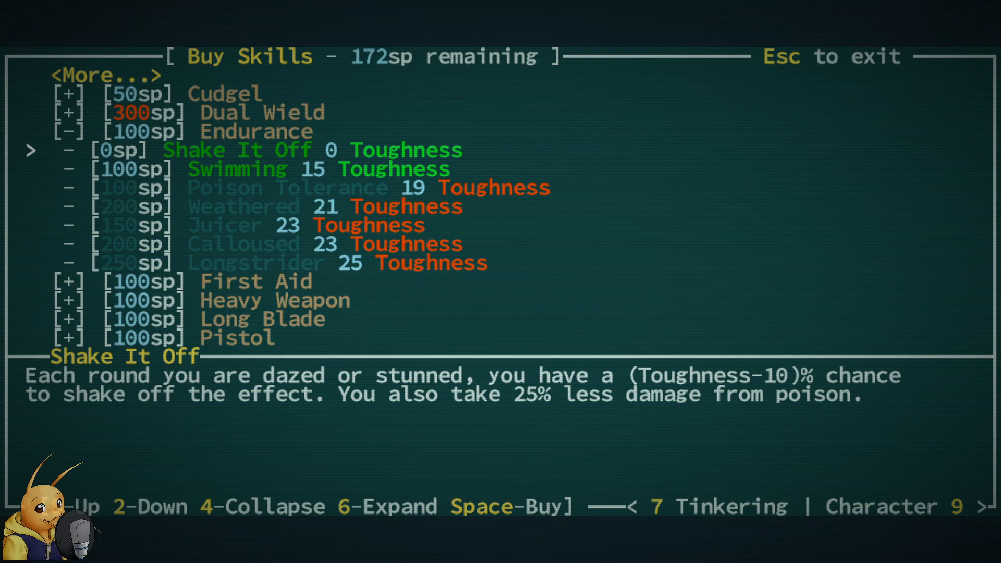
{"action": "key", "text": "4"}
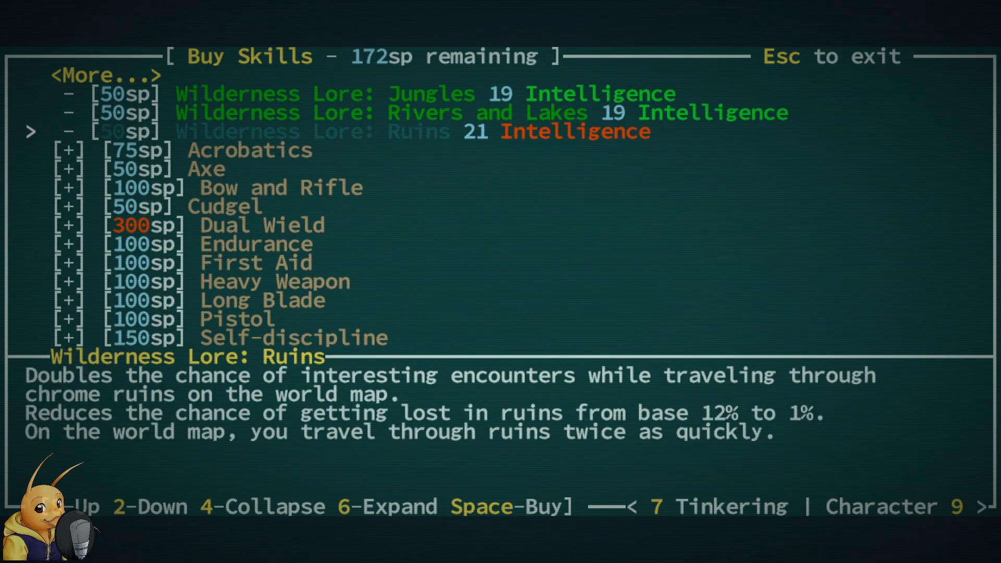
{"action": "key", "text": "2"}
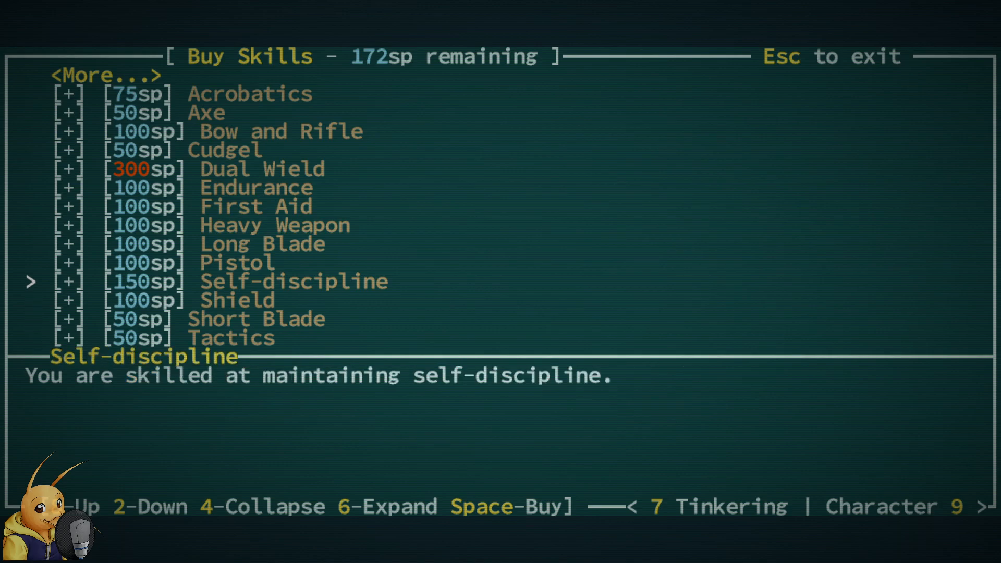
- Read the Acrobatics skills: Spry, Jump and Tumble
{"action": "key", "text": "1"}
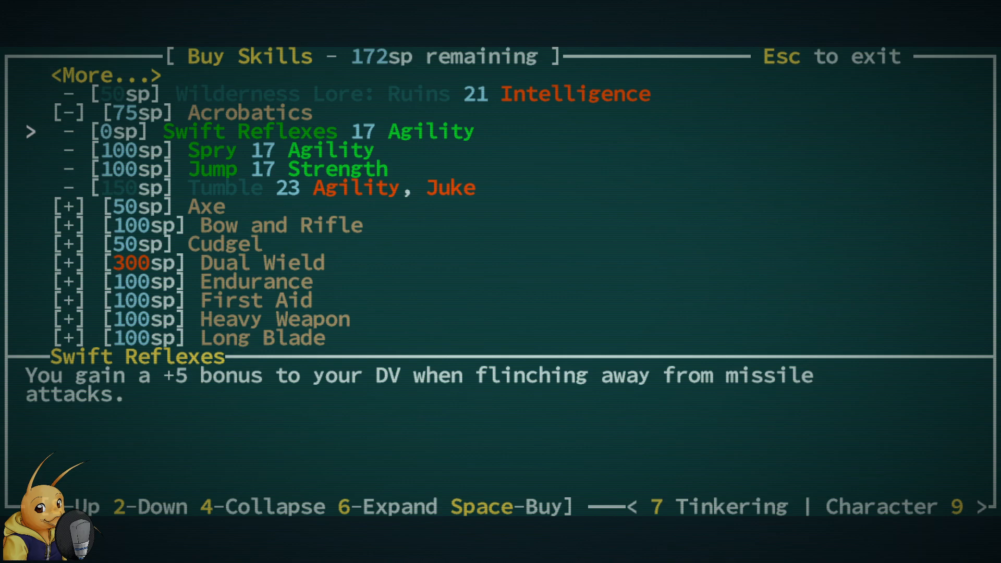
{"action": "key", "text": "2"}
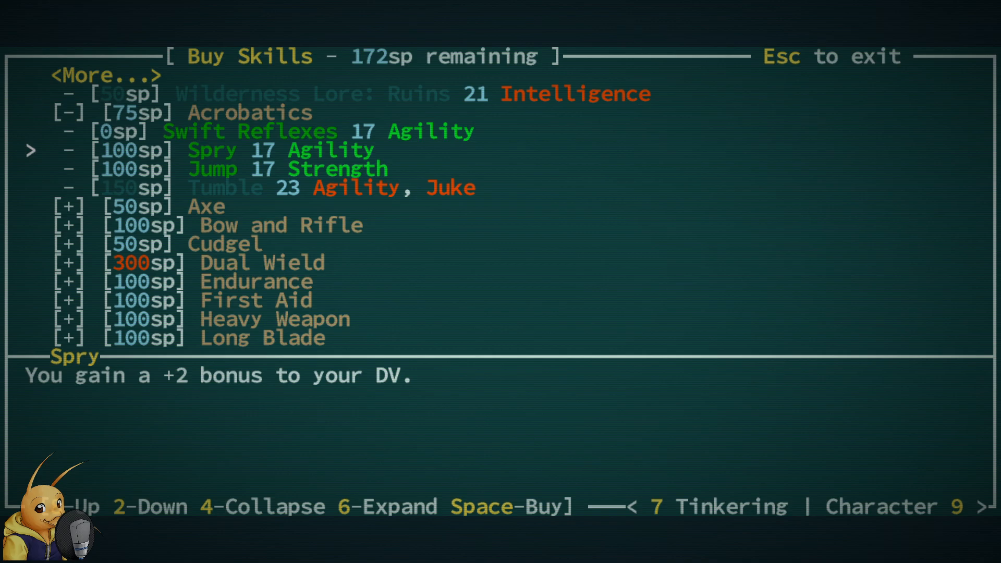
{"action": "key", "text": "2"}
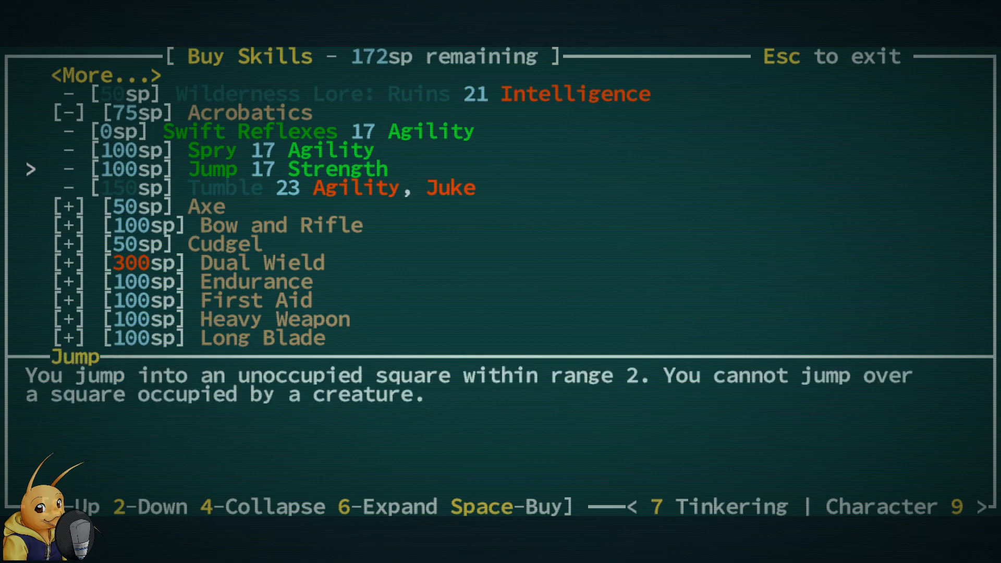
{"action": "key", "text": "2"}
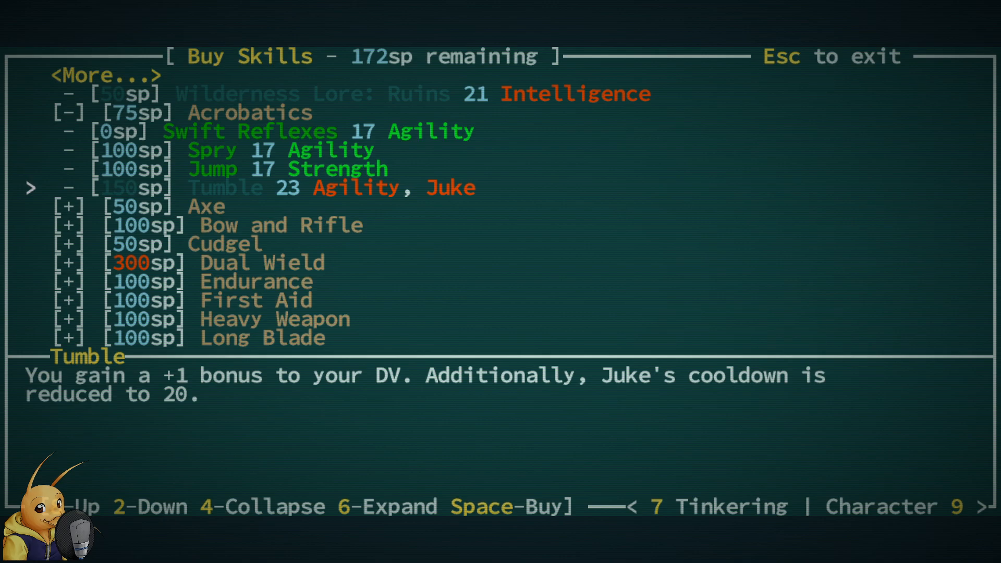
- Buy the Acrobatics skill, dropping skill points from 172 to 97
{"action": "key", "text": "1"}
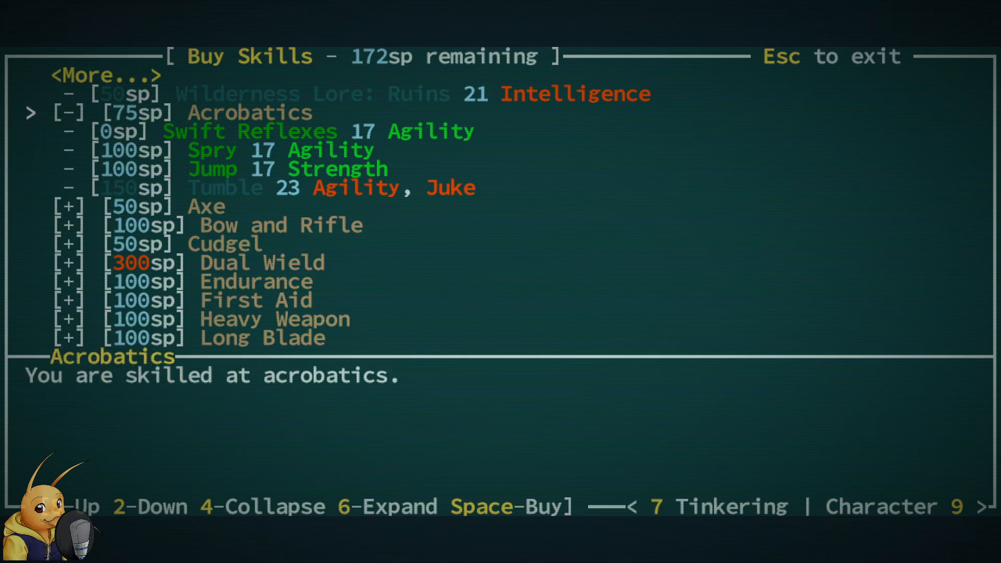
{"action": "key", "text": "2"}
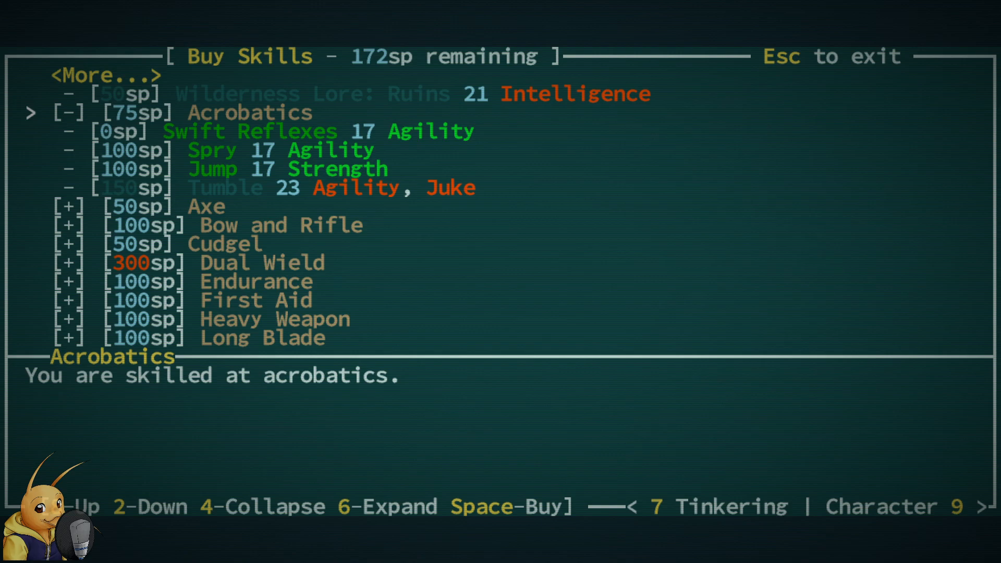
{"action": "key", "text": "space"}
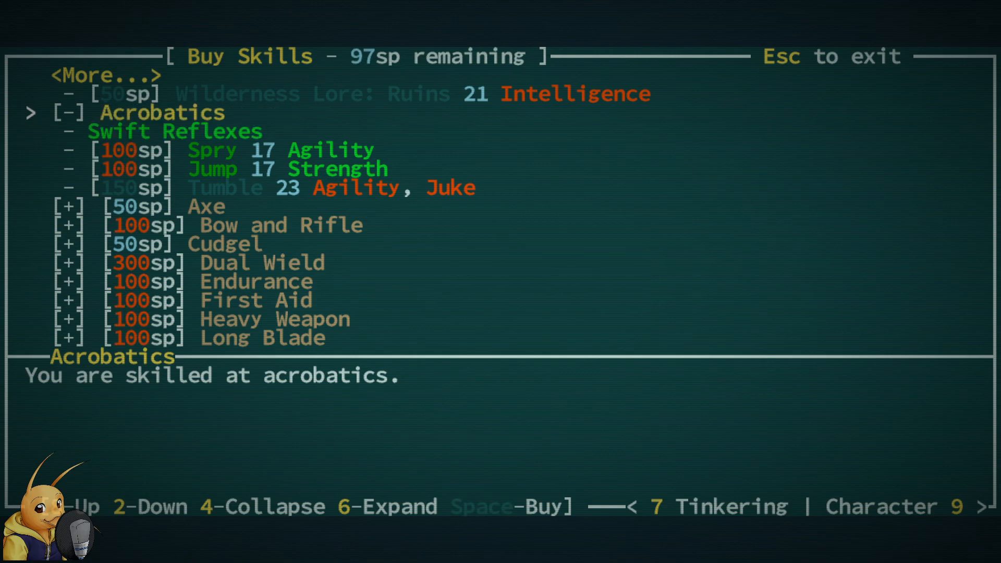
- Look over the remaining skill categories and return to the salt marsh map
{"action": "key", "text": "Up"}
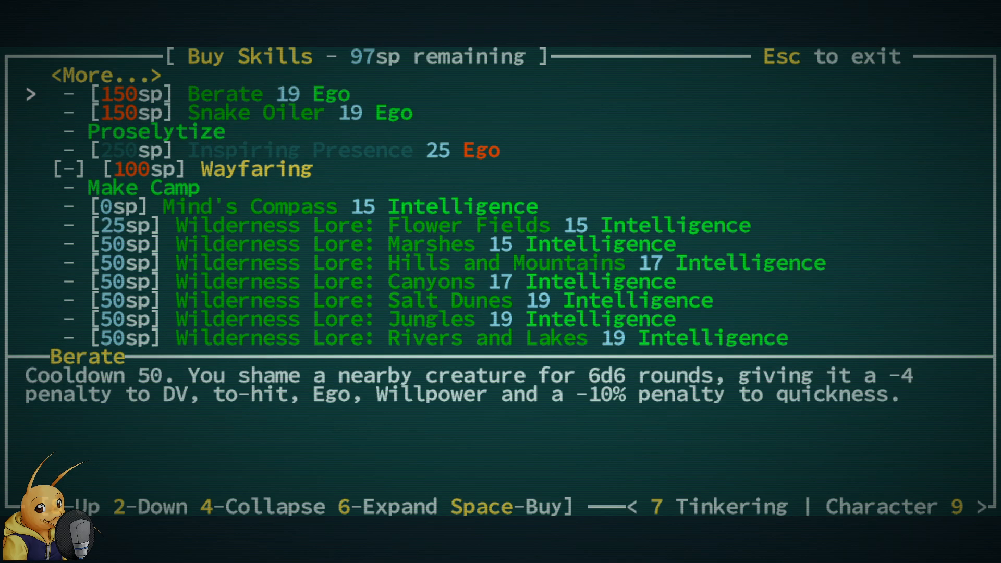
{"action": "key", "text": "2"}
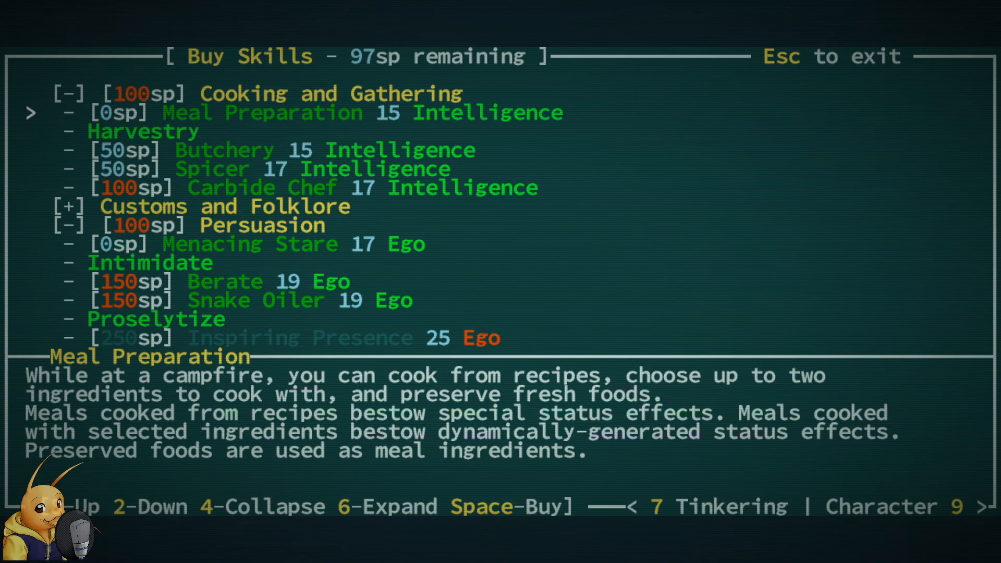
{"action": "key", "text": "Escape"}
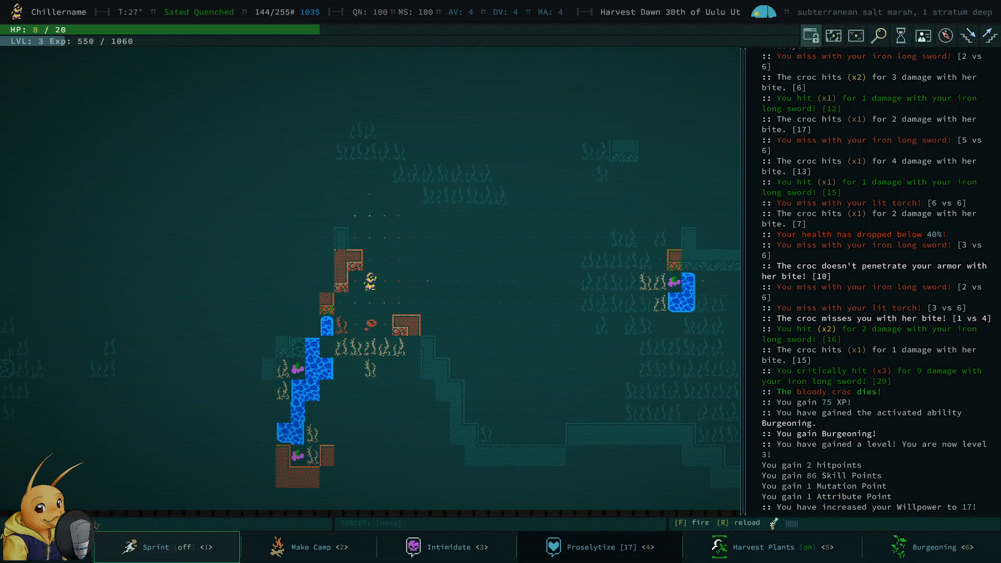
- Walk through the salt marsh until the gelatinous wedge kills the character
{"action": "key", "text": "up"}
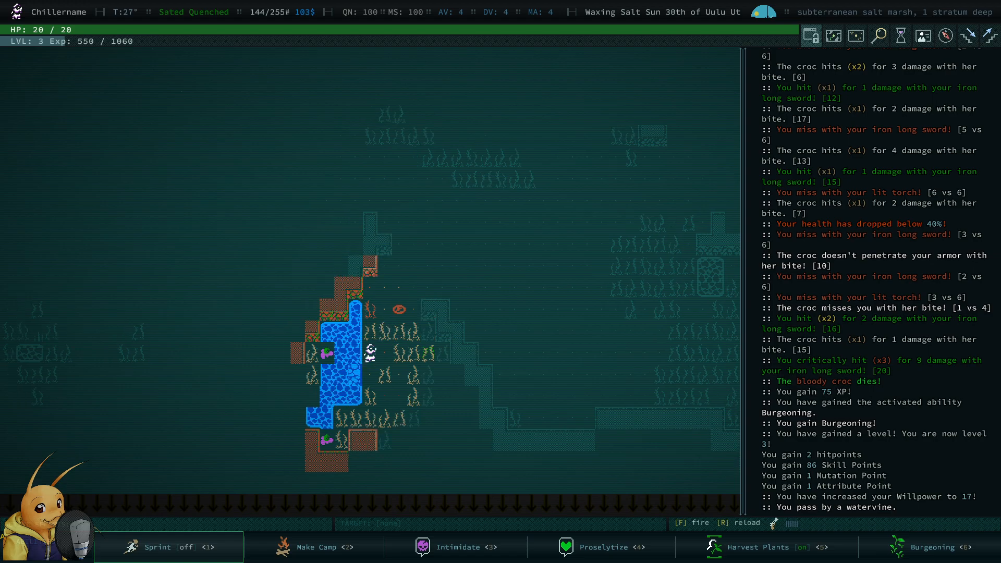
{"action": "key", "text": "Down"}
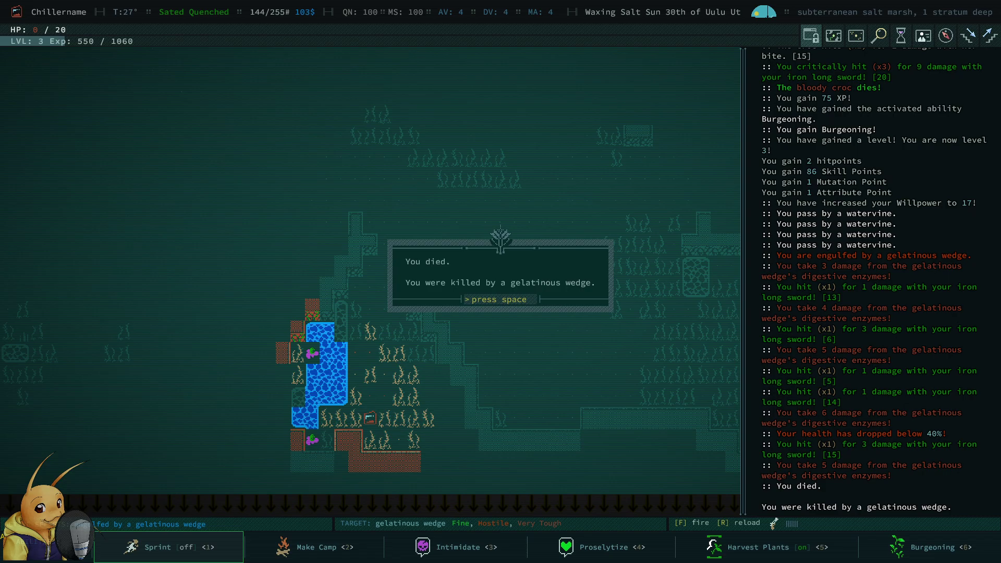
- Read through the Game Summary & Chronology of the dead character and move on to a new run
{"action": "key", "text": "space"}
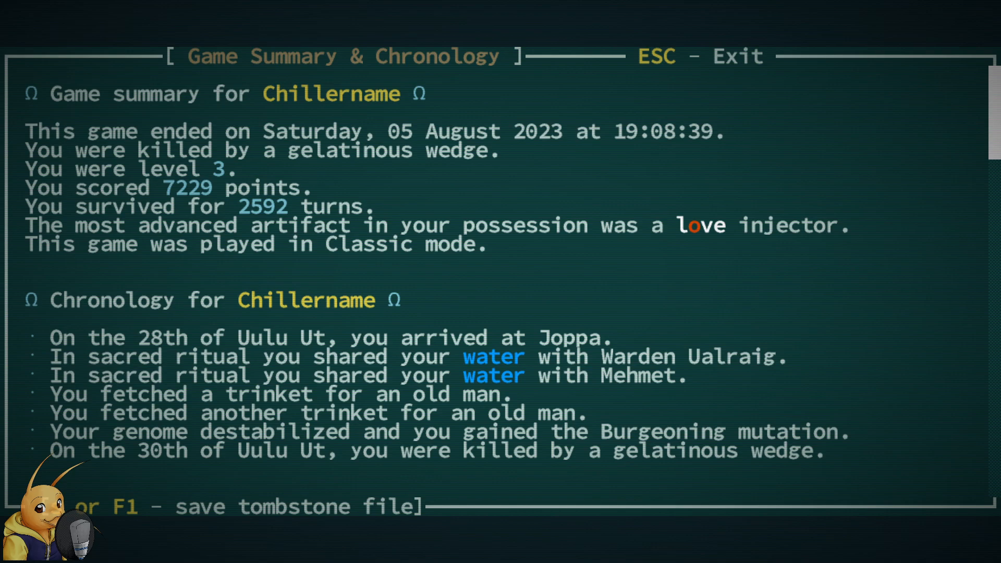
{"action": "scroll", "scroll_direction": "down", "scroll_amount": 3}
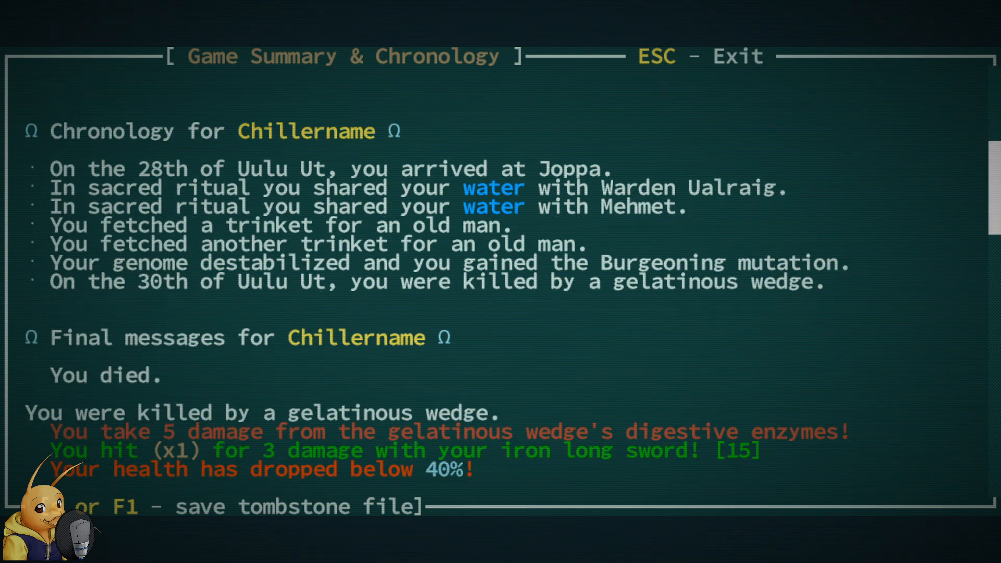
{"action": "scroll", "scroll_direction": "up", "scroll_amount": 3}
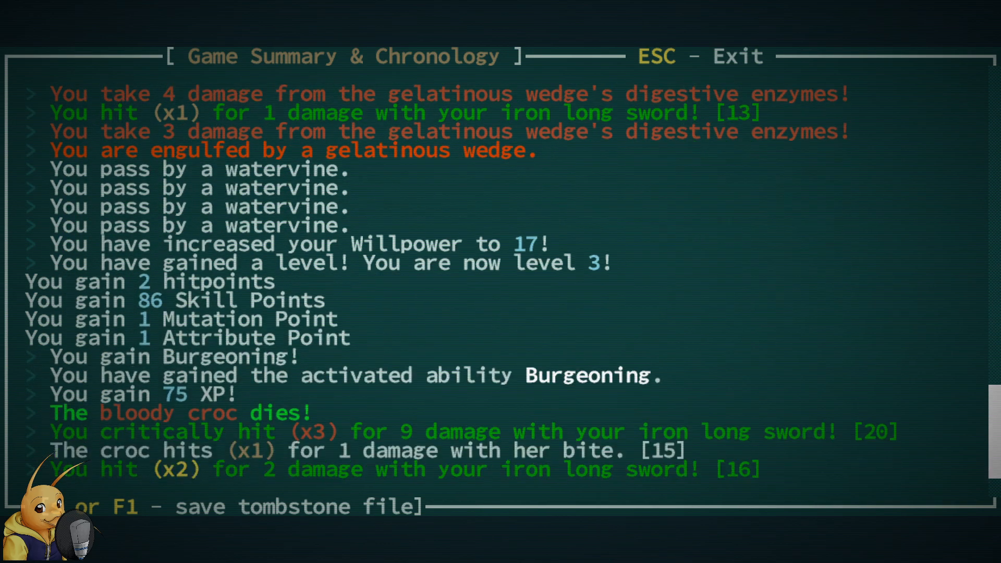
{"action": "scroll", "scroll_direction": "down", "scroll_amount": 3}
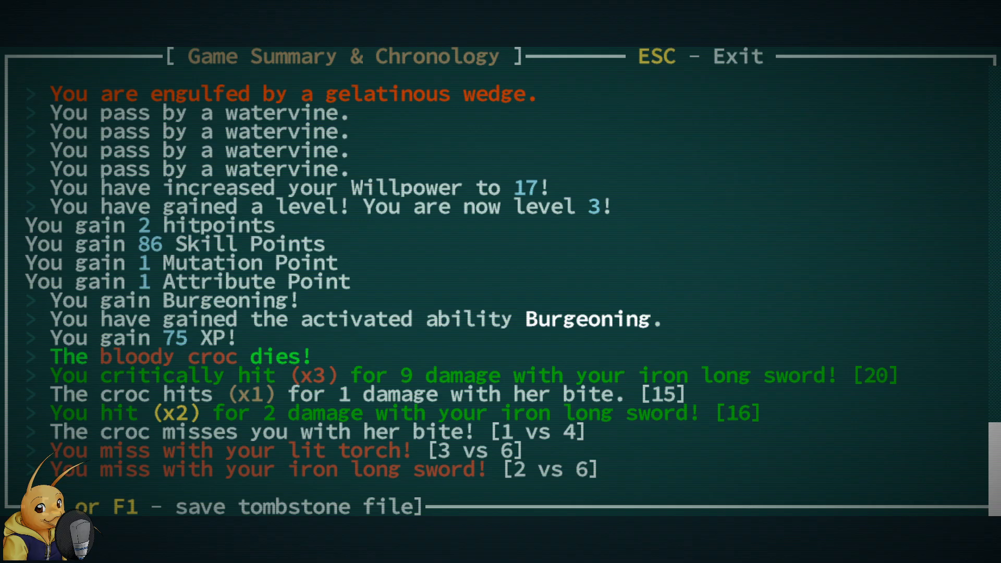
{"action": "key", "text": "Escape"}
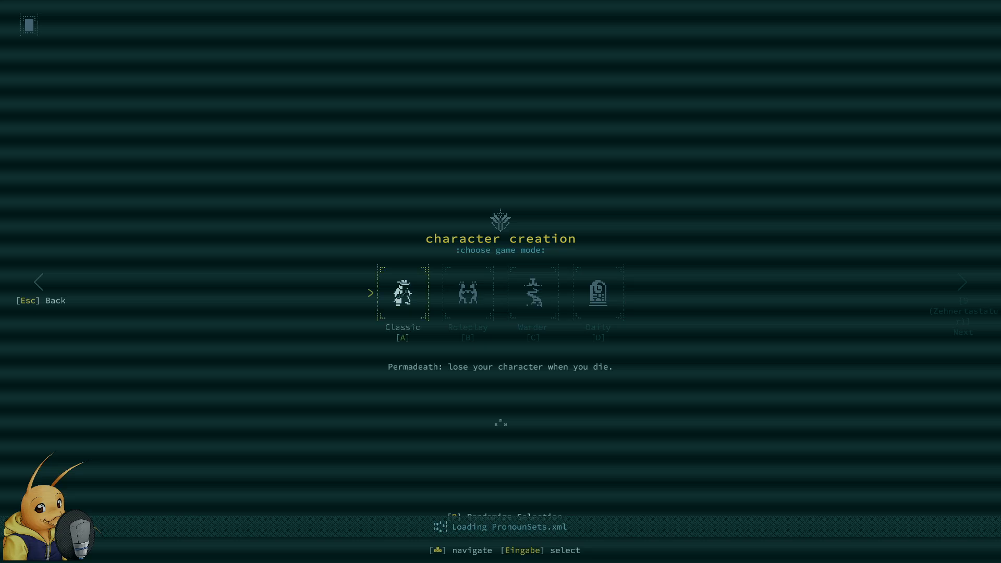
- Choose Classic mode for a new Mutated Human character
{"action": "left_click", "coordinate": [403, 294]}
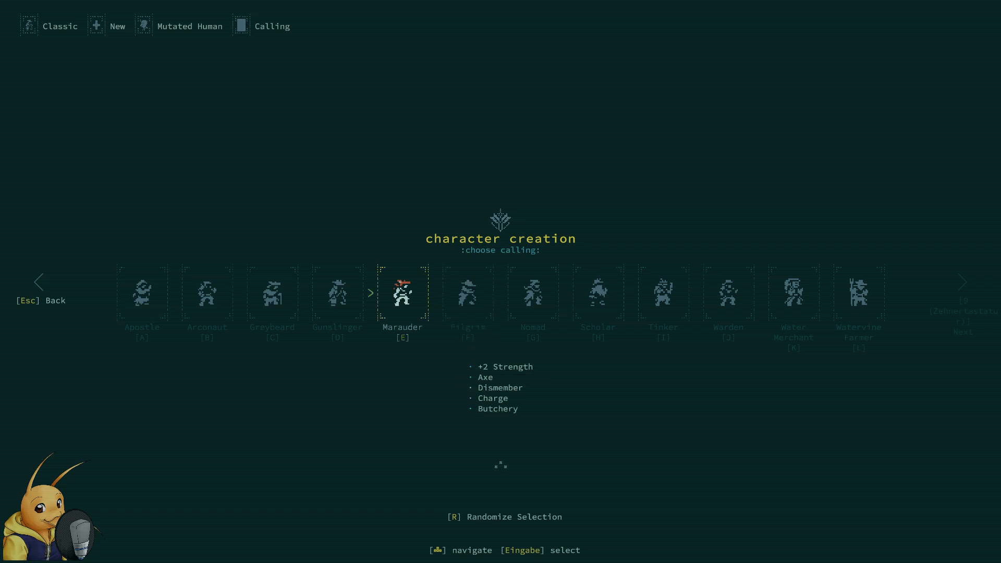
- Pick Marauder as the new character's calling
{"action": "key", "text": "Left"}
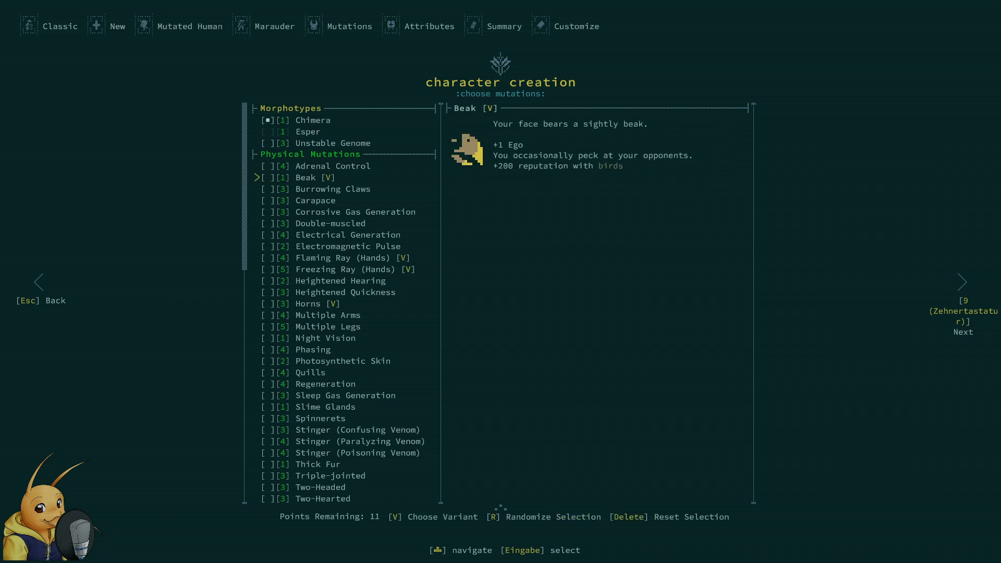
- Take Tonic Allergy, Night Vision and Regeneration, leaving 10 mutation points
{"action": "left_click", "coordinate": [325, 384]}
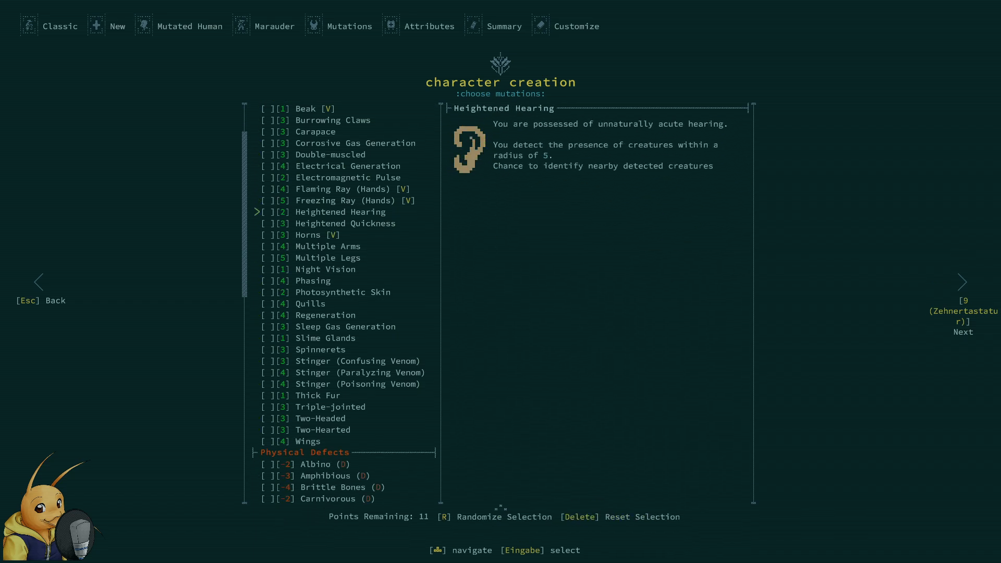
{"action": "scroll", "scroll_direction": "down", "scroll_amount": 3}
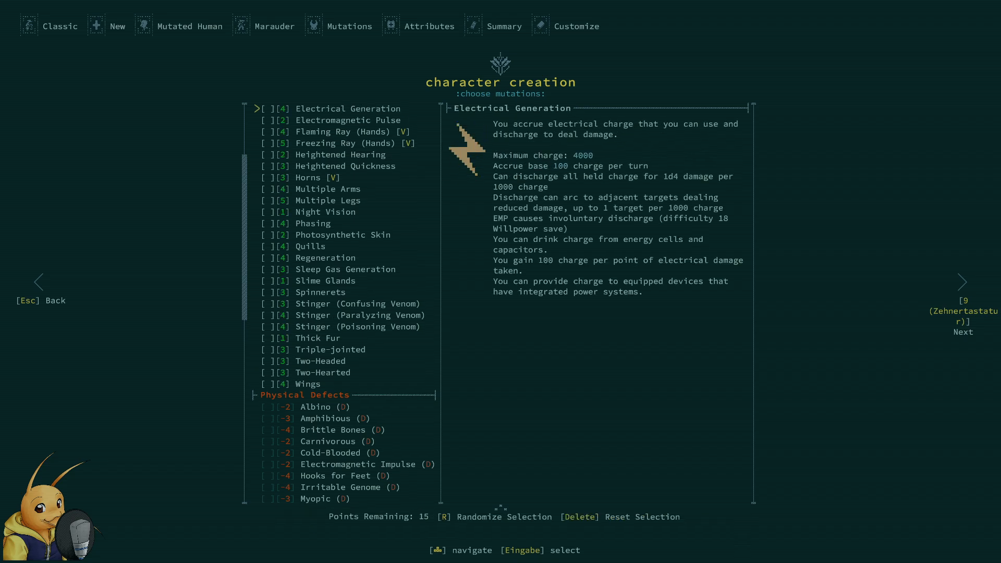
{"action": "scroll", "scroll_direction": "up", "scroll_amount": 3}
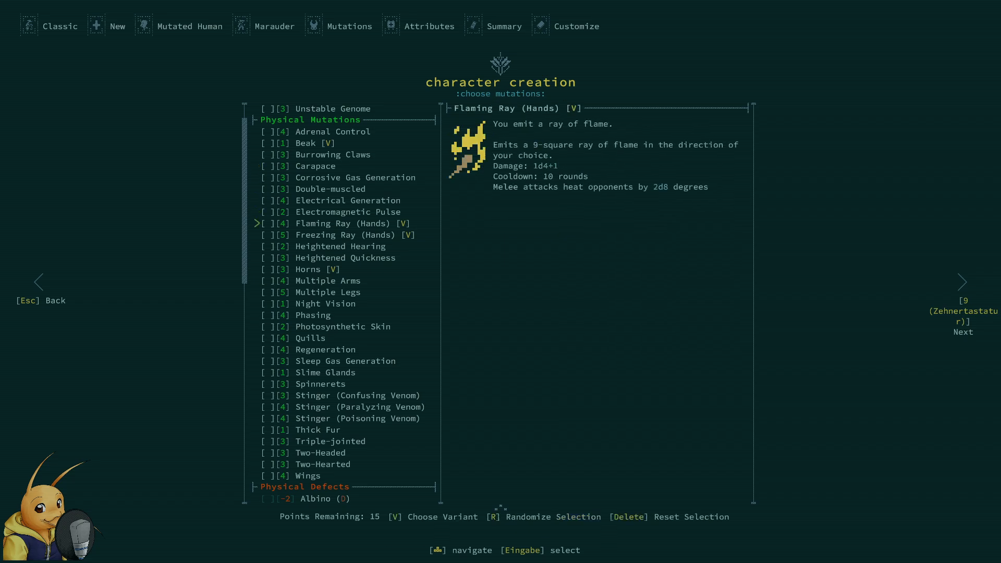
{"action": "scroll", "scroll_direction": "down", "scroll_amount": 3}
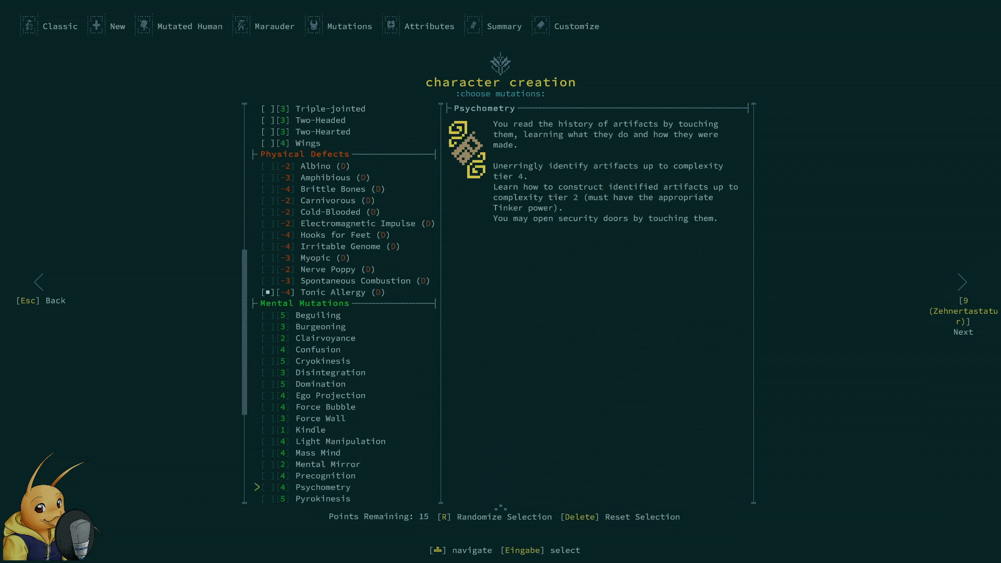
{"action": "scroll", "scroll_direction": "up", "scroll_amount": 3}
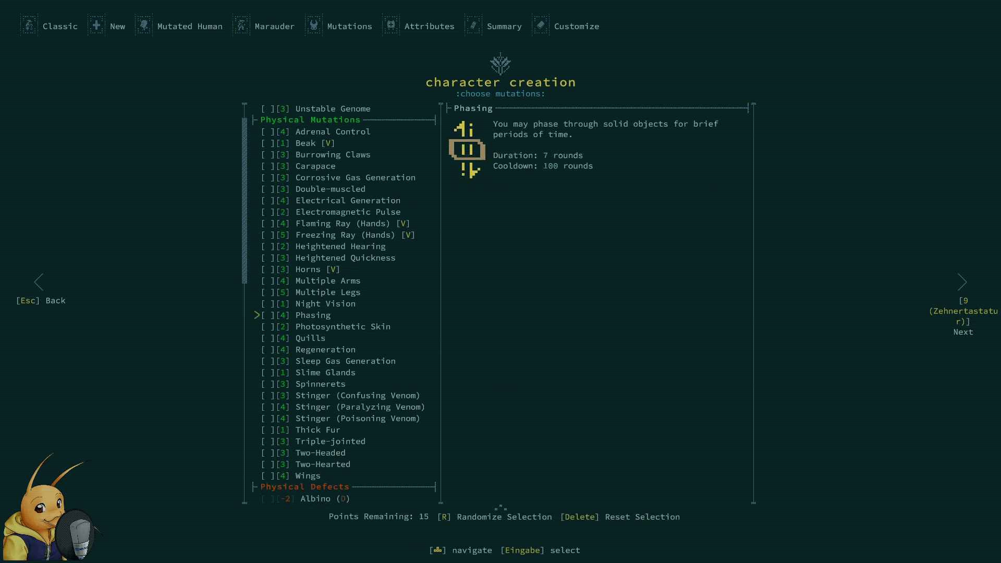
{"action": "left_click", "coordinate": [306, 143]}
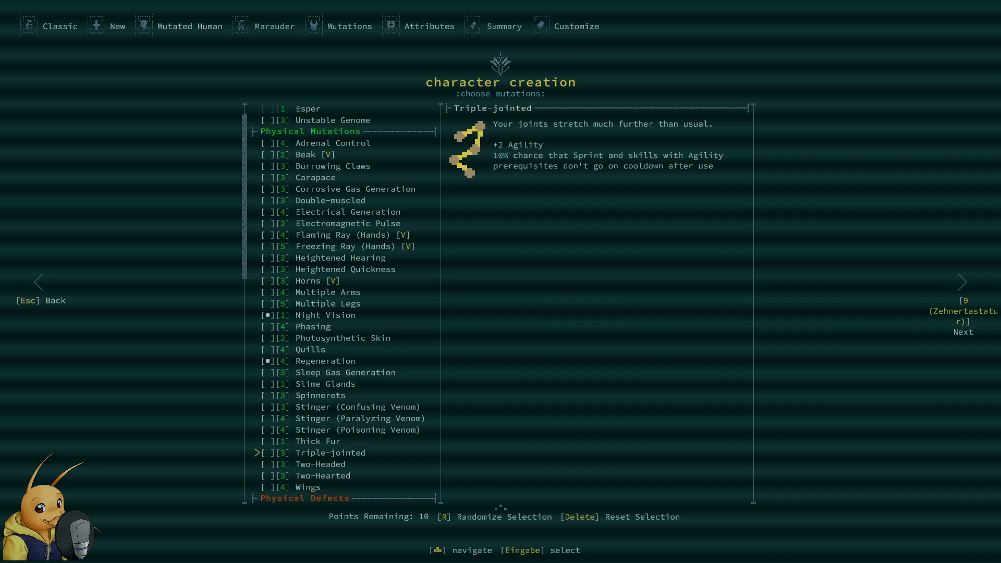
- Tick Double-muscled and Heightened Hearing in the mutation list, leaving 5 mutation points
{"action": "left_click", "coordinate": [354, 189]}
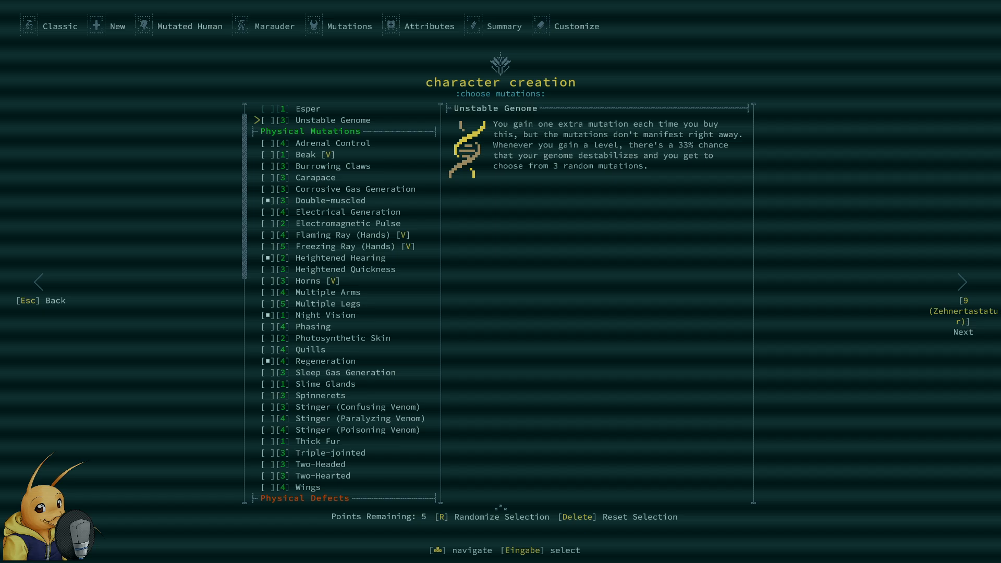
{"action": "left_click", "coordinate": [343, 338]}
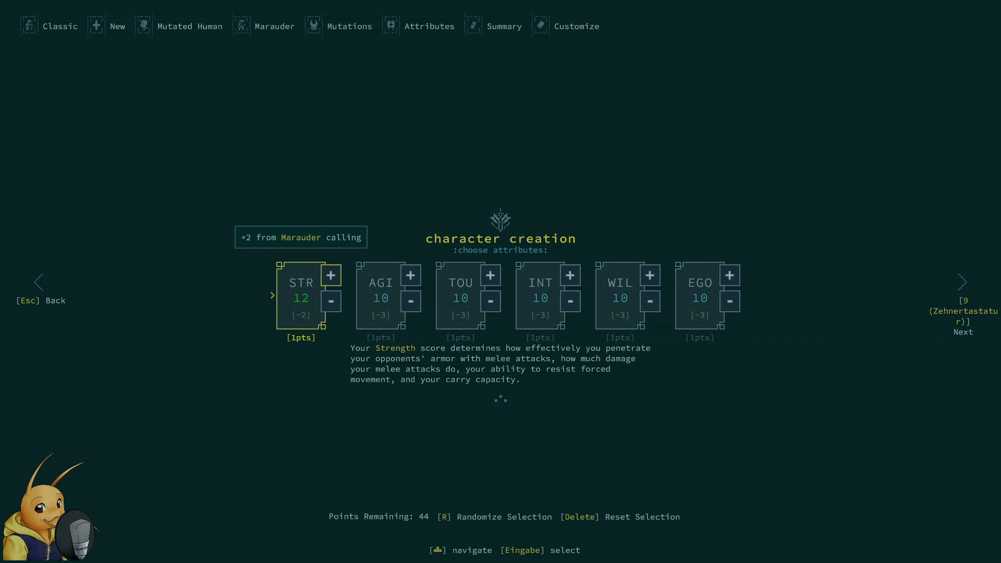
- Raise Strength, then nudge Ego up and back down while allocating attribute points
{"action": "left_click", "coordinate": [331, 275]}
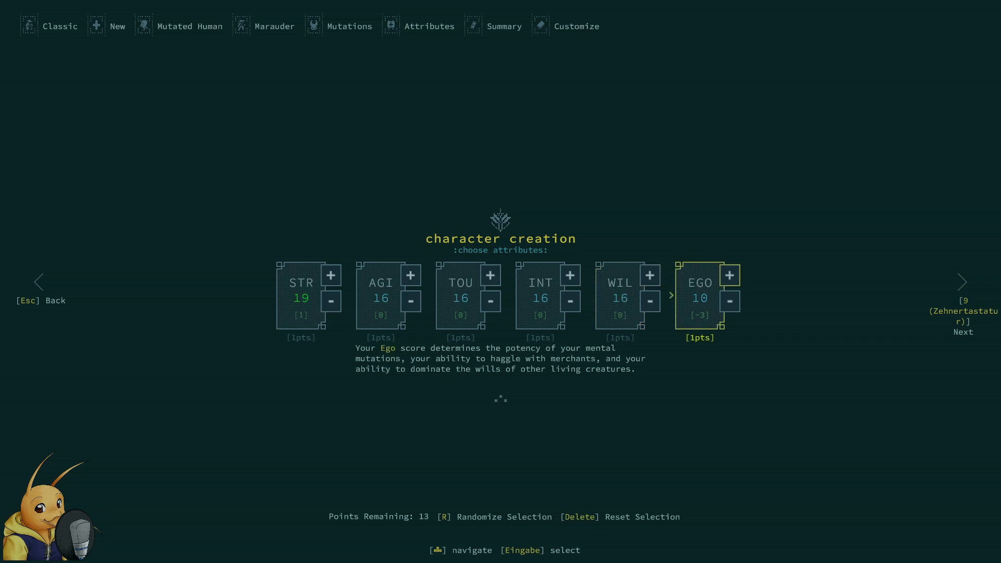
{"action": "left_click", "coordinate": [729, 274]}
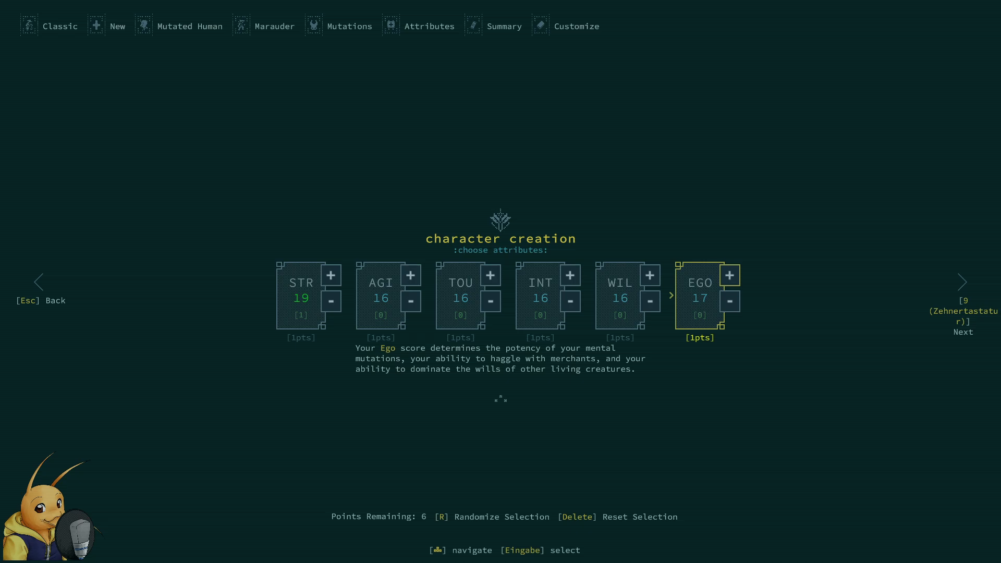
{"action": "left_click", "coordinate": [729, 301]}
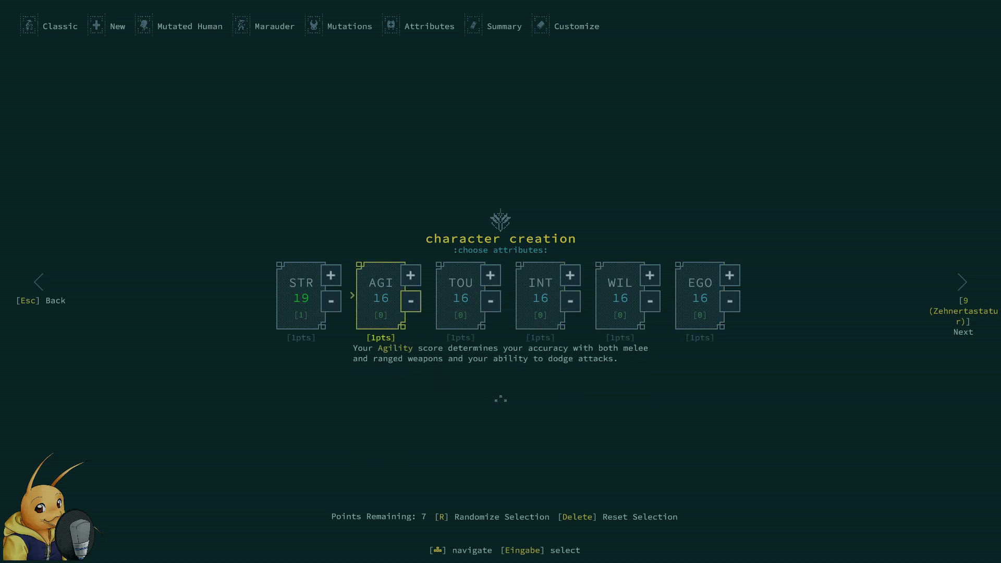
{"action": "key", "text": "Left"}
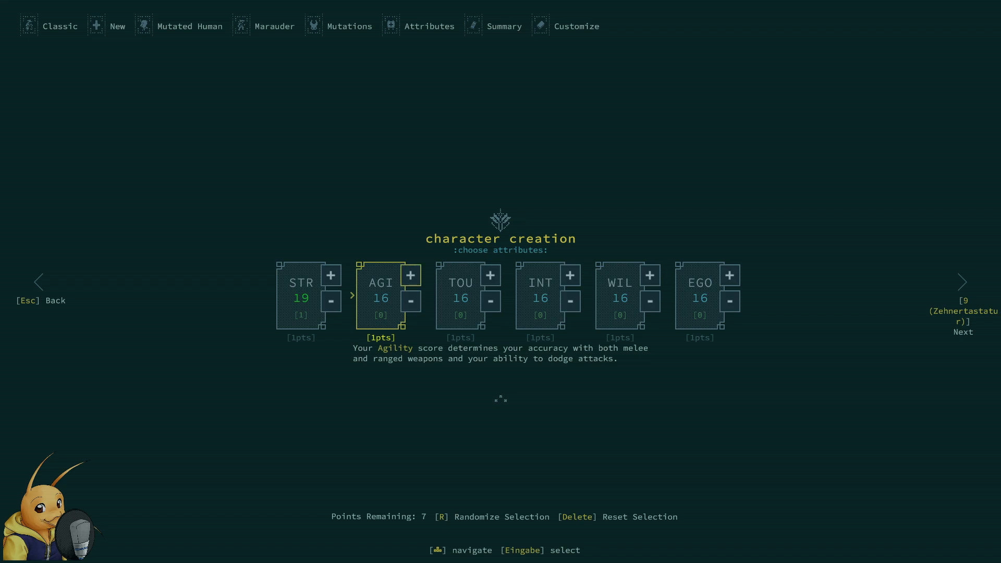
- Spend the remaining points, bringing Intelligence to 19, and continue to the Customize step
{"action": "left_click", "coordinate": [411, 274]}
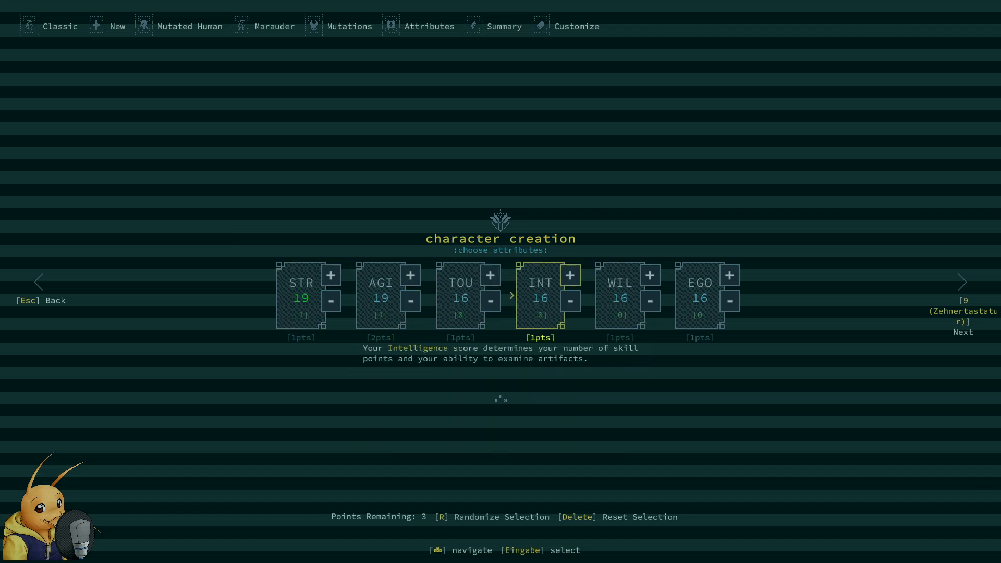
{"action": "left_click", "coordinate": [568, 274]}
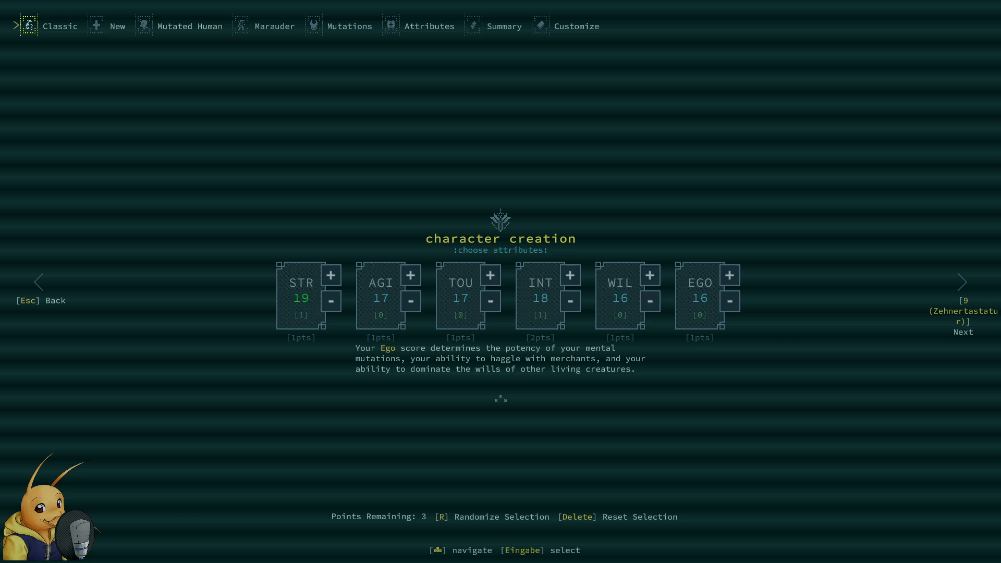
{"action": "left_click", "coordinate": [649, 274]}
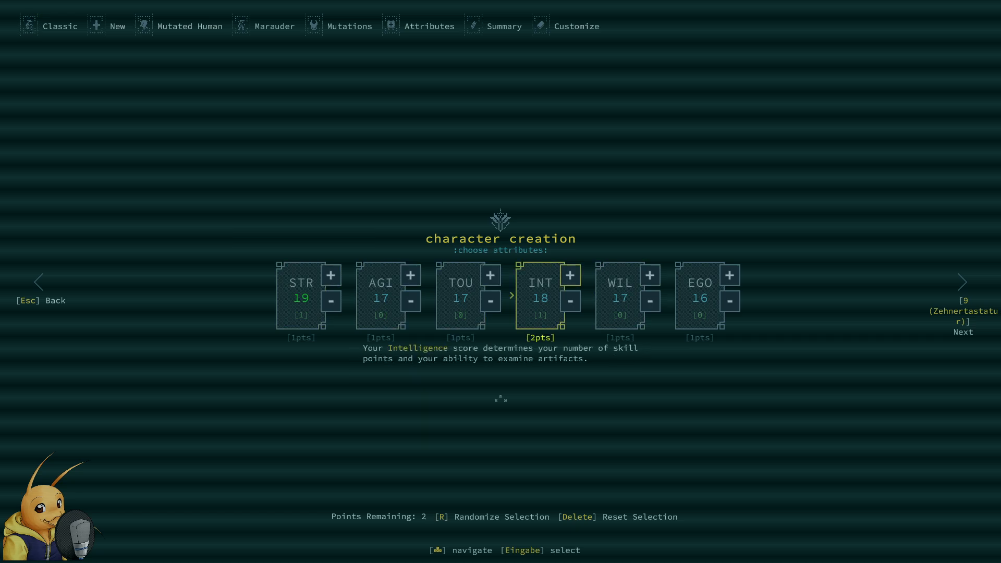
{"action": "left_click", "coordinate": [568, 274]}
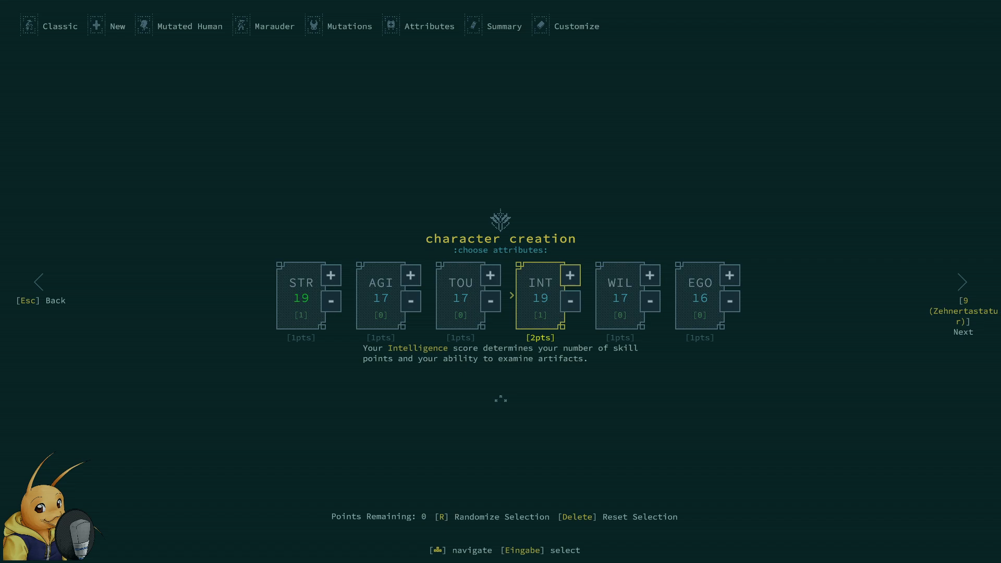
{"action": "key", "text": "Left"}
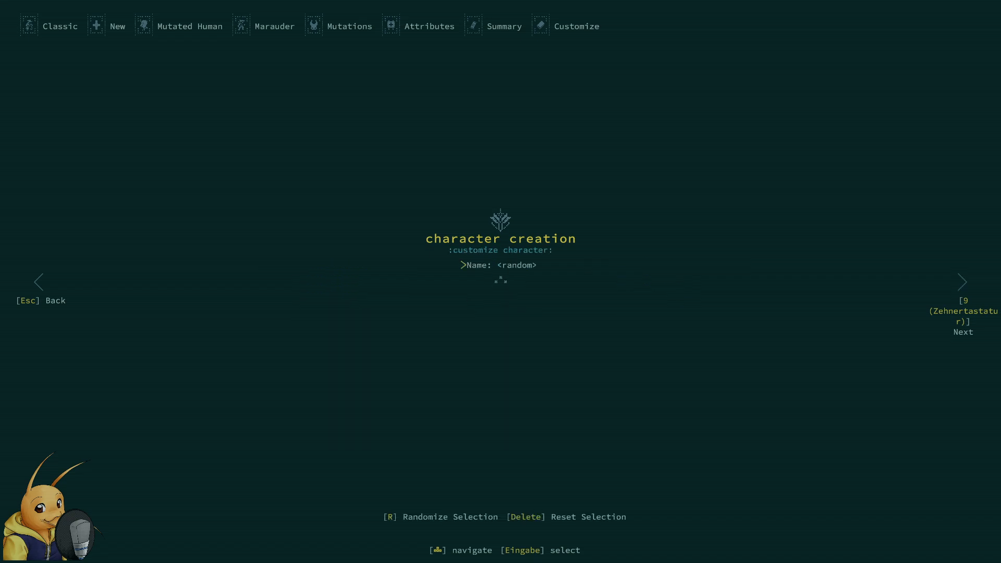
- Enter the character name BearHat, correcting the typo 'Beasr', and confirm it
{"action": "left_click", "coordinate": [498, 265]}
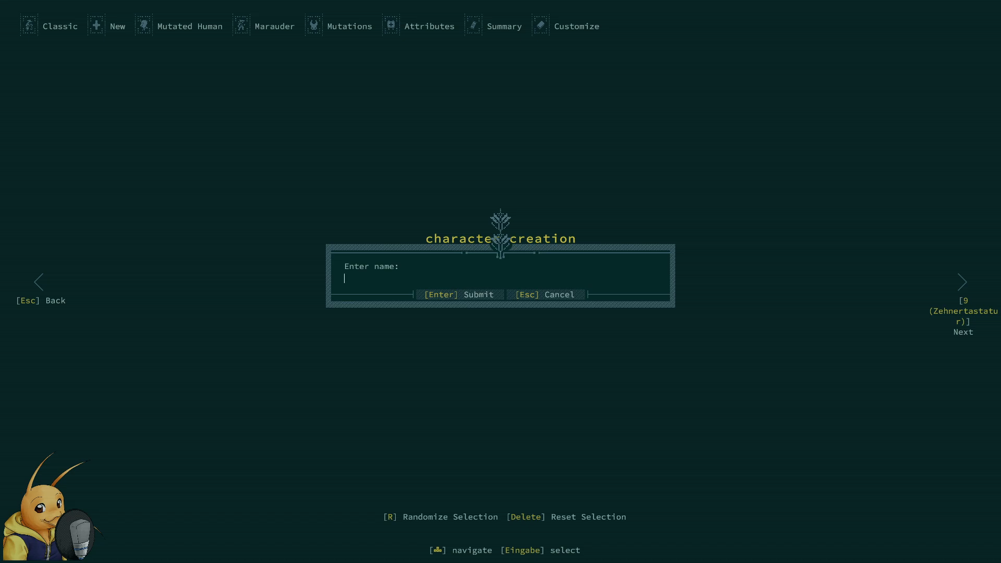
{"action": "type", "text": "Beasr"}
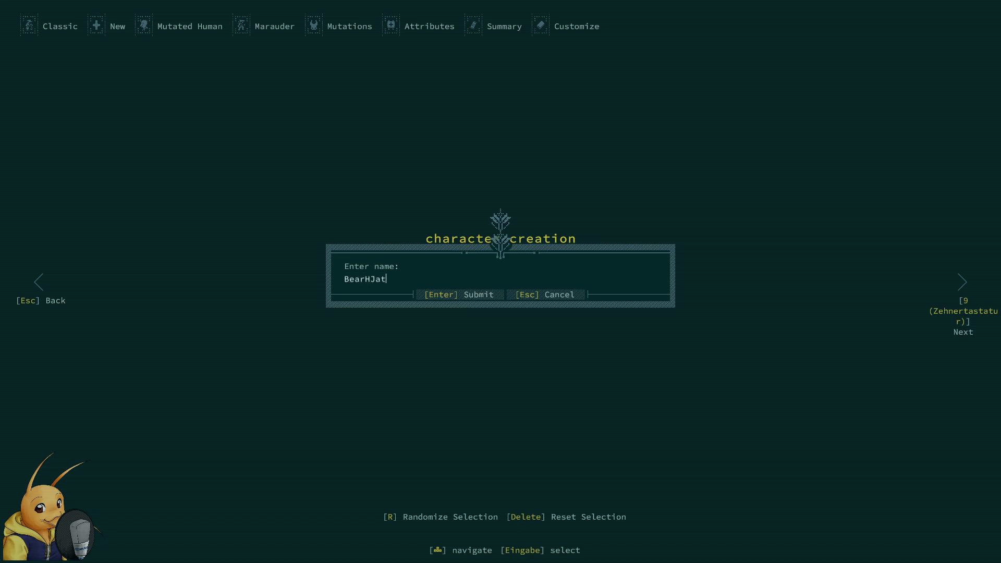
{"action": "key", "text": "Backspace"}
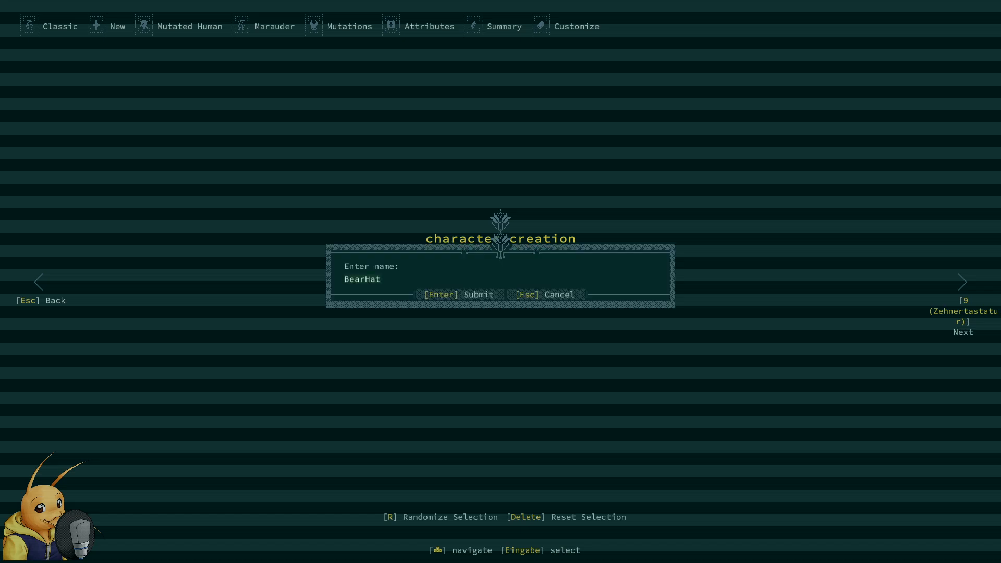
{"action": "key", "text": "ctrl+a"}
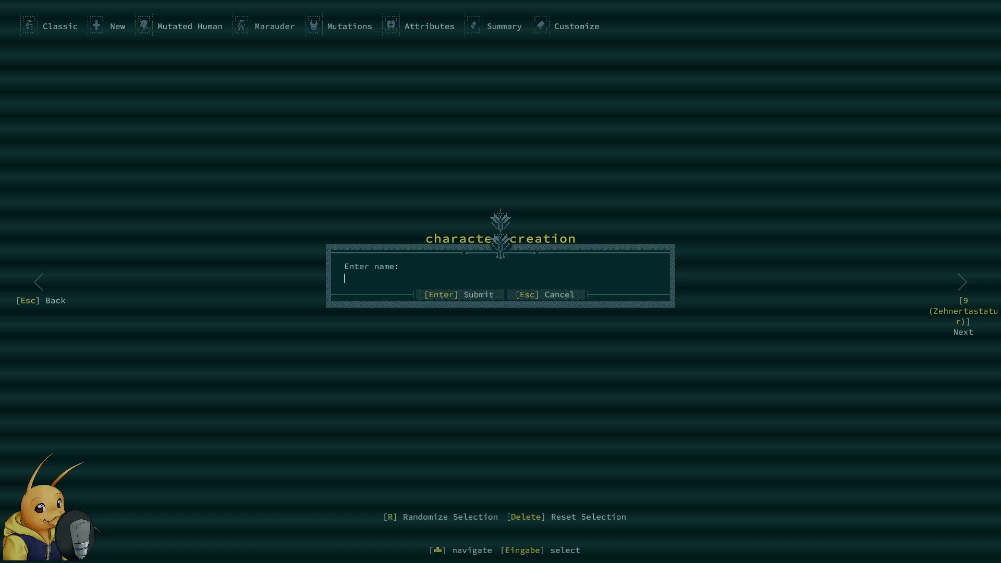
{"action": "type", "text": "BearHat"}
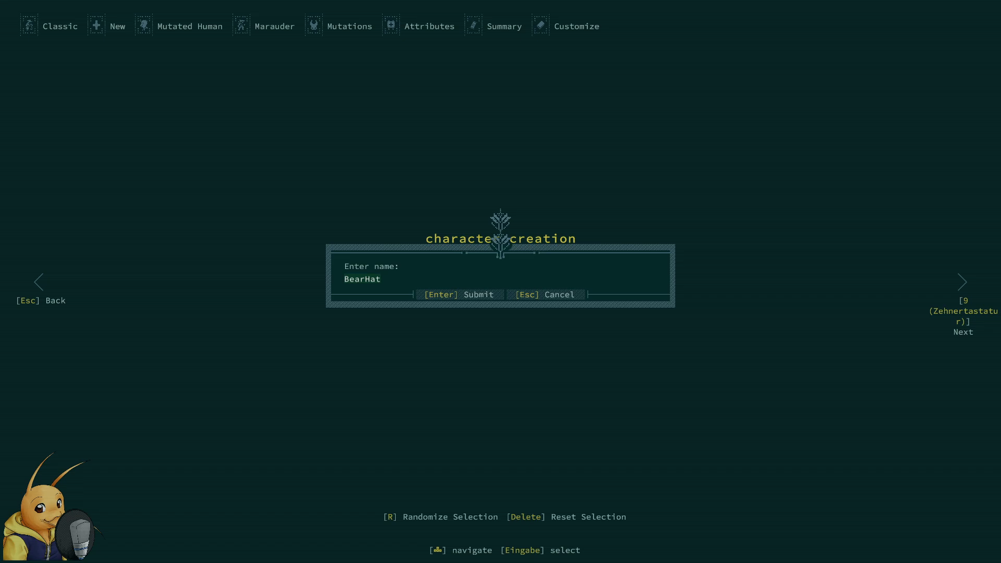
{"action": "key", "text": "Return"}
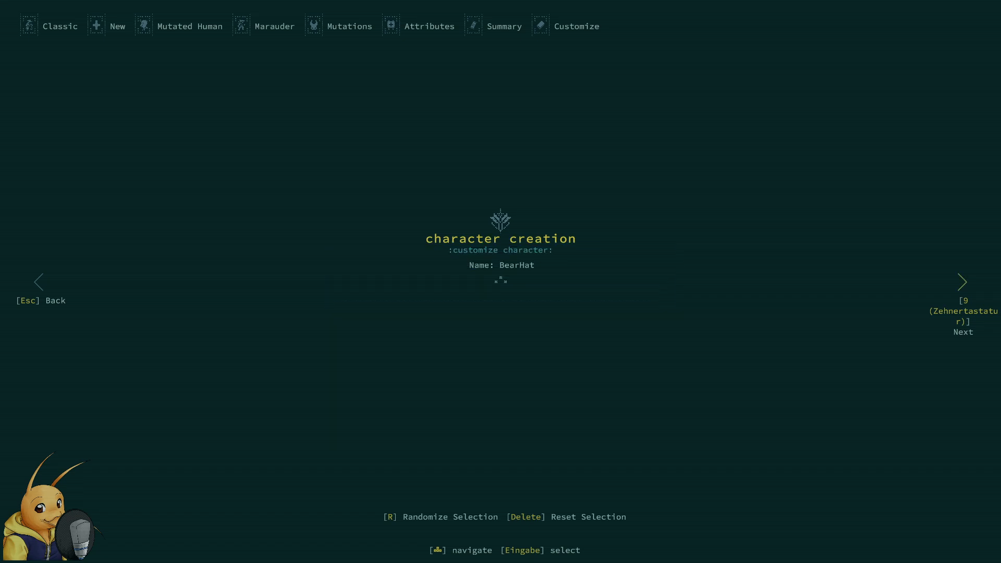
- Finish creation to start in Joppa and dismiss the arrival story and Important Tip popup
{"action": "left_click", "coordinate": [962, 283]}
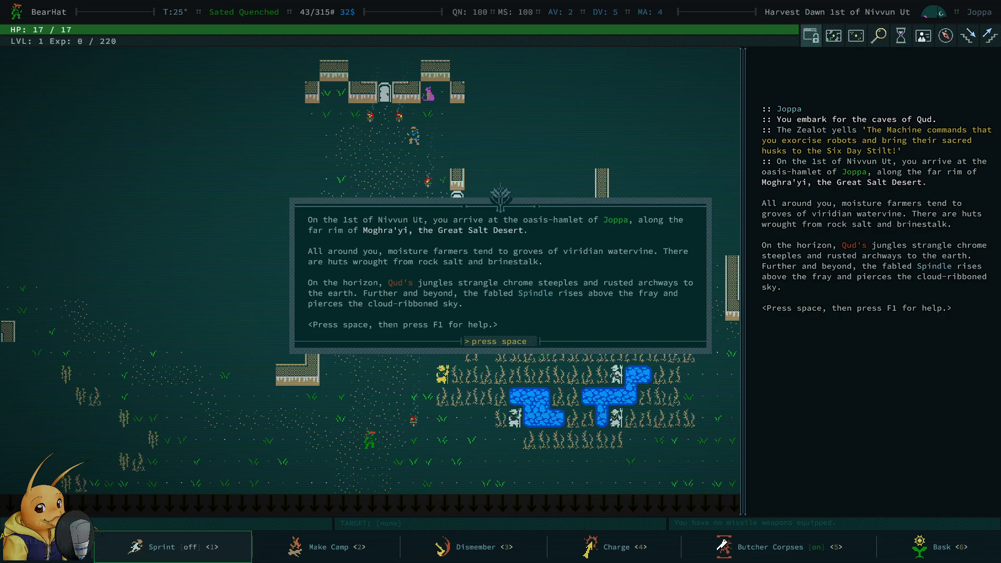
{"action": "key", "text": "space"}
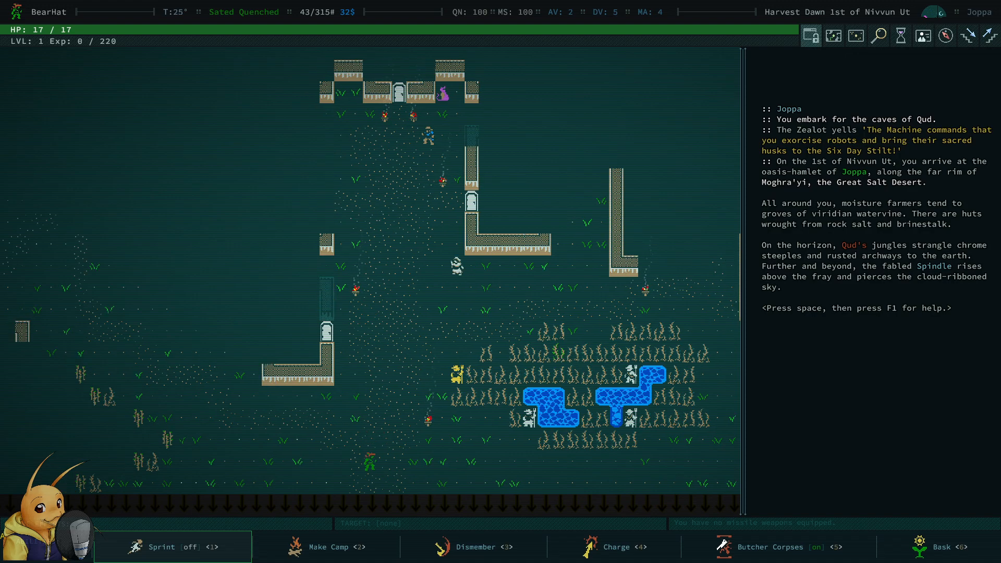
{"action": "key", "text": "space"}
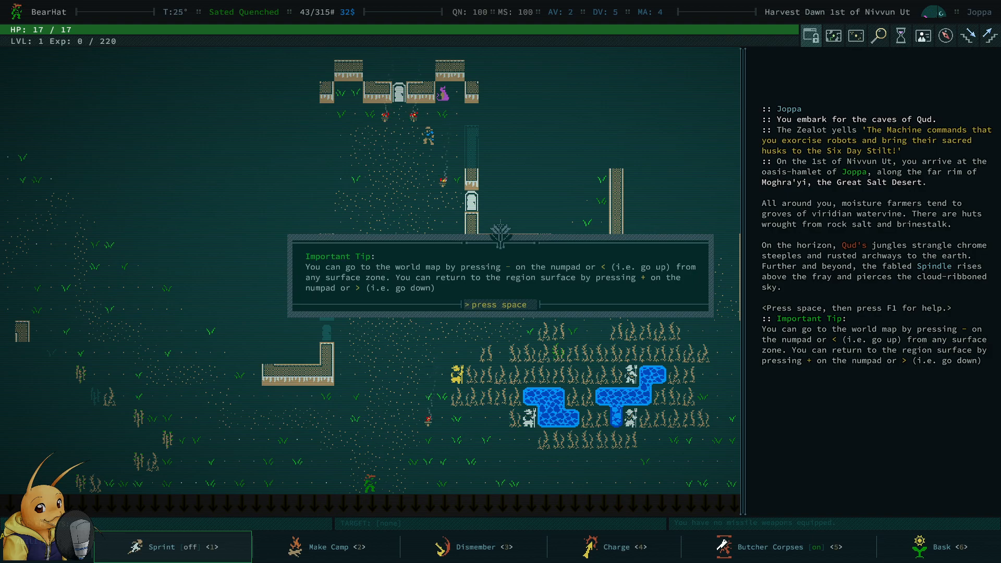
{"action": "key", "text": "space"}
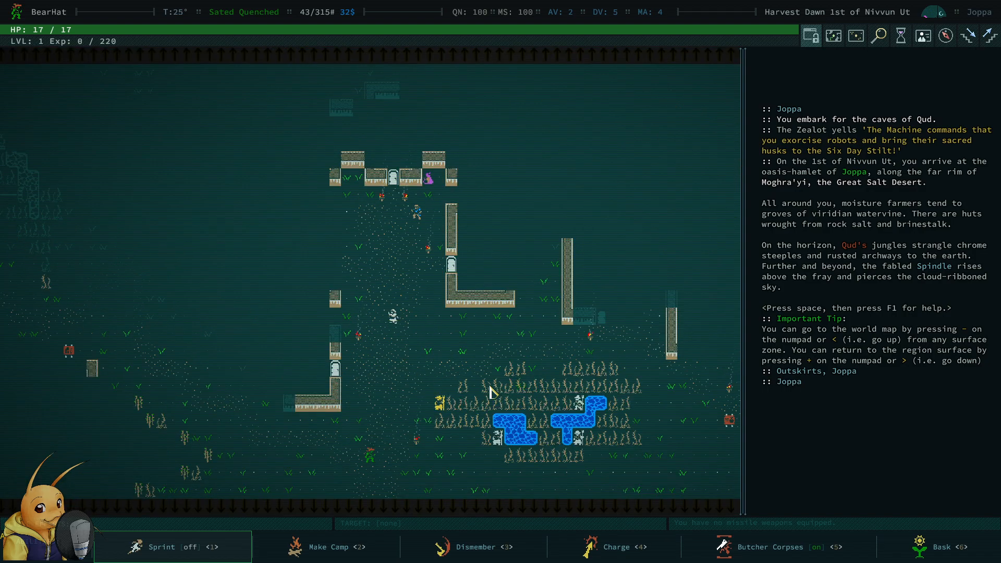
- Review inventory and equipment, re-equipping the bronze battle axe in the right hand slot
{"action": "key", "text": "i"}
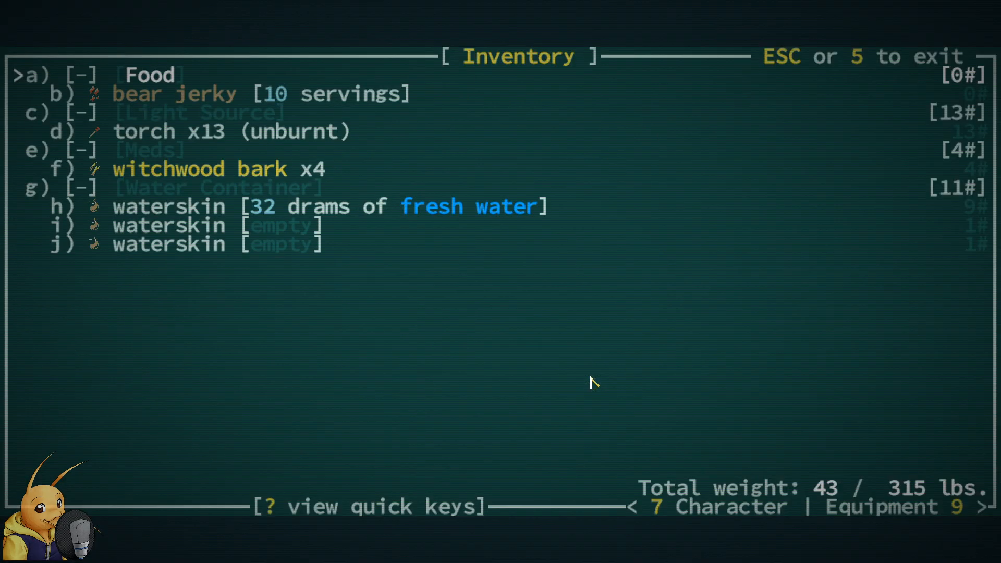
{"action": "key", "text": "down"}
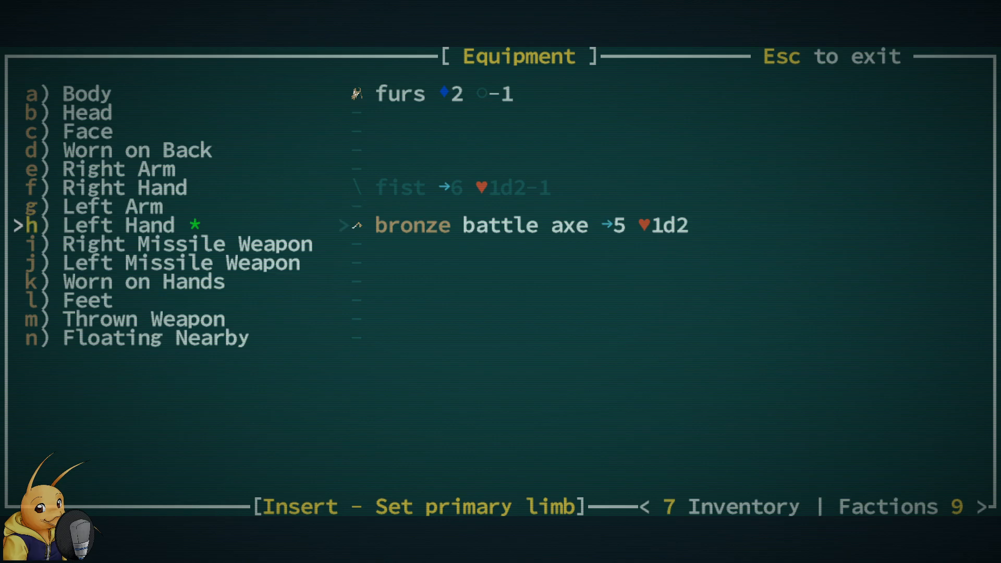
{"action": "key", "text": "up"}
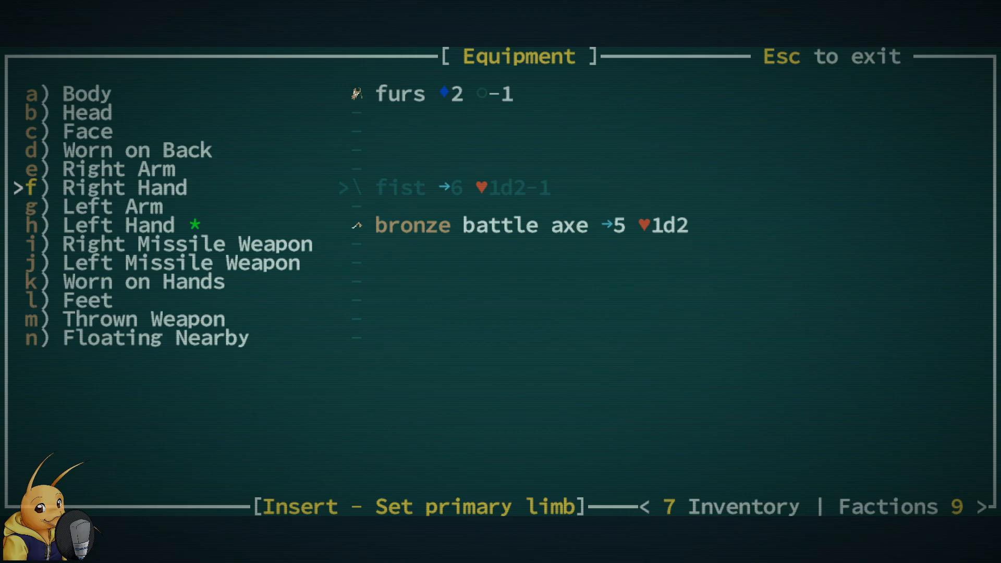
{"action": "key", "text": "insert"}
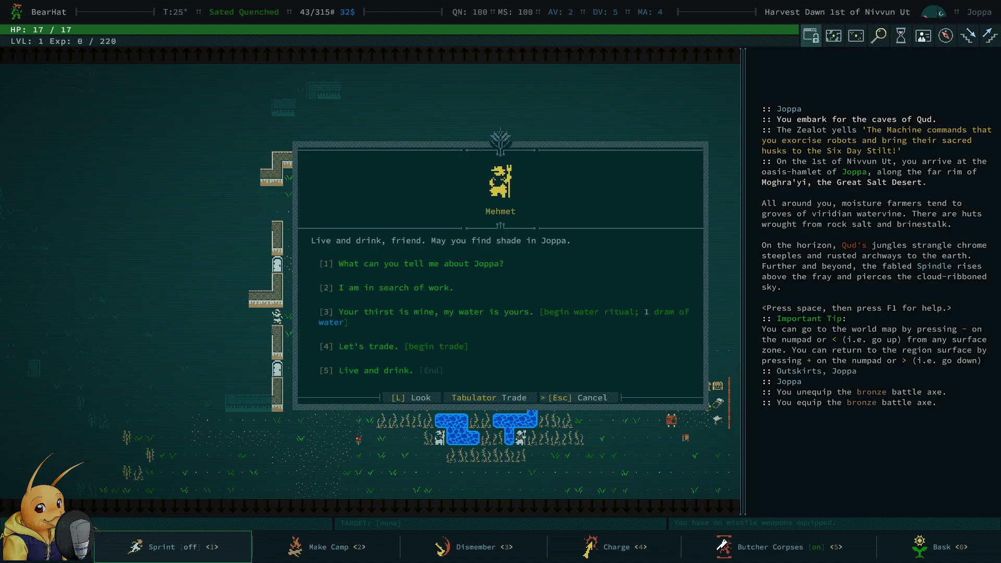
- Accept Mehmet's What's Eating the Watervine?! quest and read the farmer's description
{"action": "key", "text": "Escape"}
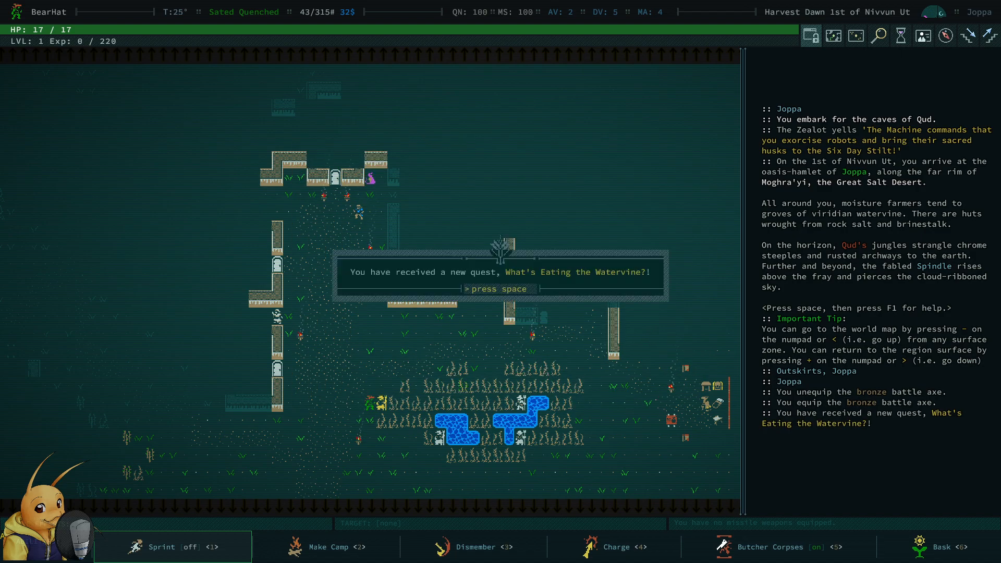
{"action": "key", "text": "space"}
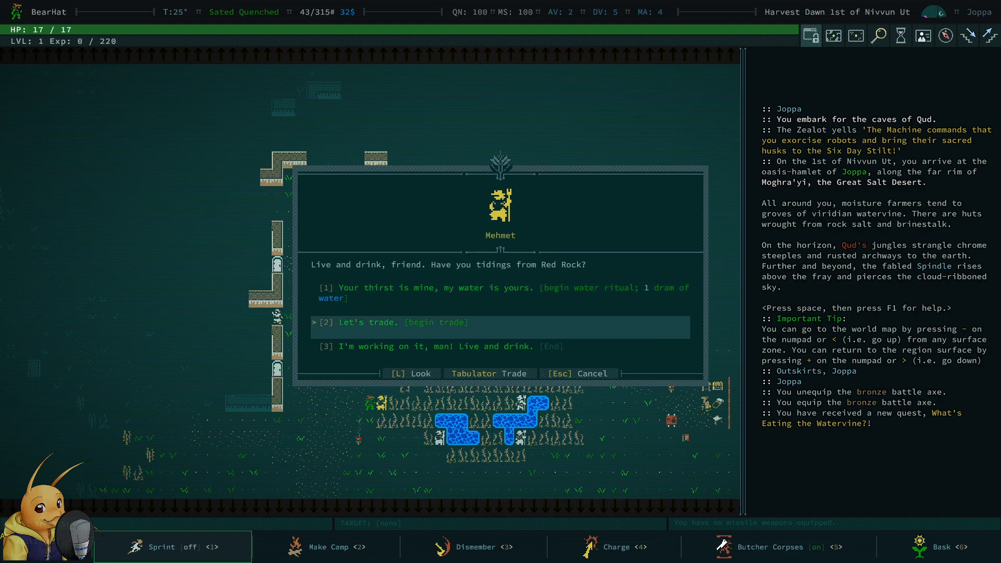
{"action": "key", "text": "Up"}
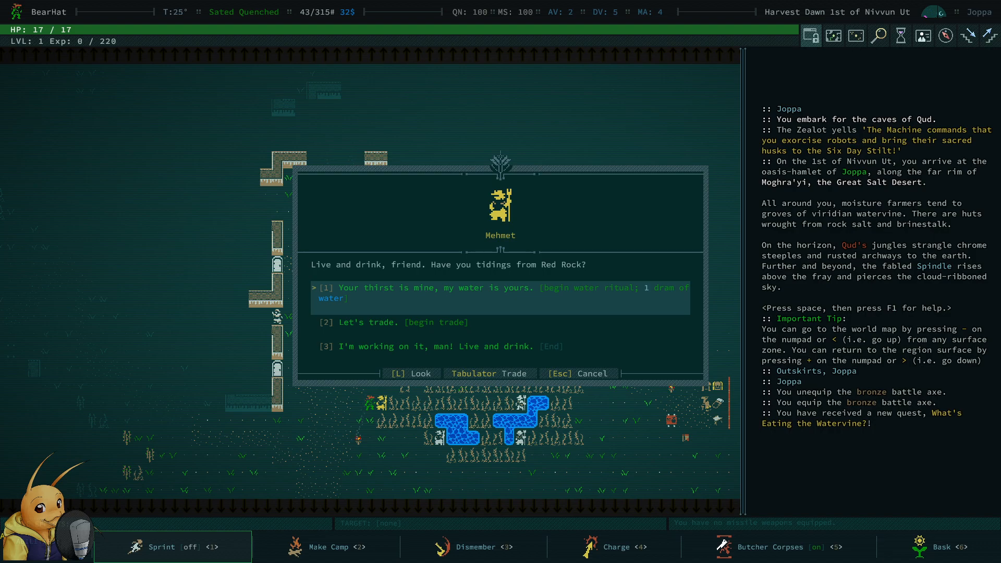
{"action": "left_click", "coordinate": [410, 373]}
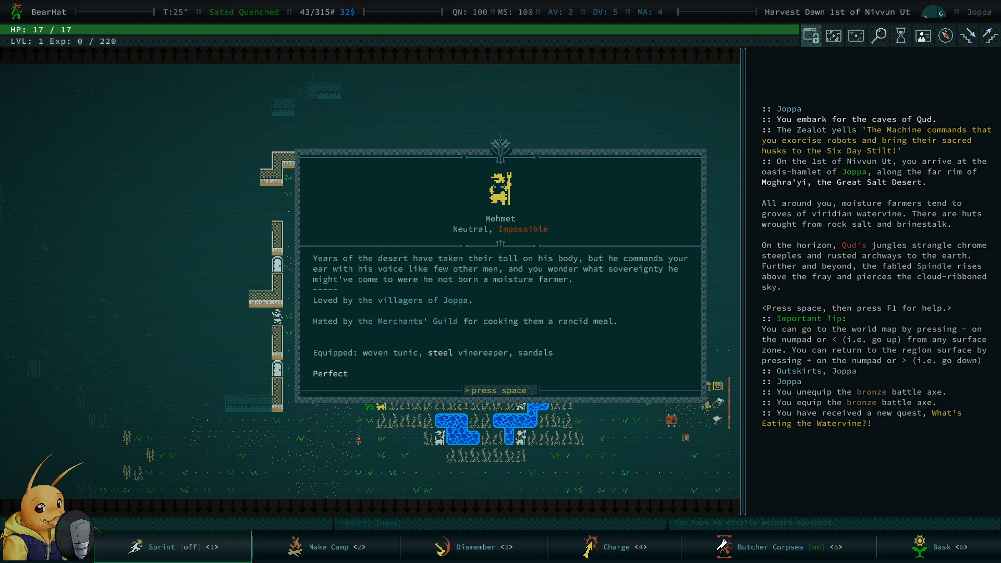
{"action": "key", "text": "space"}
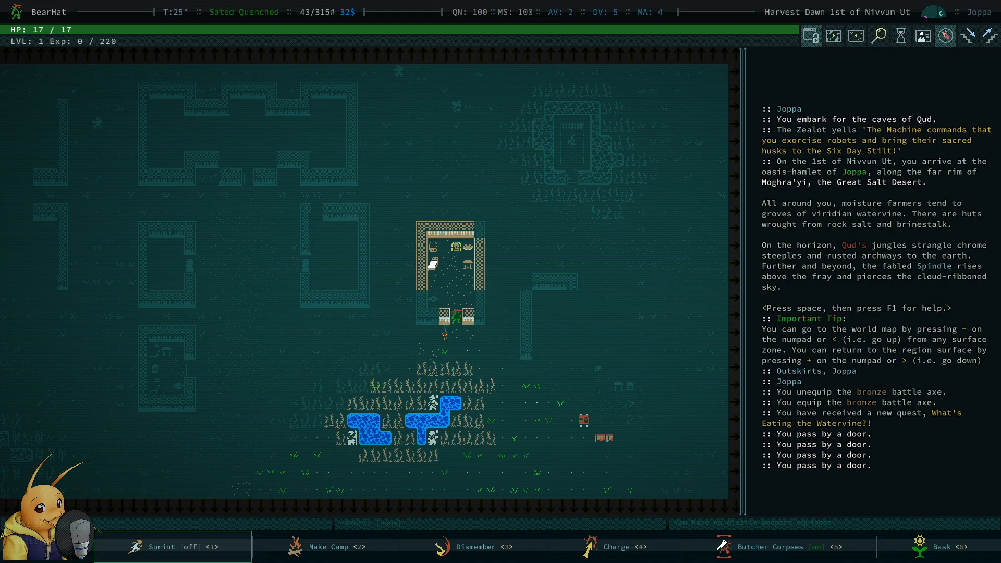
- Examine Resheph's shrine by the pond and note it in the journal
{"action": "key", "text": "up"}
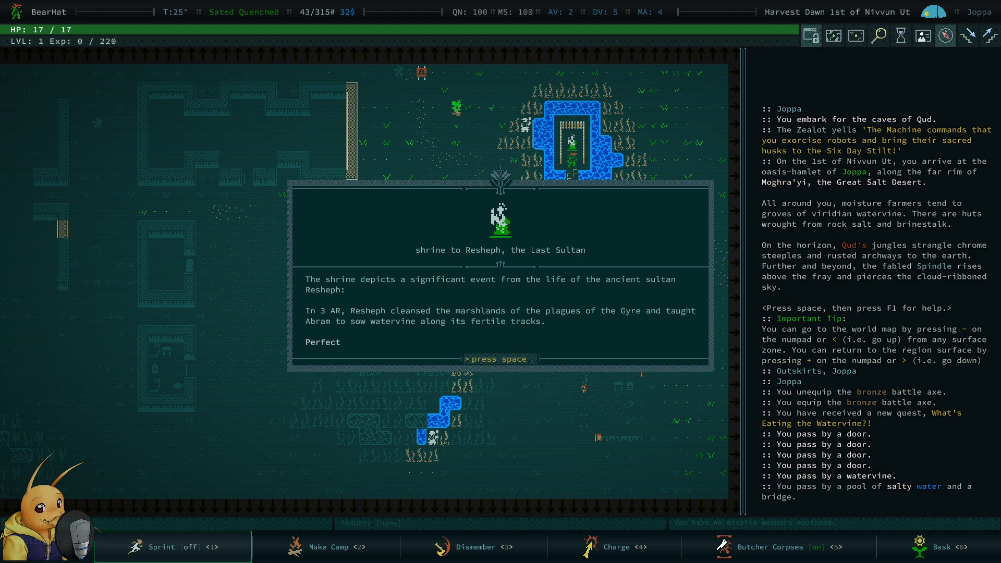
{"action": "key", "text": "space"}
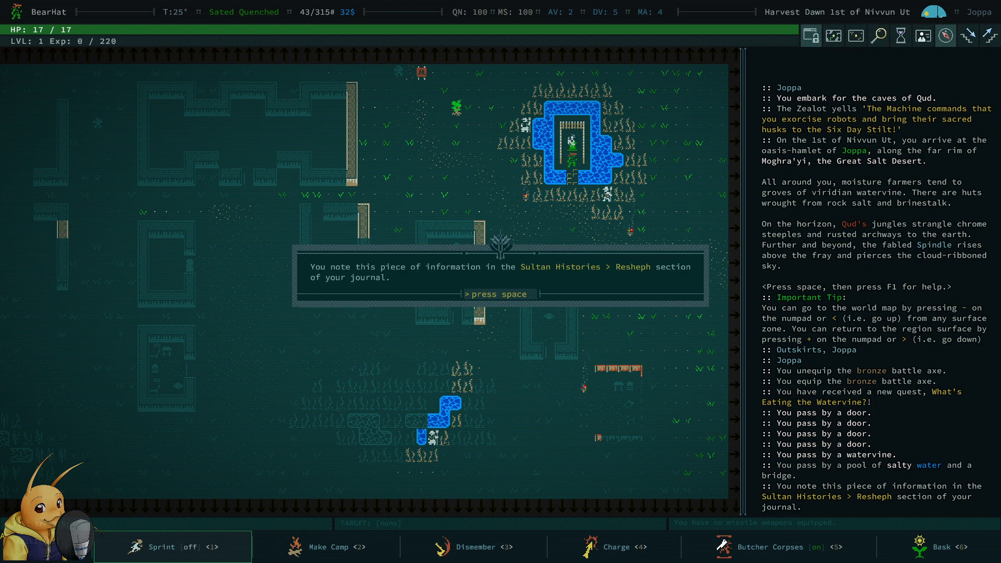
{"action": "key", "text": "space"}
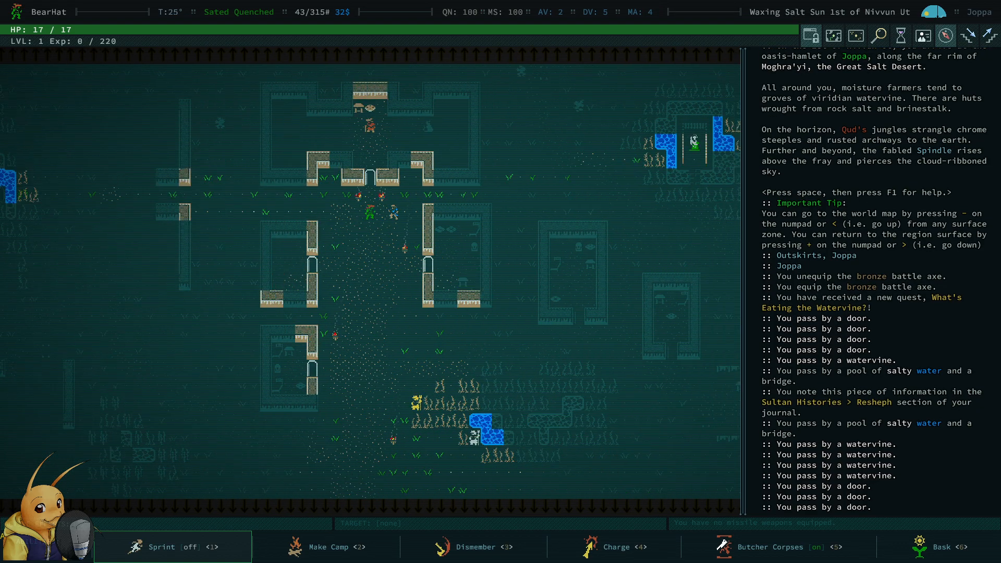
- Auto-explore Joppa until nothing is left to explore, then walk toward the hut with the chest
{"action": "key", "text": "up"}
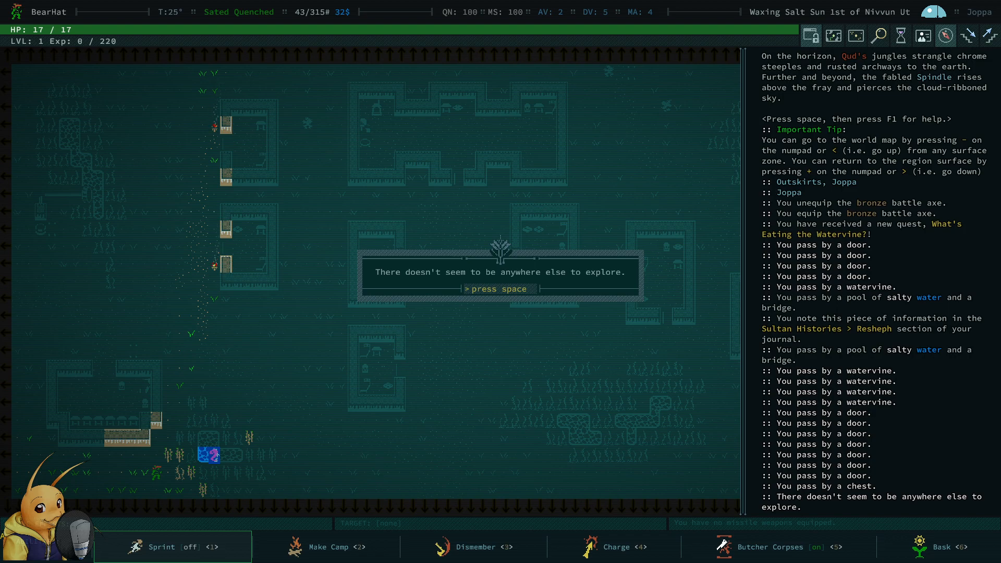
{"action": "key", "text": "space"}
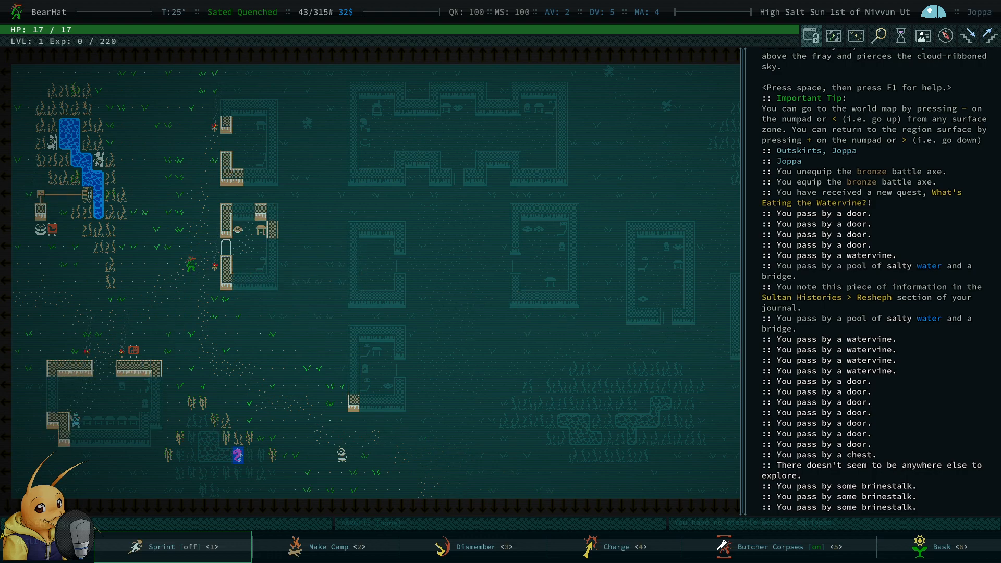
{"action": "key", "text": "up"}
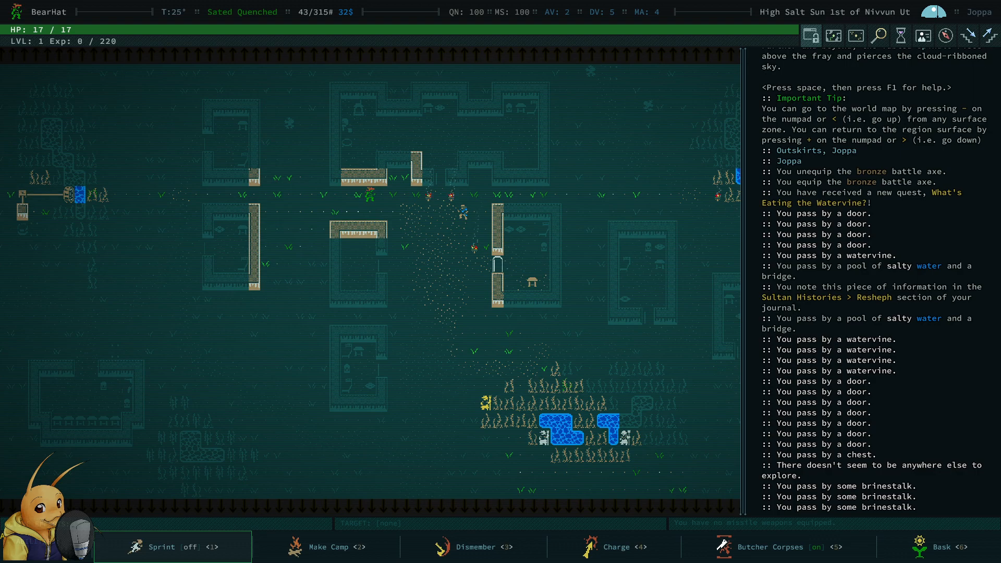
{"action": "key", "text": "up"}
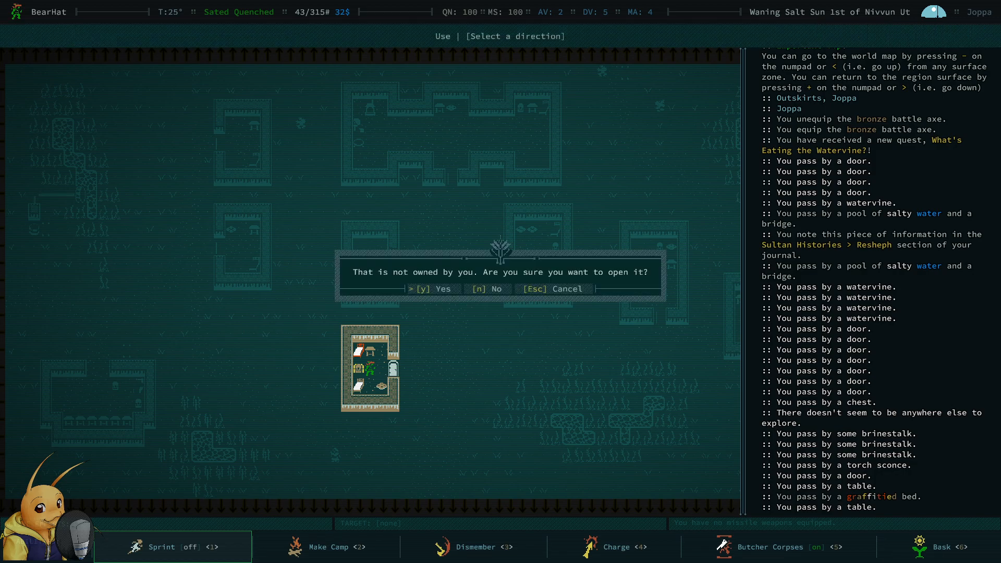
- Open the unowned chest, inspect and take the maintenance security card, then take all from the north chest
{"action": "key", "text": "y"}
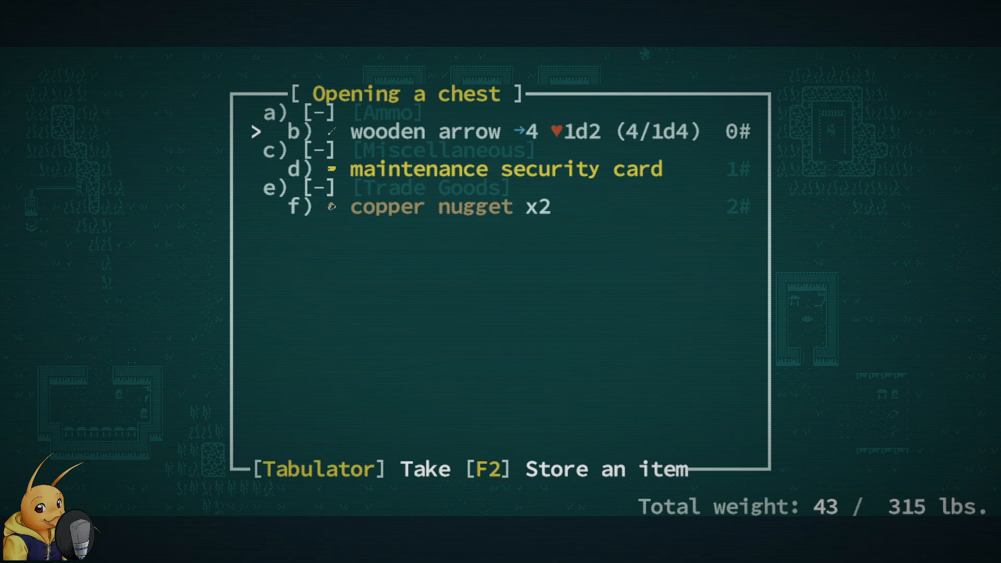
{"action": "key", "text": "Down"}
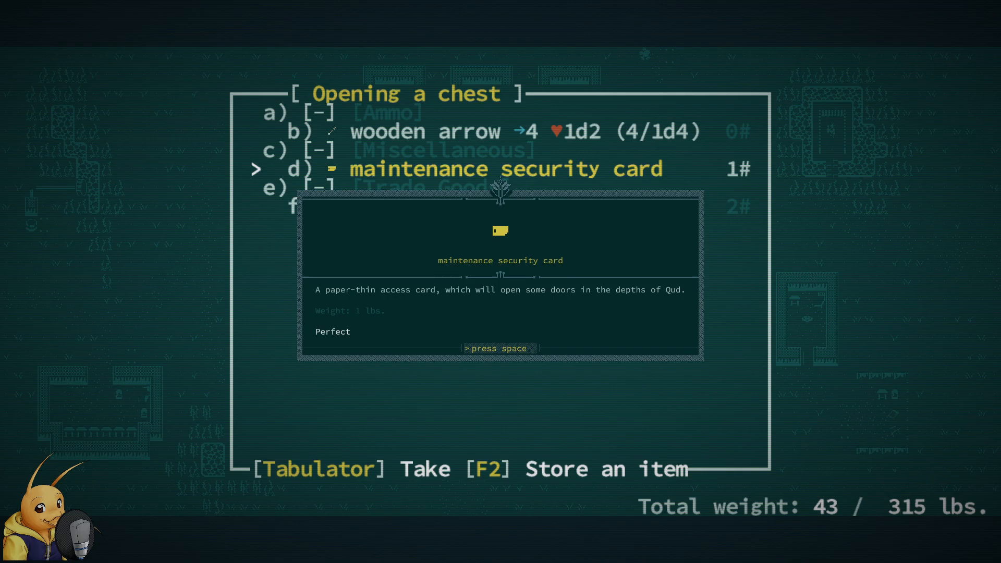
{"action": "key", "text": "space"}
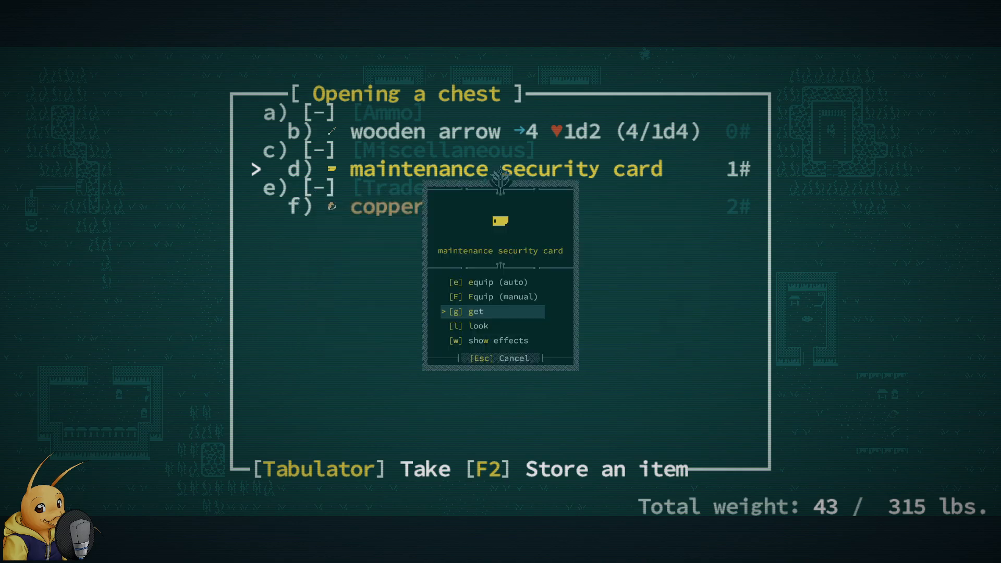
{"action": "key", "text": "g"}
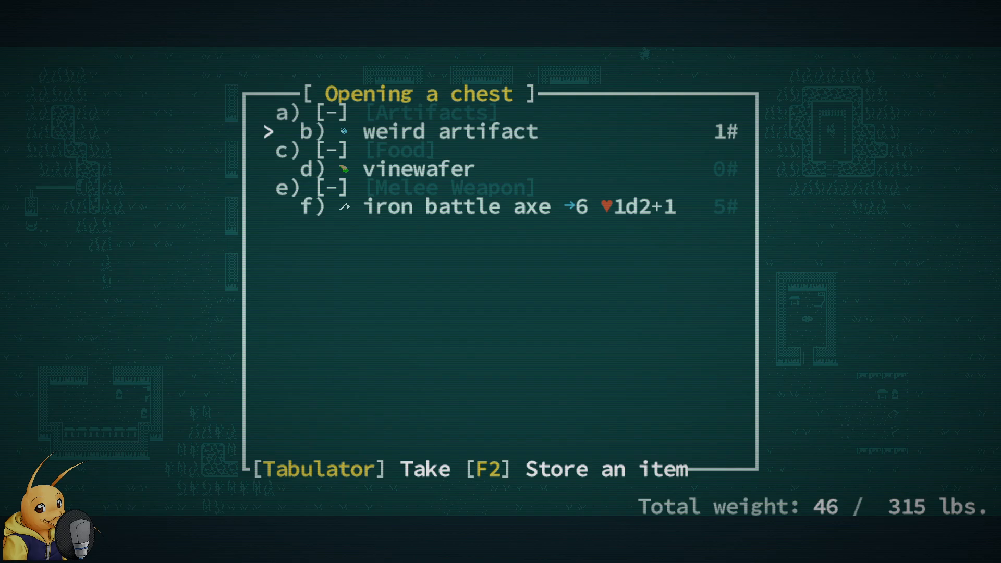
{"action": "key", "text": "Tab"}
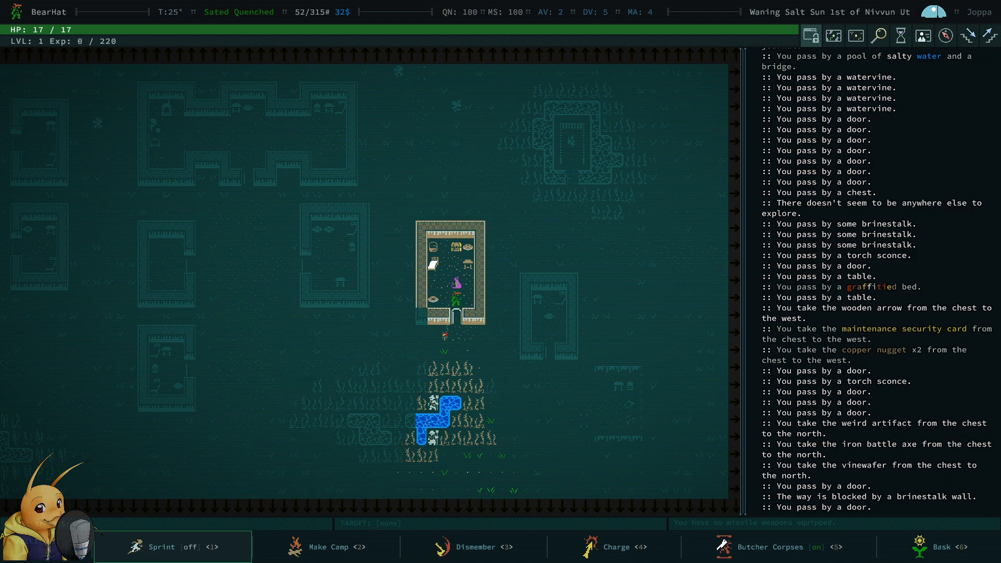
- Walk over to Ctesiphus the cat, pet it, and dismiss the petting message
{"action": "key", "text": "Up"}
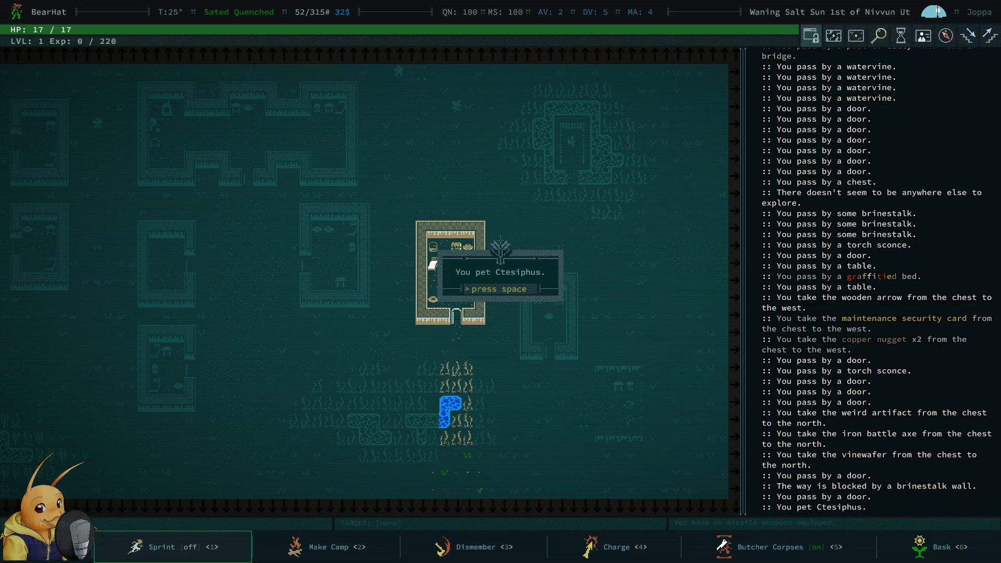
{"action": "key", "text": "space"}
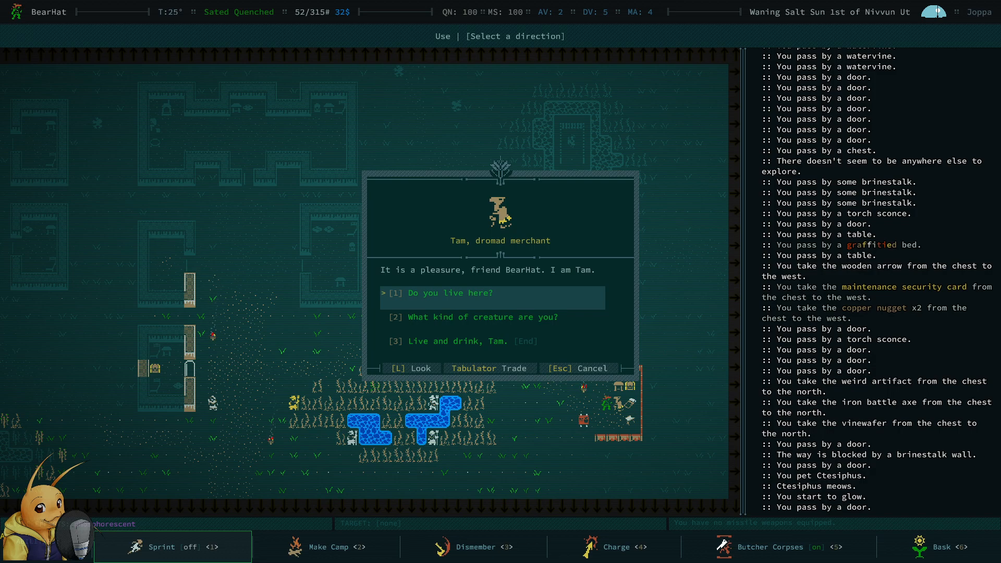
- Ask Tam whether he lives here and who he is, then begin trading with him
{"action": "left_click", "coordinate": [493, 293]}
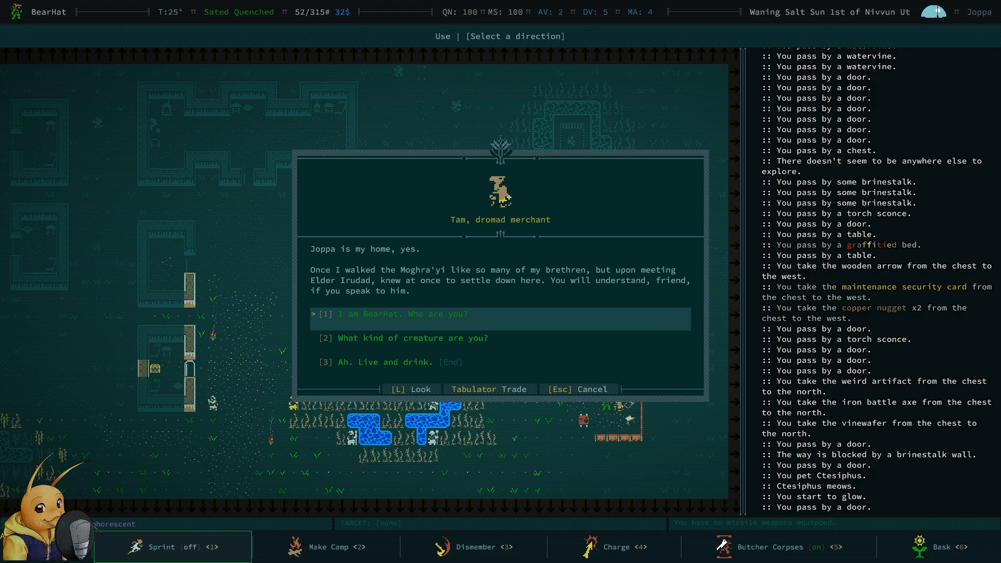
{"action": "left_click", "coordinate": [414, 338]}
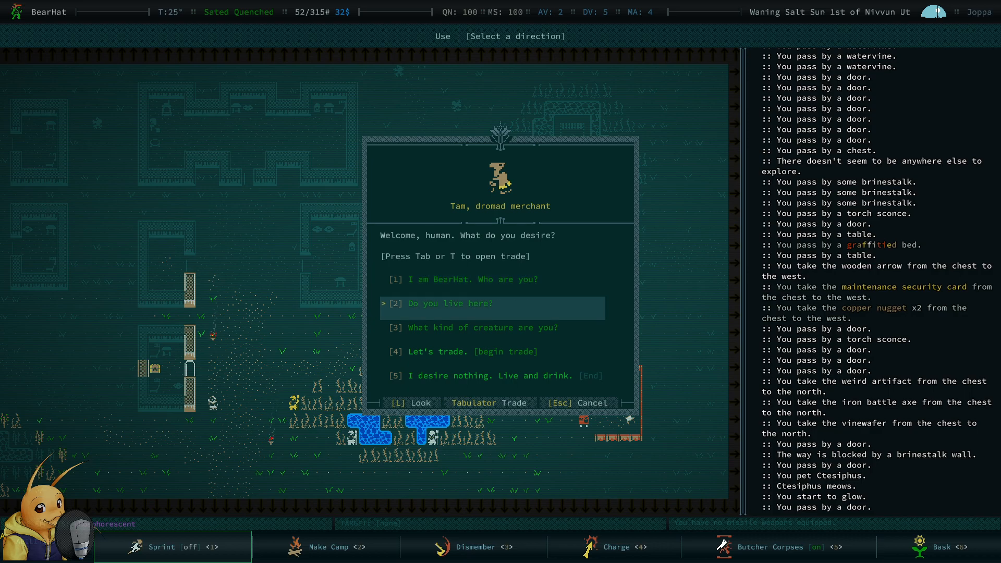
{"action": "key", "text": "Tab"}
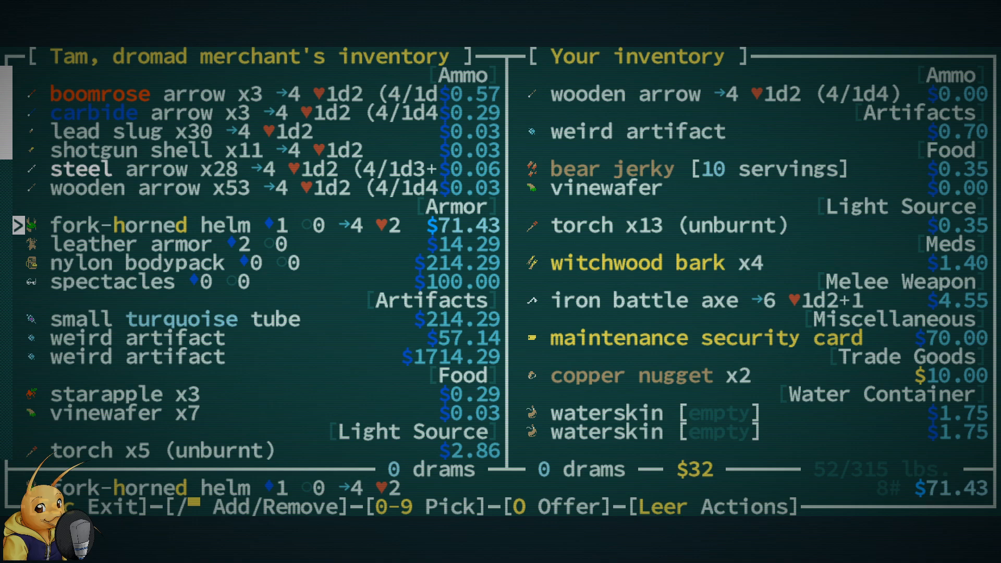
{"action": "key", "text": "down"}
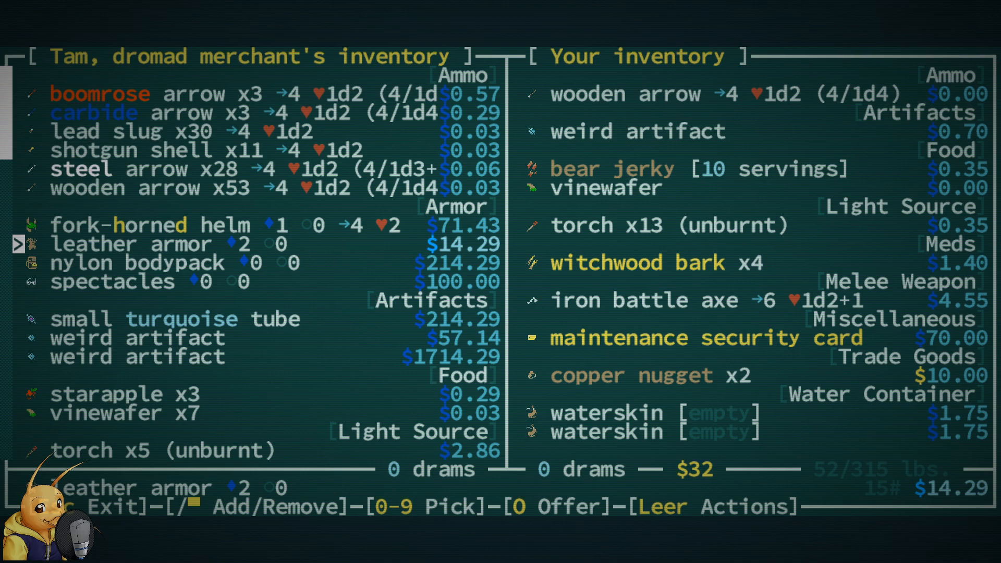
{"action": "key", "text": "Down"}
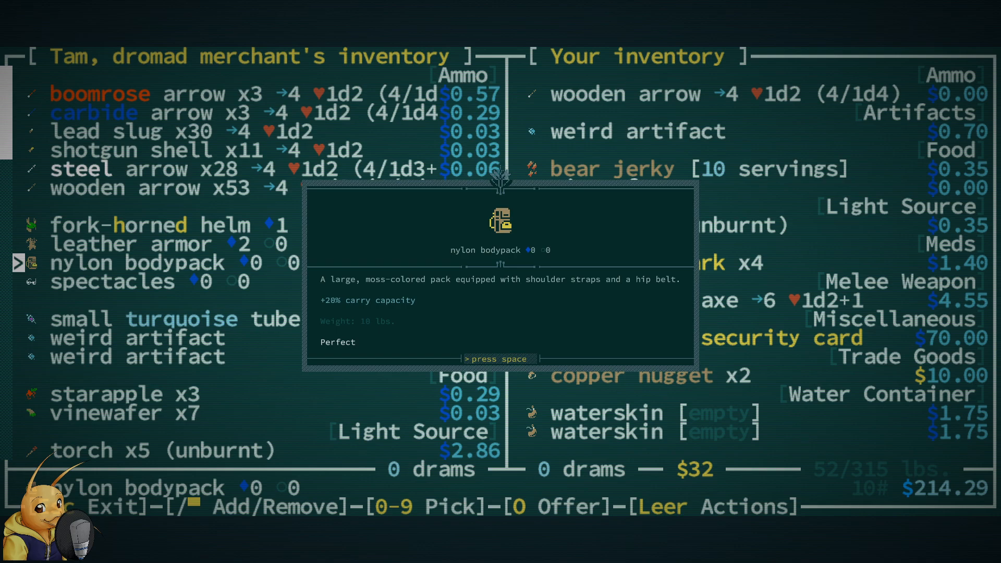
{"action": "key", "text": "space"}
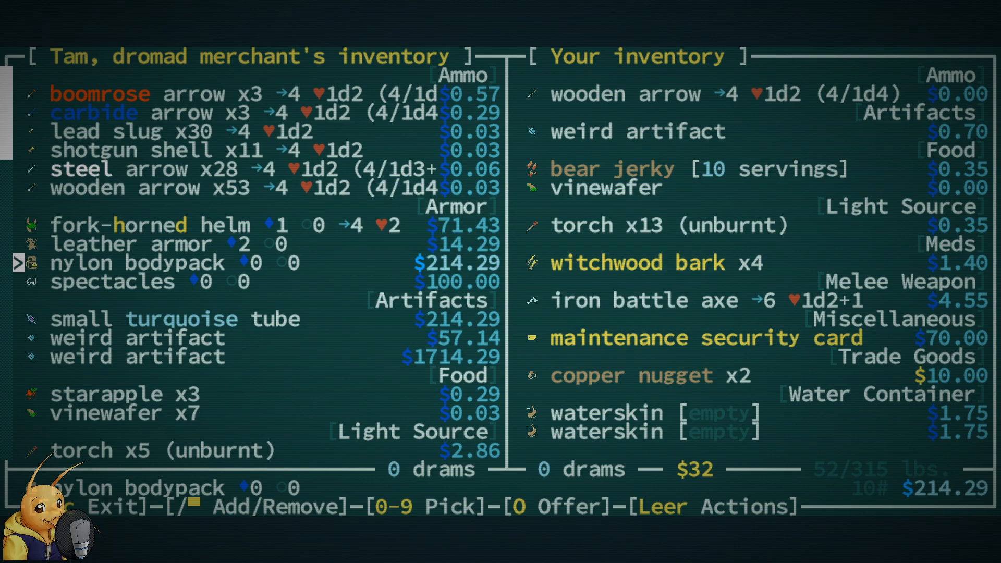
{"action": "key", "text": "down"}
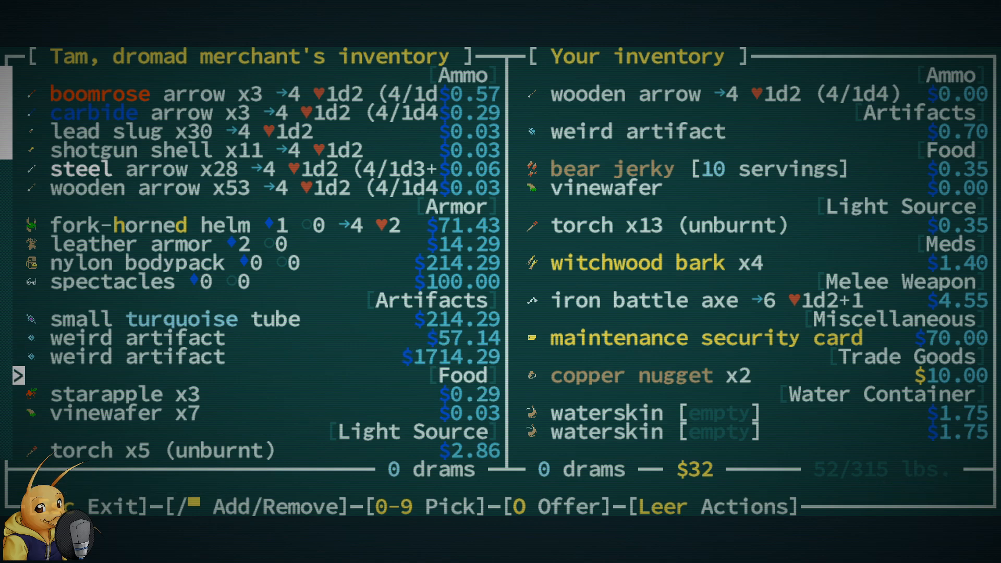
{"action": "scroll", "scroll_direction": "down", "scroll_amount": 3}
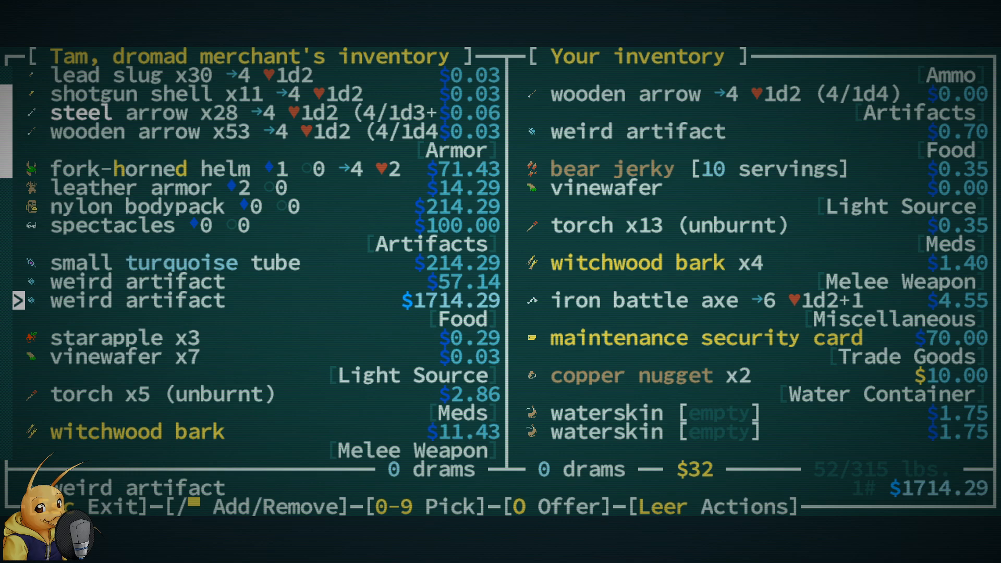
{"action": "key", "text": "Down"}
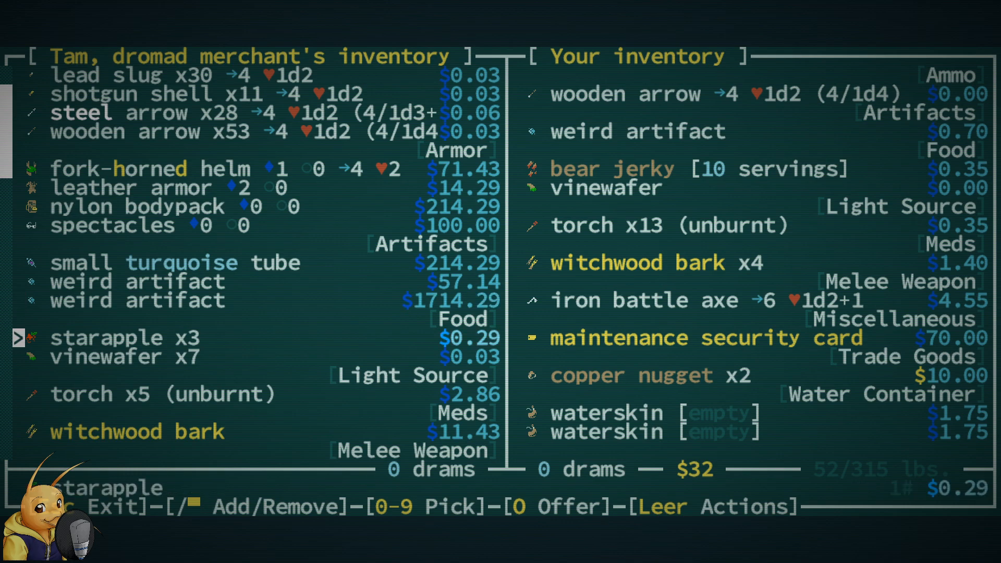
{"action": "scroll", "scroll_direction": "down", "scroll_amount": 3}
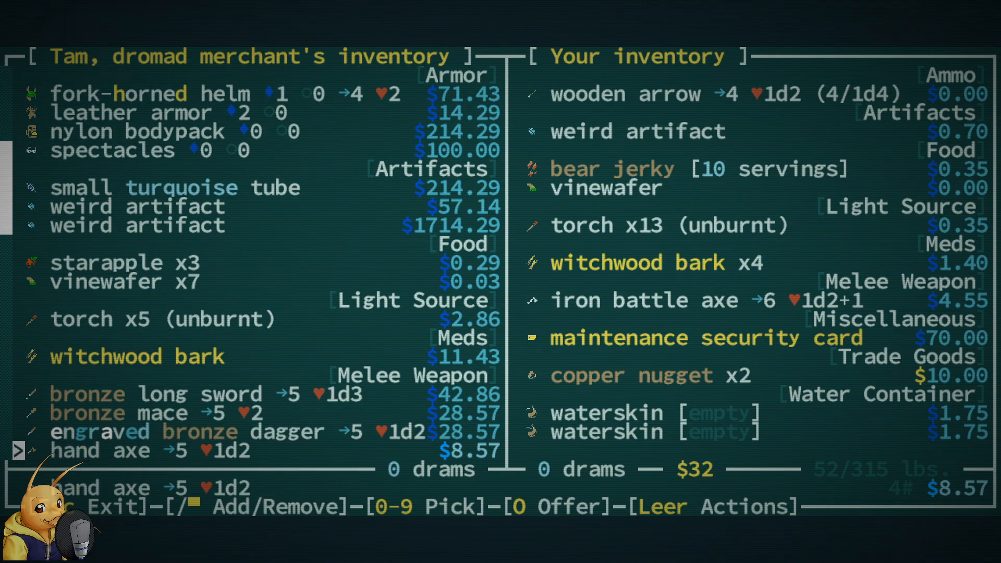
- Browse Tam's wares and read the engraved bronze dagger, journaling the Springs of Tumrod and a Yuxes history
{"action": "scroll", "scroll_direction": "down", "scroll_amount": 3}
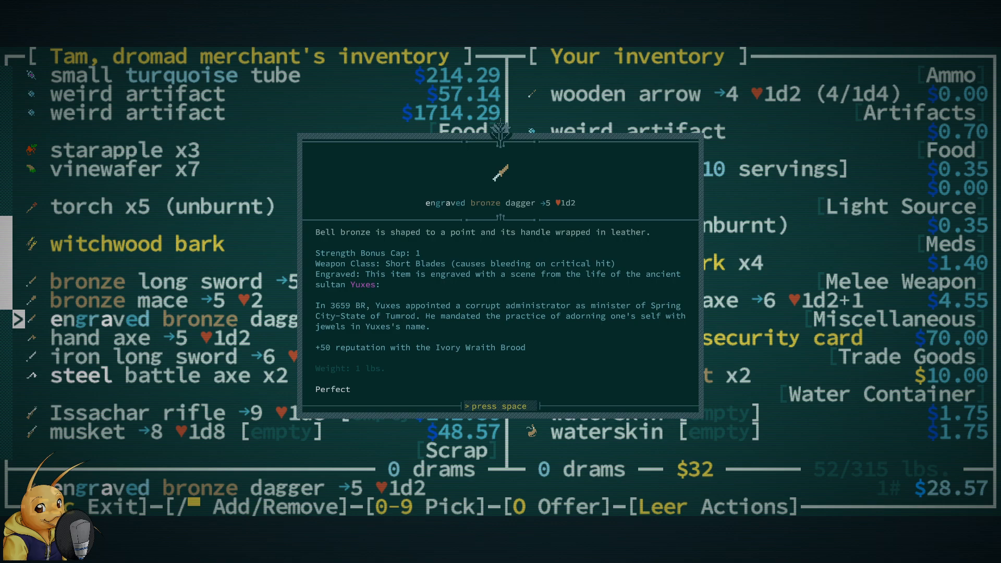
{"action": "key", "text": "space"}
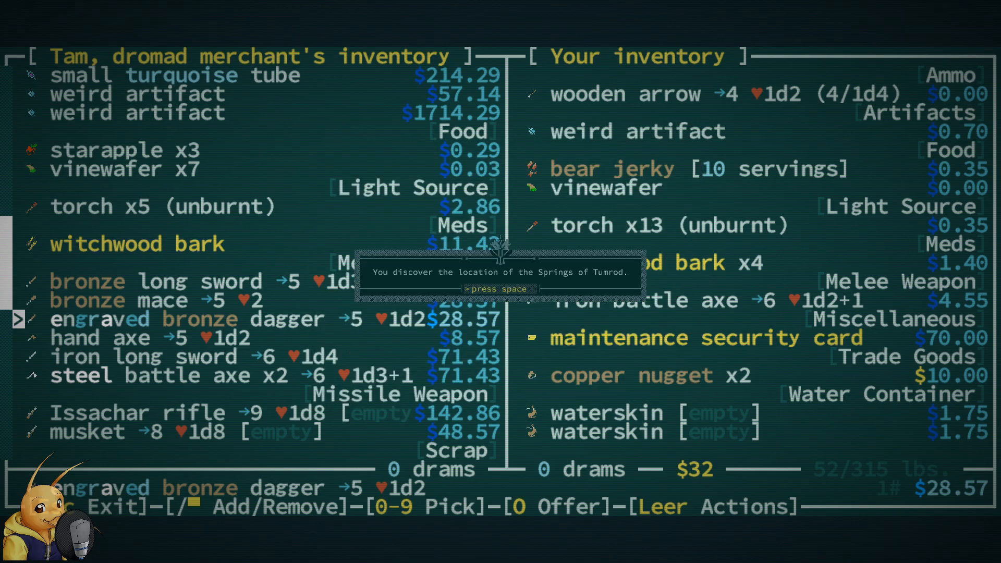
{"action": "key", "text": "space"}
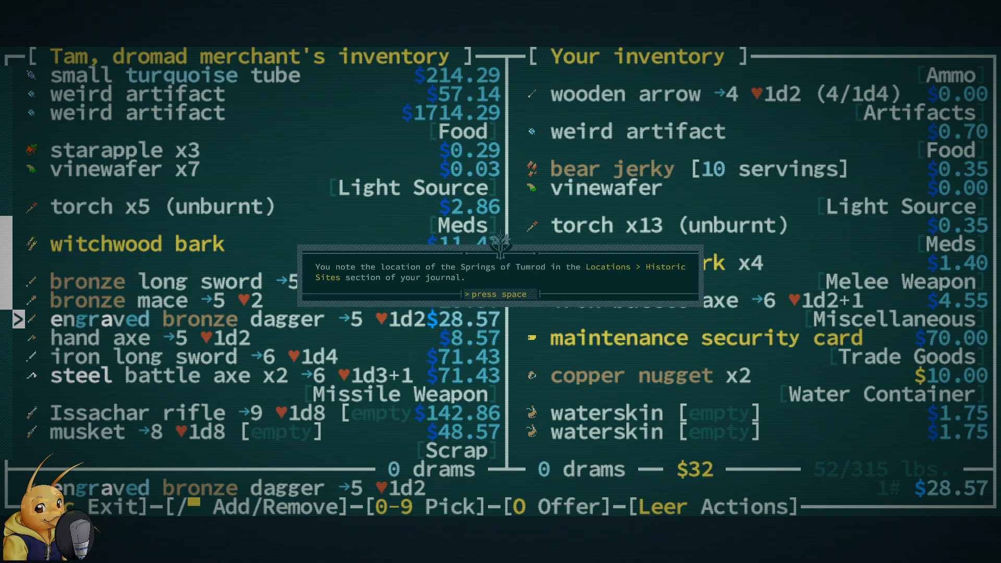
{"action": "key", "text": "space"}
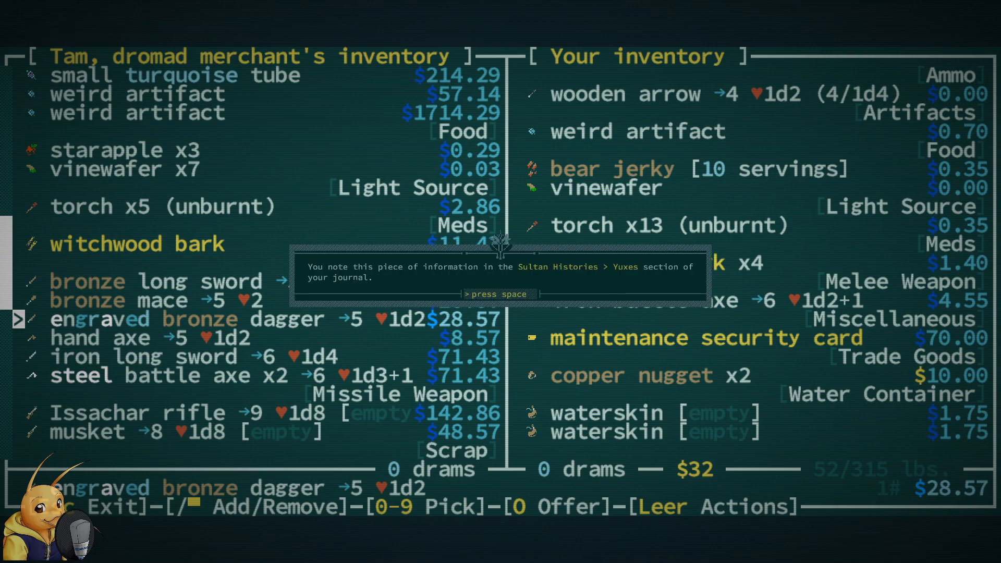
{"action": "key", "text": "space"}
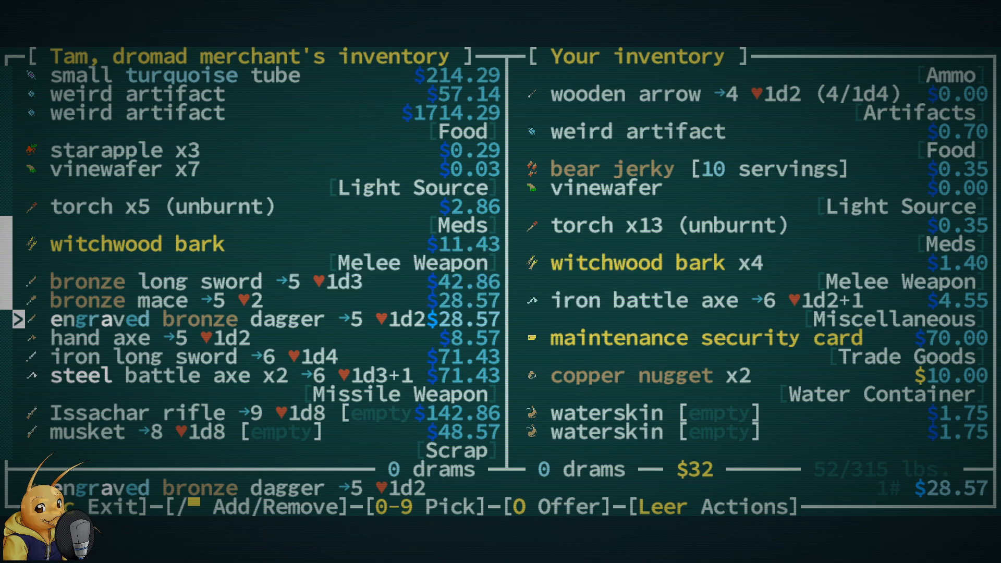
{"action": "key", "text": "Down"}
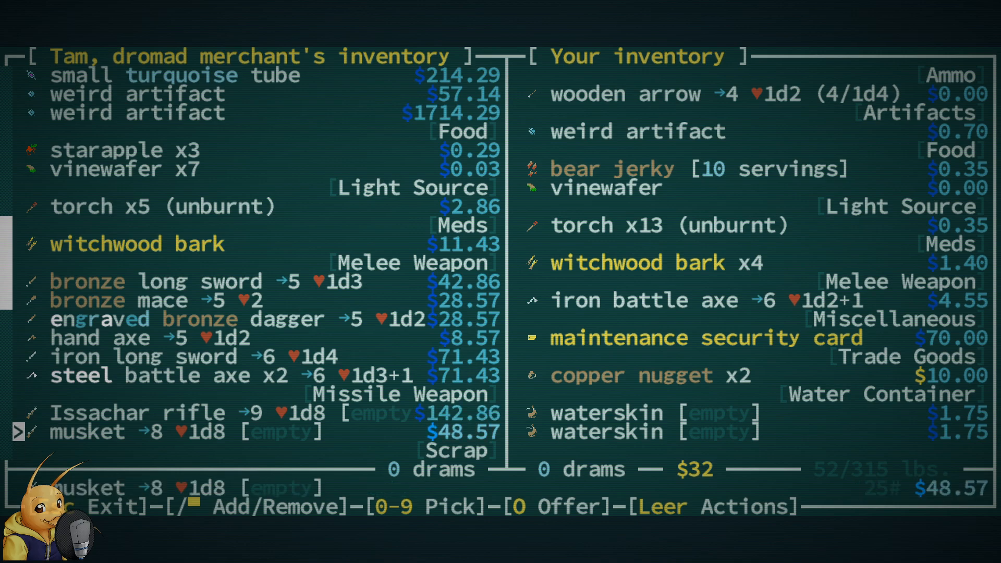
{"action": "key", "text": "up"}
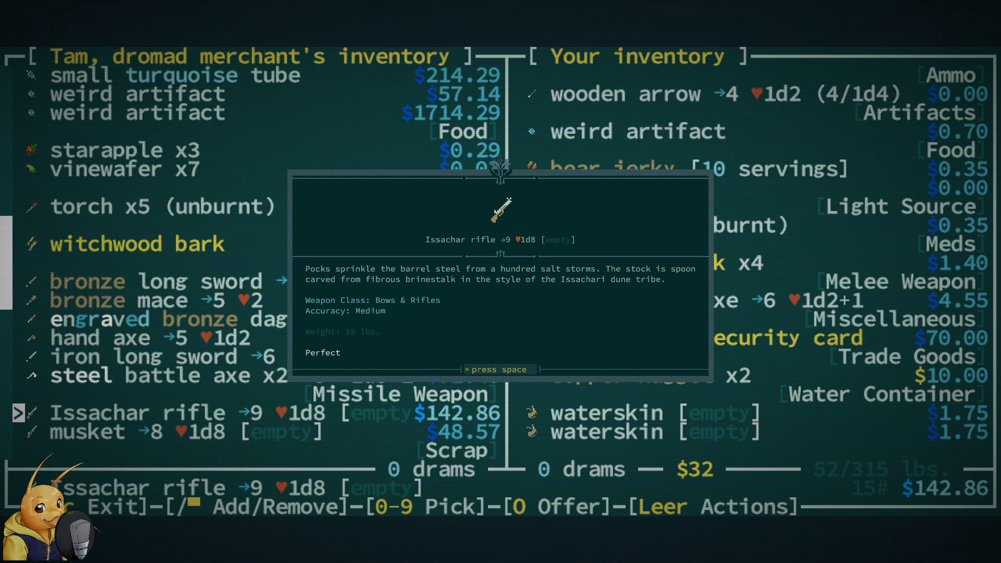
{"action": "key", "text": "space"}
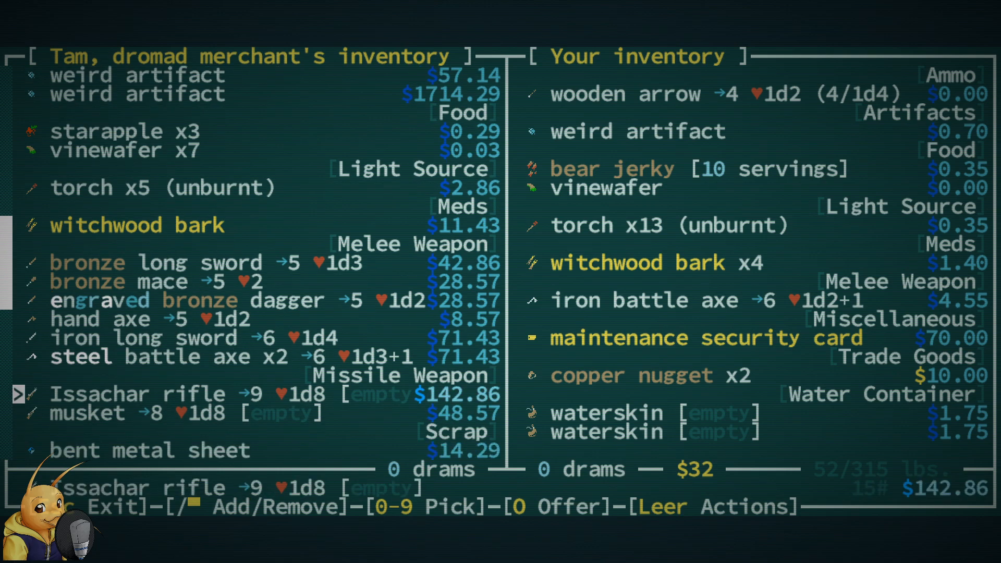
{"action": "scroll", "scroll_direction": "down", "scroll_amount": 3}
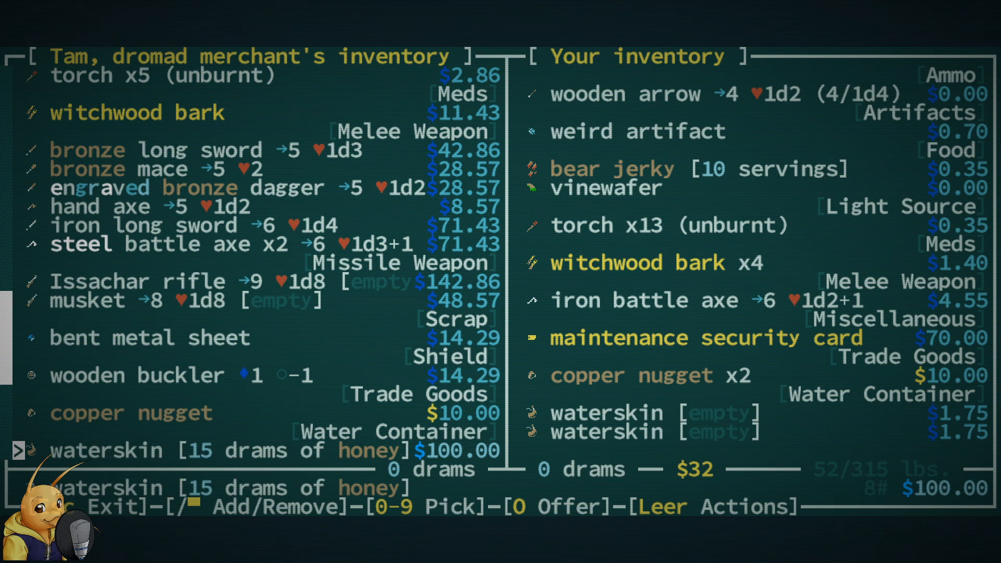
{"action": "scroll", "scroll_direction": "down", "scroll_amount": 3}
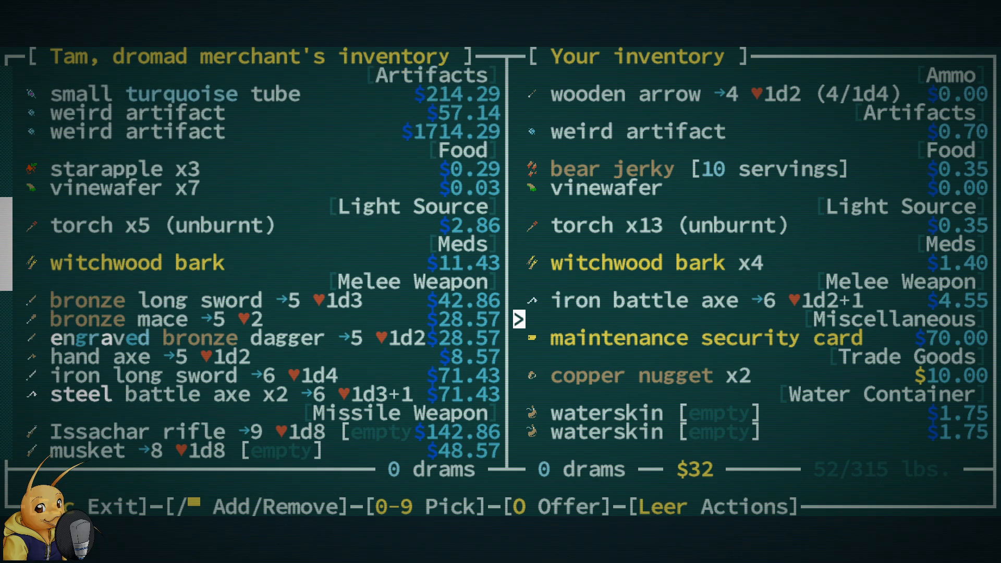
- Mark the maintenance security card and two copper nuggets for sale against Tam's fork-horned helm
{"action": "left_click", "coordinate": [702, 338]}
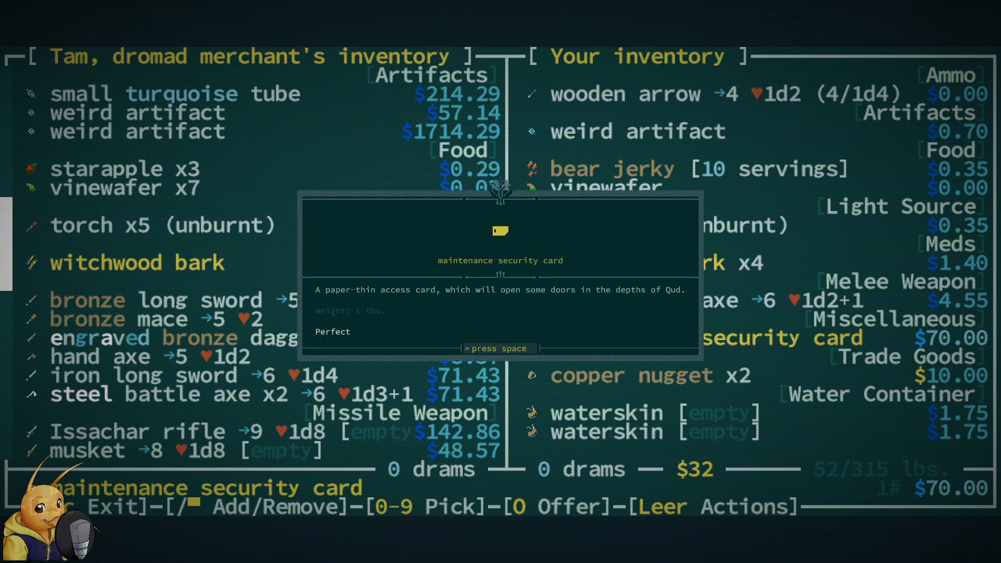
{"action": "key", "text": "space"}
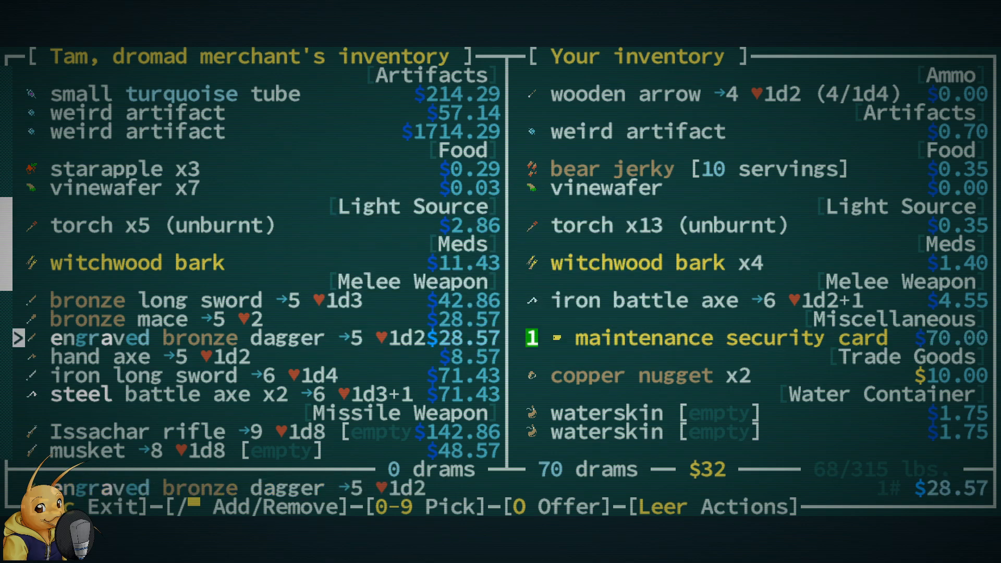
{"action": "key", "text": "Up"}
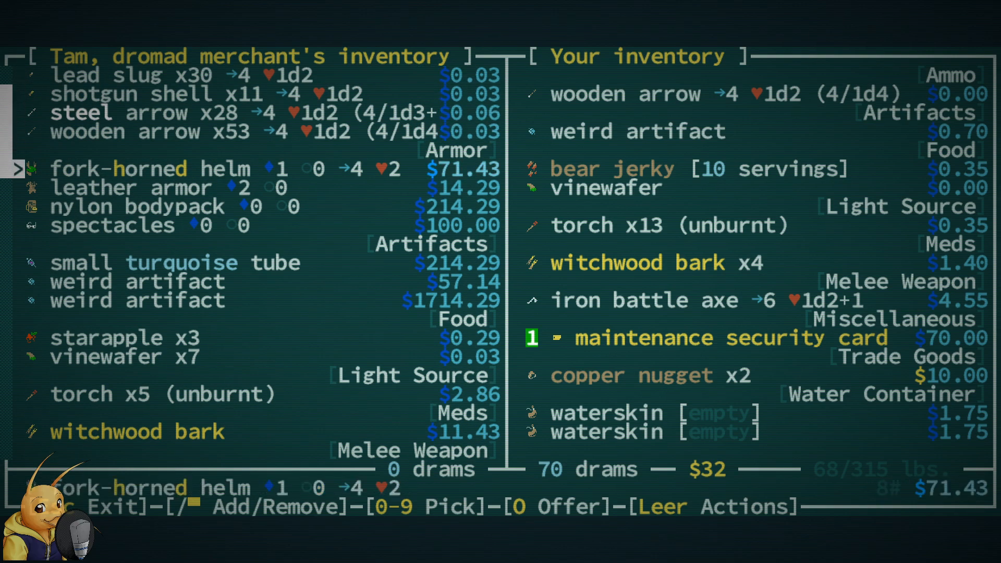
{"action": "key", "text": "1"}
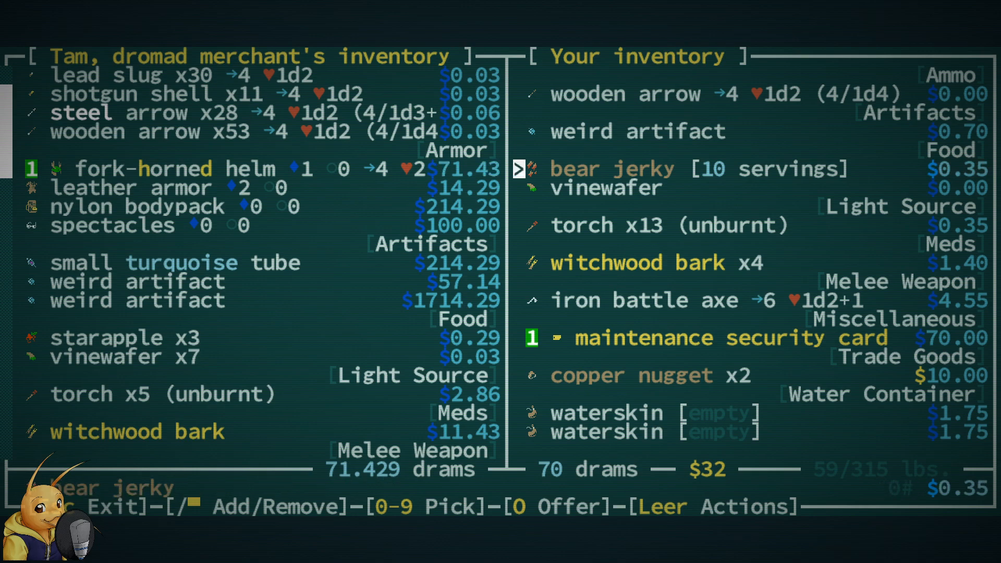
{"action": "key", "text": "down"}
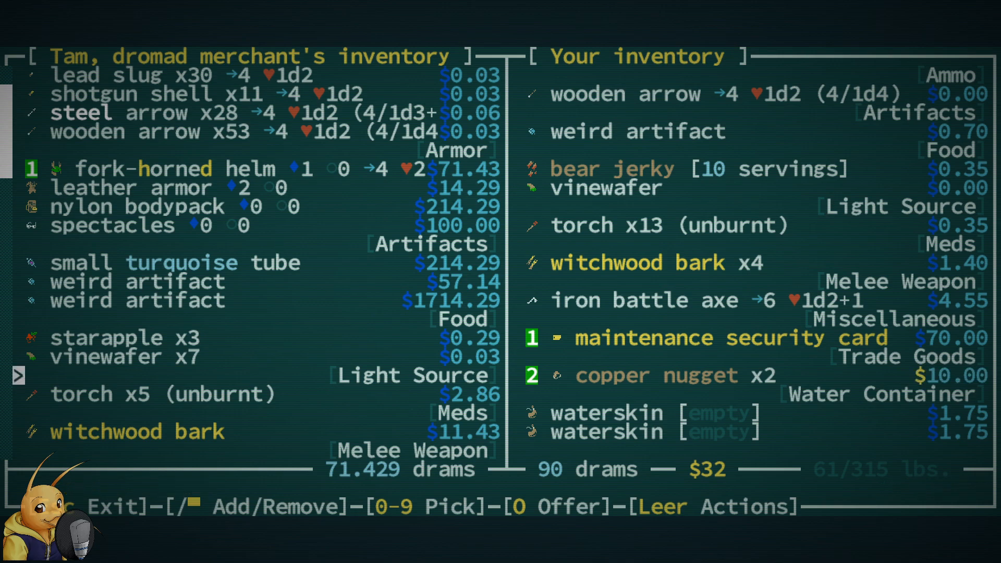
{"action": "key", "text": "down"}
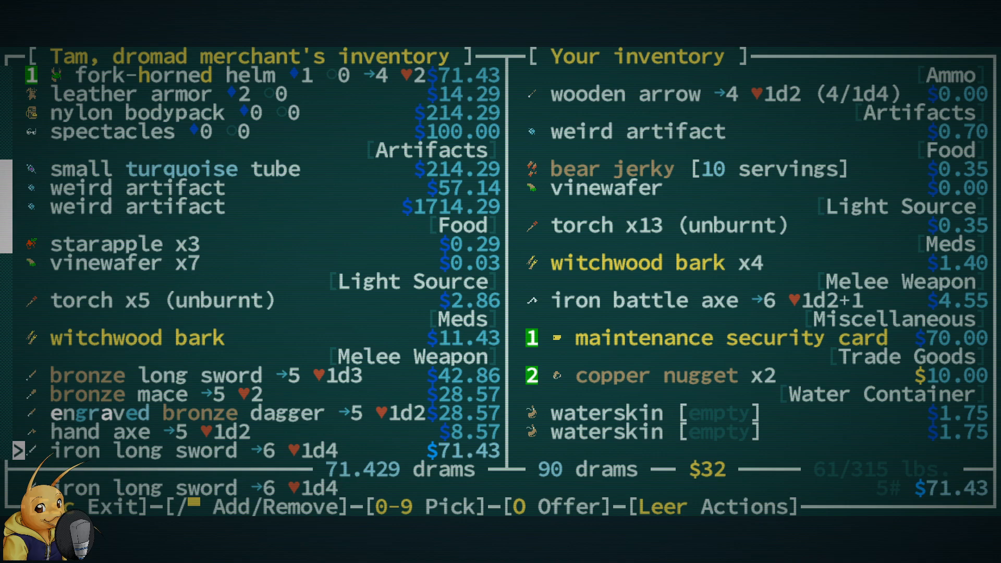
{"action": "mouse_move", "coordinate": [174, 16]}
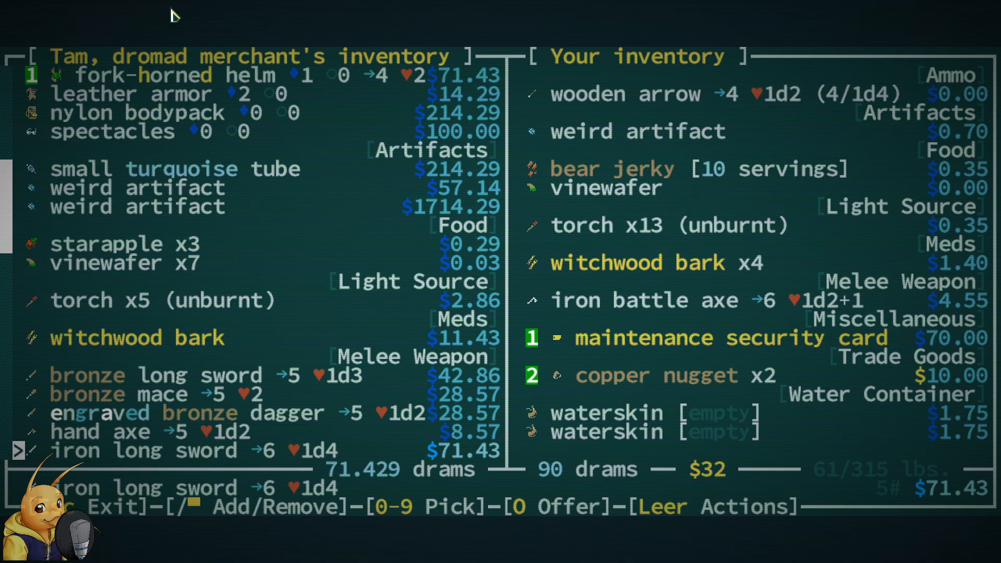
{"action": "mouse_move", "coordinate": [370, 484]}
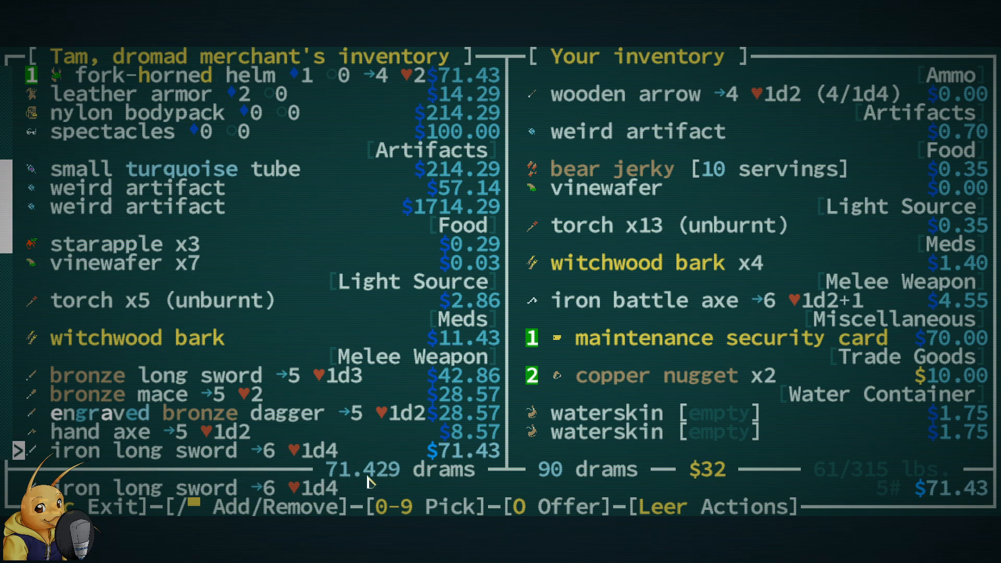
{"action": "mouse_move", "coordinate": [536, 482]}
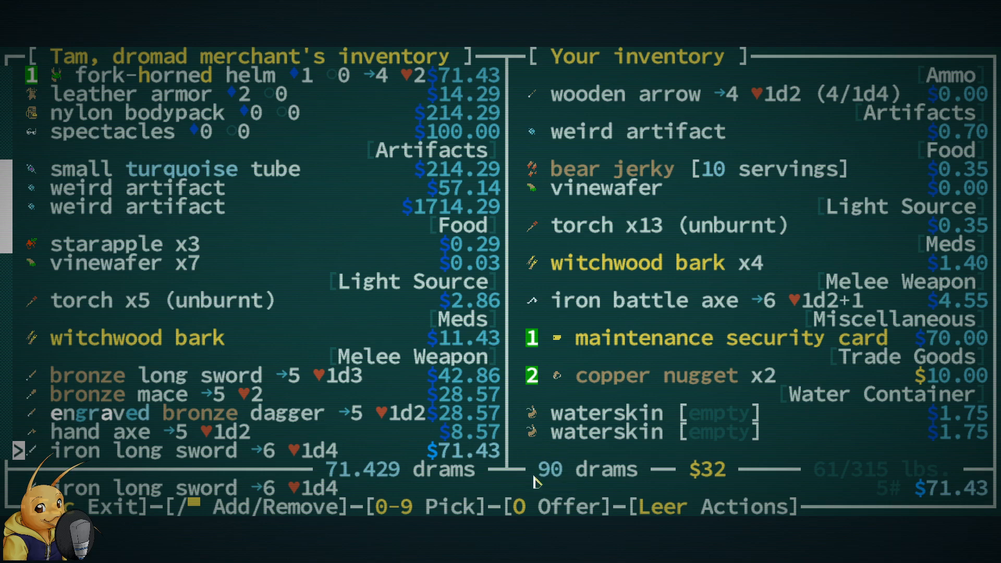
{"action": "mouse_move", "coordinate": [380, 485]}
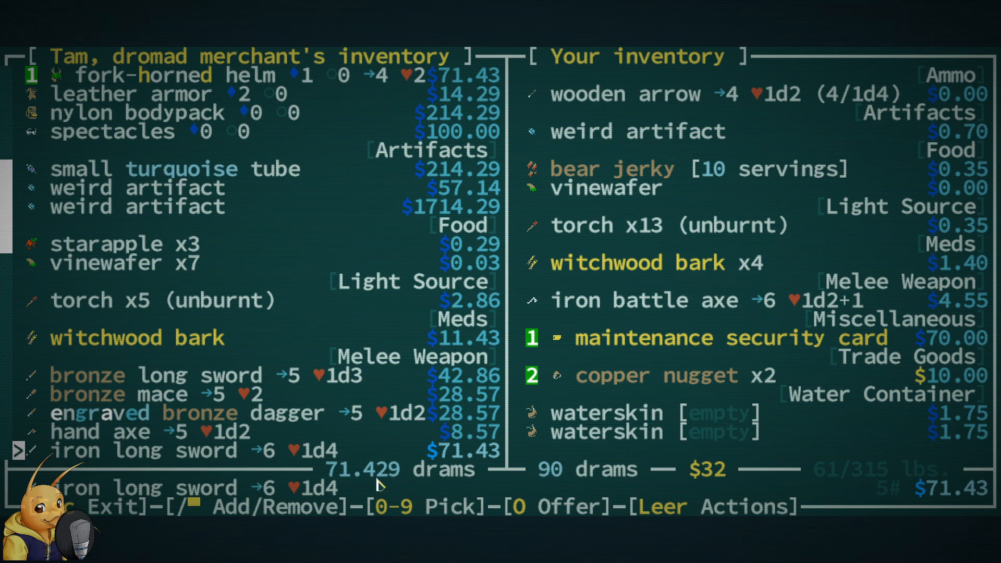
{"action": "mouse_move", "coordinate": [348, 472]}
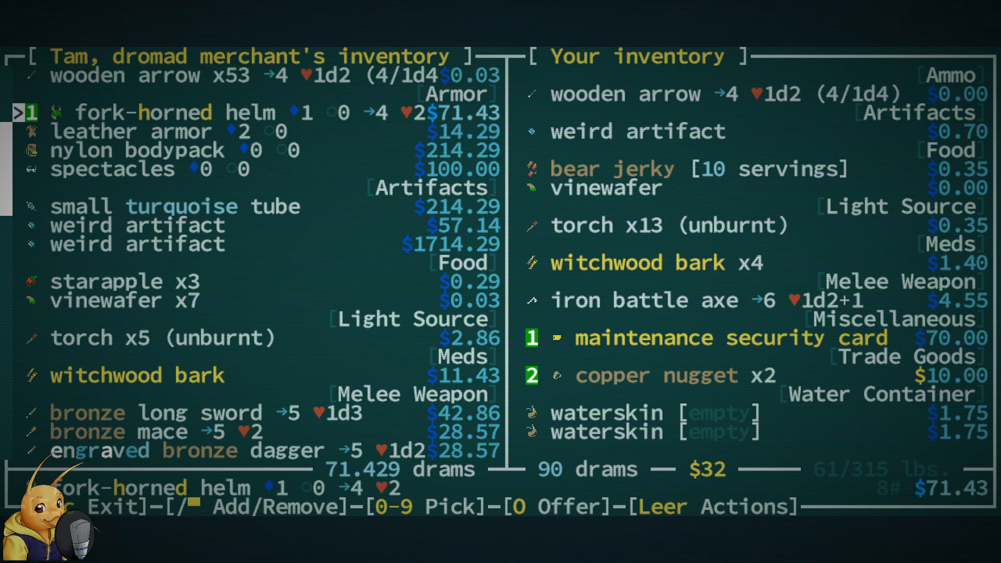
- Add the leather armor to the purchase and offer the deal, Tam balancing with 4 drams of water
{"action": "key", "text": "Down"}
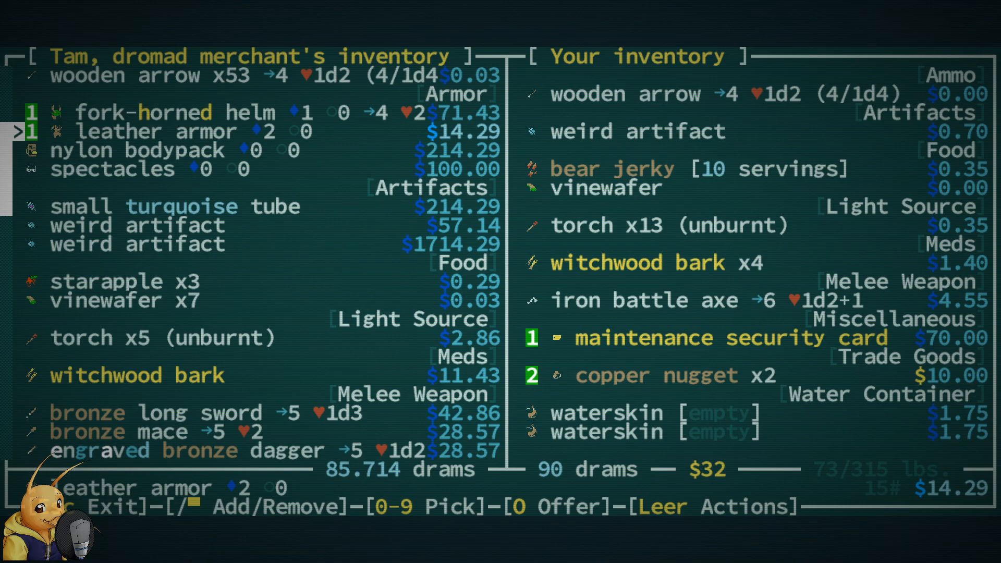
{"action": "scroll", "scroll_direction": "down", "scroll_amount": 3}
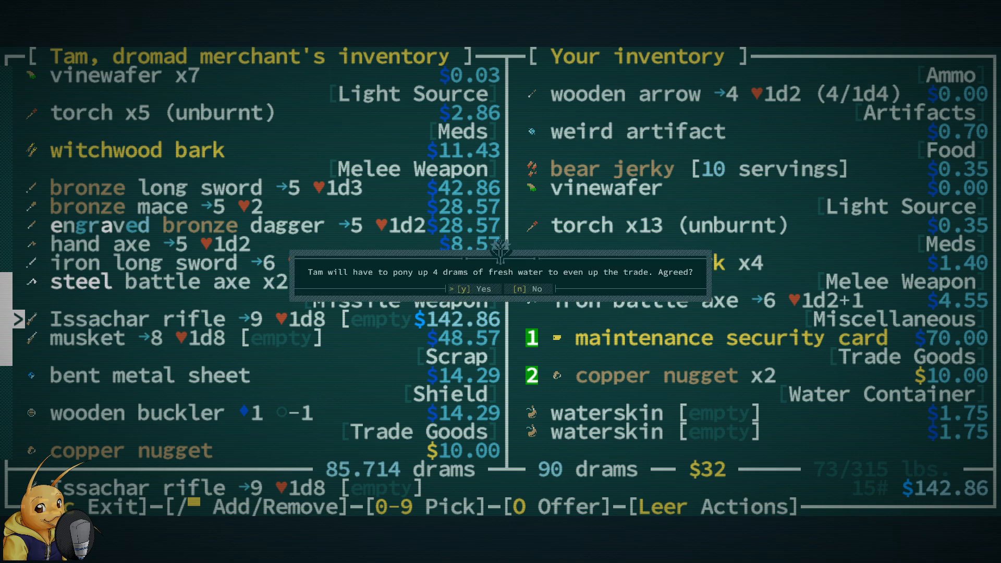
- Accept the trade for the helm and leather armor, then bid Tam 'Live and drink' farewell
{"action": "key", "text": "y"}
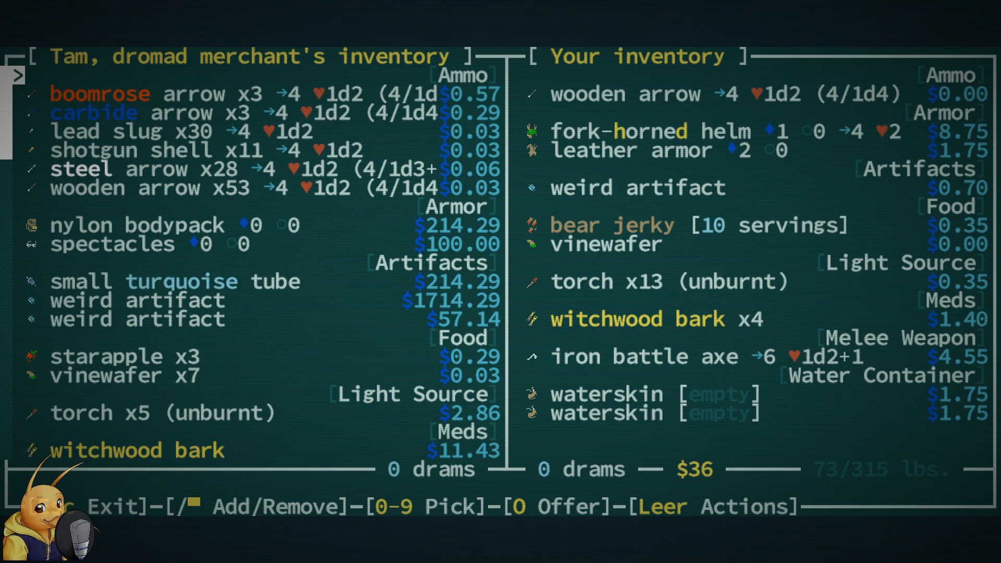
{"action": "key", "text": "Escape"}
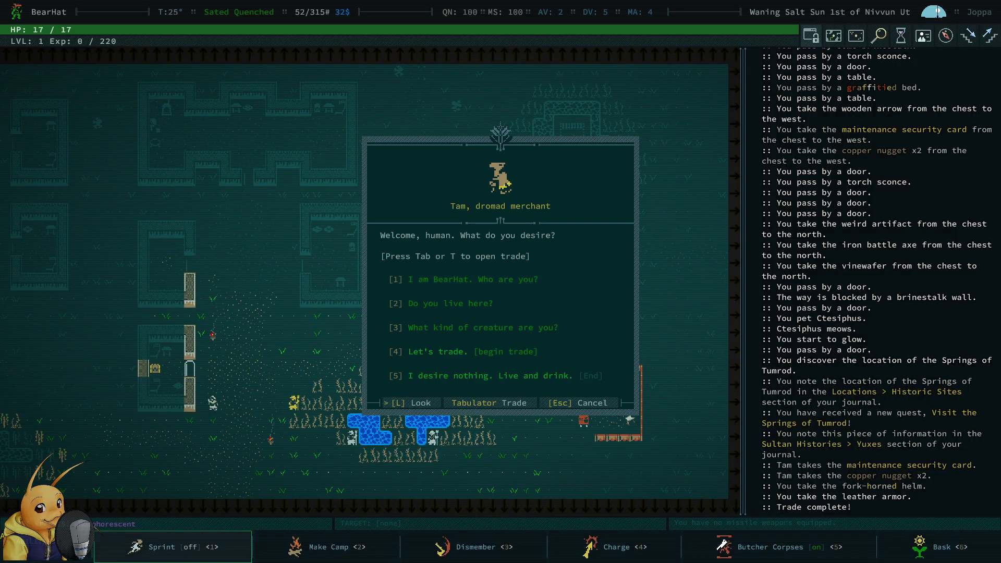
{"action": "left_click", "coordinate": [491, 376]}
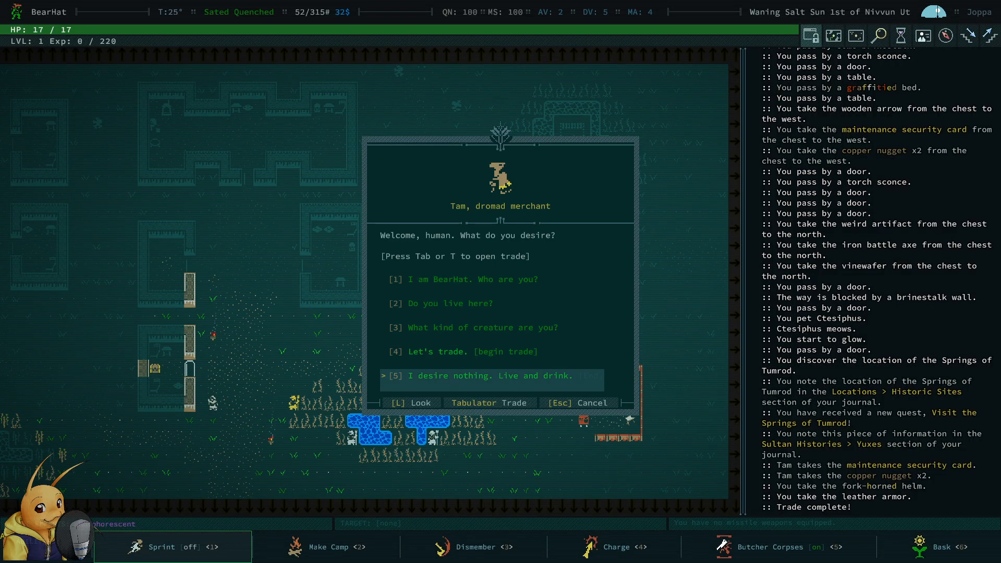
{"action": "left_click", "coordinate": [496, 375]}
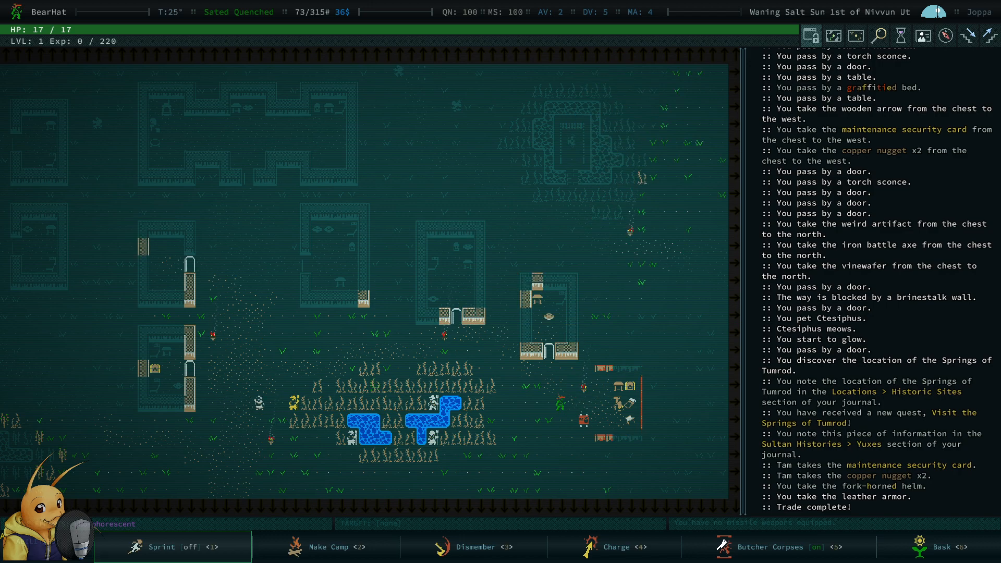
- Swap the furs for the leather armor on the body slot and review the fork-horned helm
{"action": "key", "text": "e"}
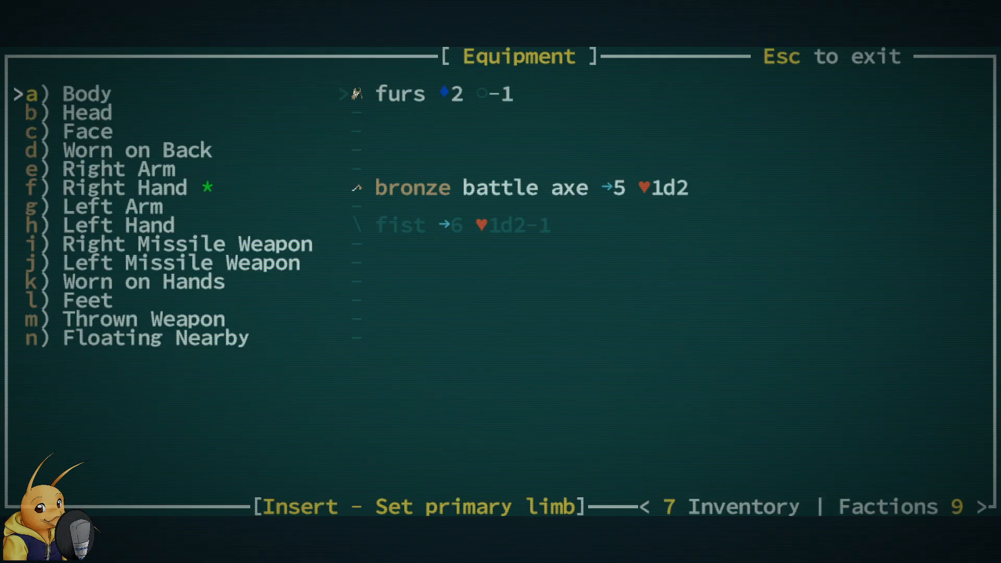
{"action": "key", "text": "a"}
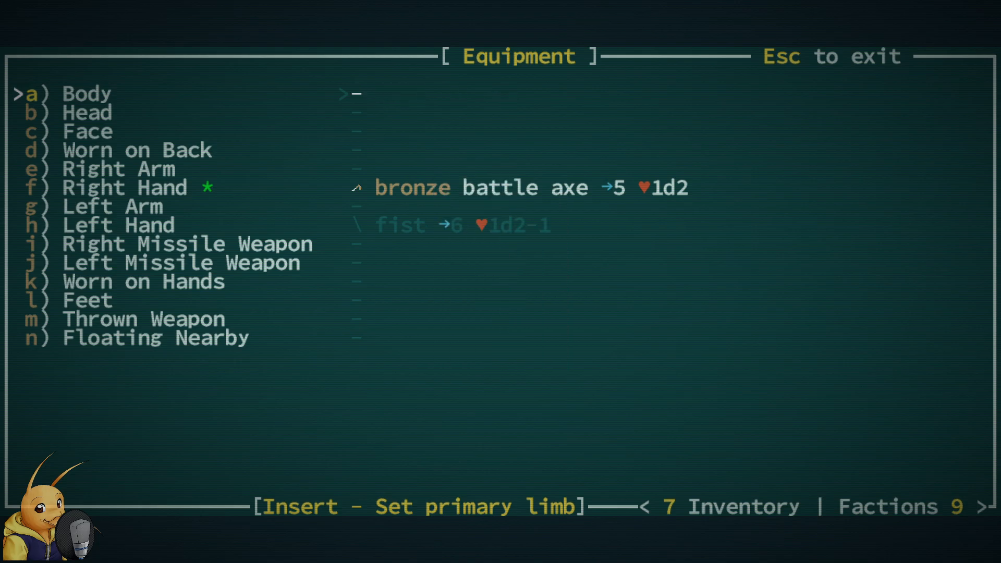
{"action": "key", "text": "a"}
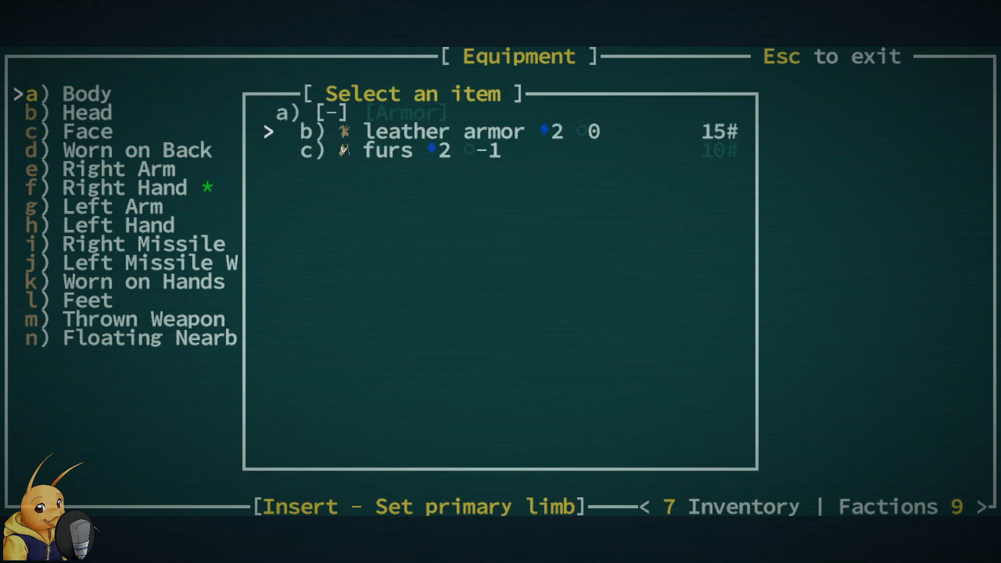
{"action": "key", "text": "b"}
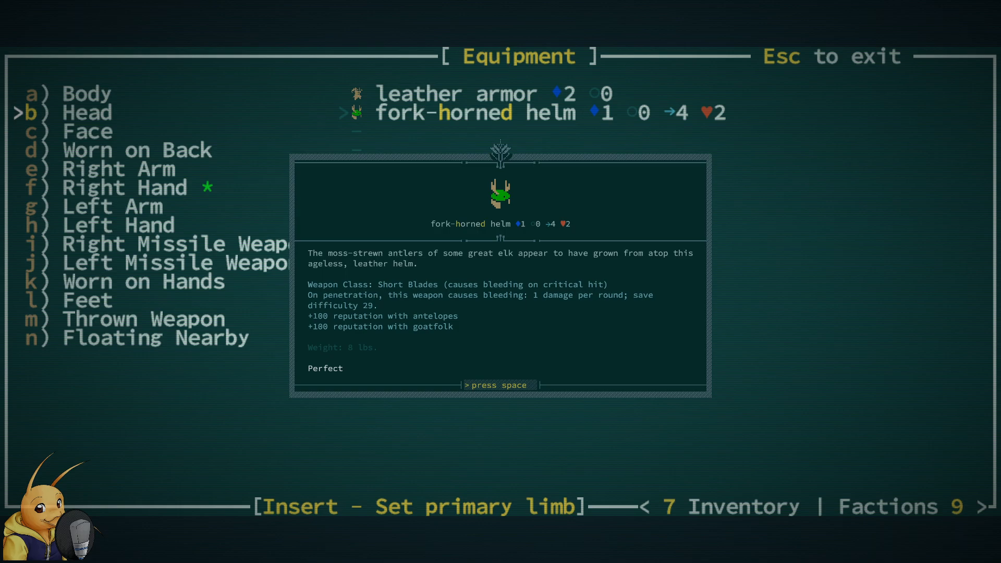
{"action": "key", "text": "space"}
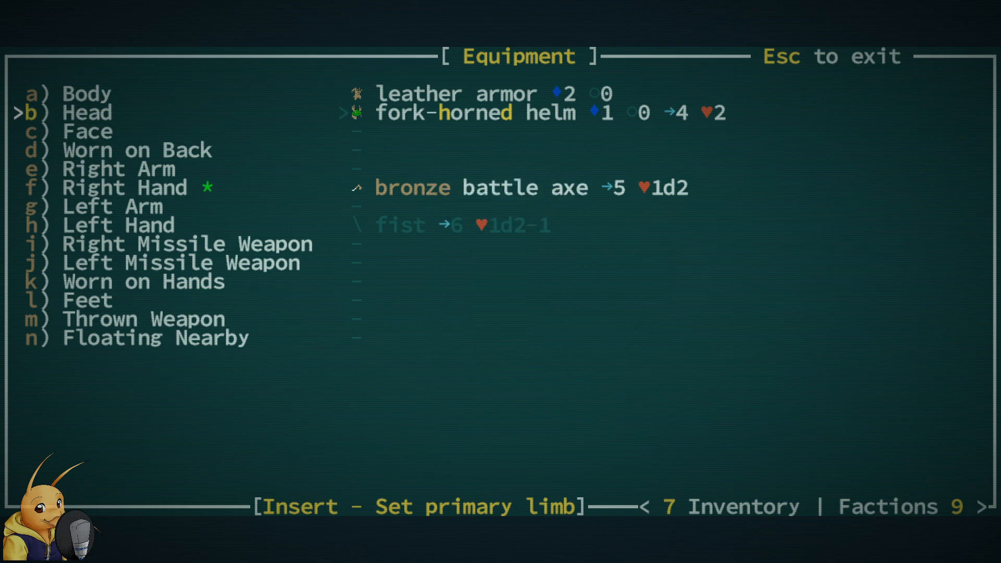
- Wield the iron battle axe right-handed and the bronze battle axe left-handed, returning to the map
{"action": "key", "text": "Down"}
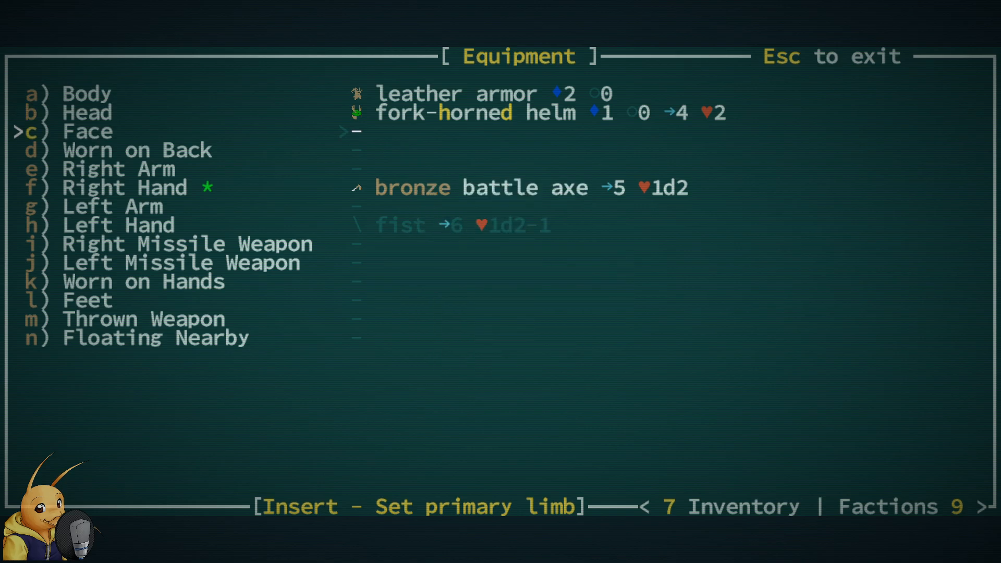
{"action": "key", "text": "Down"}
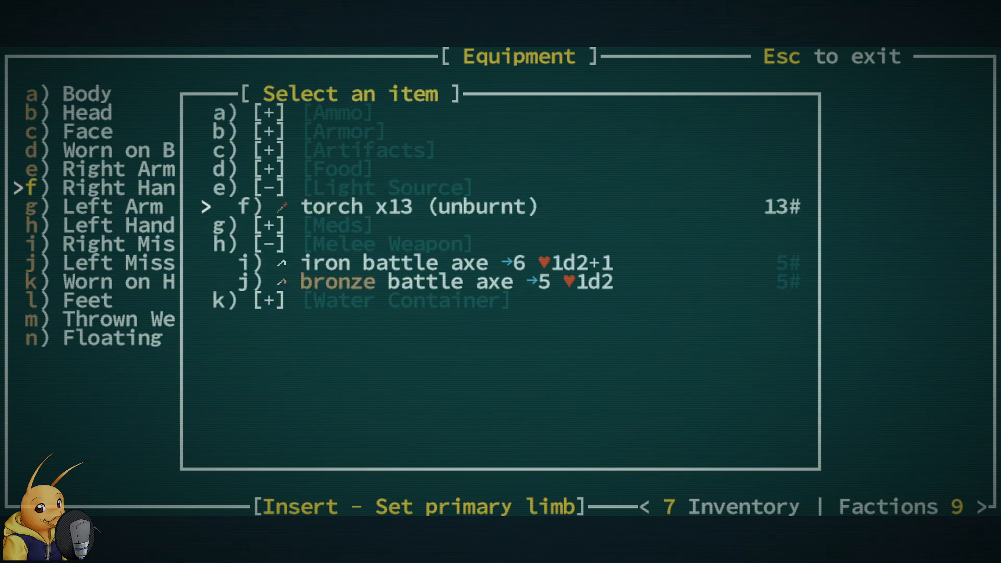
{"action": "key", "text": "Escape"}
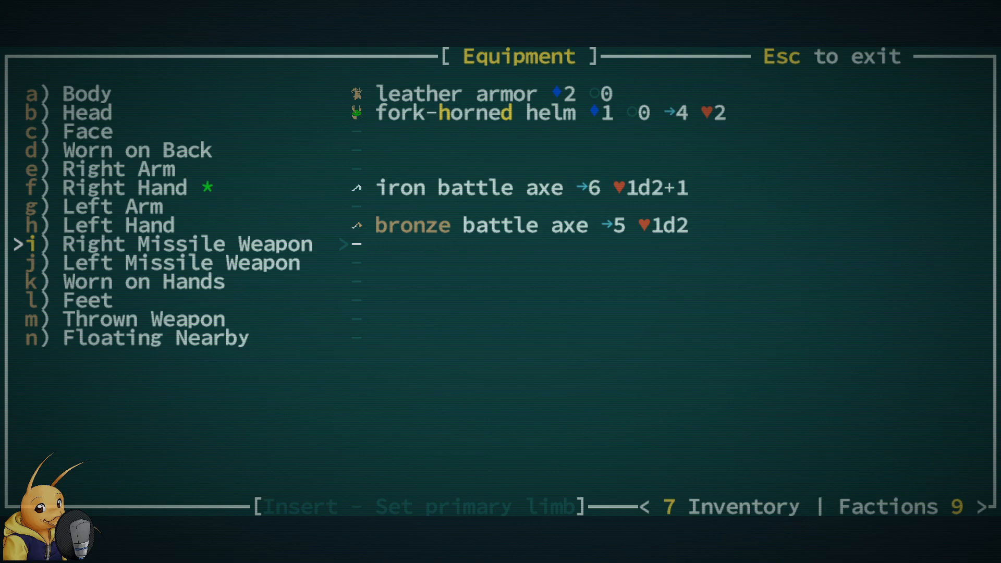
{"action": "key", "text": "down"}
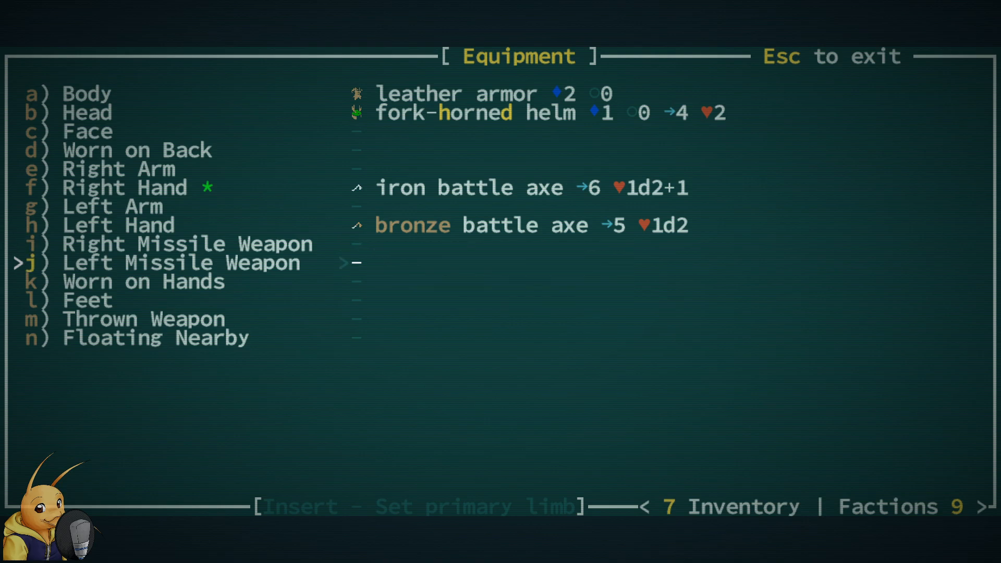
{"action": "key", "text": "down"}
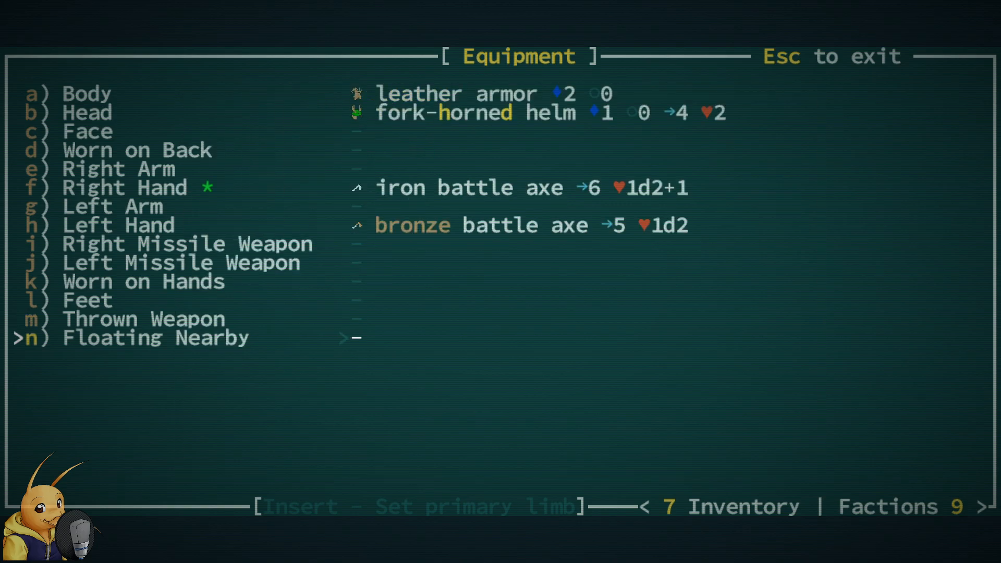
{"action": "key", "text": "Escape"}
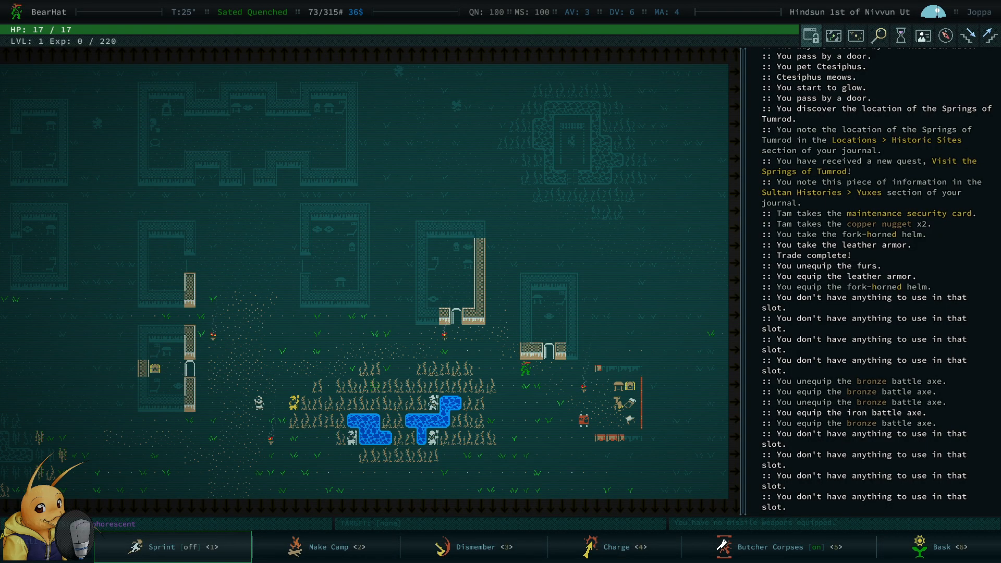
- Loot the vinewafer, copper nugget and torch from the chest and walk up to Warden Ualraig
{"action": "key", "text": "i"}
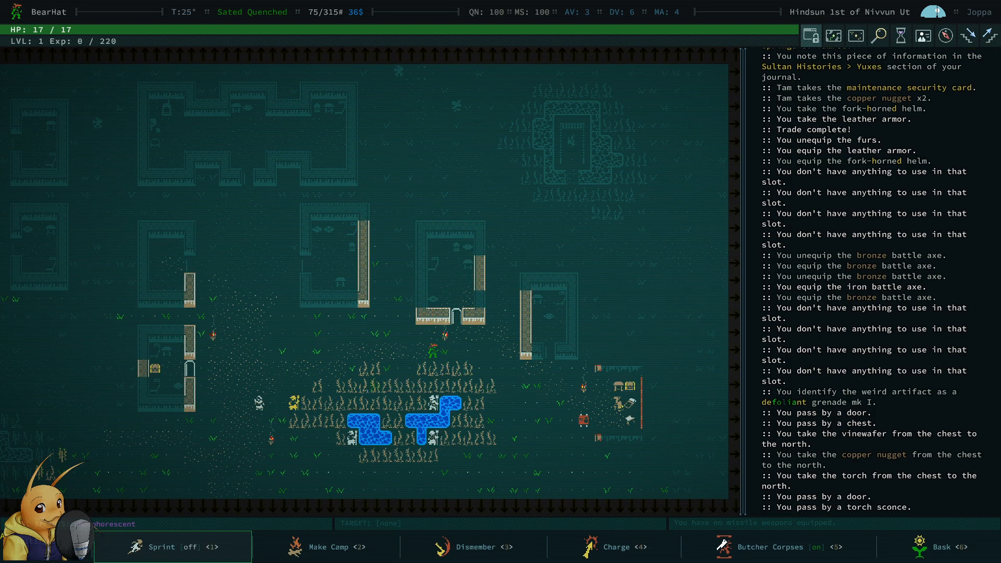
{"action": "key", "text": "Up"}
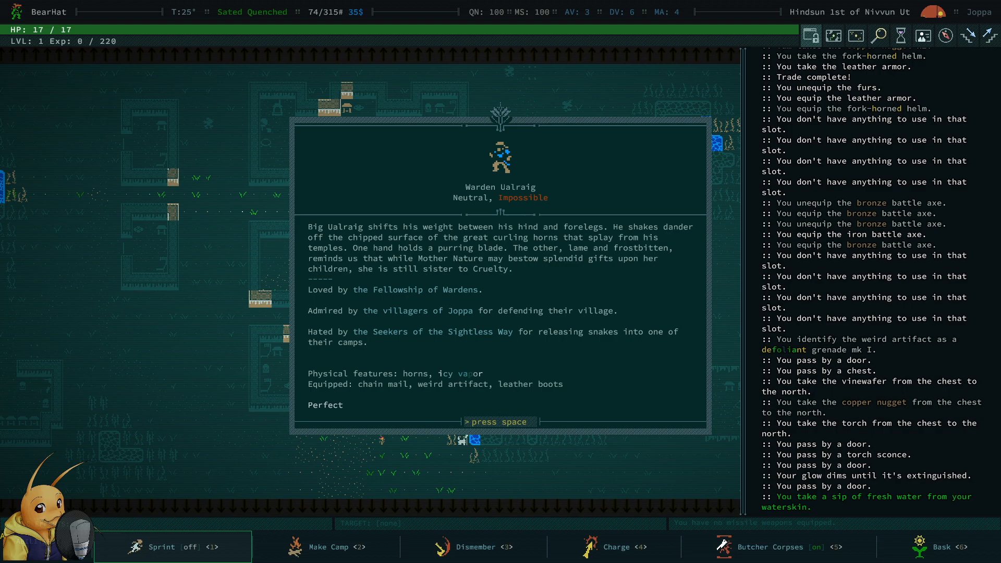
- Share the water ritual with Warden Ualraig, raising Fellowship of Wardens reputation to -50
{"action": "key", "text": "space"}
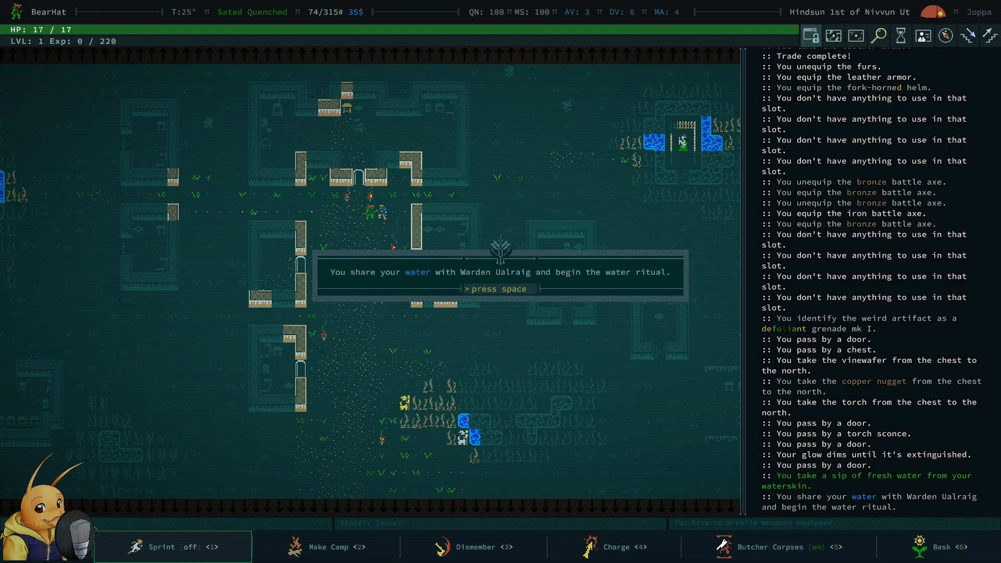
{"action": "key", "text": "space"}
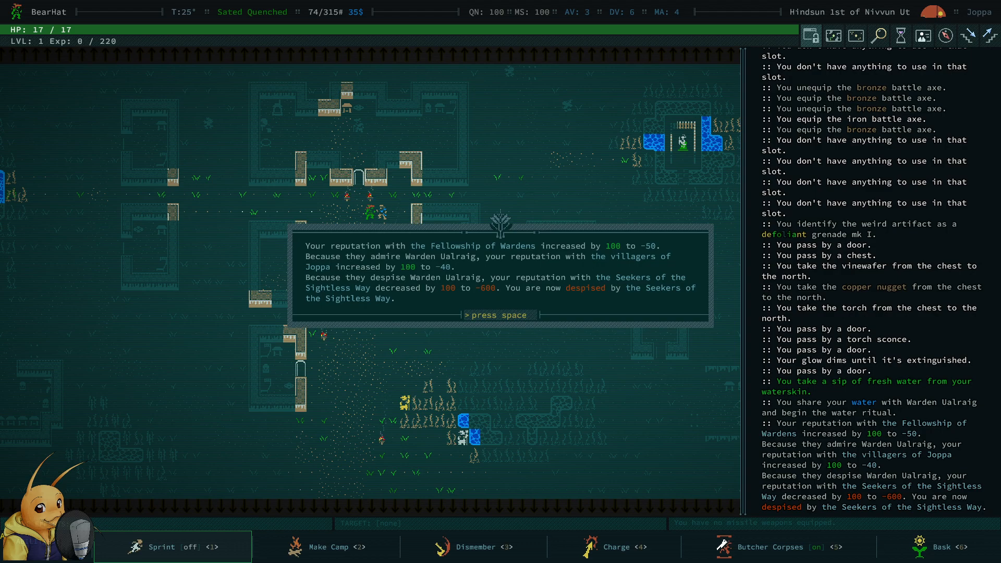
{"action": "key", "text": "space"}
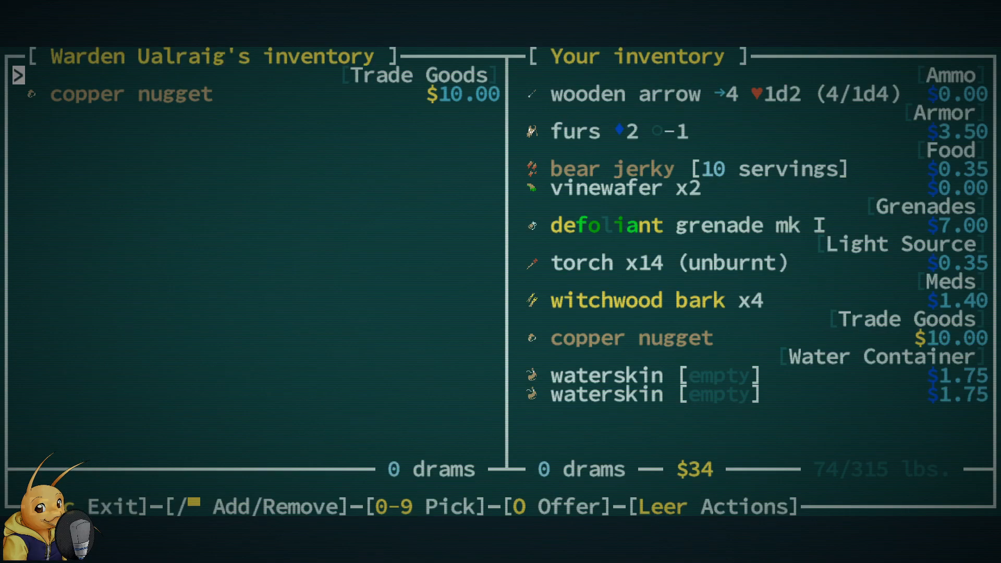
- Leave the warden's trade and bring up the faction reputation list
{"action": "key", "text": "Escape"}
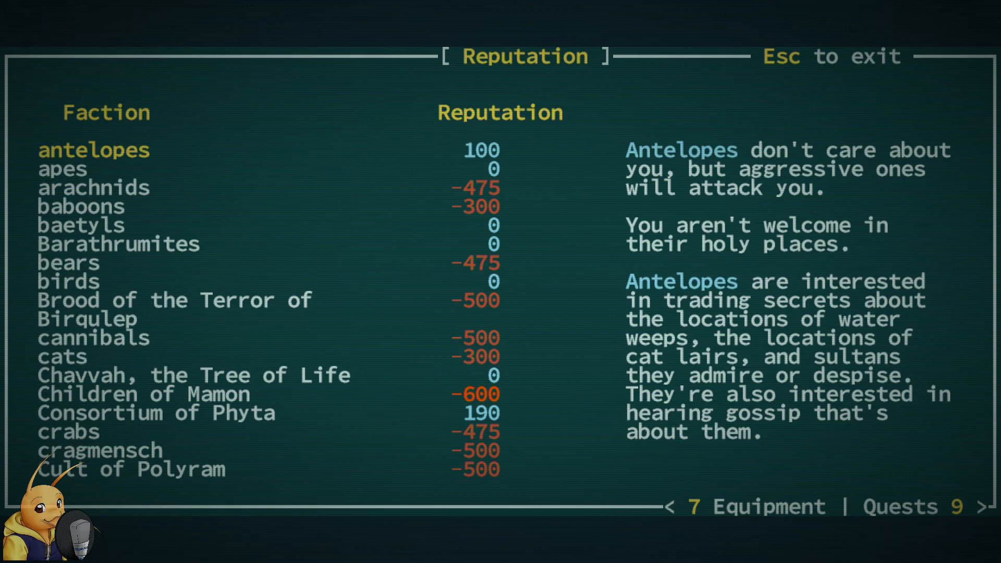
- Read the Barathrumites, Children of Mamon, Cult of Polyram, cragmensch, Consortium of Phyta and dromad merchant entries
{"action": "left_click", "coordinate": [118, 244]}
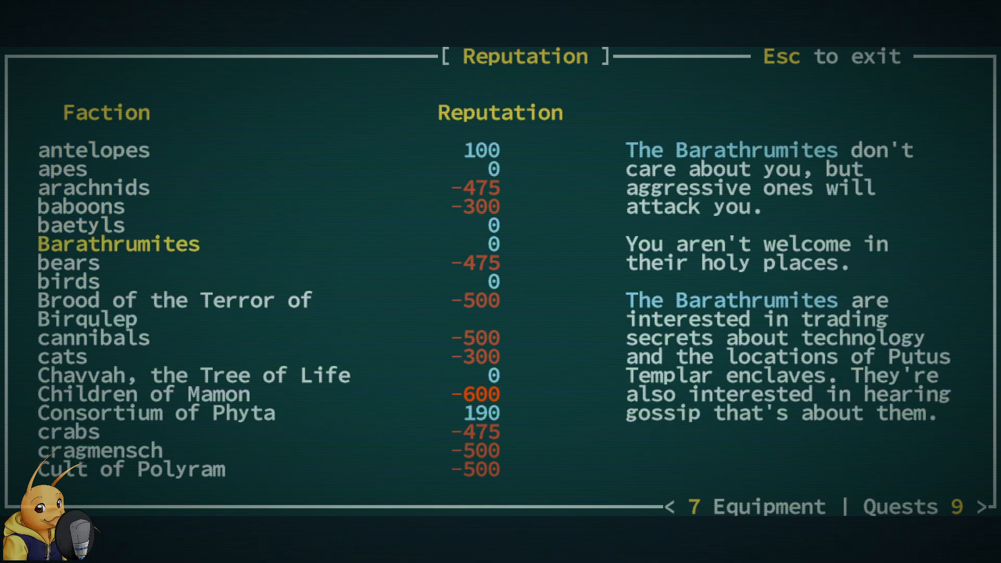
{"action": "left_click", "coordinate": [144, 394]}
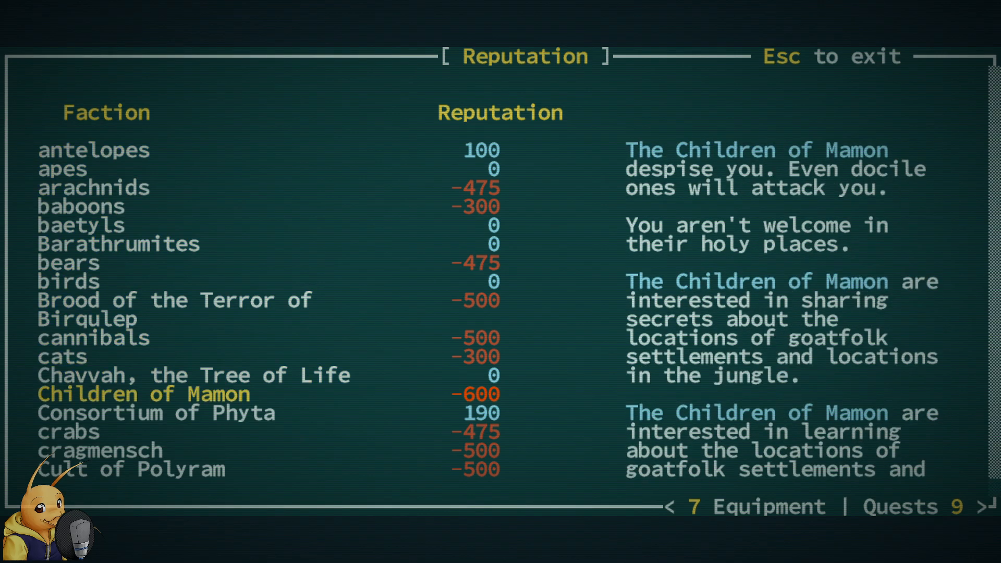
{"action": "left_click", "coordinate": [130, 469]}
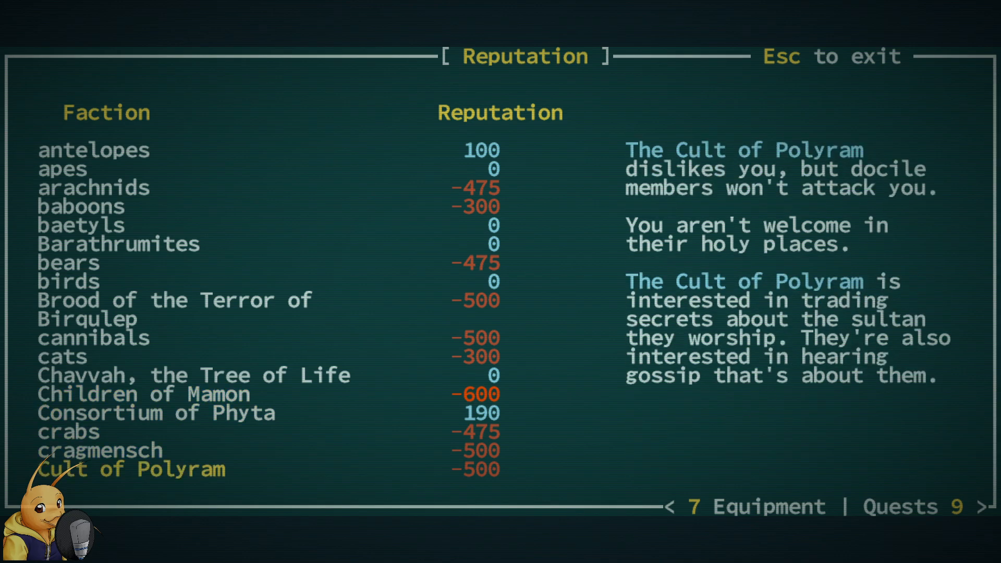
{"action": "left_click", "coordinate": [99, 451]}
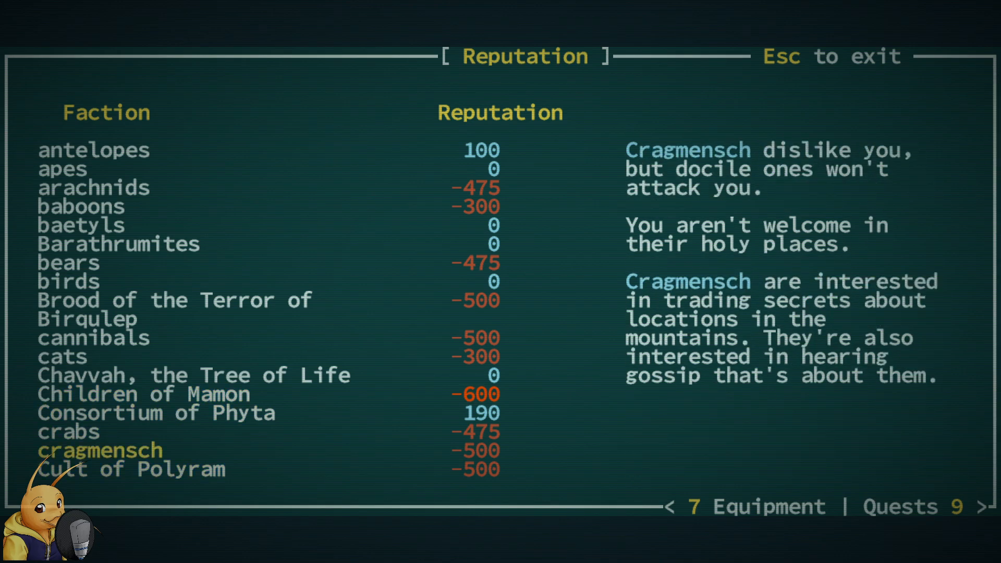
{"action": "left_click", "coordinate": [132, 469]}
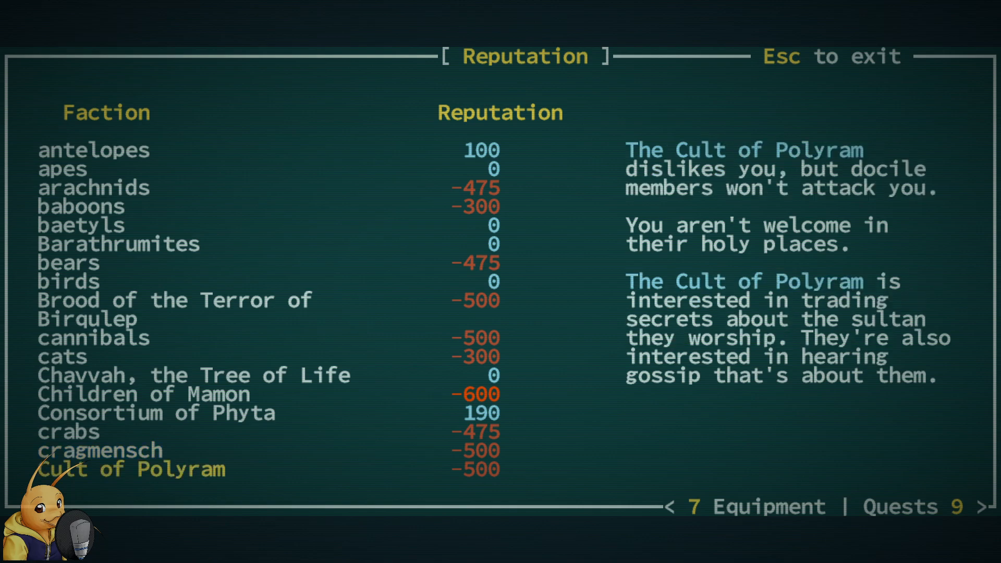
{"action": "scroll", "scroll_direction": "down", "scroll_amount": 3}
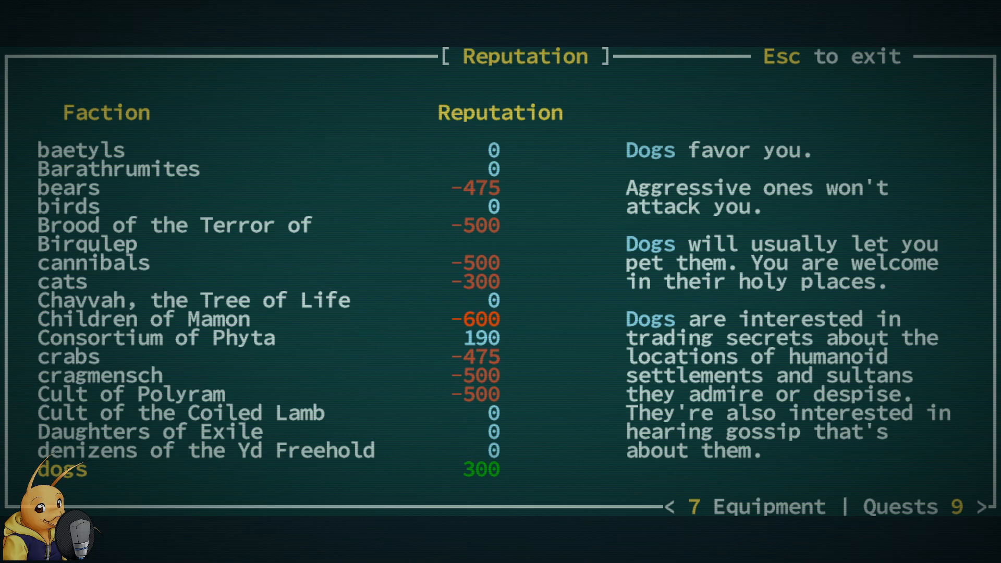
{"action": "left_click", "coordinate": [63, 283]}
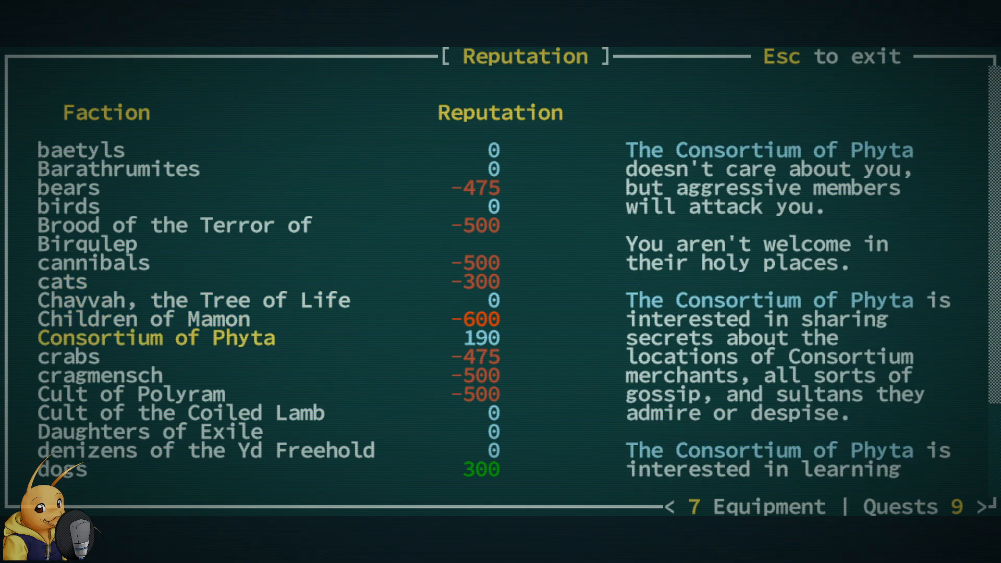
{"action": "left_click", "coordinate": [61, 468]}
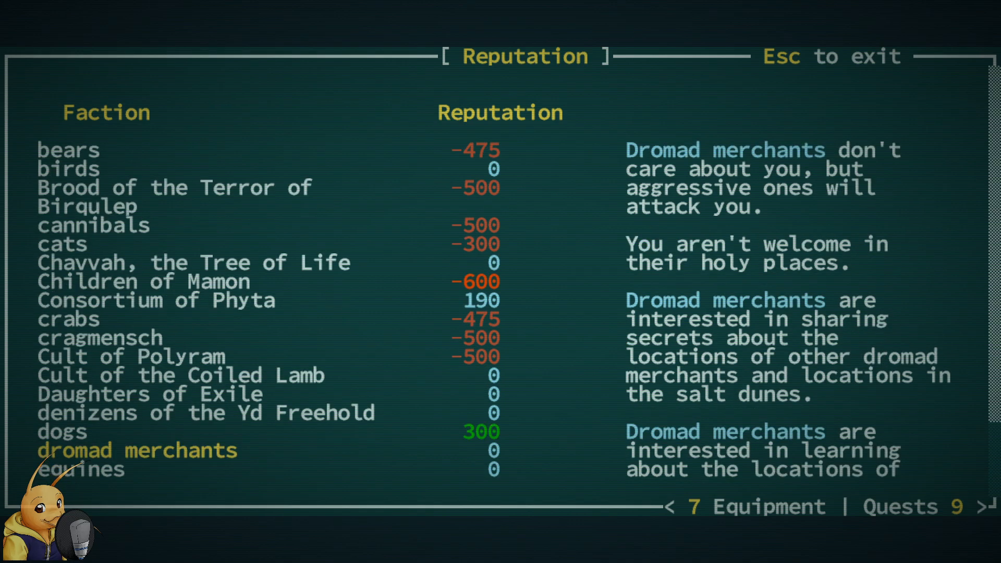
- Scroll down through the middle of the faction list, reading a further entry
{"action": "scroll", "scroll_direction": "down", "scroll_amount": 3}
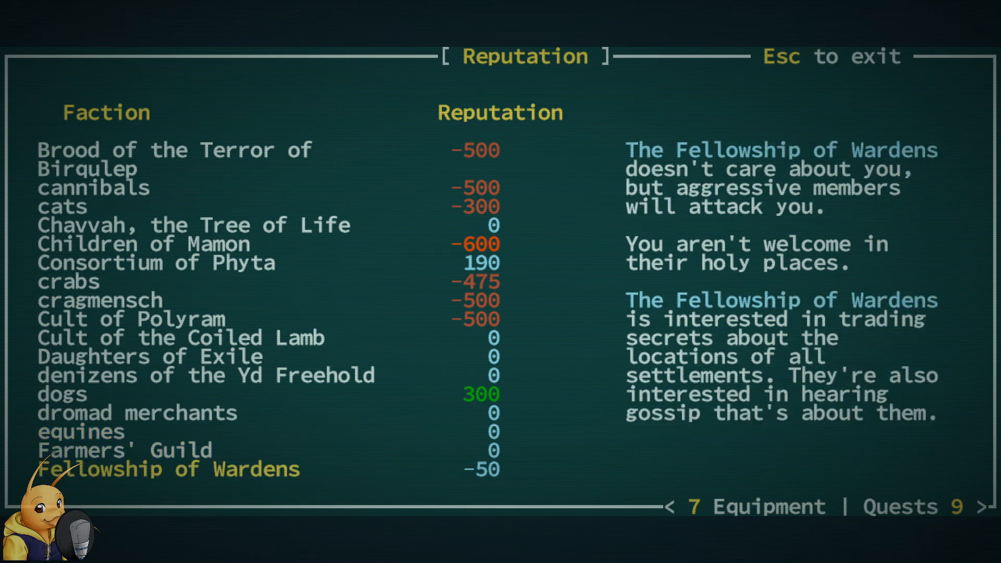
{"action": "scroll", "scroll_direction": "down", "scroll_amount": 3}
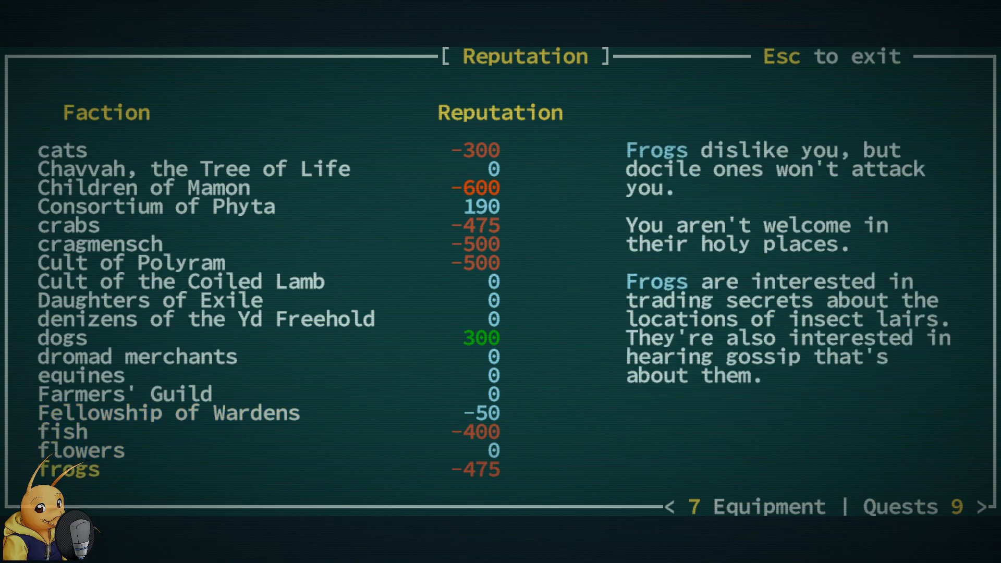
{"action": "scroll", "scroll_direction": "down", "scroll_amount": 3}
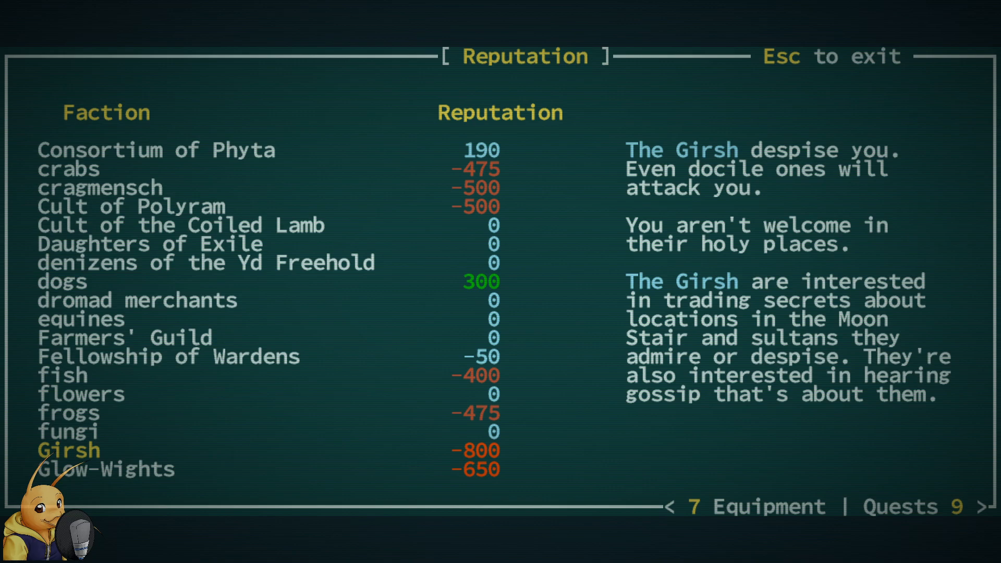
{"action": "scroll", "scroll_direction": "down", "scroll_amount": 3}
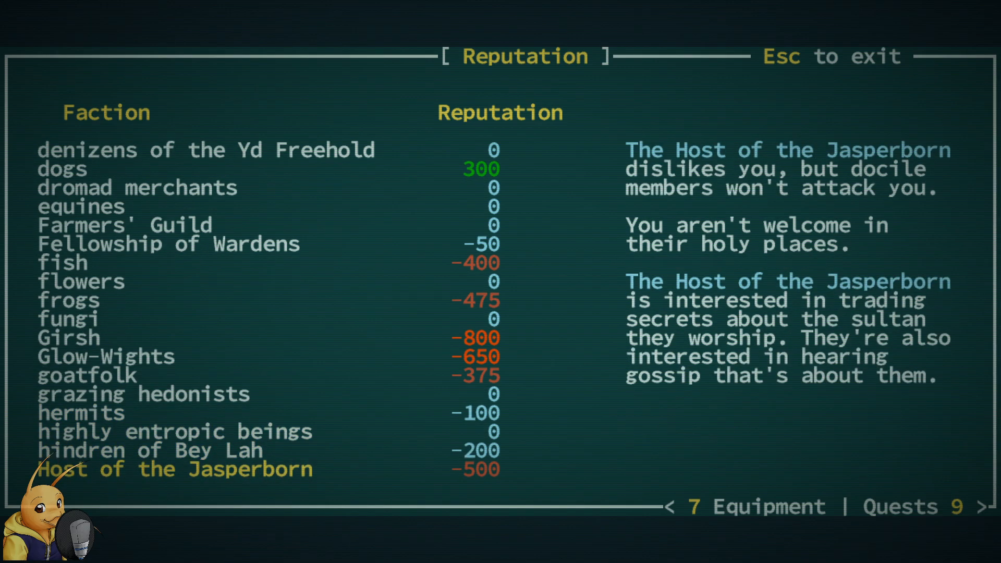
{"action": "scroll", "scroll_direction": "down", "scroll_amount": 3}
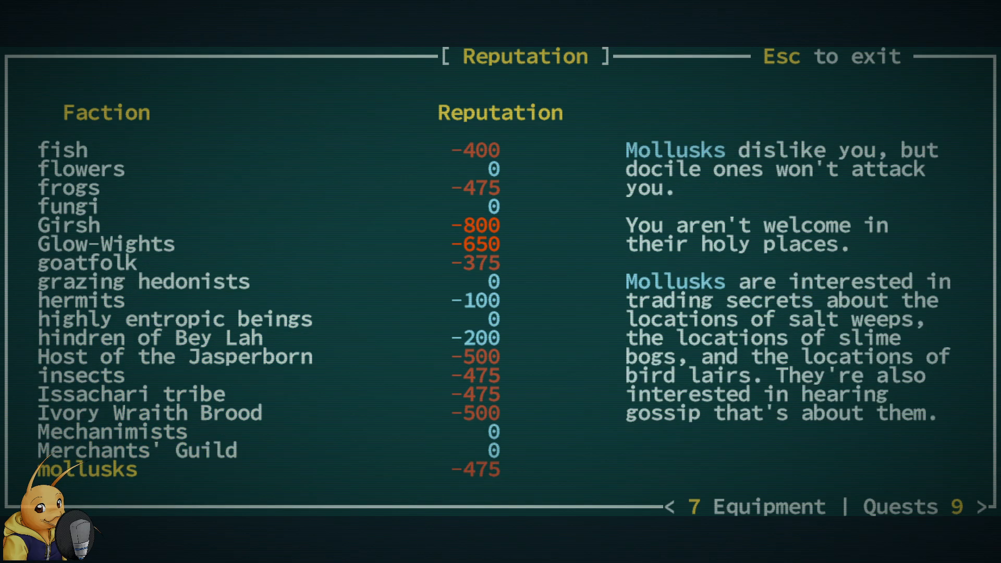
{"action": "scroll", "scroll_direction": "down", "scroll_amount": 3}
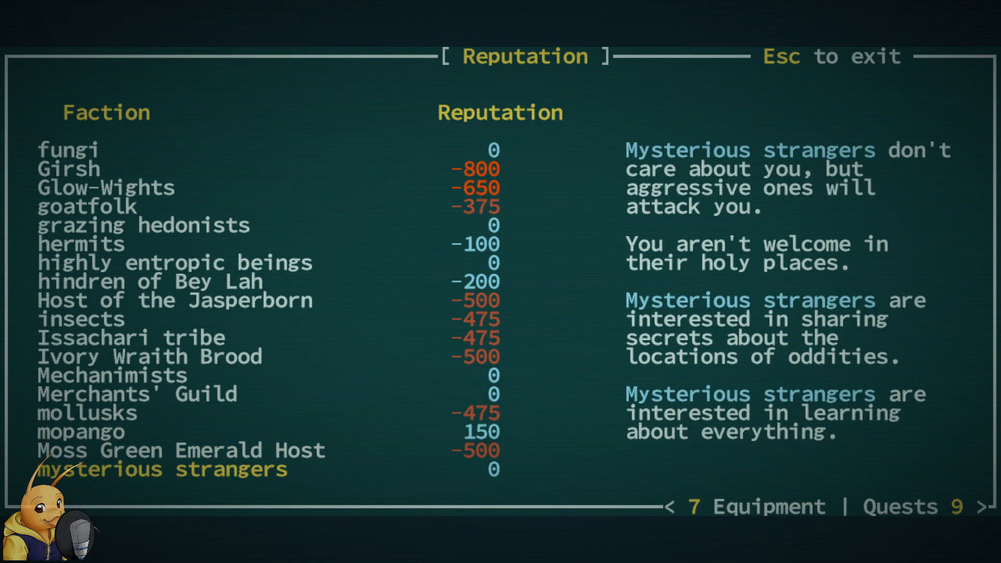
{"action": "scroll", "scroll_direction": "down", "scroll_amount": 3}
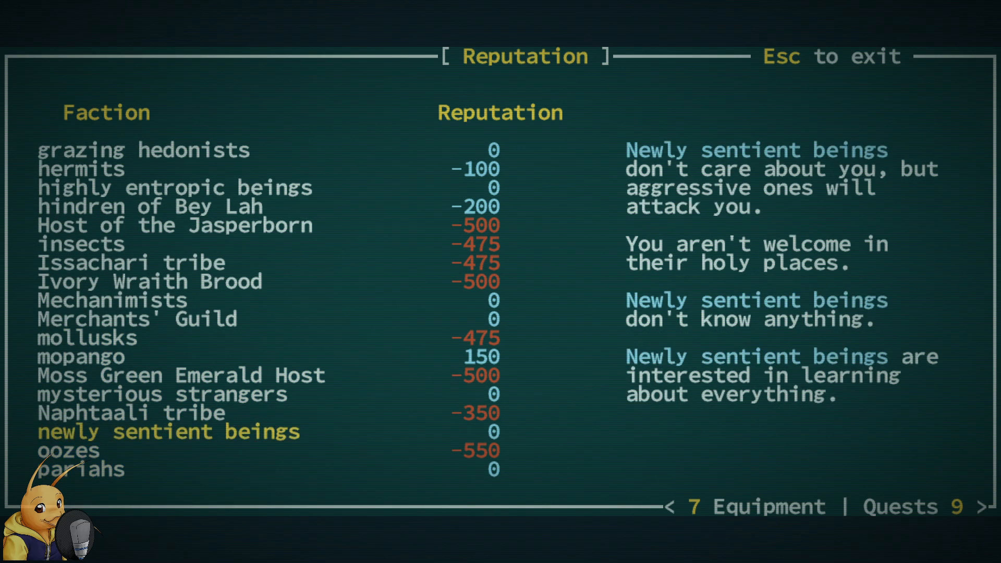
{"action": "left_click", "coordinate": [81, 356]}
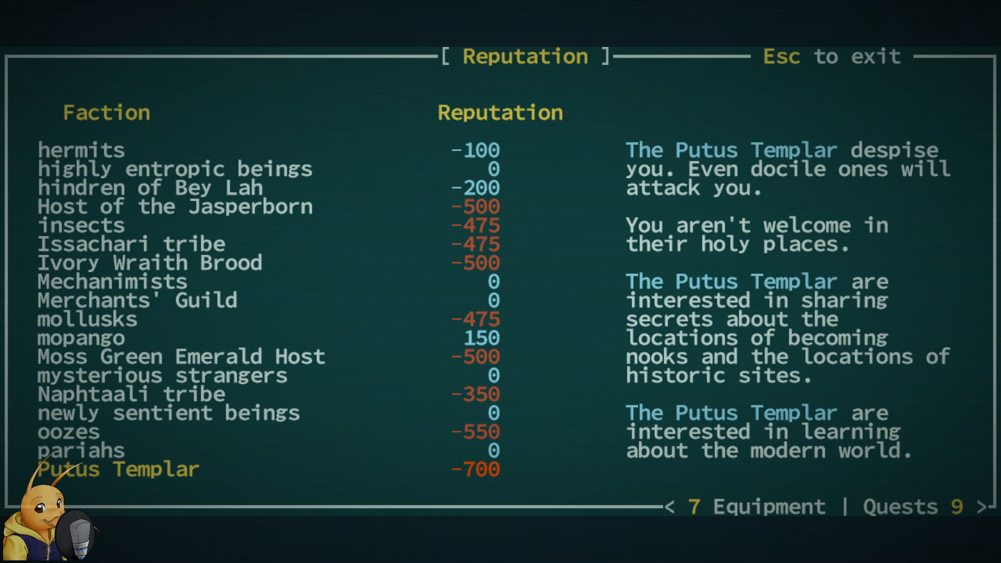
- Continue through trolls down to worms and return to the Joppa map
{"action": "scroll", "scroll_direction": "down", "scroll_amount": 3}
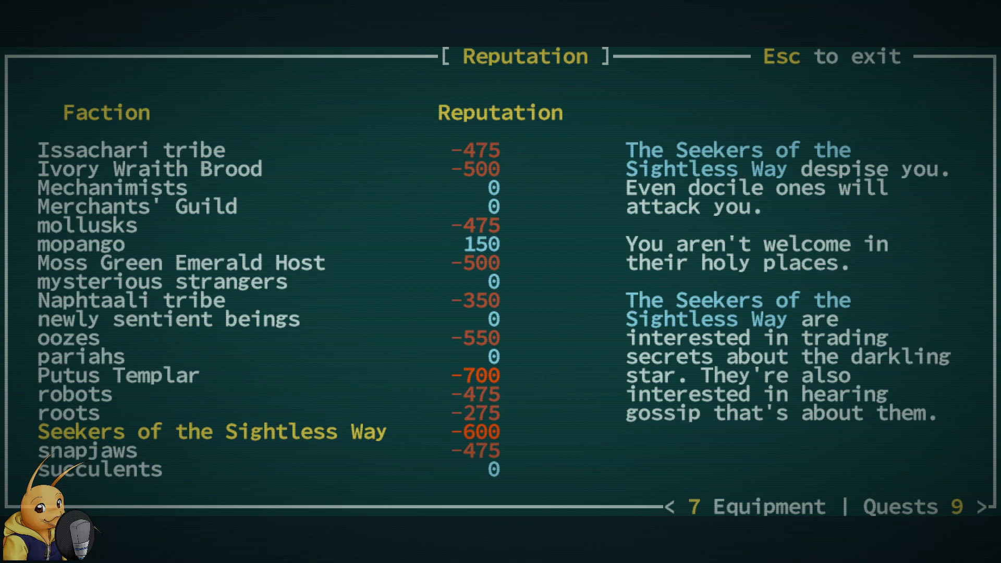
{"action": "scroll", "scroll_direction": "down", "scroll_amount": 3}
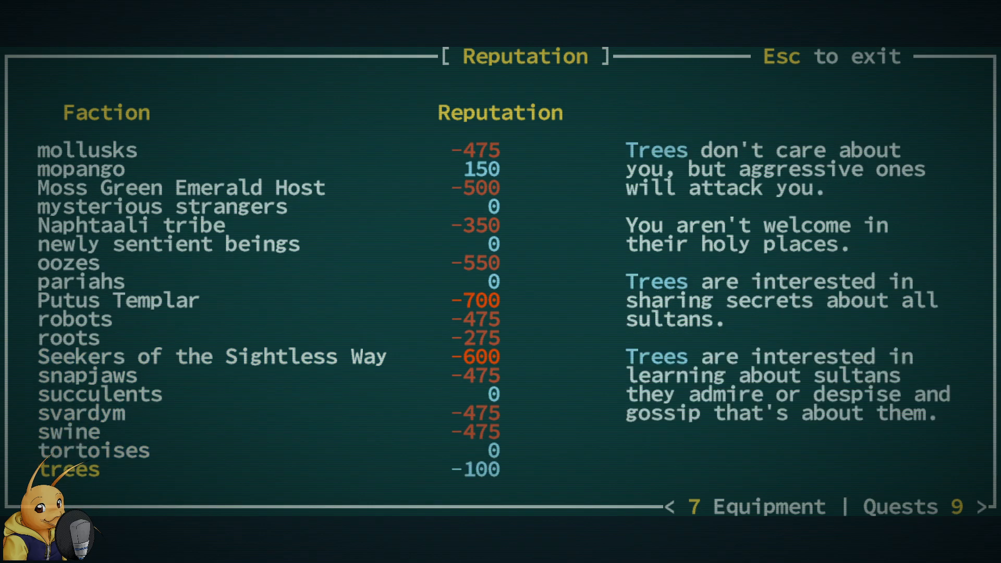
{"action": "scroll", "scroll_direction": "down", "scroll_amount": 3}
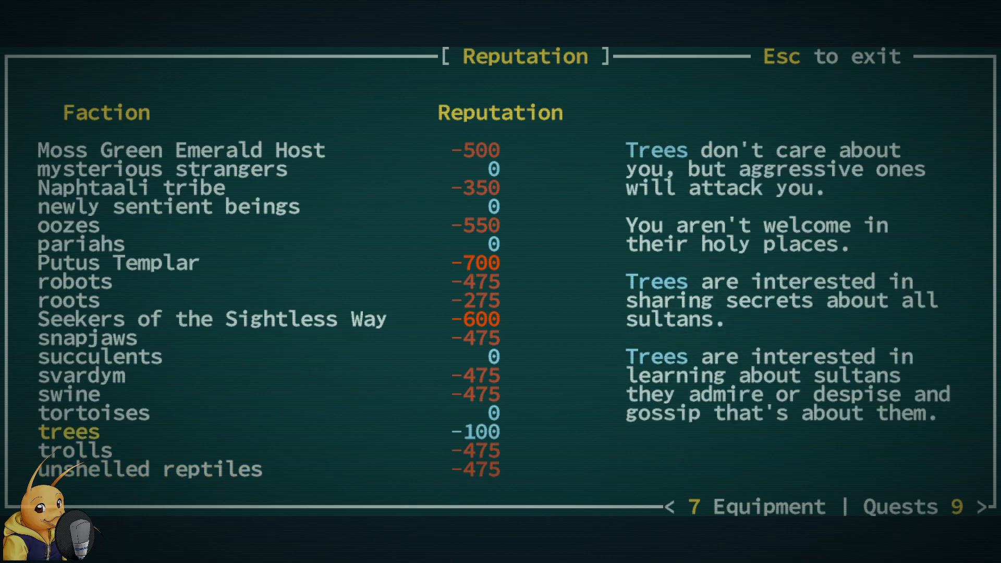
{"action": "left_click", "coordinate": [75, 451]}
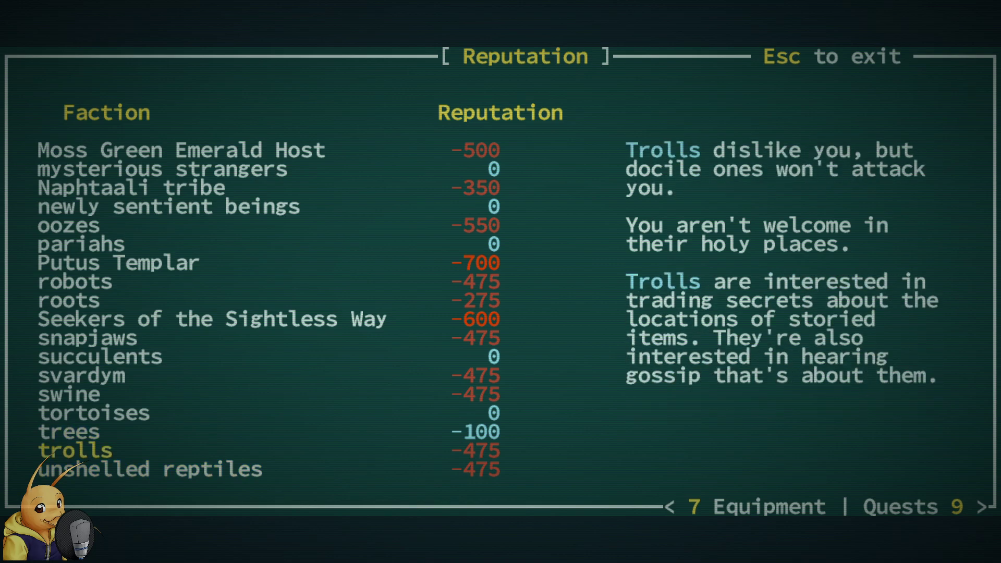
{"action": "scroll", "scroll_direction": "down", "scroll_amount": 3}
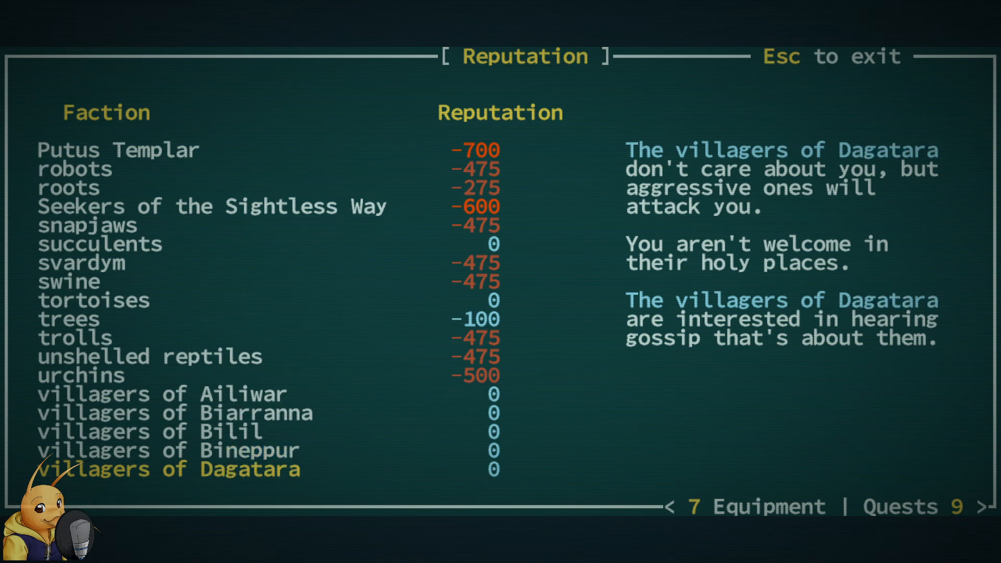
{"action": "scroll", "scroll_direction": "down", "scroll_amount": 3}
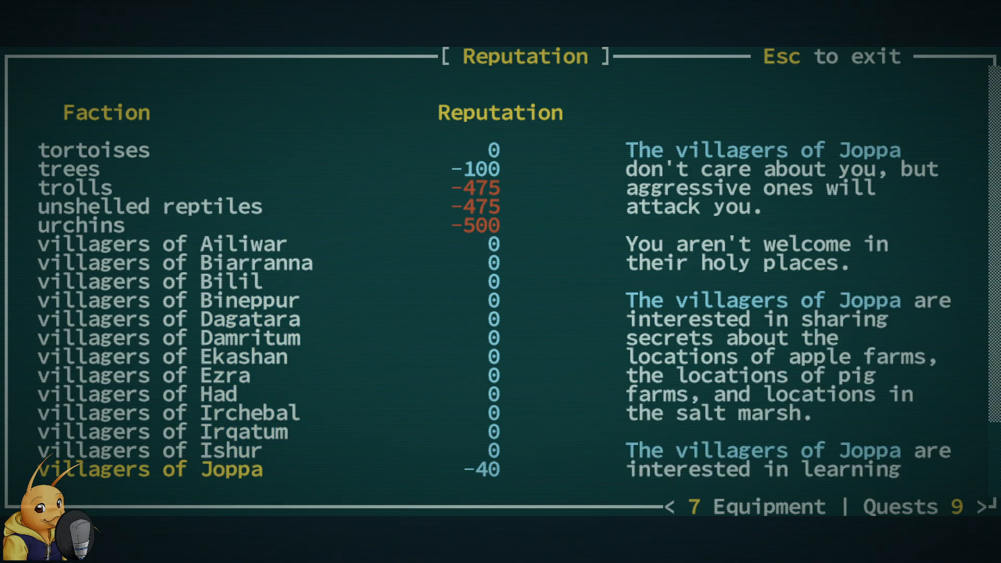
{"action": "scroll", "scroll_direction": "down", "scroll_amount": 3}
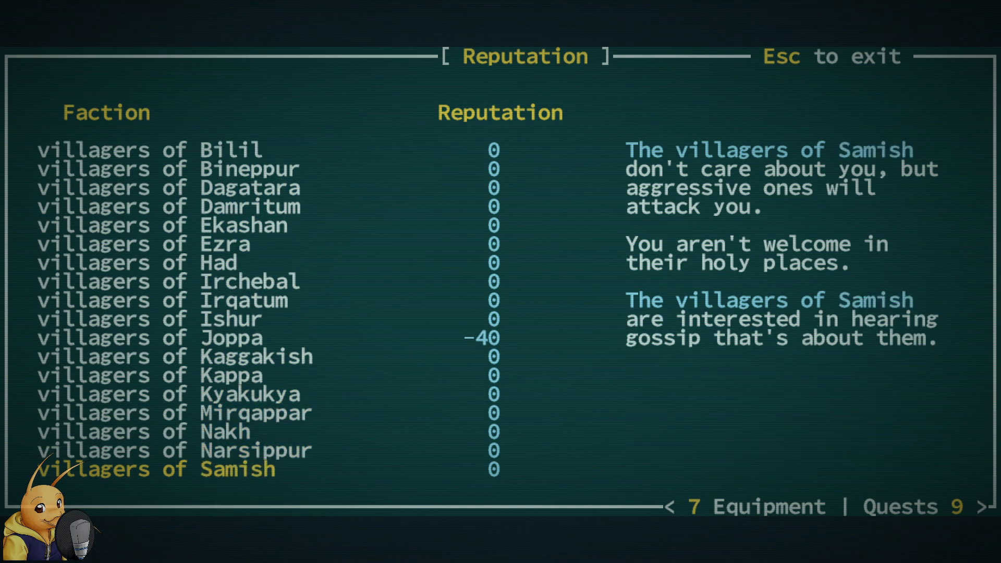
{"action": "scroll", "scroll_direction": "down", "scroll_amount": 3}
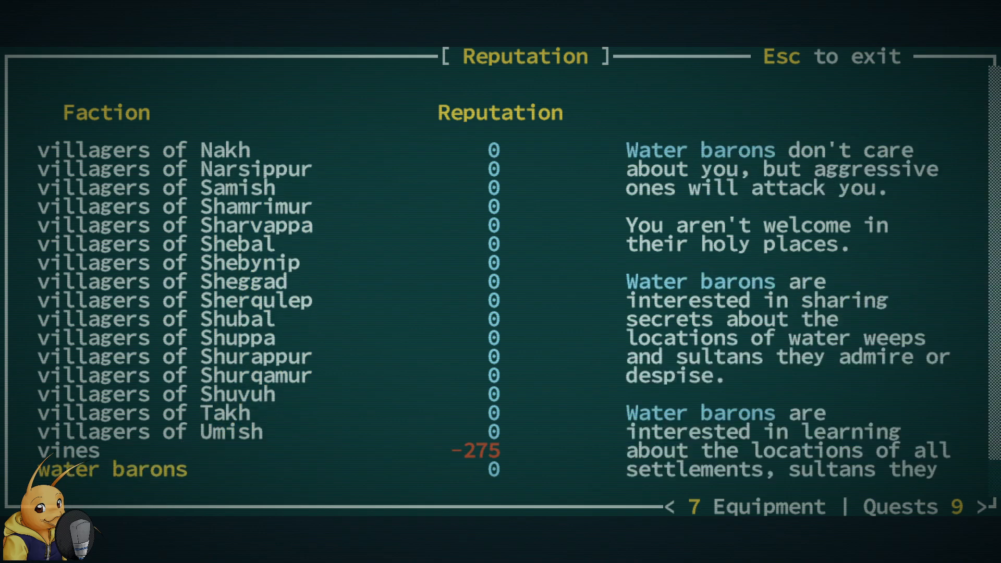
{"action": "scroll", "scroll_direction": "down", "scroll_amount": 3}
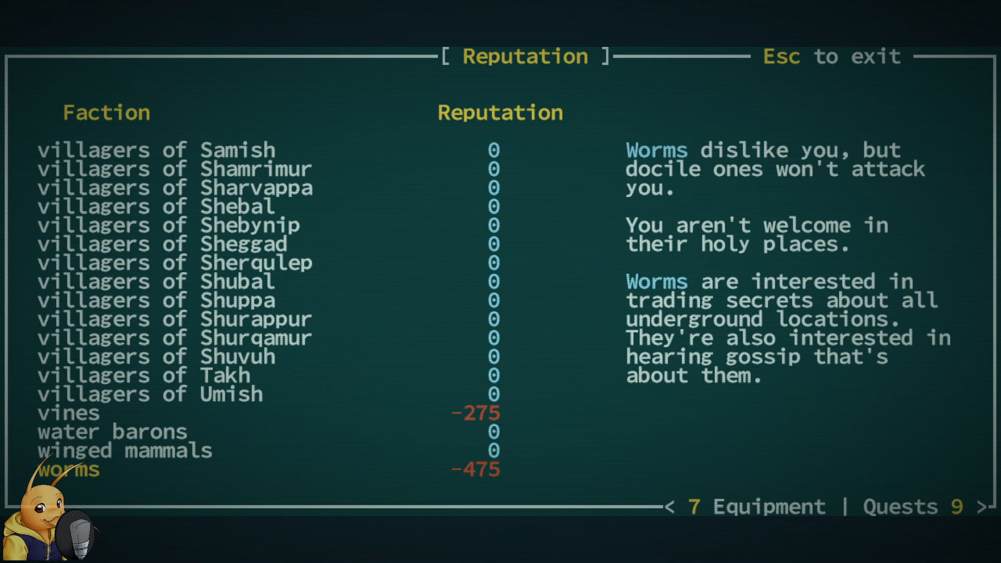
{"action": "key", "text": "Escape"}
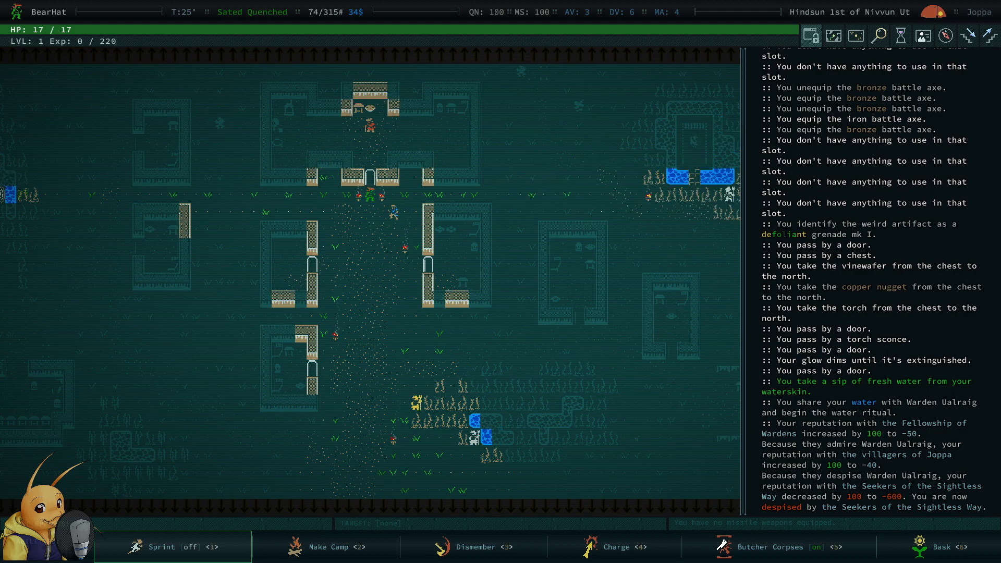
- Ask Elder Irudad about Joppa and Qud, read his description, and begin trading with him
{"action": "key", "text": "up"}
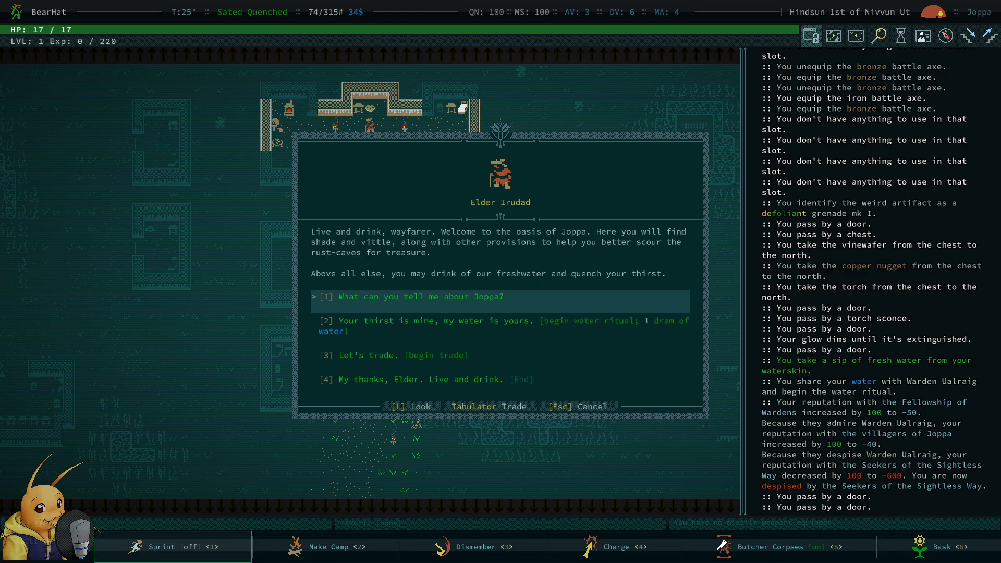
{"action": "left_click", "coordinate": [426, 296]}
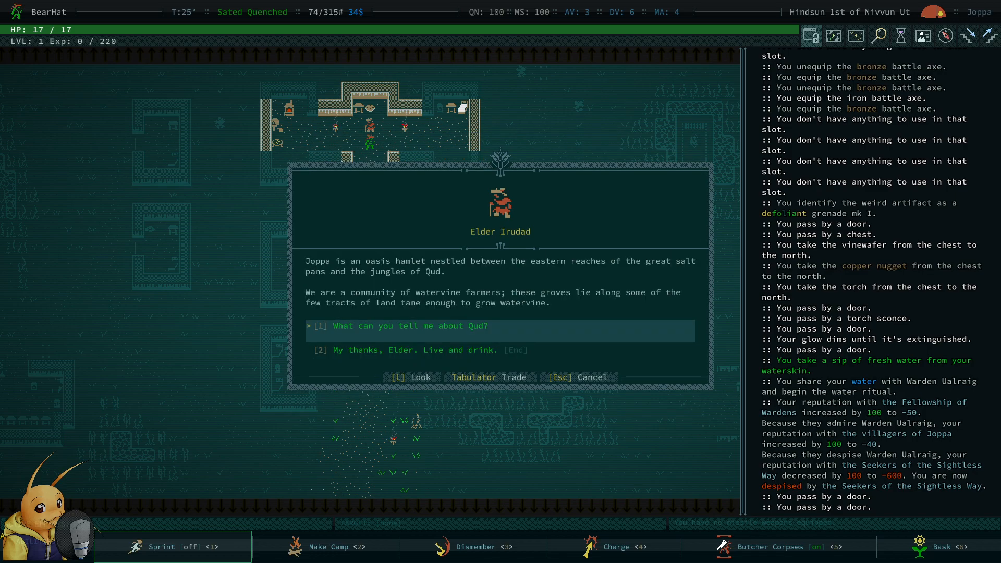
{"action": "left_click", "coordinate": [411, 326]}
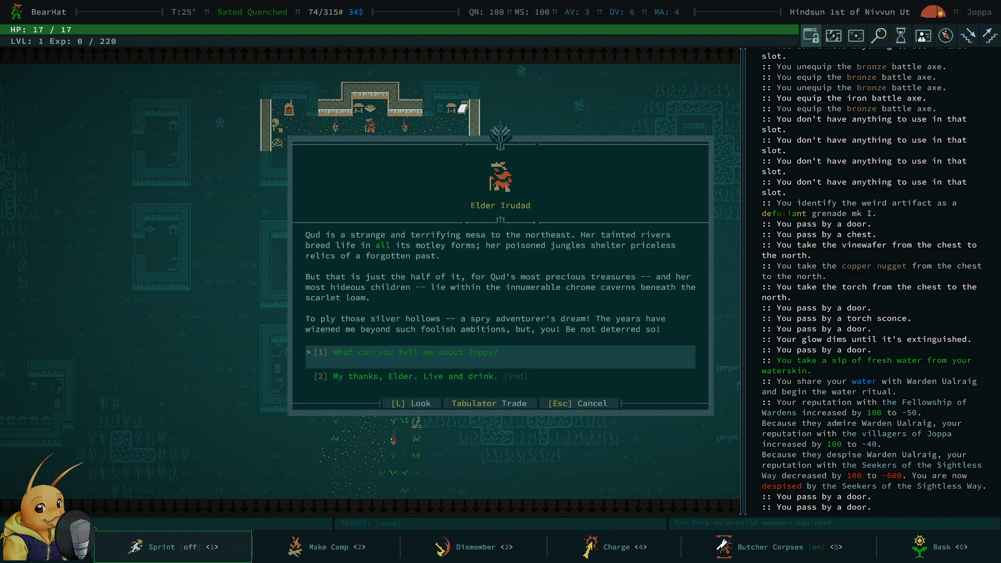
{"action": "left_click", "coordinate": [406, 351]}
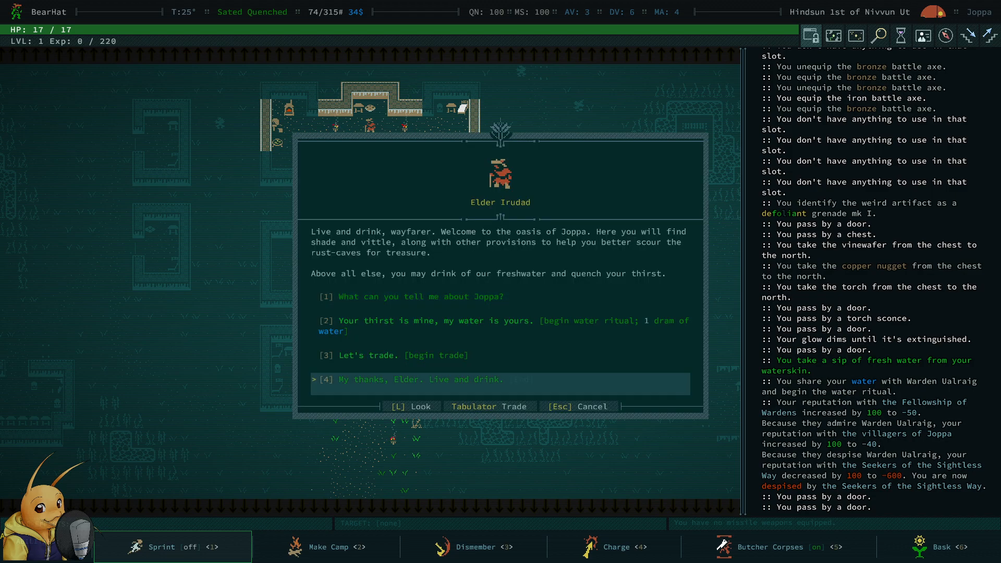
{"action": "left_click", "coordinate": [411, 405]}
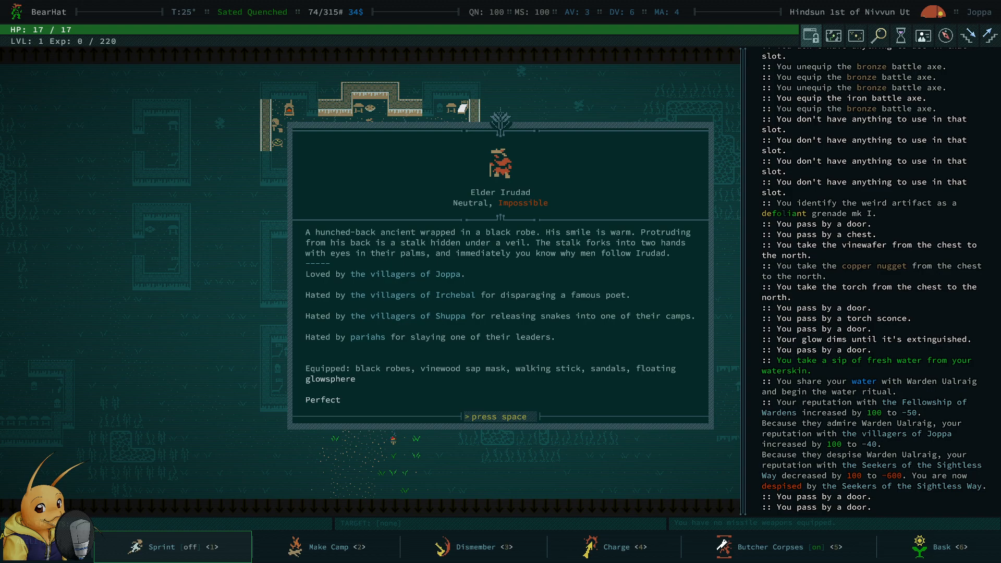
{"action": "key", "text": "space"}
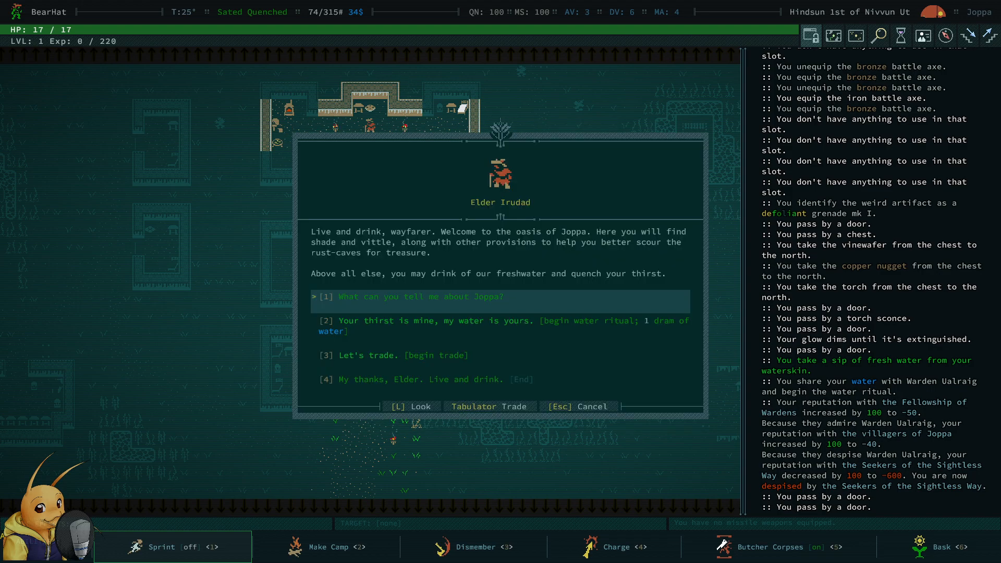
{"action": "left_click", "coordinate": [396, 355]}
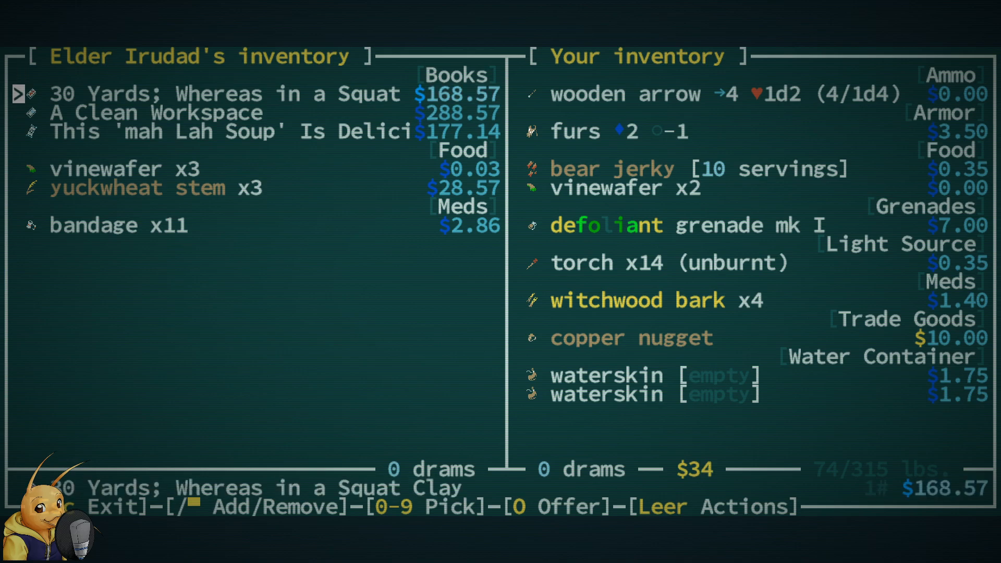
- Look over A Clean Workspace, vinewafers, yuckwheat stems and bandages, then leave without buying
{"action": "key", "text": "down"}
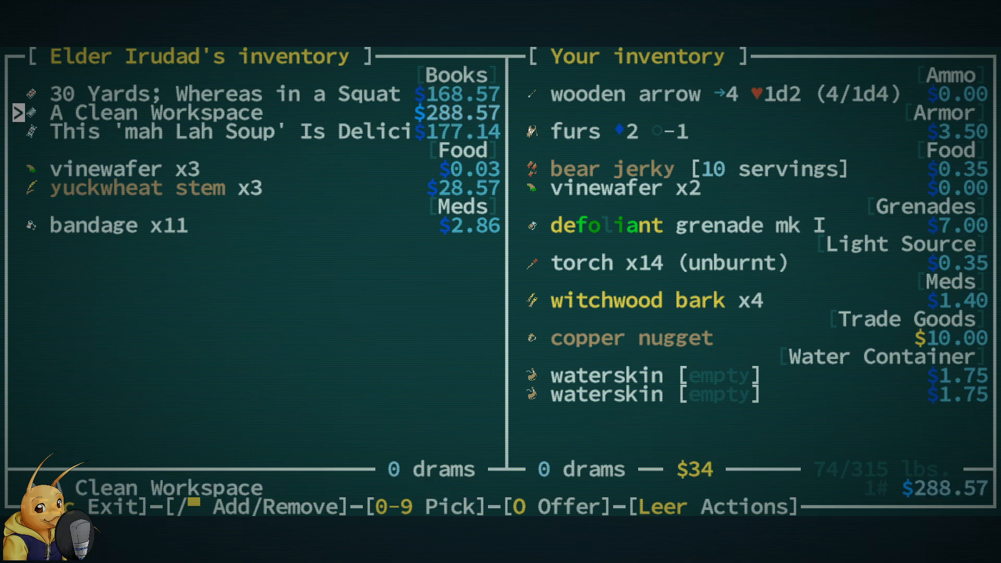
{"action": "key", "text": "up"}
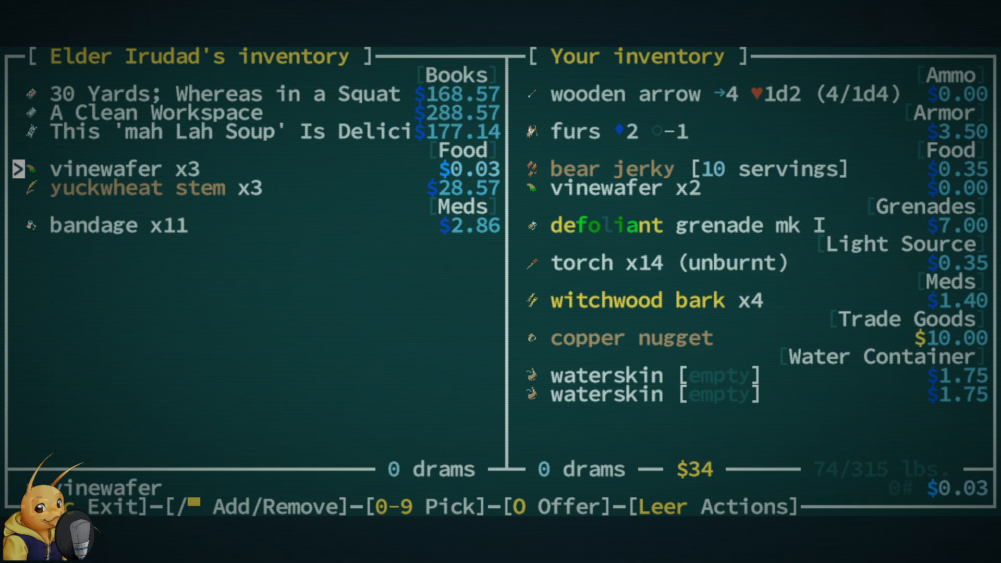
{"action": "key", "text": "down"}
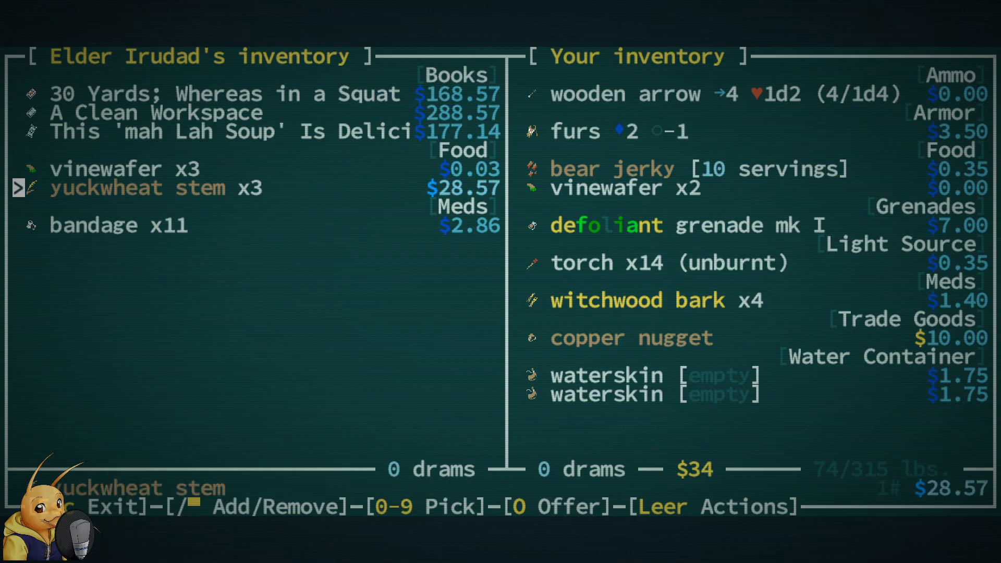
{"action": "key", "text": "down"}
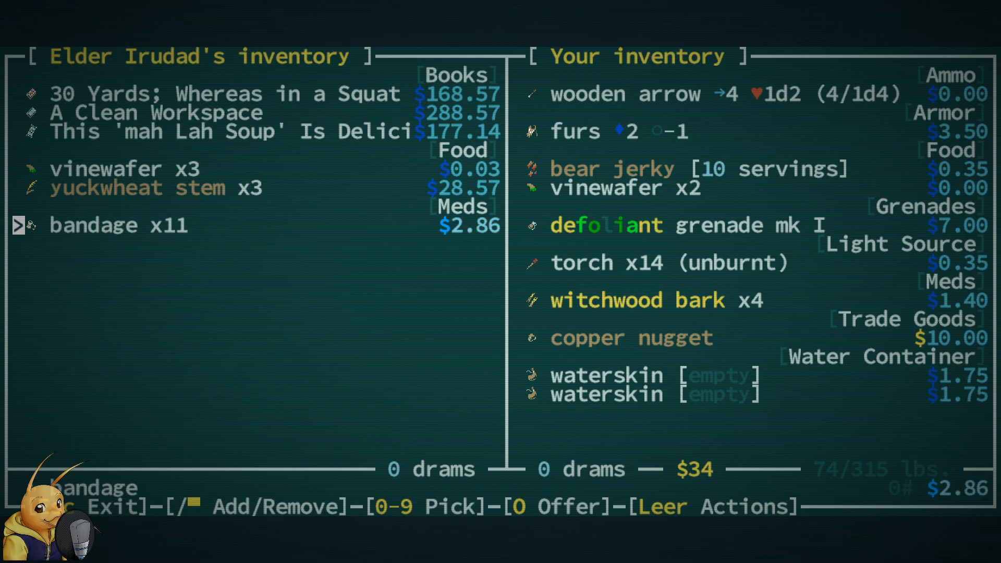
{"action": "key", "text": "Escape"}
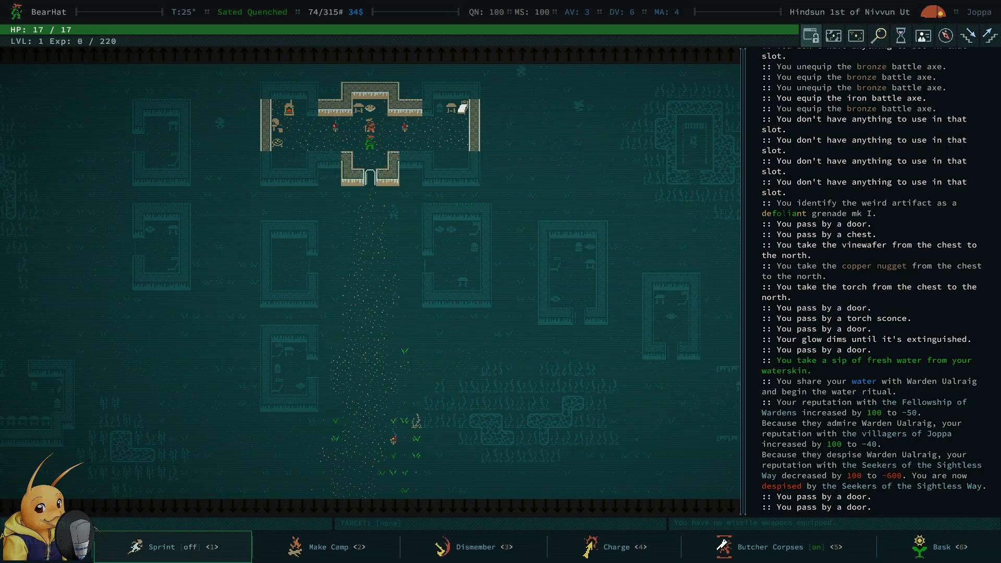
{"action": "key", "text": "Up"}
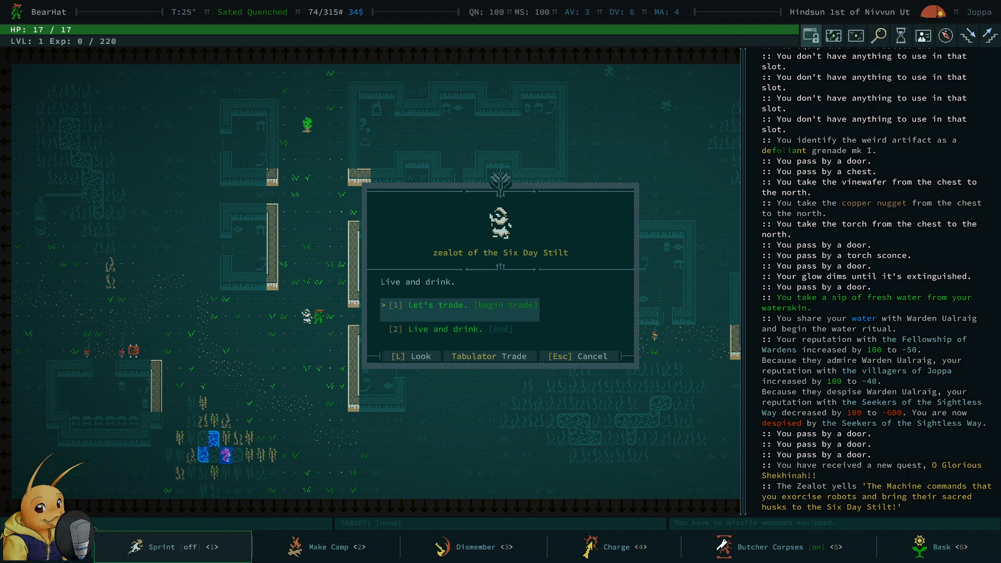
{"action": "left_click", "coordinate": [459, 304]}
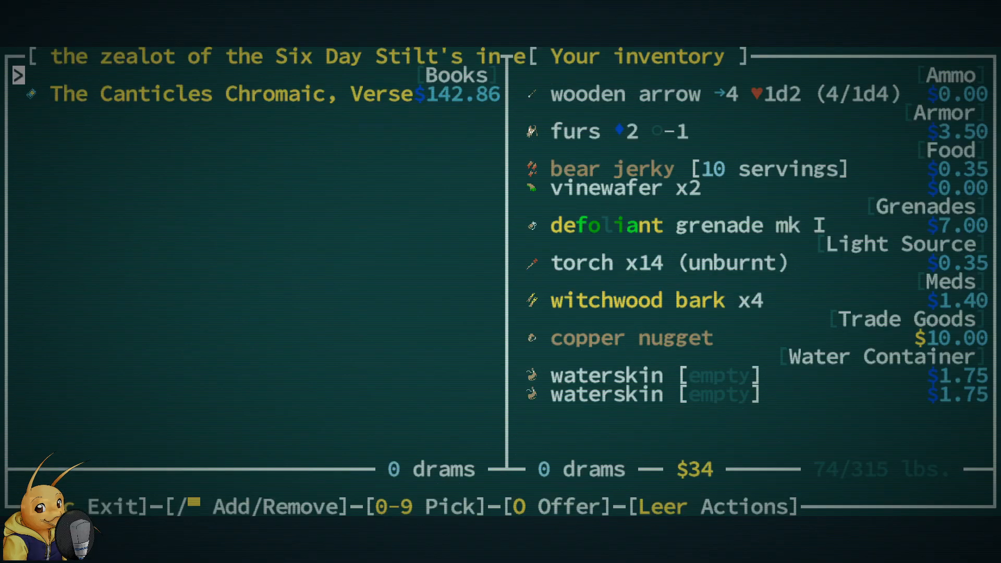
{"action": "key", "text": "Escape"}
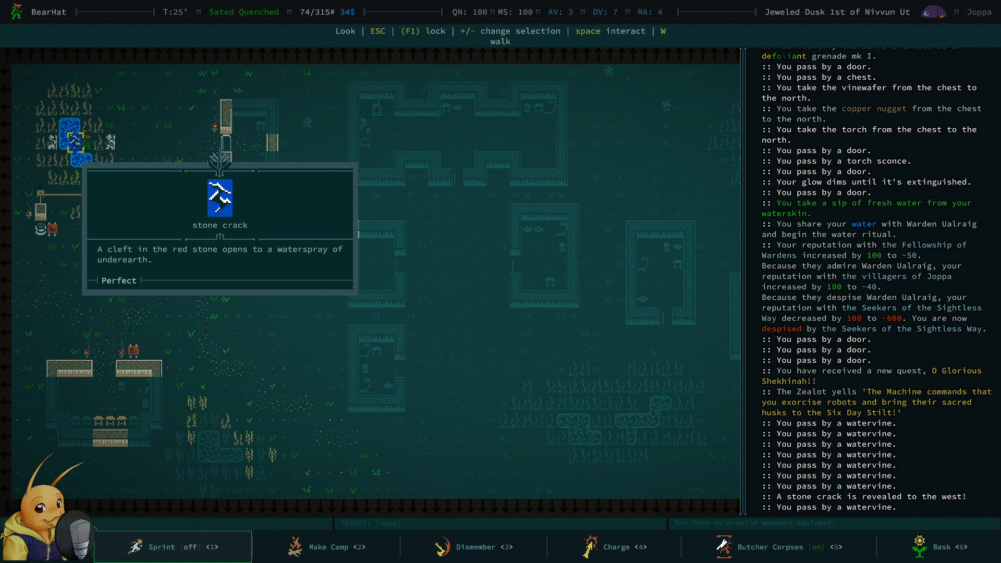
- Dismiss the stone crack description before heading to Argyve's hut
{"action": "key", "text": "Escape"}
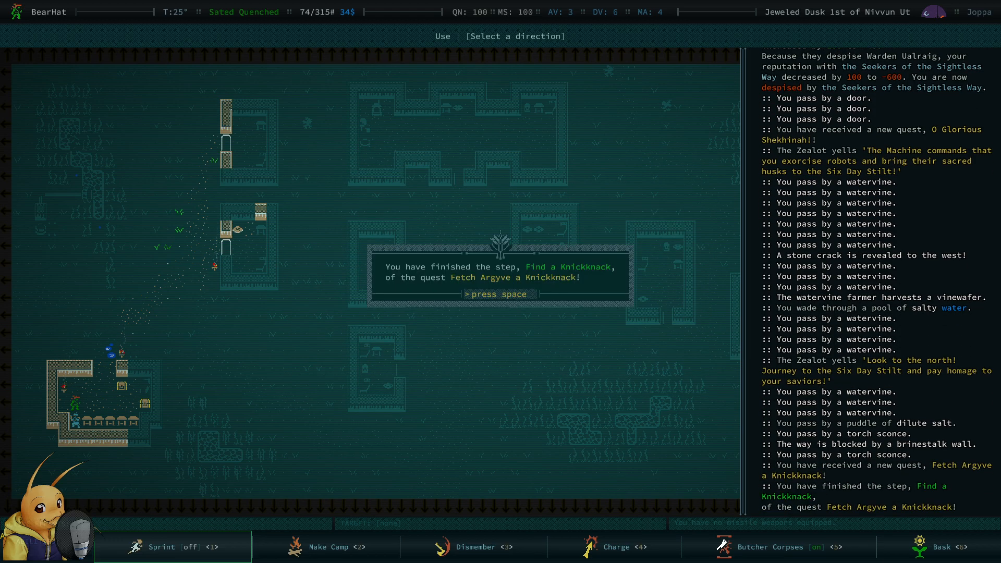
- Hand Argyve the defoliant grenade for 75 XP, accept Another Knickknack and choose Let's trade
{"action": "key", "text": "space"}
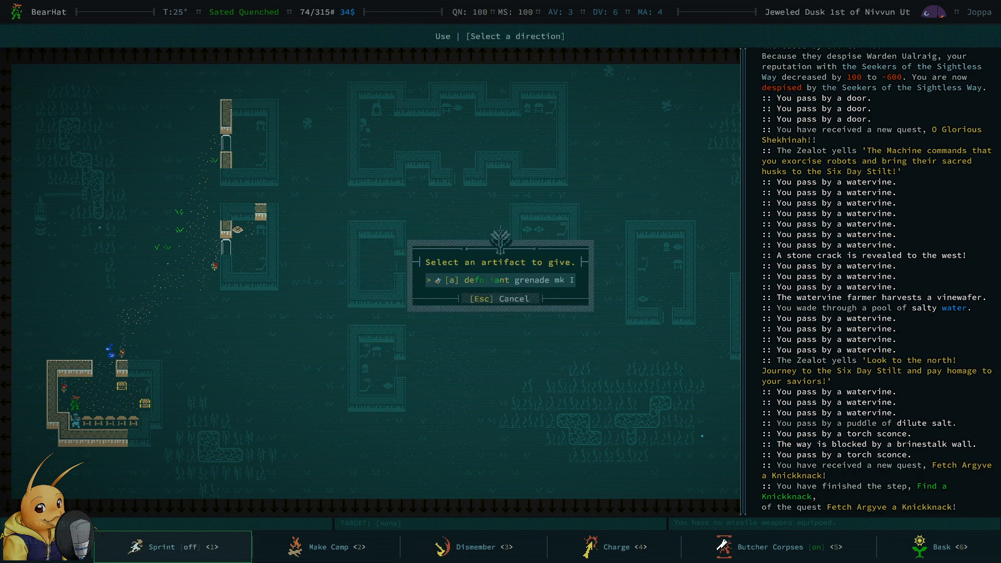
{"action": "key", "text": "a"}
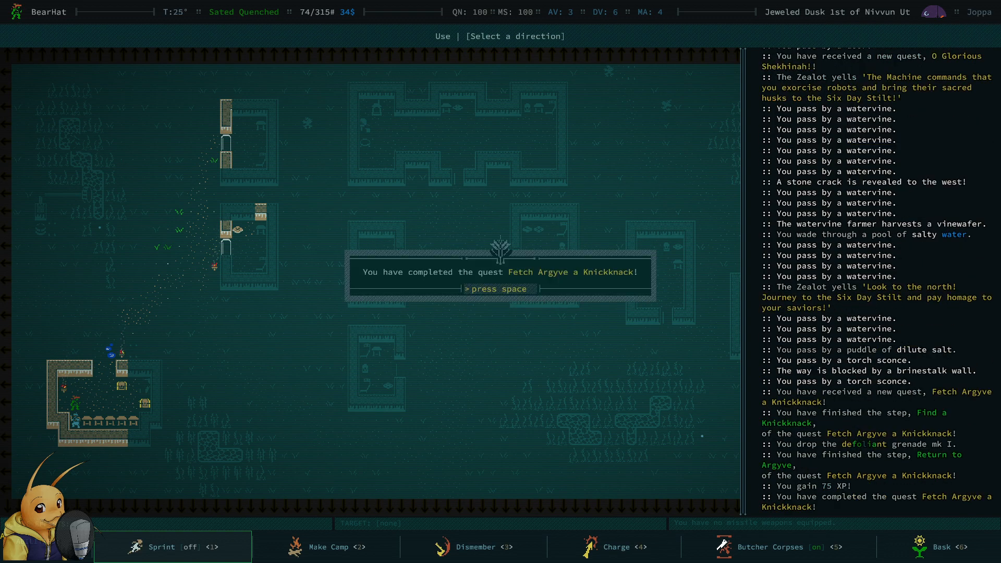
{"action": "key", "text": "space"}
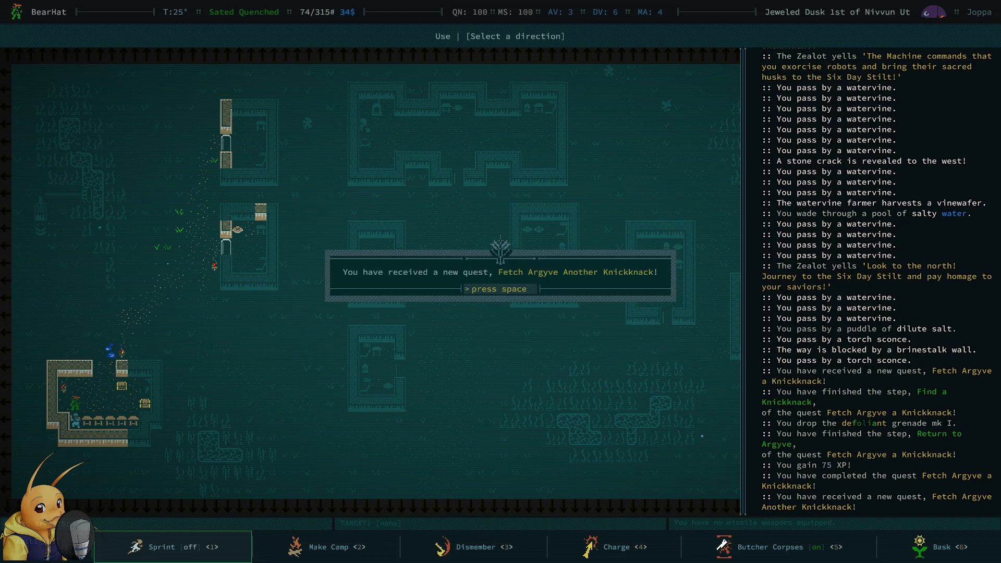
{"action": "key", "text": "space"}
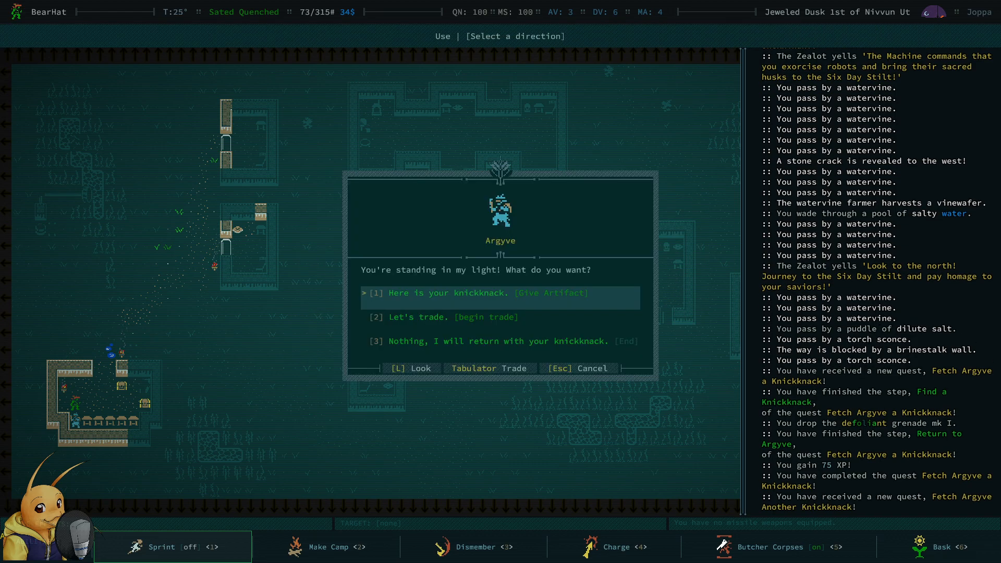
{"action": "left_click", "coordinate": [447, 317]}
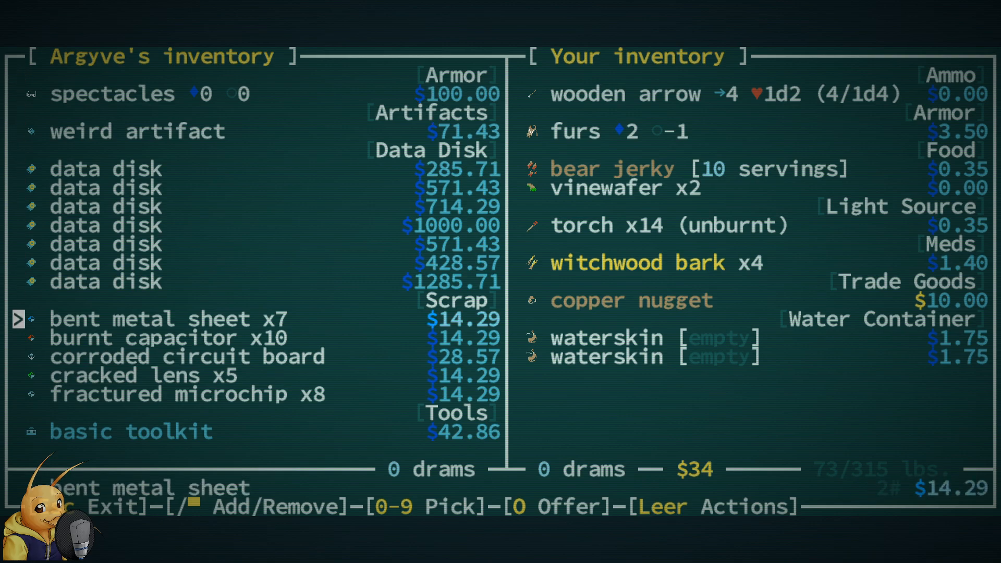
- Mark the furs, offer them to Argyve and accept fresh water as payment
{"action": "key", "text": "up"}
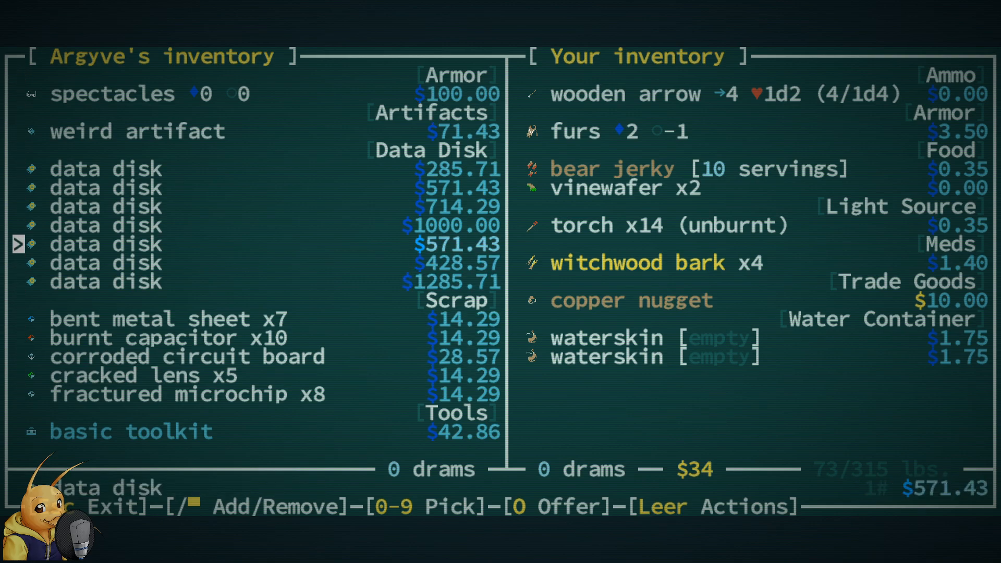
{"action": "key", "text": "down"}
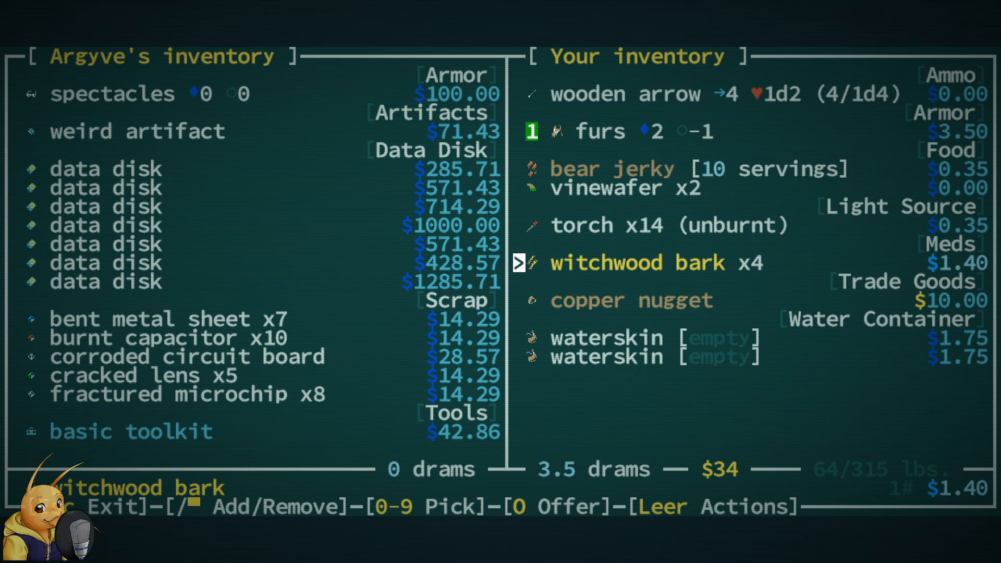
{"action": "key", "text": "down"}
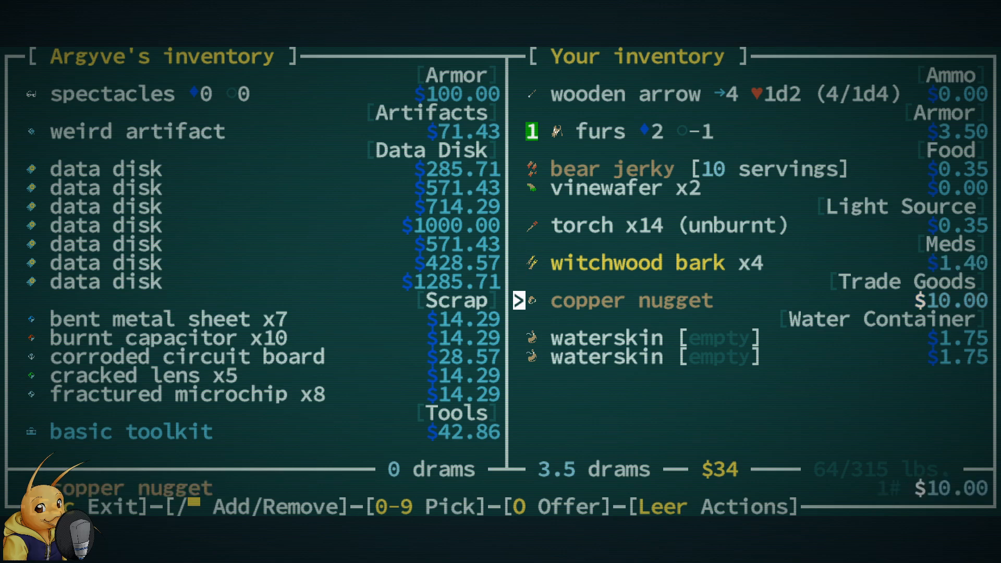
{"action": "key", "text": "up"}
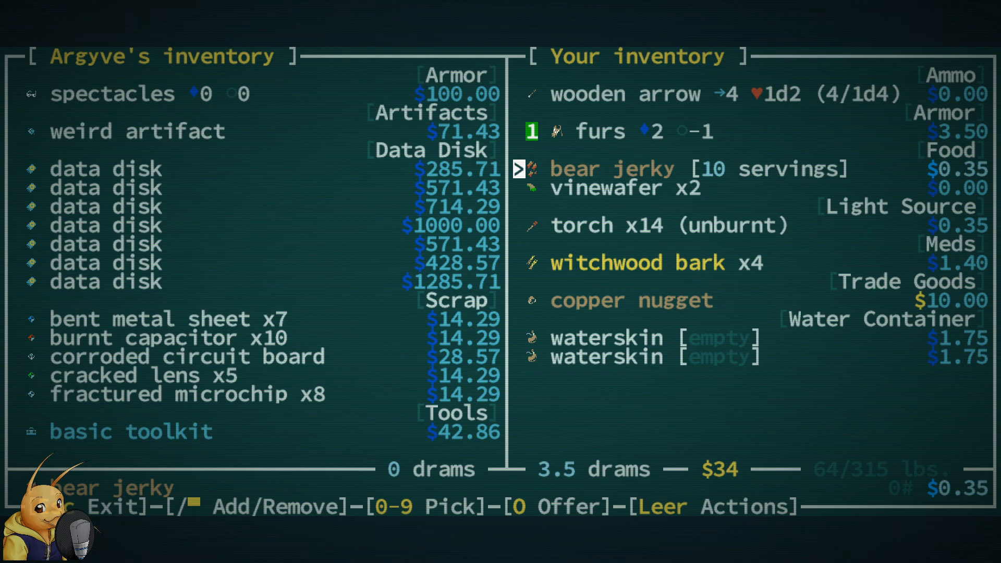
{"action": "key", "text": "O"}
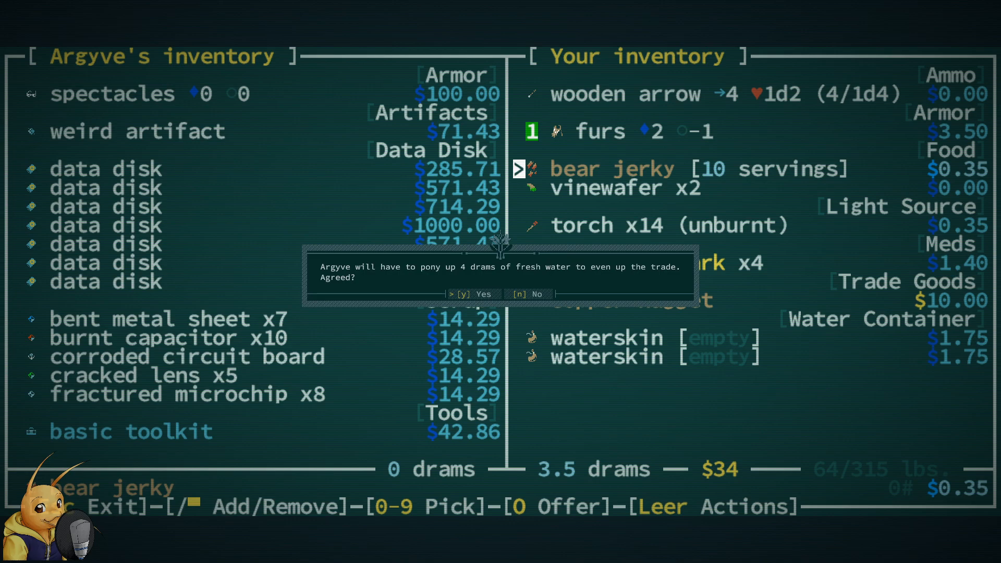
{"action": "key", "text": "y"}
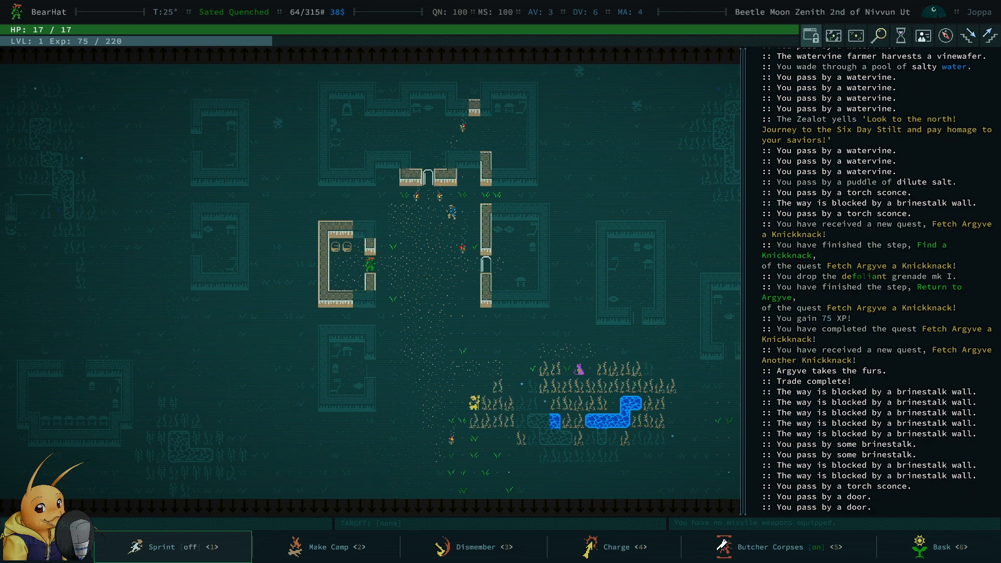
- Auto-explore through Joppa toward the village edge and its outskirts
{"action": "key", "text": "Up"}
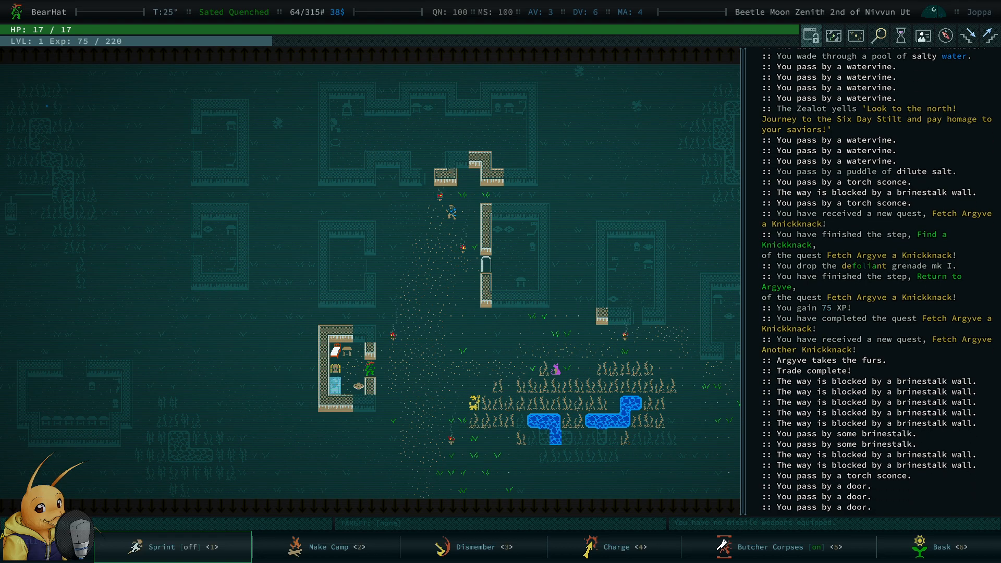
{"action": "key", "text": "Up"}
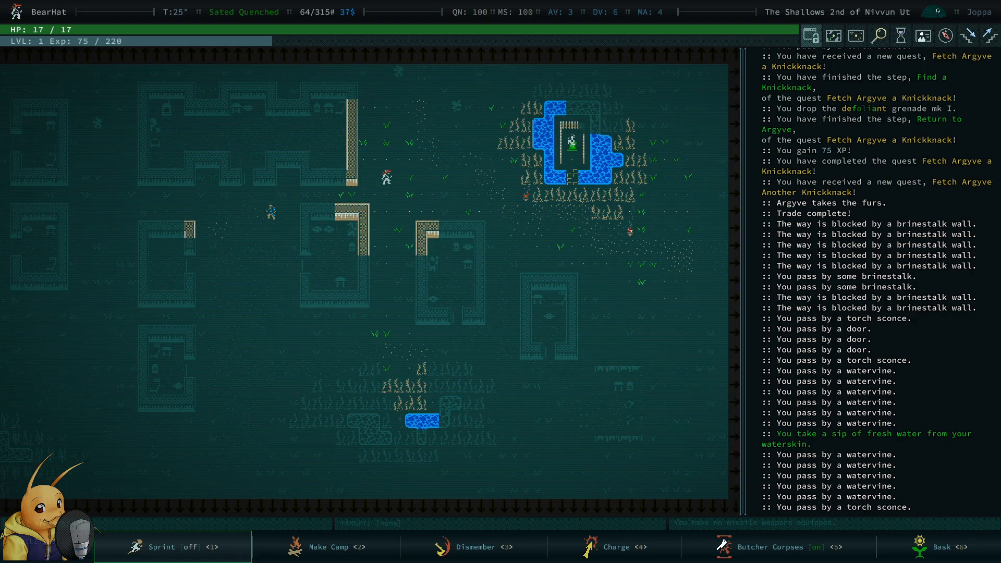
{"action": "key", "text": "Up"}
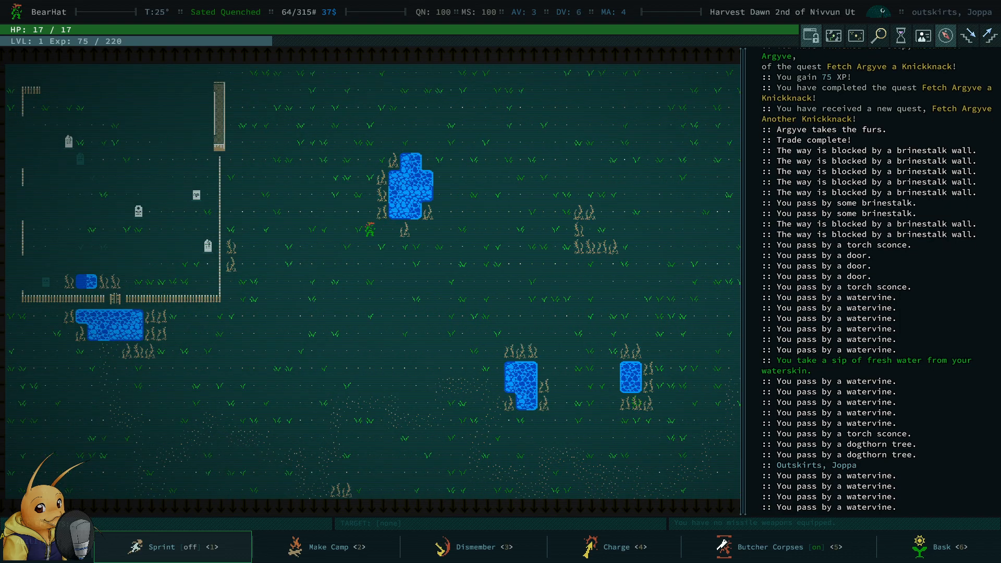
- Auto-explore the outskirts, enter the graveyard and read Umet Ha-Shwushru-Raq's tombstone
{"action": "key", "text": "Up"}
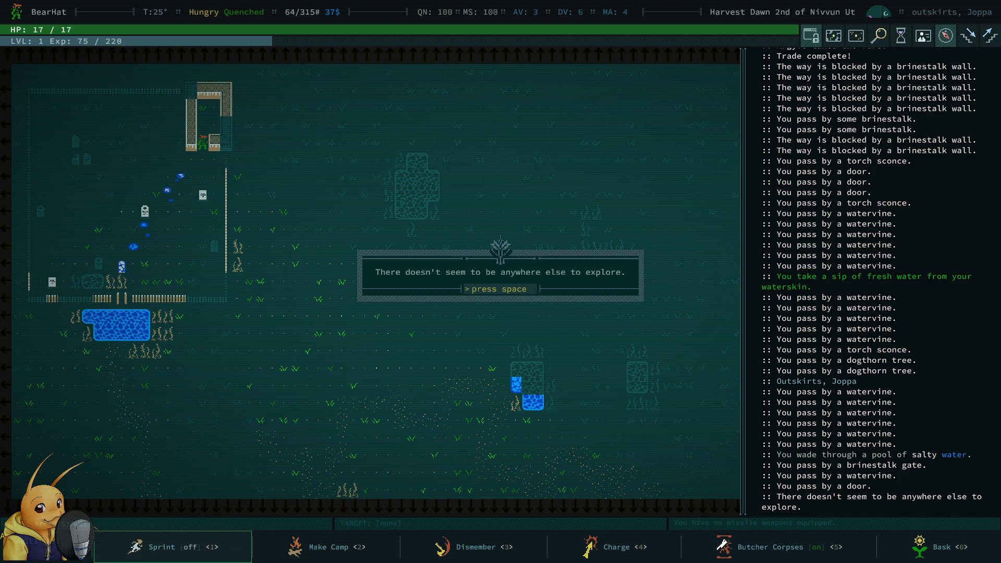
{"action": "key", "text": "space"}
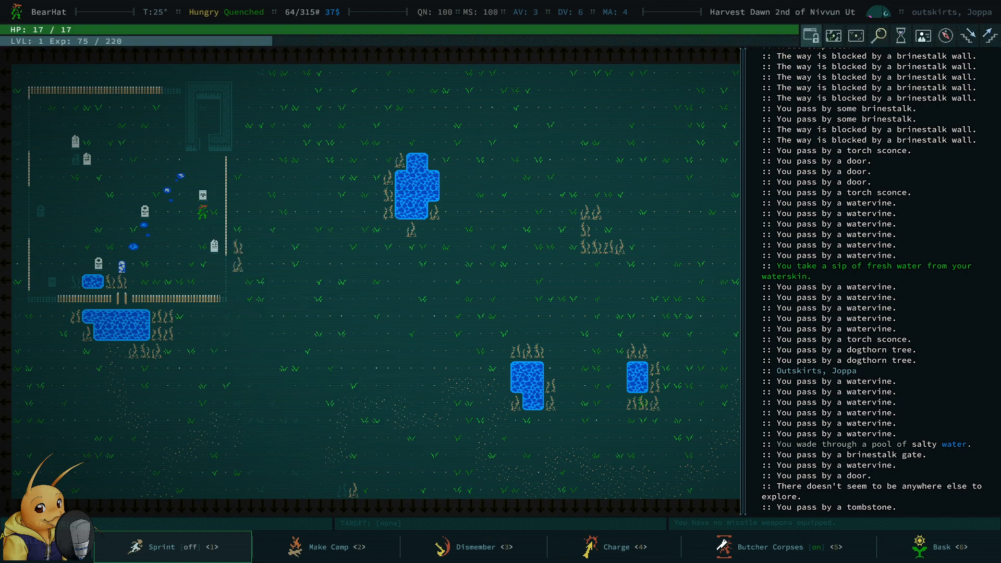
{"action": "key", "text": "l"}
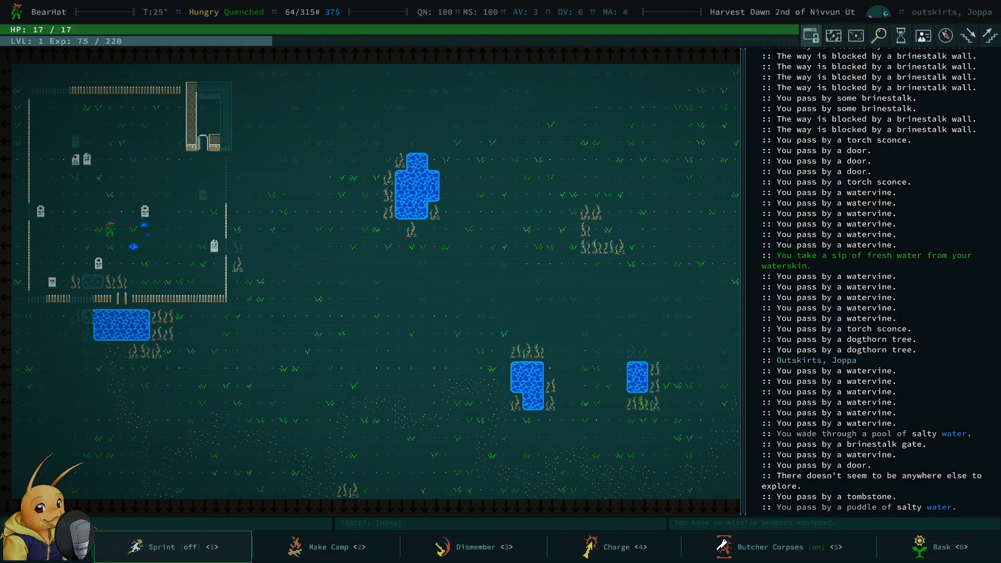
{"action": "left_click", "coordinate": [98, 263]}
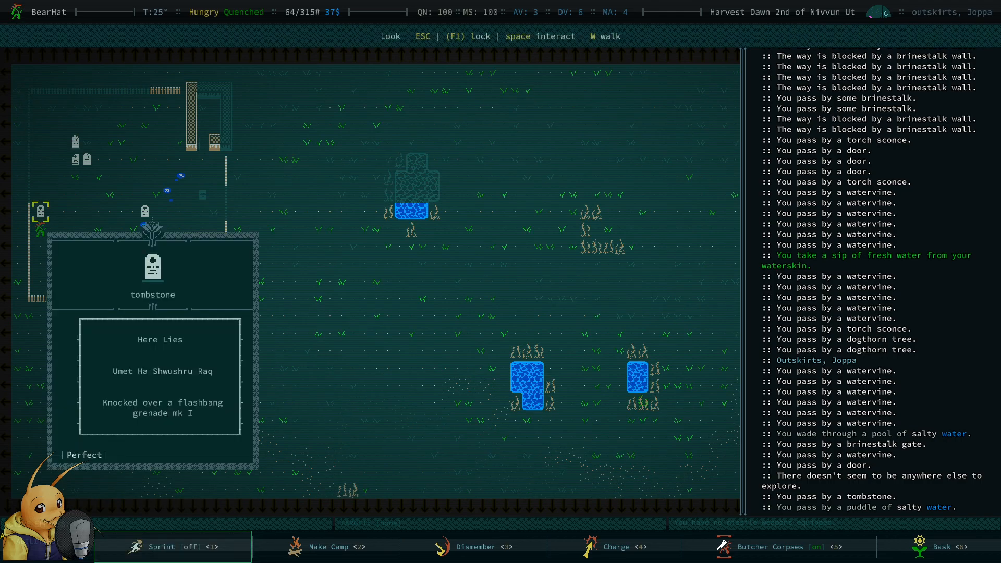
{"action": "key", "text": "Escape"}
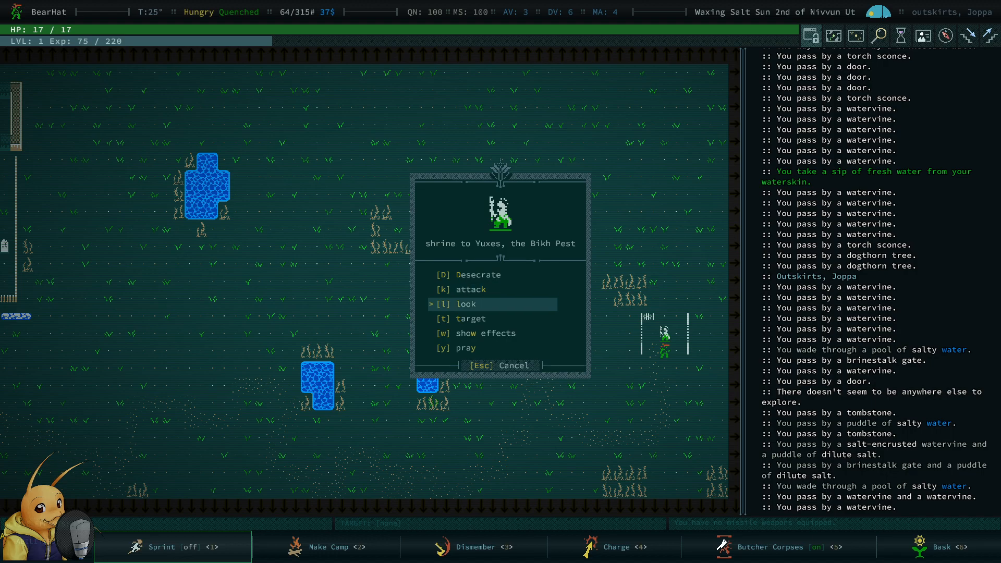
- Look at the shrine to Yuxes, the Bikh Pest, and read its history
{"action": "left_click", "coordinate": [464, 304]}
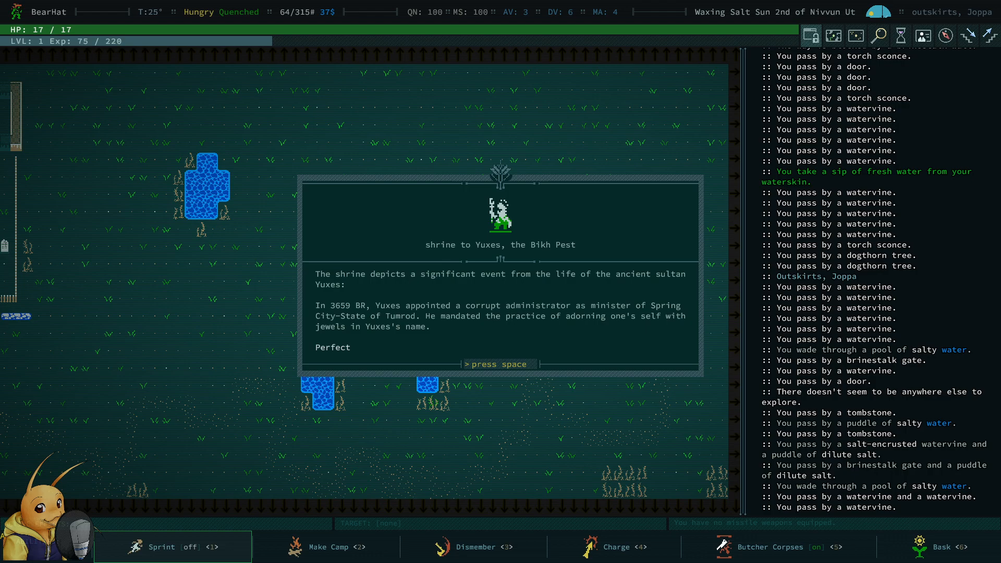
{"action": "key", "text": "space"}
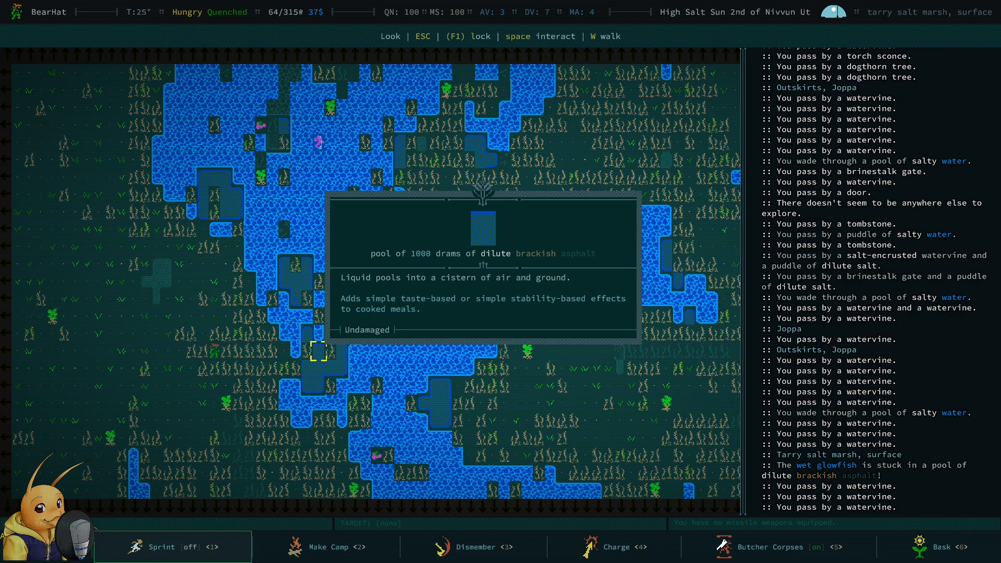
- Dismiss the asphalt pool description, exploration notice and salty water menu to engage the glowpad
{"action": "key", "text": "Escape"}
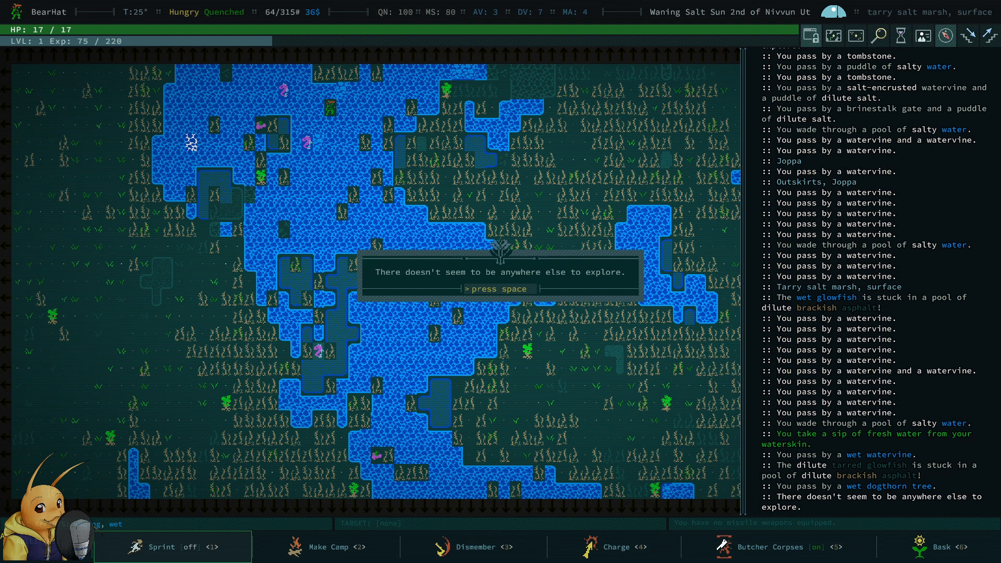
{"action": "key", "text": "space"}
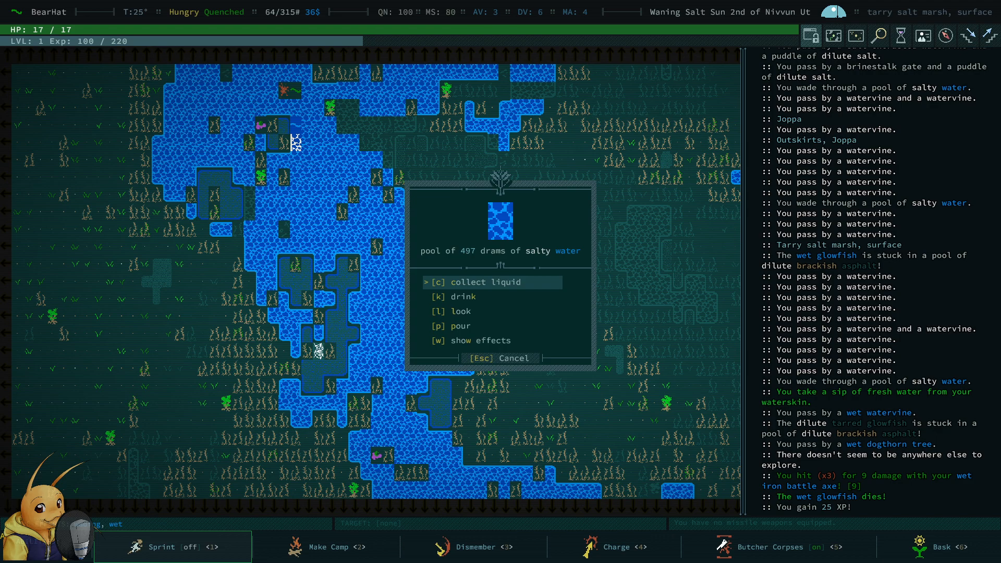
{"action": "left_click", "coordinate": [477, 282]}
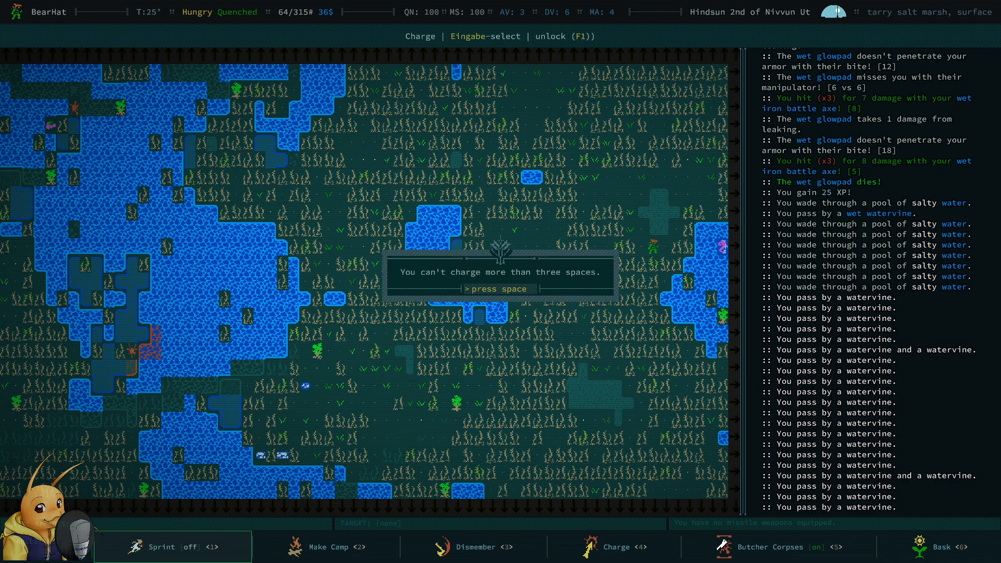
- Dismiss the charge range warning before fighting the sappy wet glowpad
{"action": "key", "text": "space"}
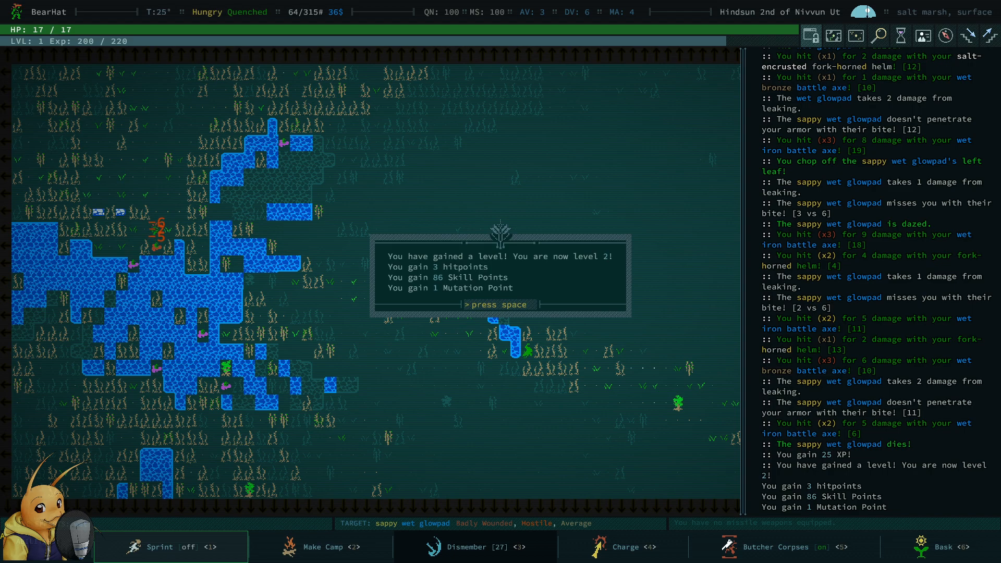
- Acknowledge level 2, then take both severed glowpad leaves from the corpse tile
{"action": "key", "text": "space"}
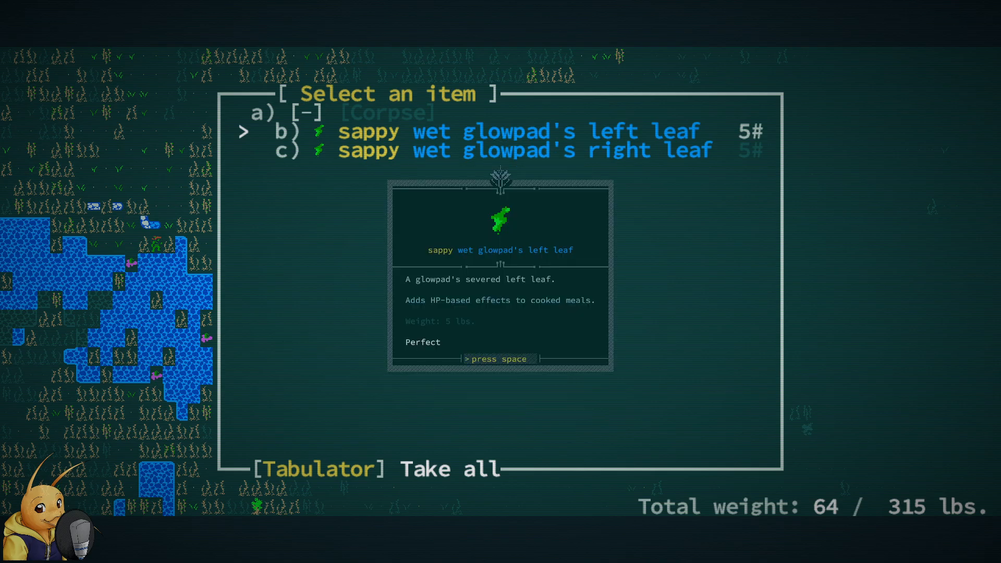
{"action": "key", "text": "space"}
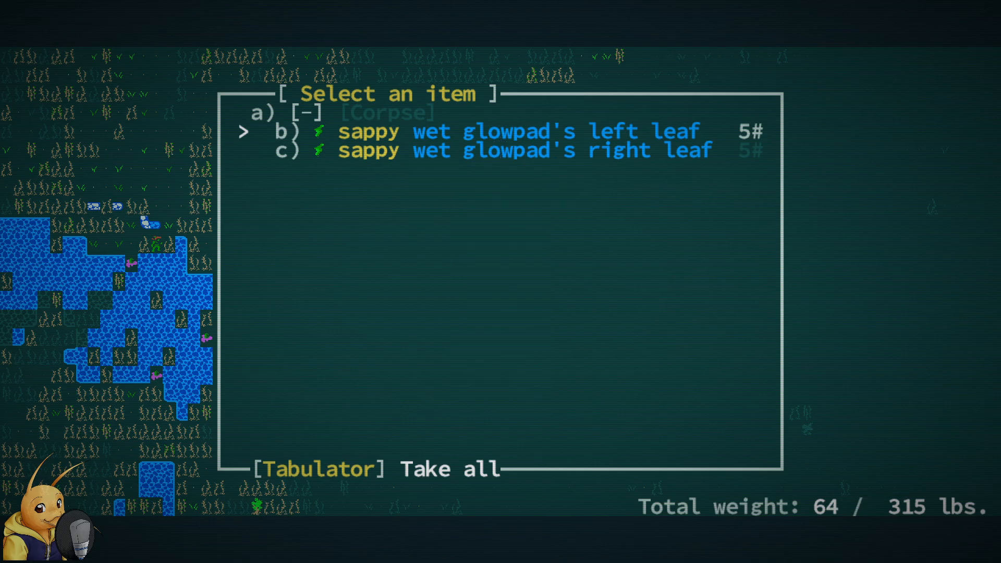
{"action": "key", "text": "Tab"}
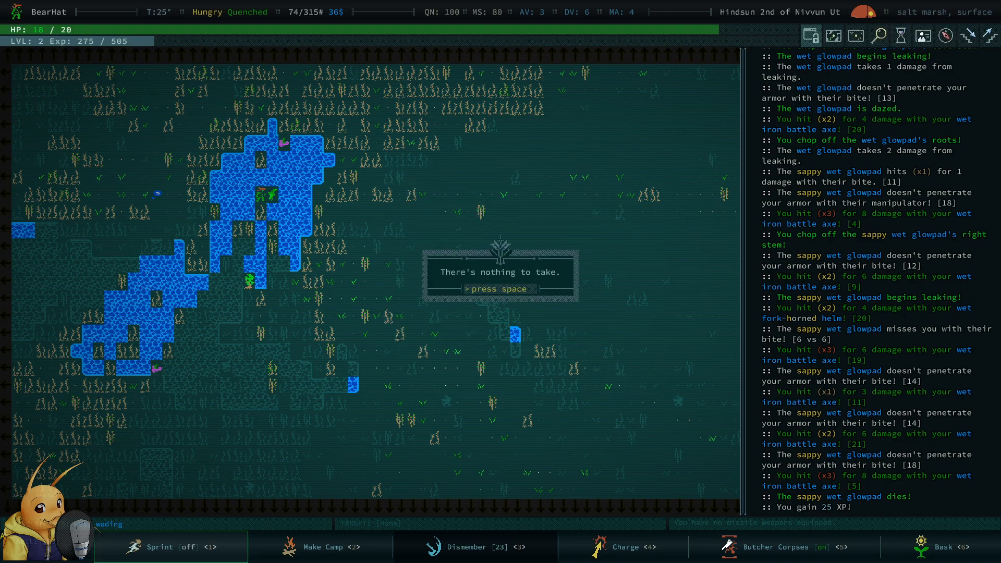
- Take the second sappy wet glowpad's left stem, right stem and roots from the pickup list
{"action": "key", "text": "space"}
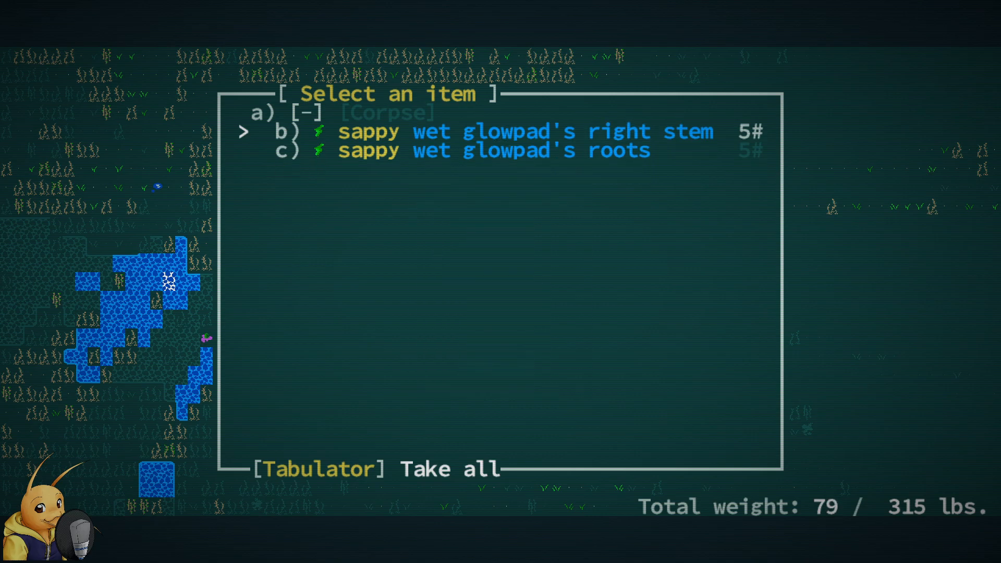
{"action": "key", "text": "Tab"}
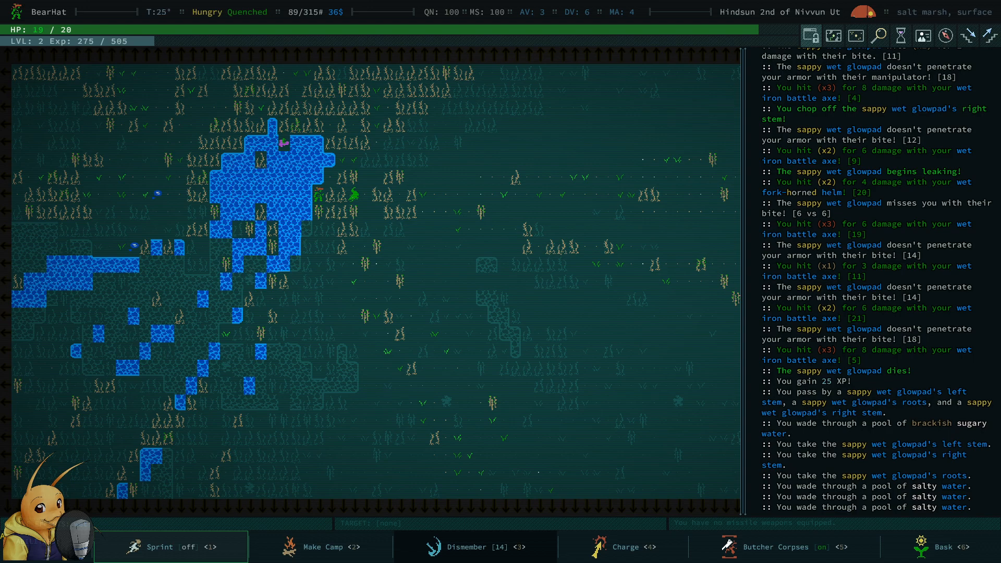
- Charge the croc in the salt marsh and axe it down for 75 XP
{"action": "left_click", "coordinate": [625, 546]}
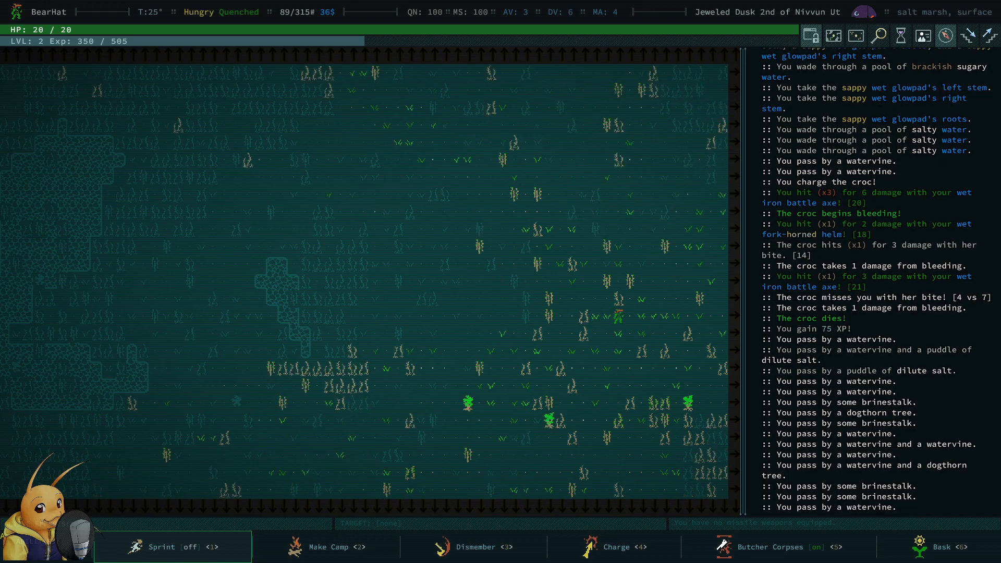
- Browse the Buy Skills page, expanding the Axe group to read the Dismember description
{"action": "key", "text": "Up"}
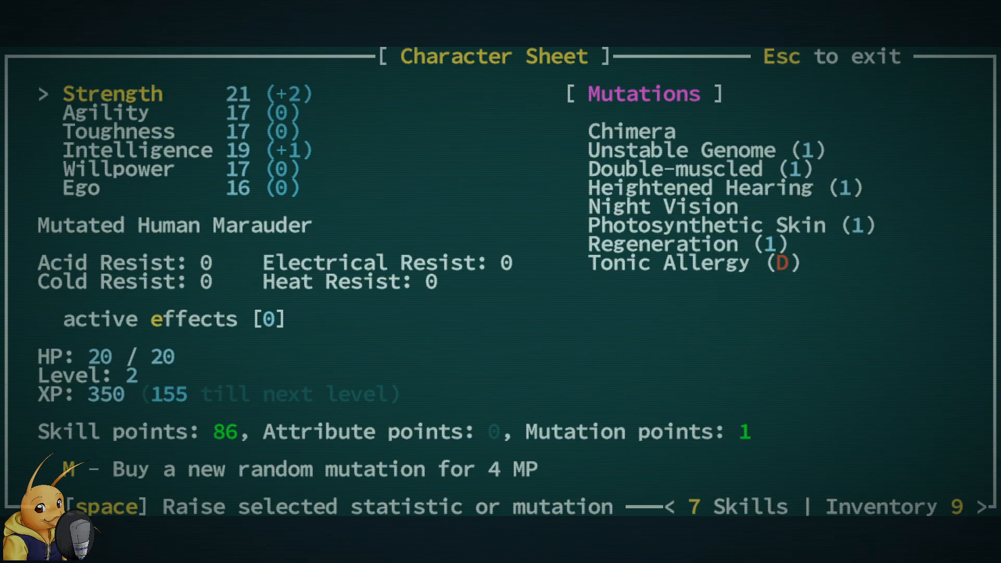
{"action": "key", "text": "7"}
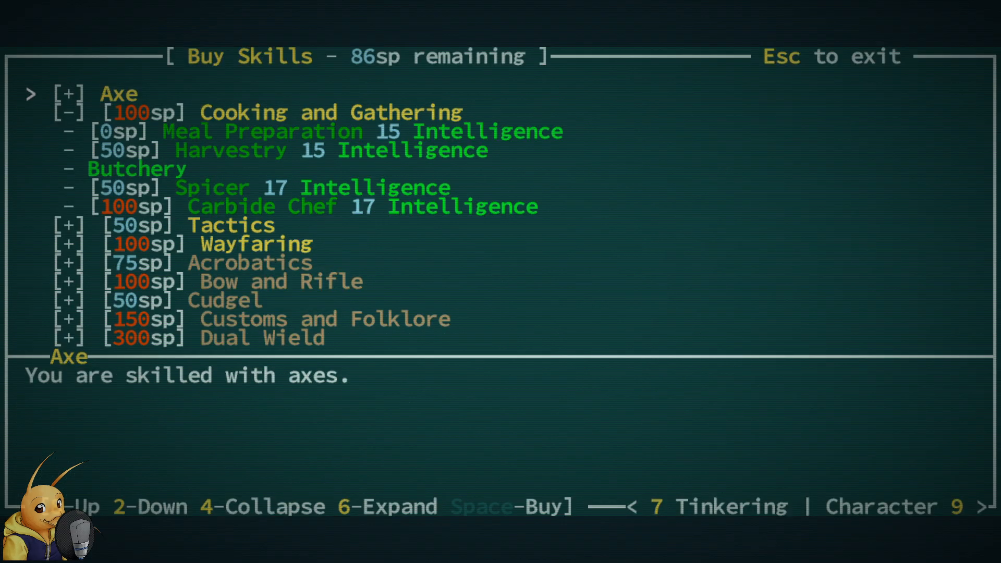
{"action": "key", "text": "6"}
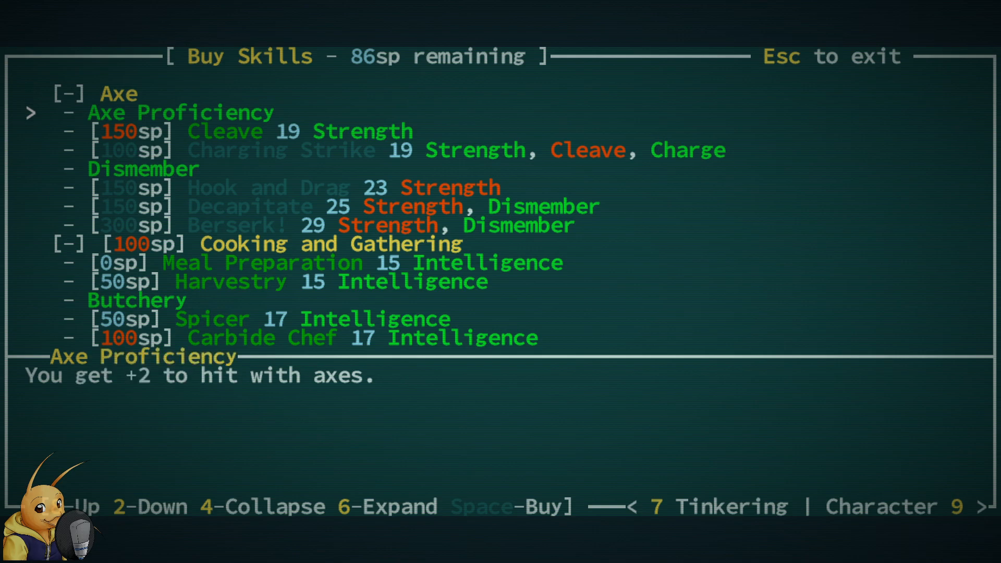
{"action": "key", "text": "2"}
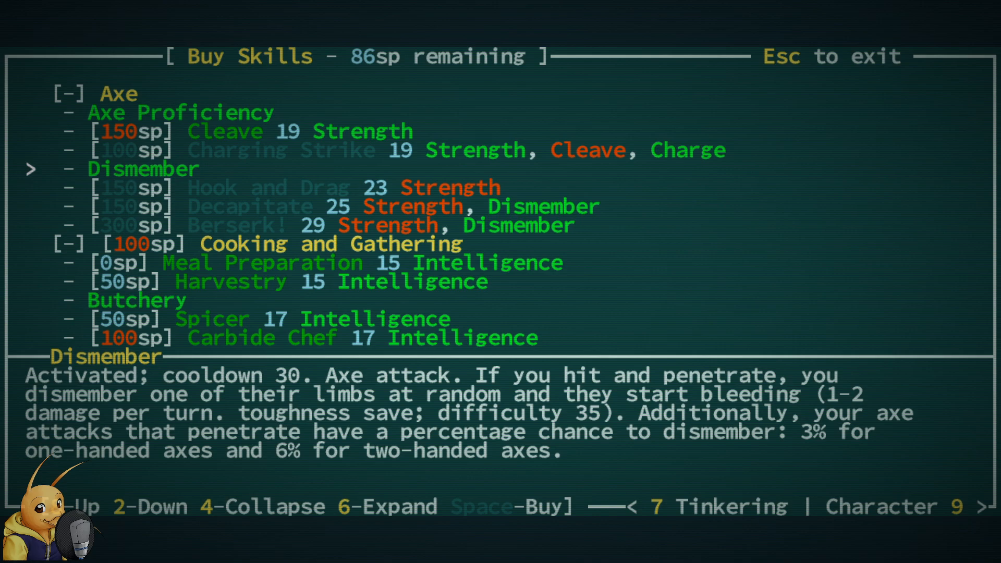
- Scan further down to the Persuasion group without buying, leaving 86 skill points unspent
{"action": "key", "text": "1"}
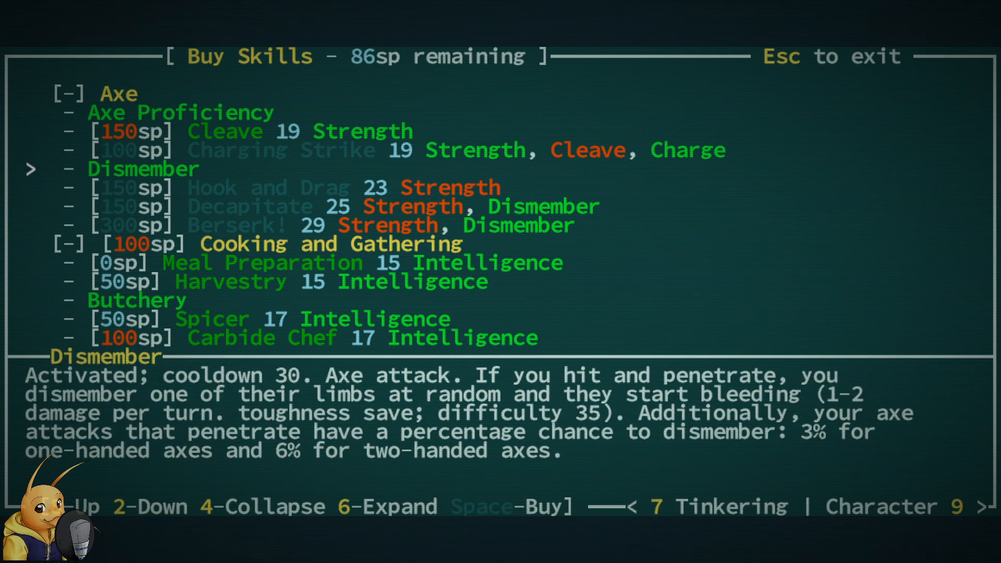
{"action": "key", "text": "1"}
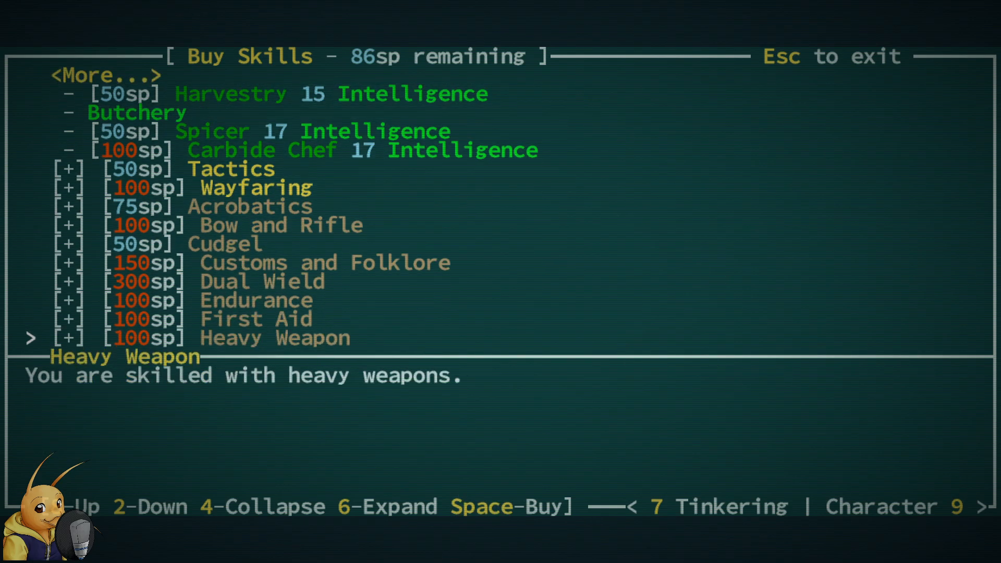
{"action": "key", "text": "2"}
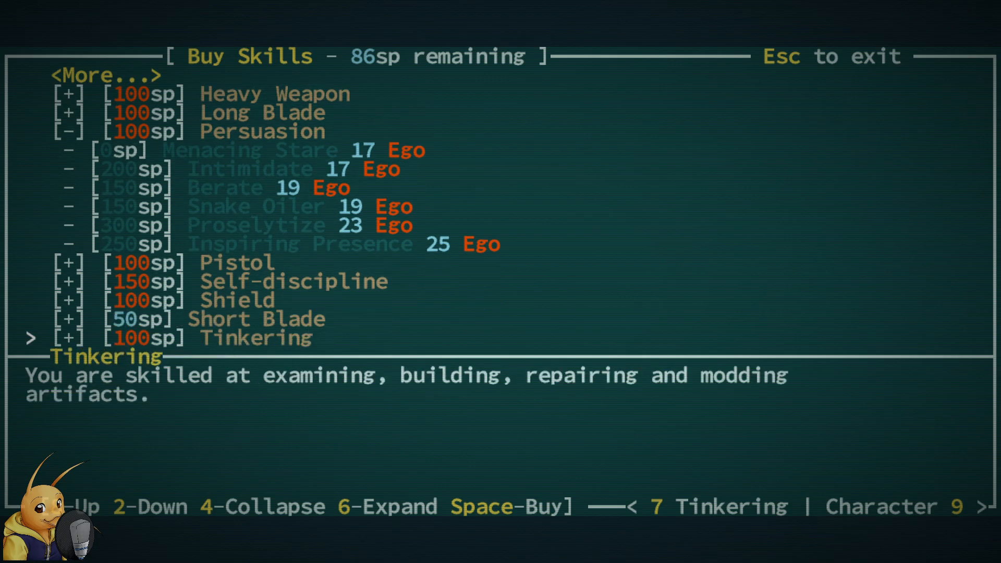
{"action": "key", "text": "Escape"}
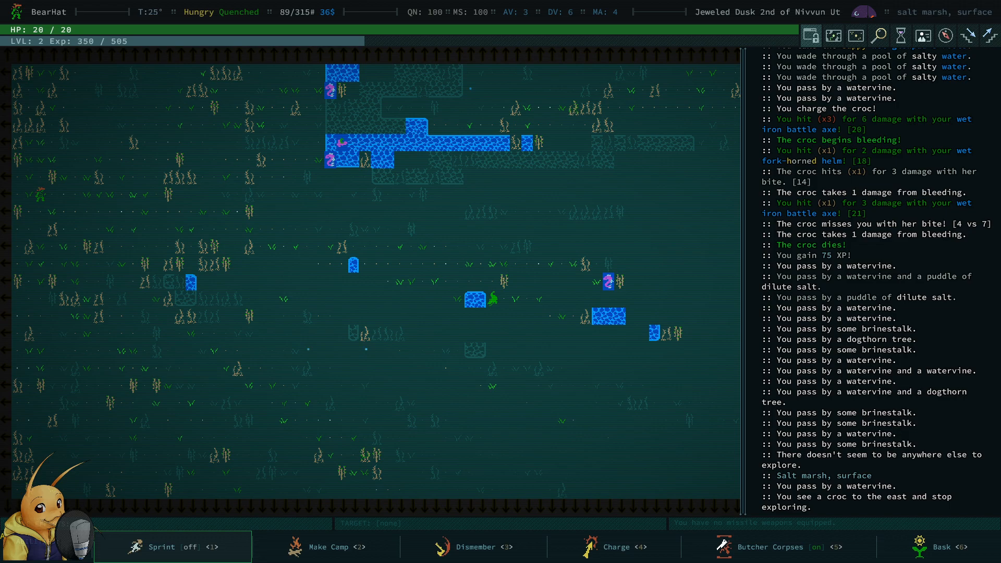
- Axe down the two wet glowfish in the marsh pools, reaching level 3 with 86 skill points
{"action": "key", "text": "Up"}
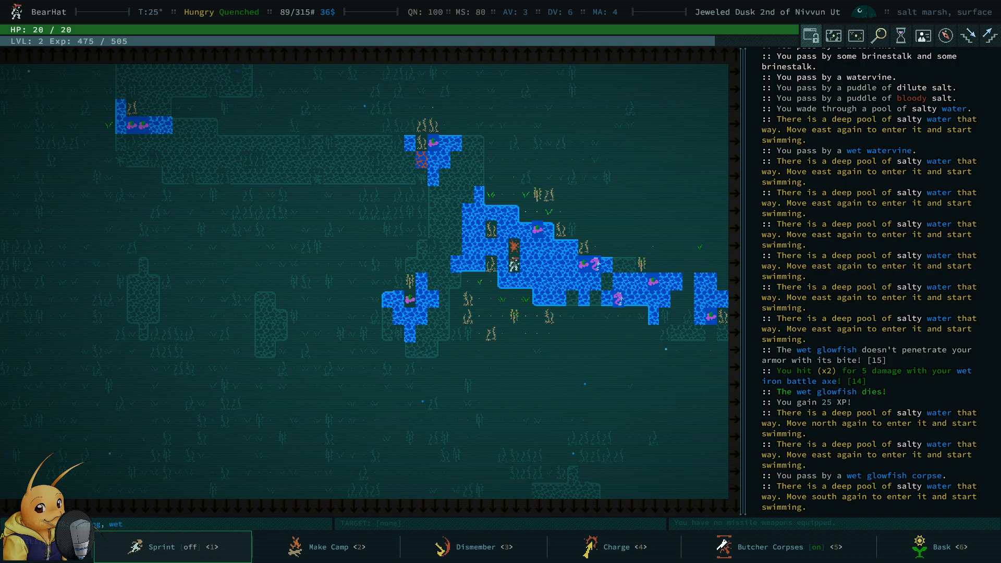
{"action": "scroll", "scroll_direction": "down", "scroll_amount": 3}
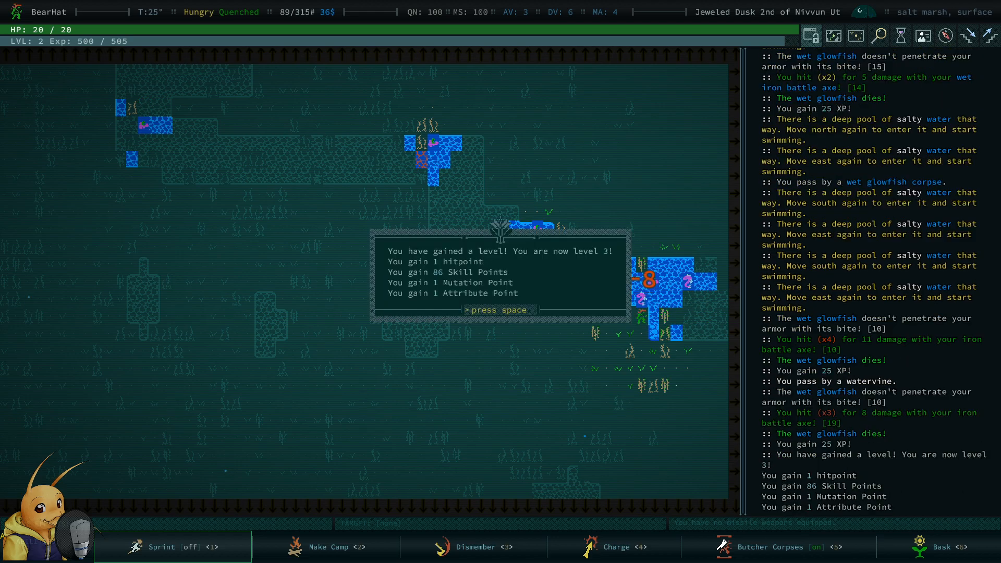
- Dismiss the level-up notice so BearHat can fell the sappy wet glowpad, reaching 650/1060 XP
{"action": "key", "text": "space"}
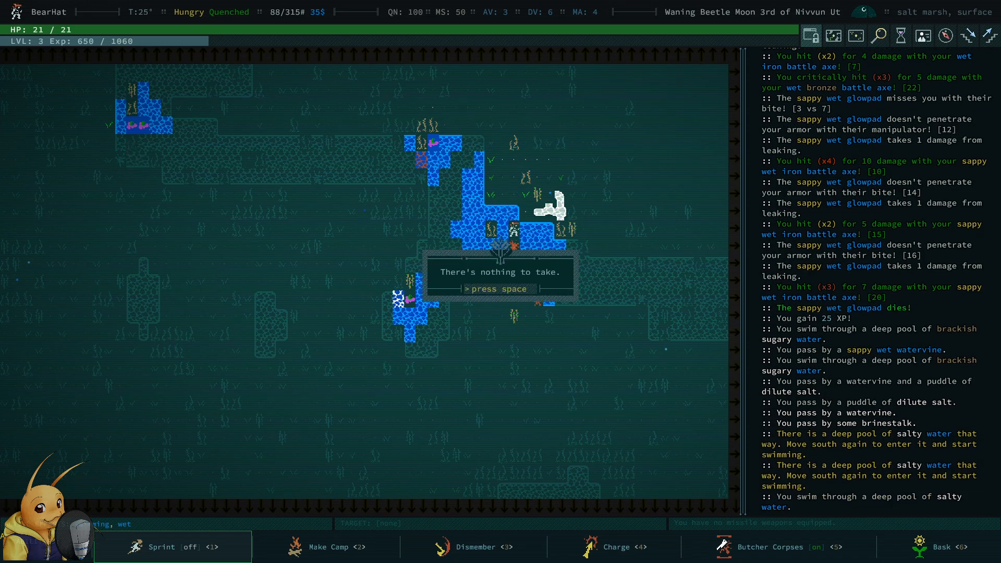
- Auto-explore north into the wet glowpad, kill it and take its left and right leaves
{"action": "key", "text": "space"}
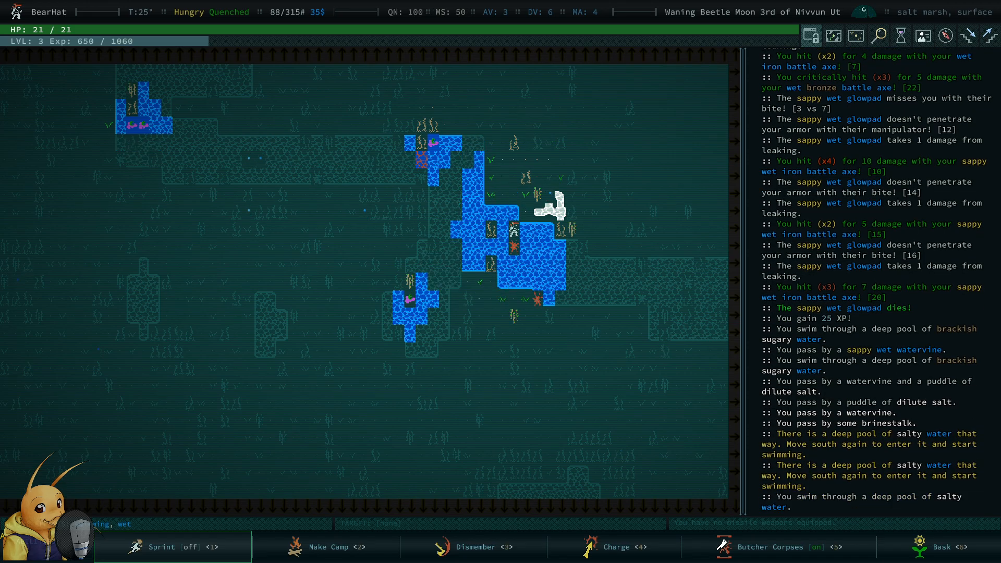
{"action": "key", "text": "up"}
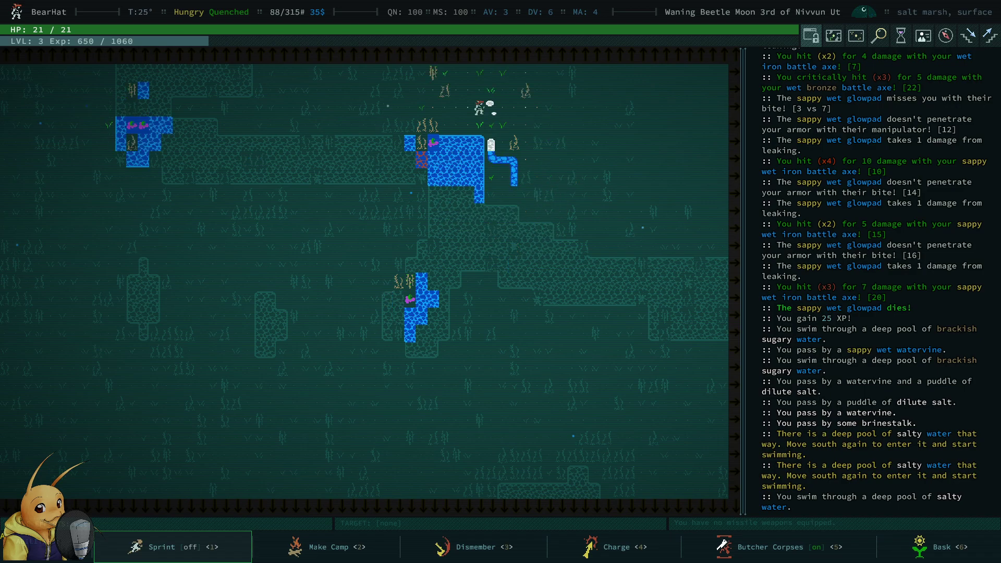
{"action": "key", "text": "up"}
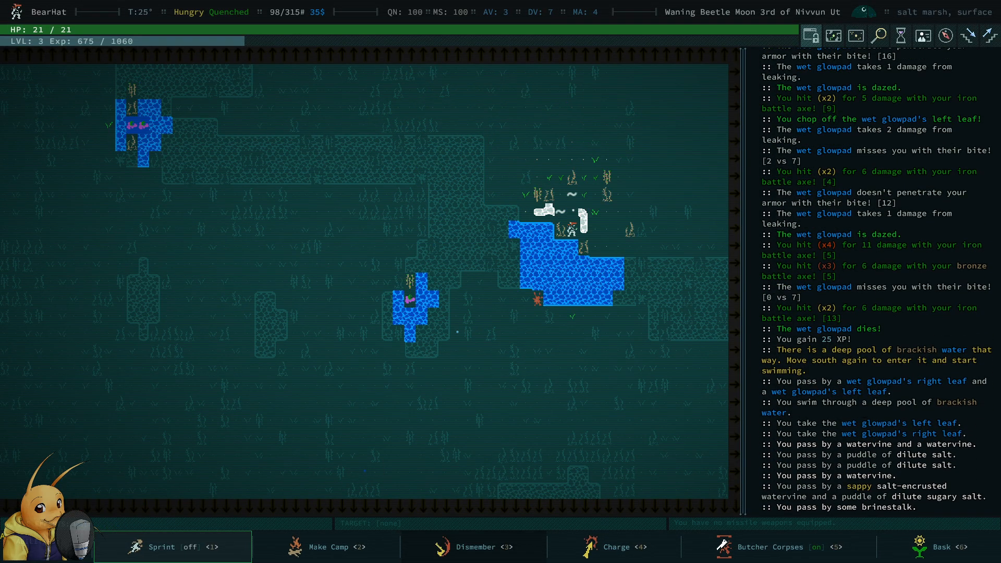
{"action": "key", "text": "Down"}
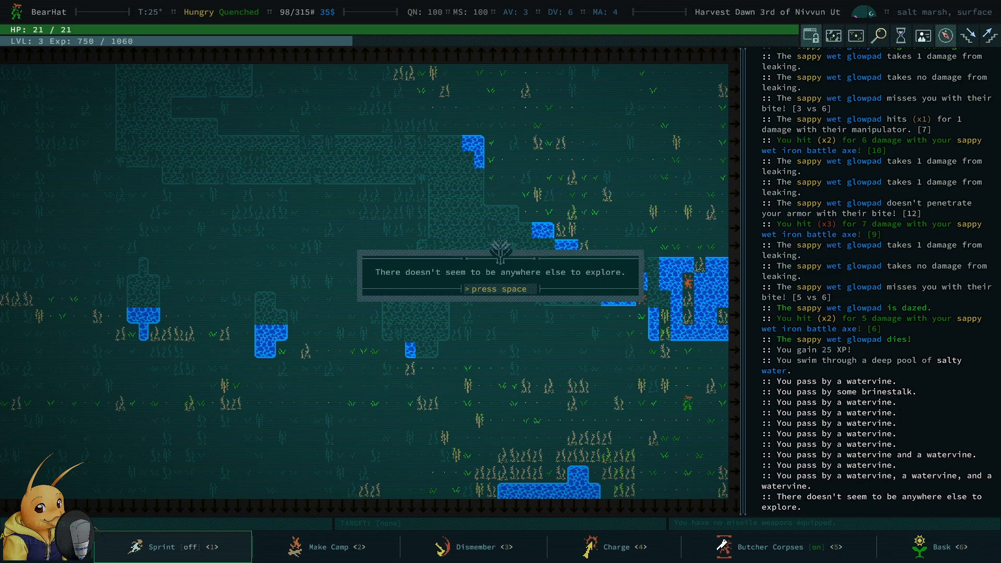
- Acknowledge the marsh is fully explored and head into the next zone with giant dragonflies
{"action": "key", "text": "space"}
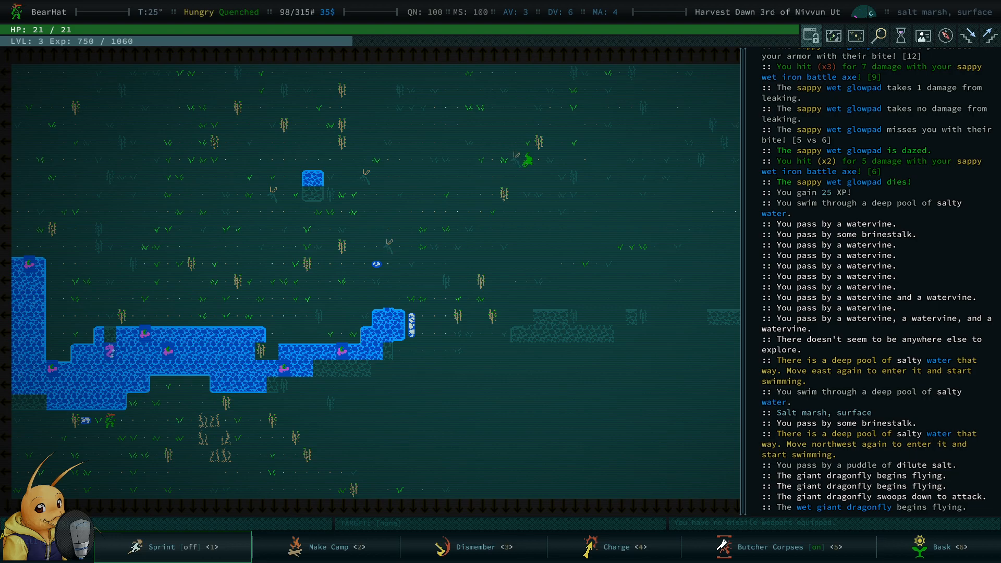
- Make camp and cook a meal to become sated before finishing the wet glowpad
{"action": "left_click", "coordinate": [328, 546]}
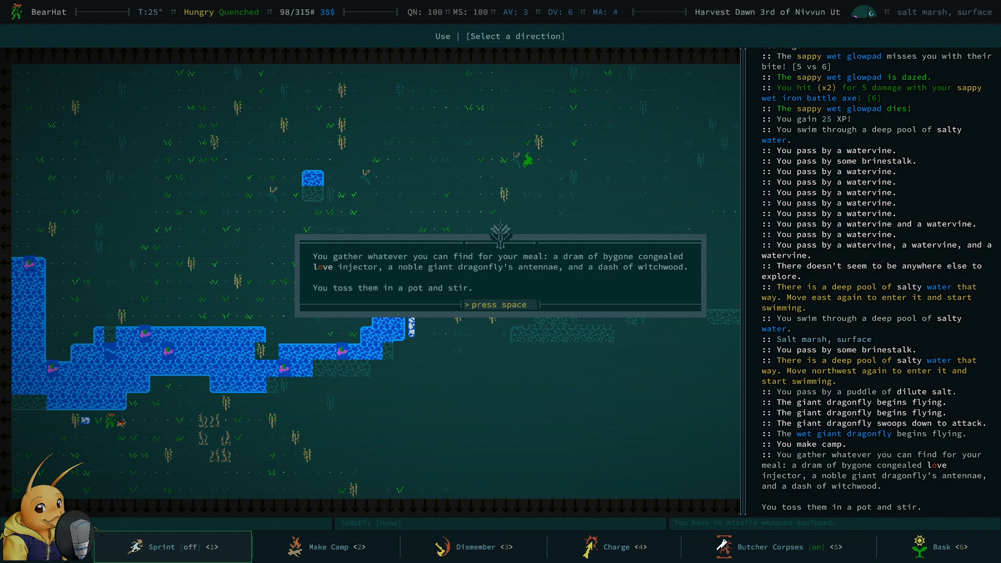
{"action": "key", "text": "space"}
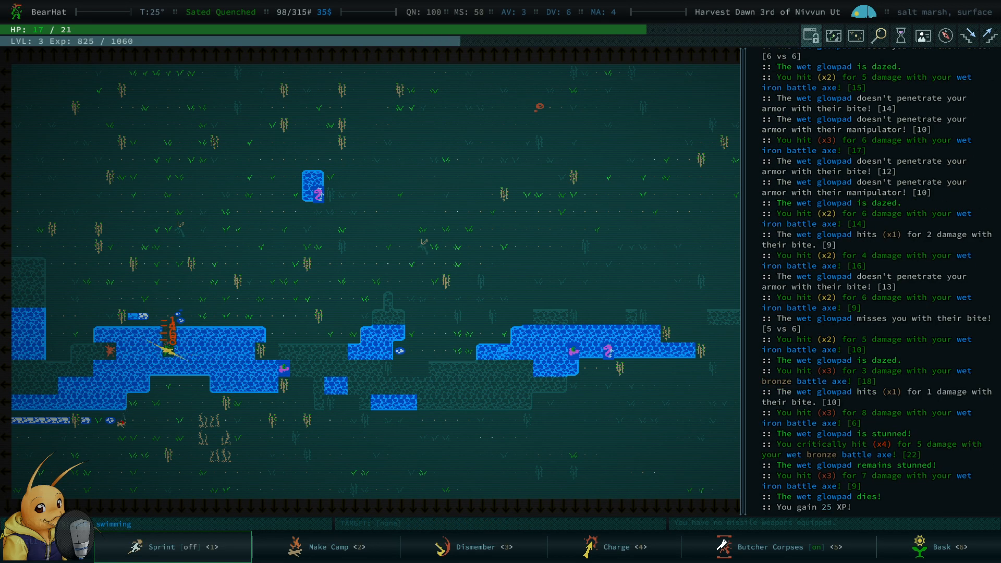
- Swim across the salty pool to slay three wet glowfish, take a corpse, and view equipment
{"action": "key", "text": "Down"}
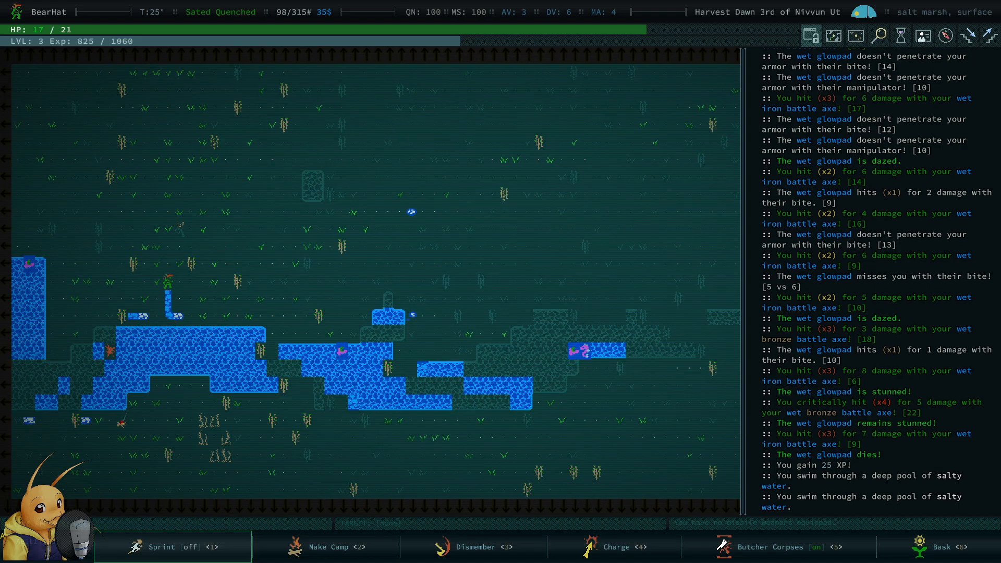
{"action": "key", "text": "Up"}
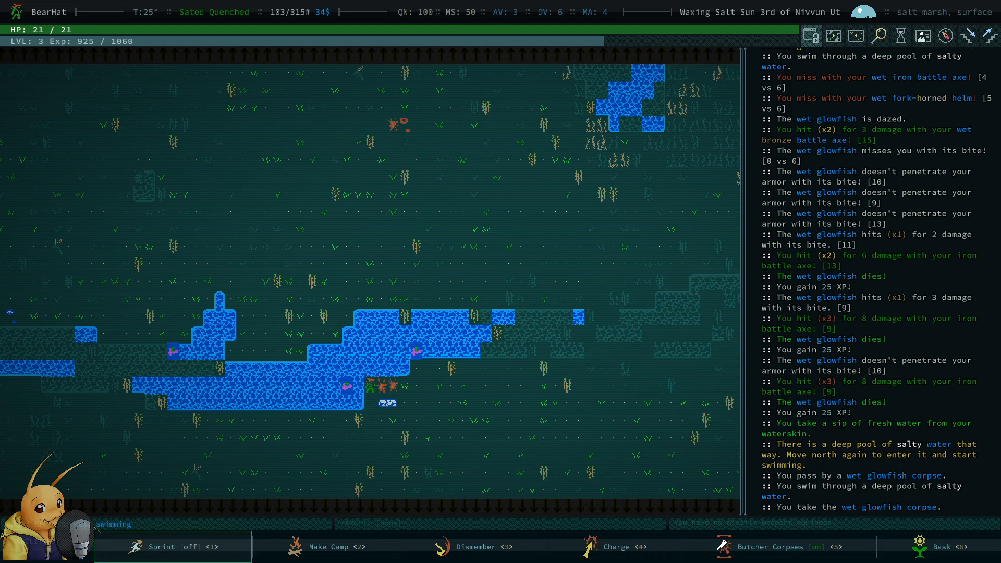
{"action": "key", "text": "Up"}
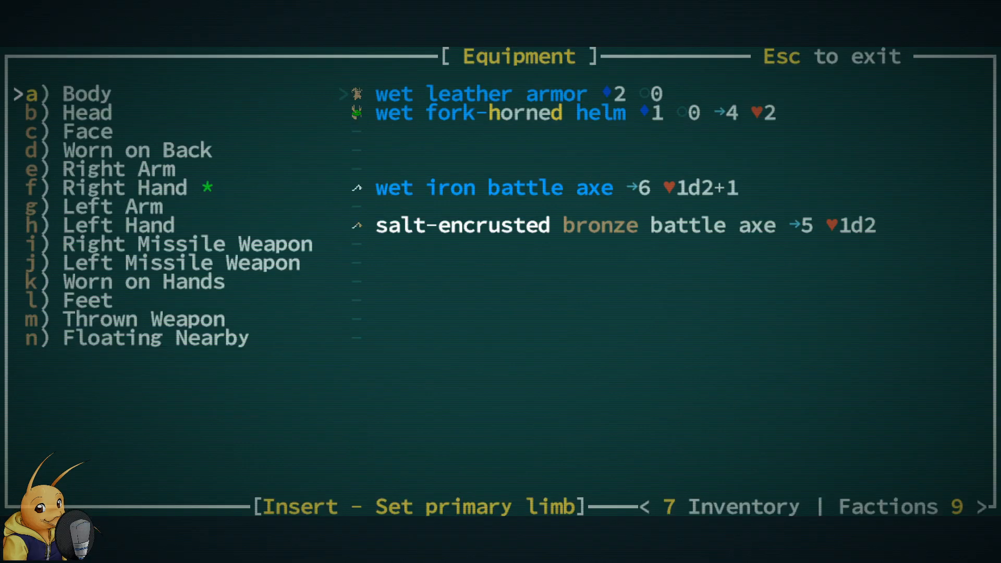
- Drop both wet glowfish corpses from the inventory and return to the map
{"action": "key", "text": "7"}
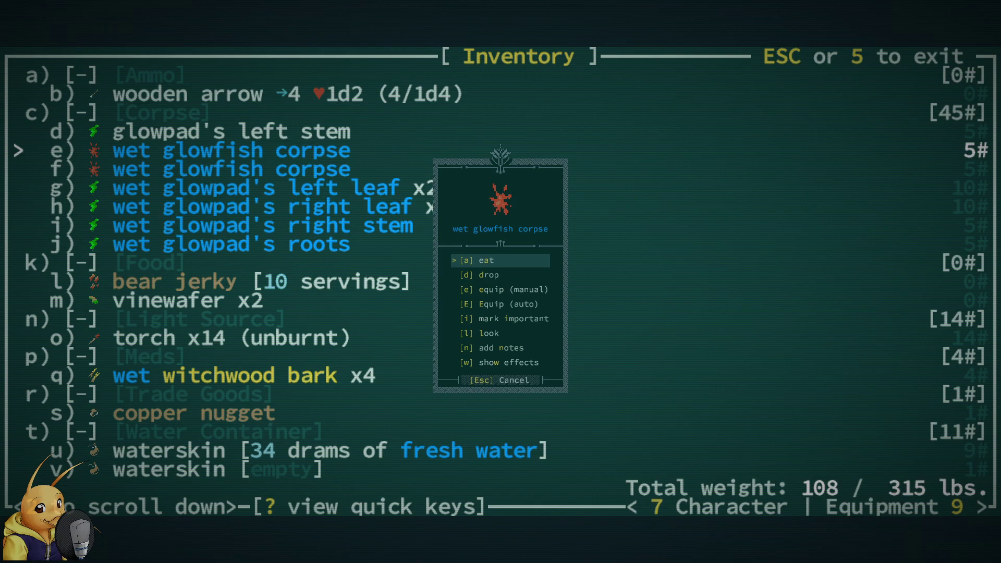
{"action": "key", "text": "Down"}
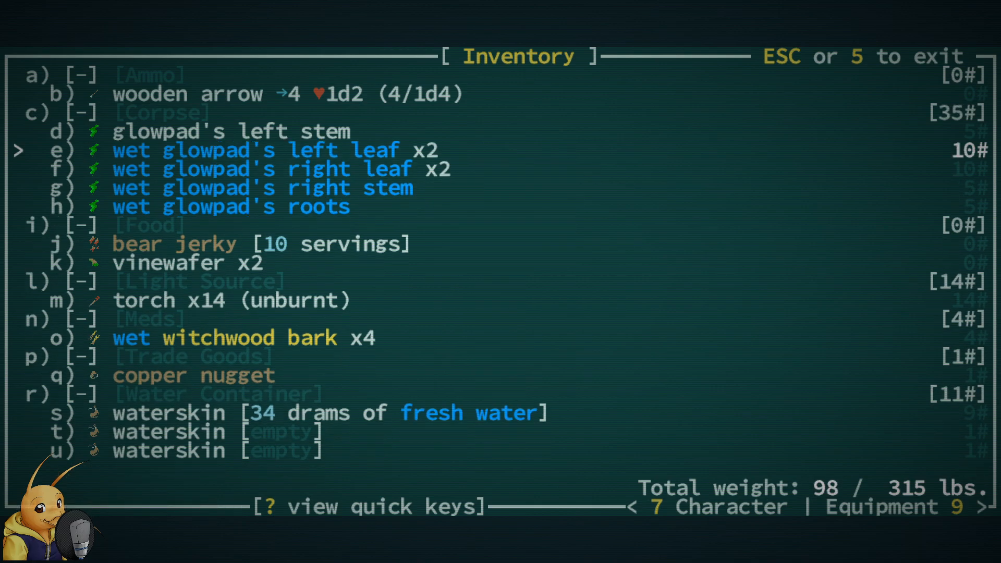
{"action": "key", "text": "Escape"}
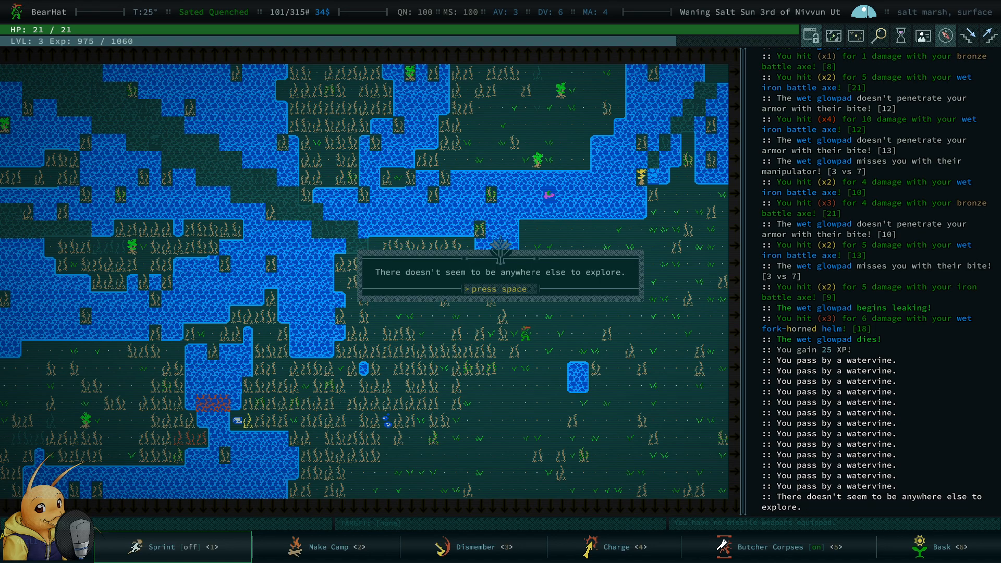
- Walk north into the new salt marsh zone and fight the wet glowpad, dismissing the low-health and resting warnings
{"action": "key", "text": "space"}
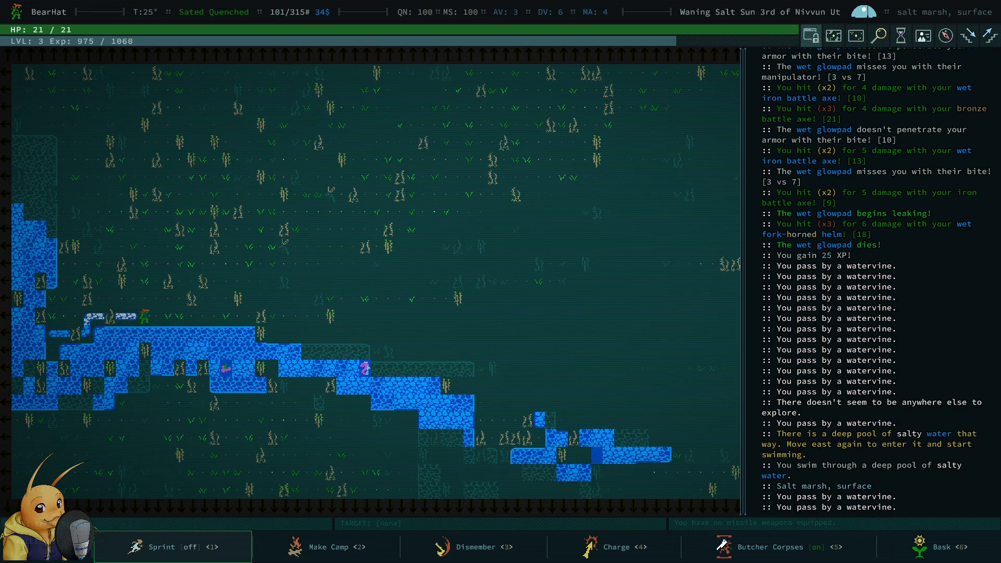
{"action": "key", "text": "up"}
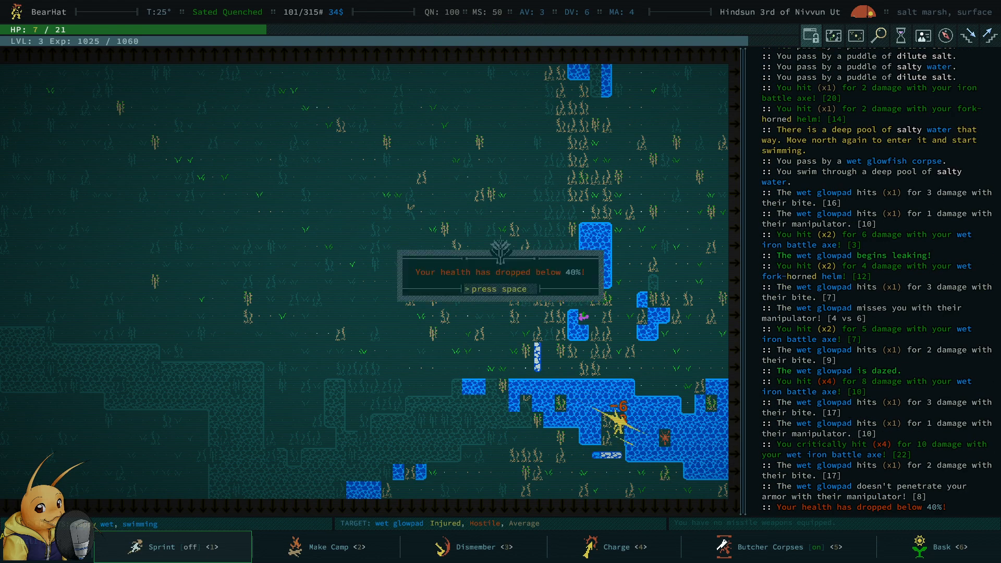
{"action": "key", "text": "space"}
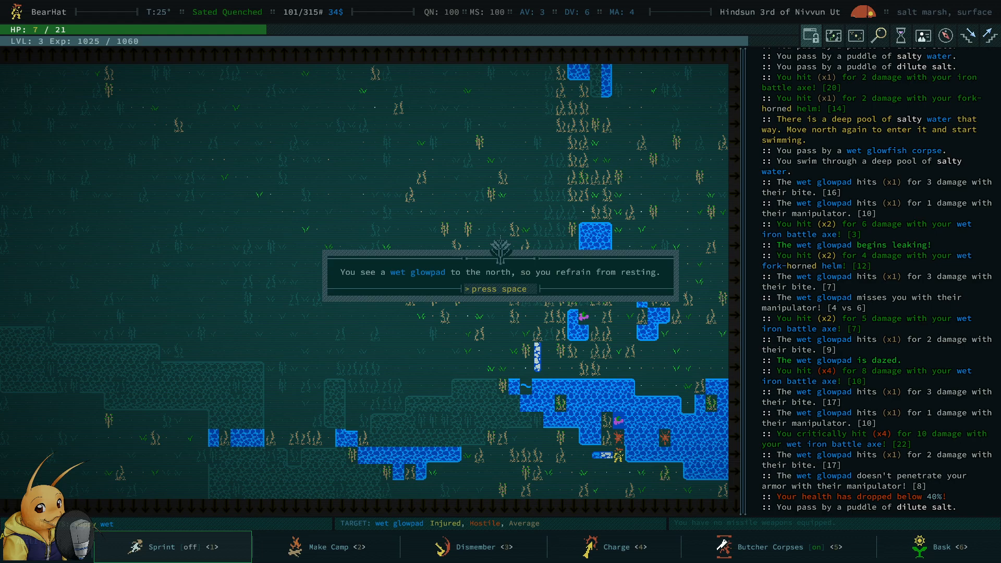
{"action": "key", "text": "space"}
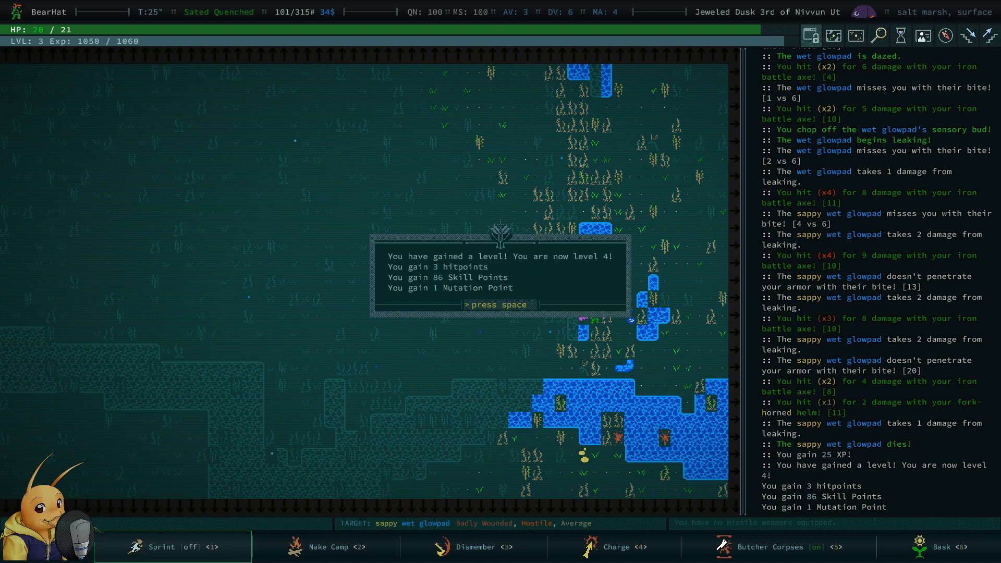
- Acknowledge reaching level 4 and start picking up the dead glowpad's nearby item pile
{"action": "key", "text": "space"}
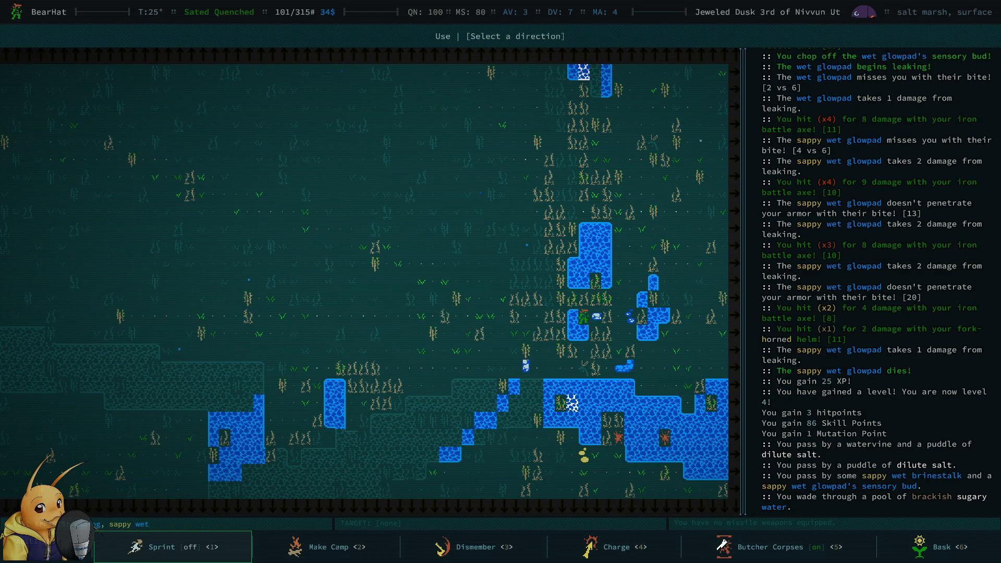
{"action": "key", "text": "g"}
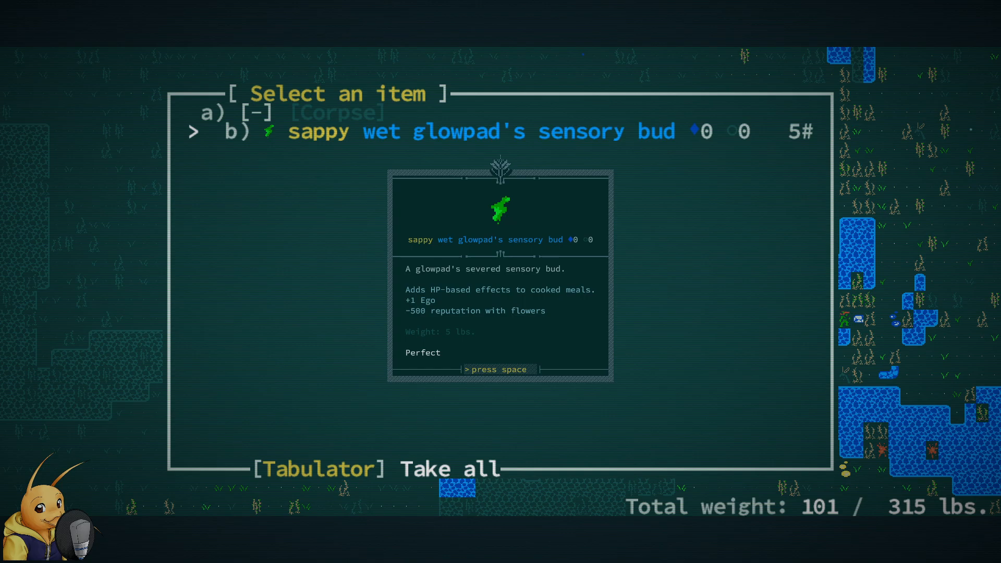
- Bring up the actions for the sappy wet glowpad's severed sensory bud
{"action": "key", "text": "space"}
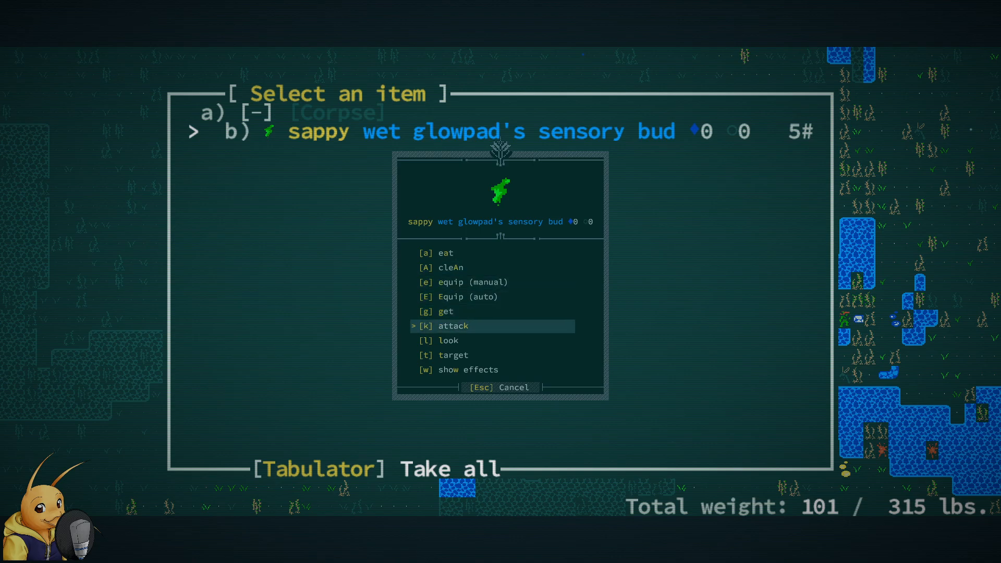
{"action": "key", "text": "Up"}
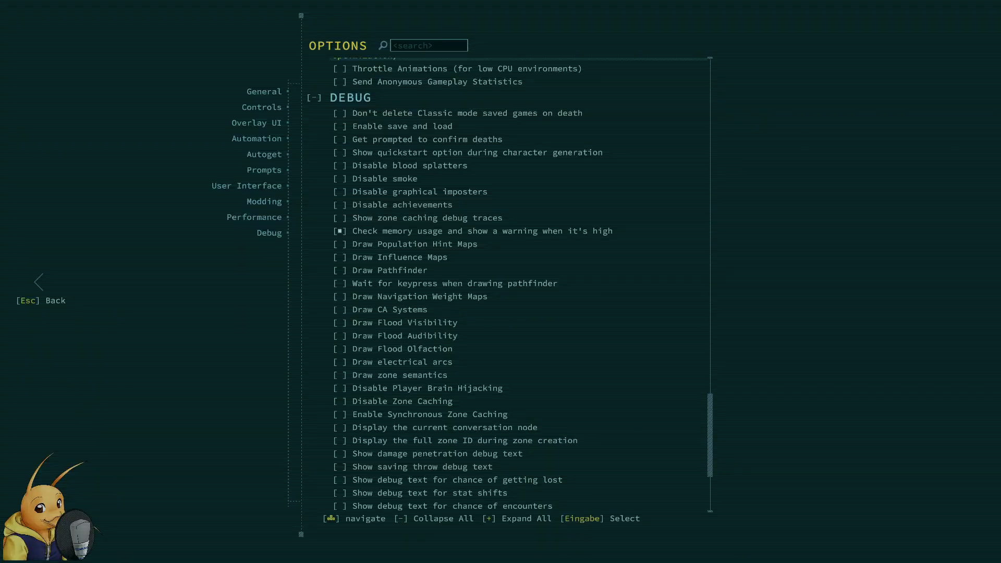
- Scroll the Options list up from the Debug section toward the Overlay UI settings
{"action": "scroll", "scroll_direction": "up", "scroll_amount": 3}
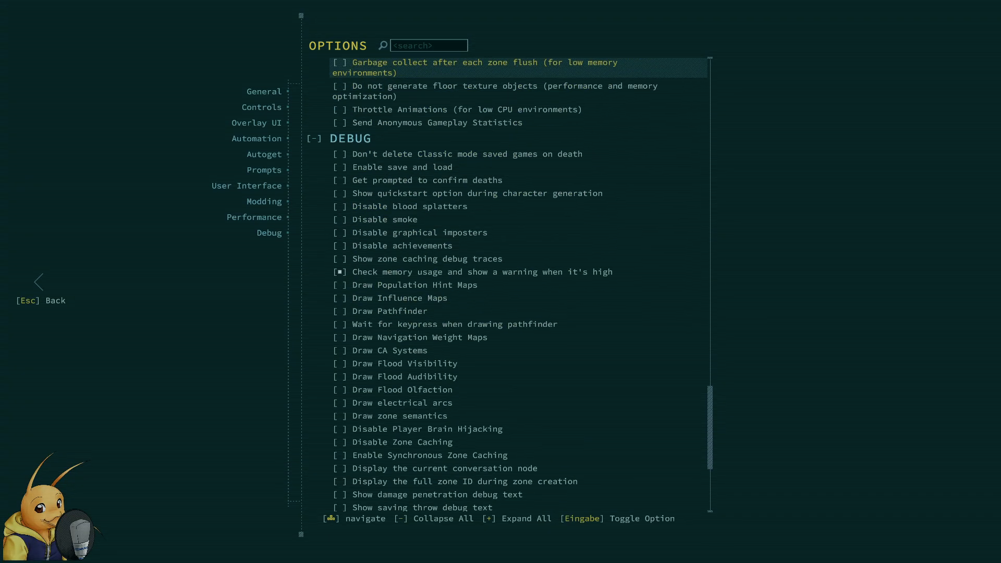
{"action": "scroll", "scroll_direction": "up", "scroll_amount": 3}
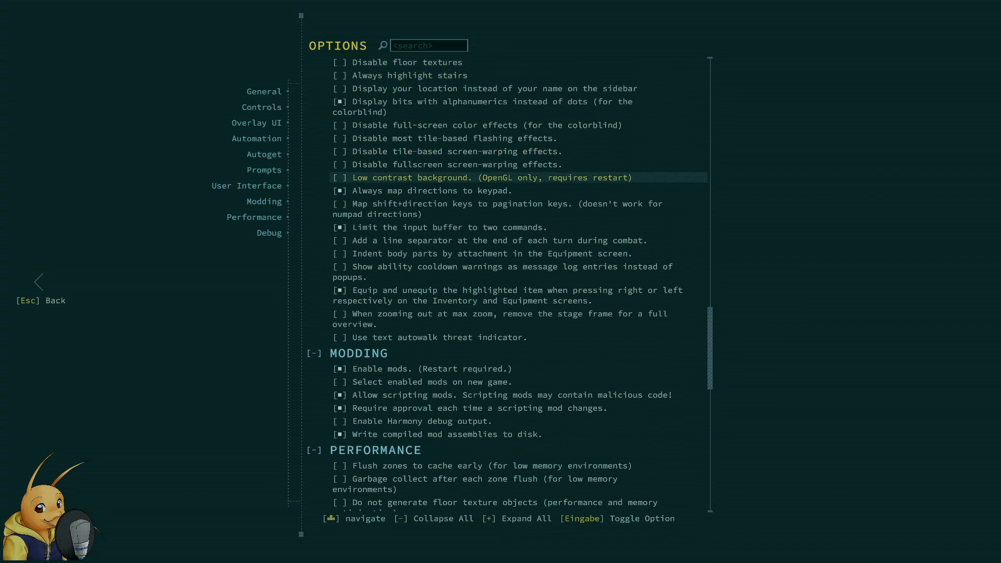
{"action": "scroll", "scroll_direction": "up", "scroll_amount": 3}
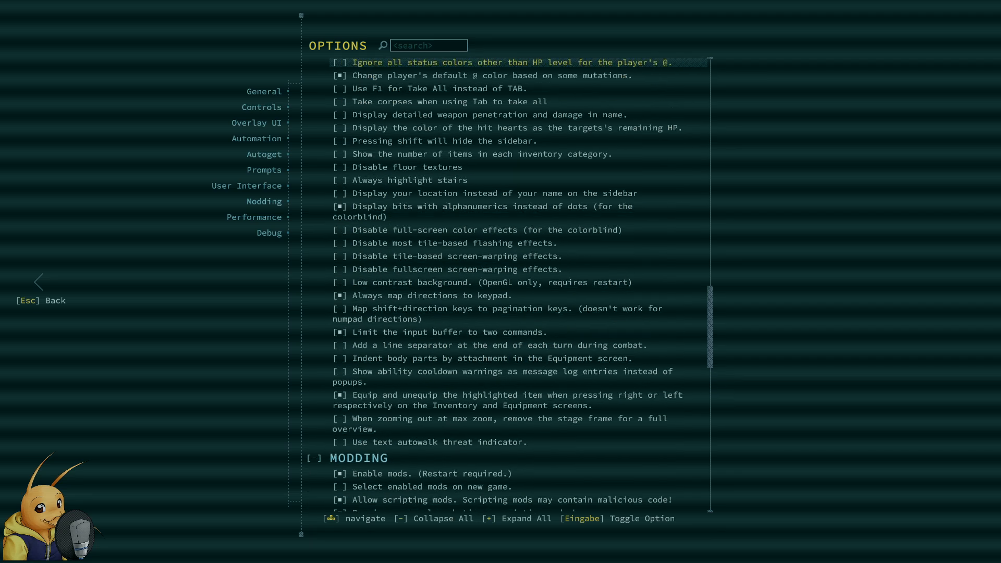
{"action": "scroll", "scroll_direction": "up", "scroll_amount": 3}
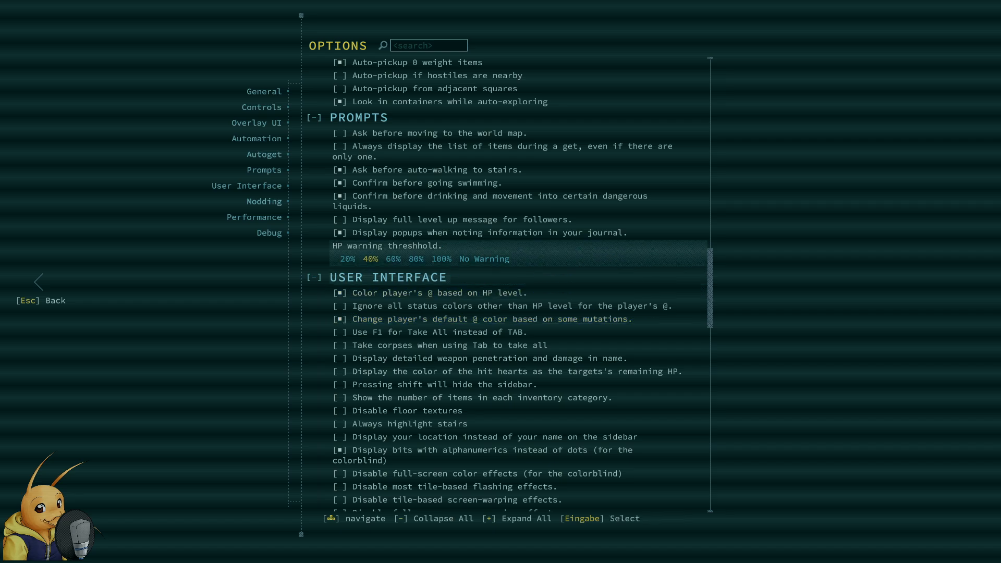
{"action": "scroll", "scroll_direction": "up", "scroll_amount": 3}
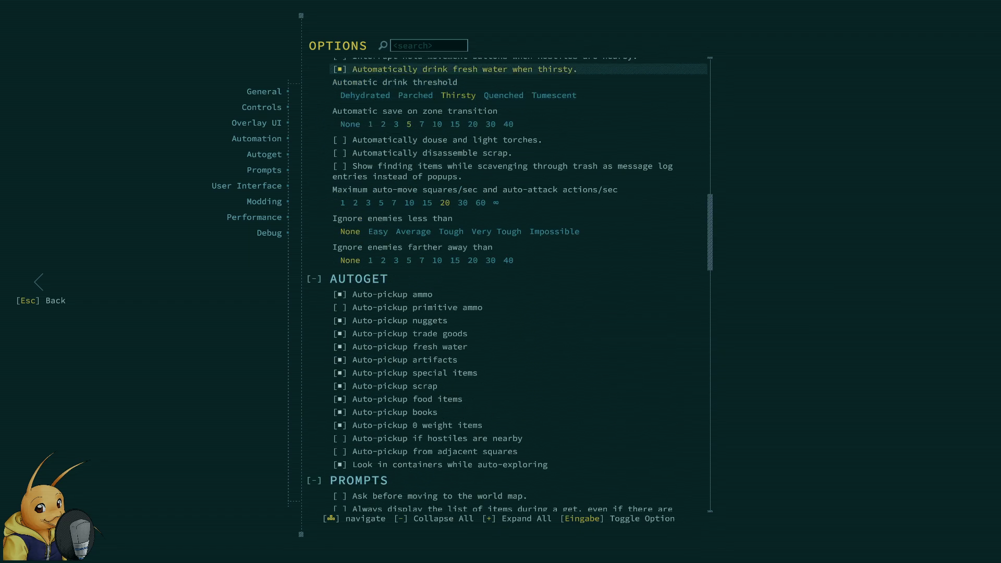
{"action": "scroll", "scroll_direction": "up", "scroll_amount": 3}
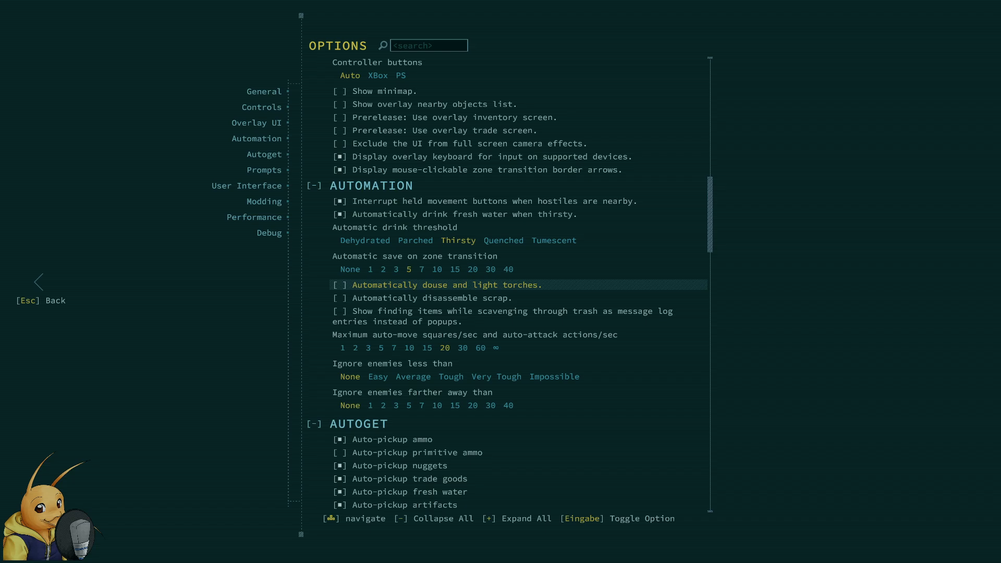
{"action": "mouse_move", "coordinate": [431, 297]}
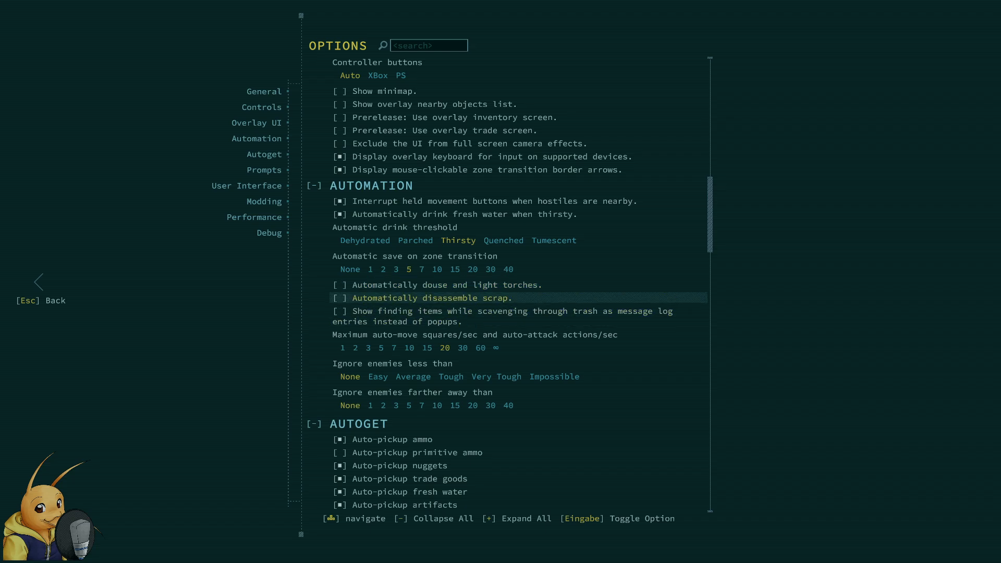
{"action": "scroll", "scroll_direction": "up", "scroll_amount": 3}
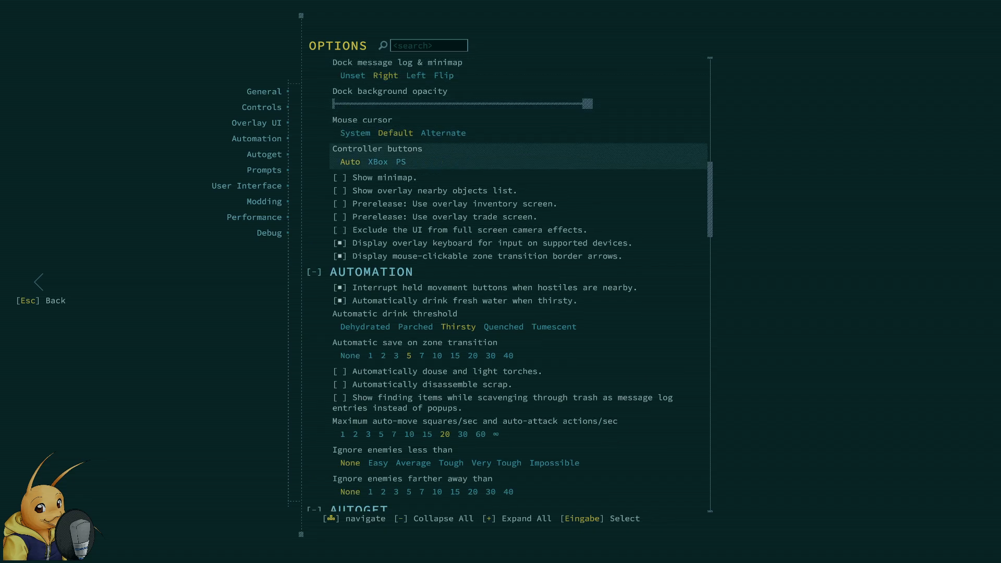
{"action": "mouse_move", "coordinate": [454, 203]}
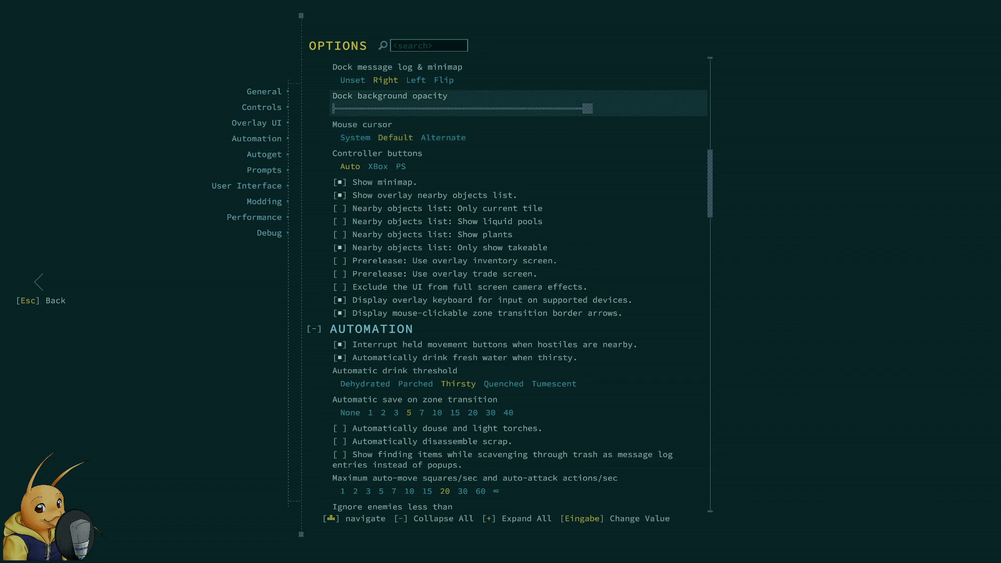
- Enable the minimap and overlay nearby-objects list, then leave the Options screen
{"action": "scroll", "scroll_direction": "up", "scroll_amount": 3}
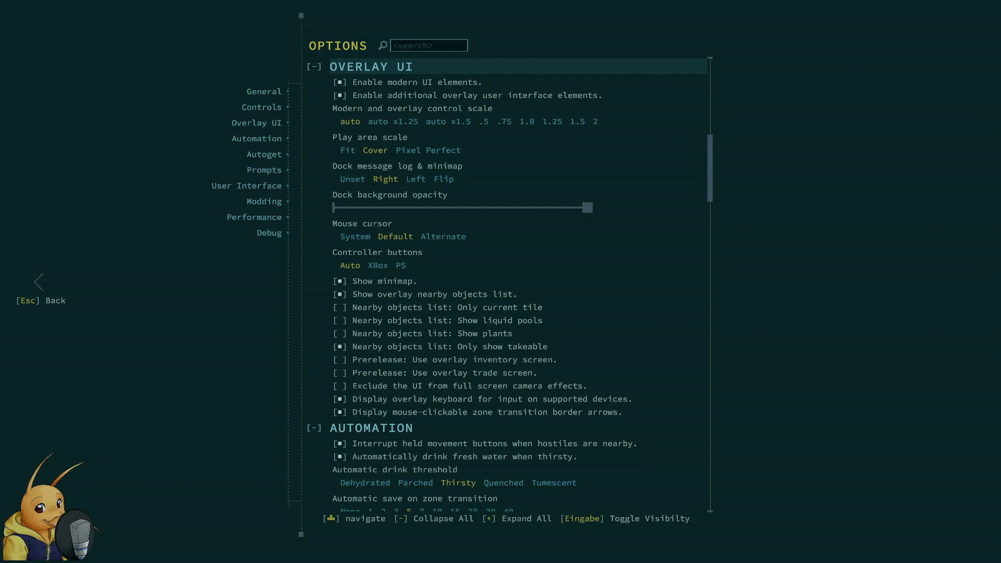
{"action": "scroll", "scroll_direction": "up", "scroll_amount": 3}
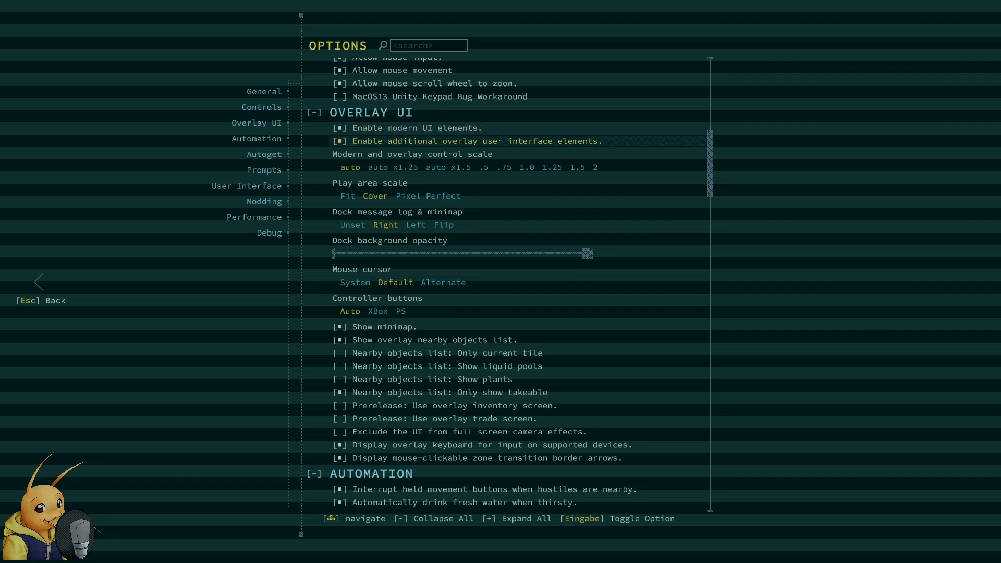
{"action": "scroll", "scroll_direction": "up", "scroll_amount": 3}
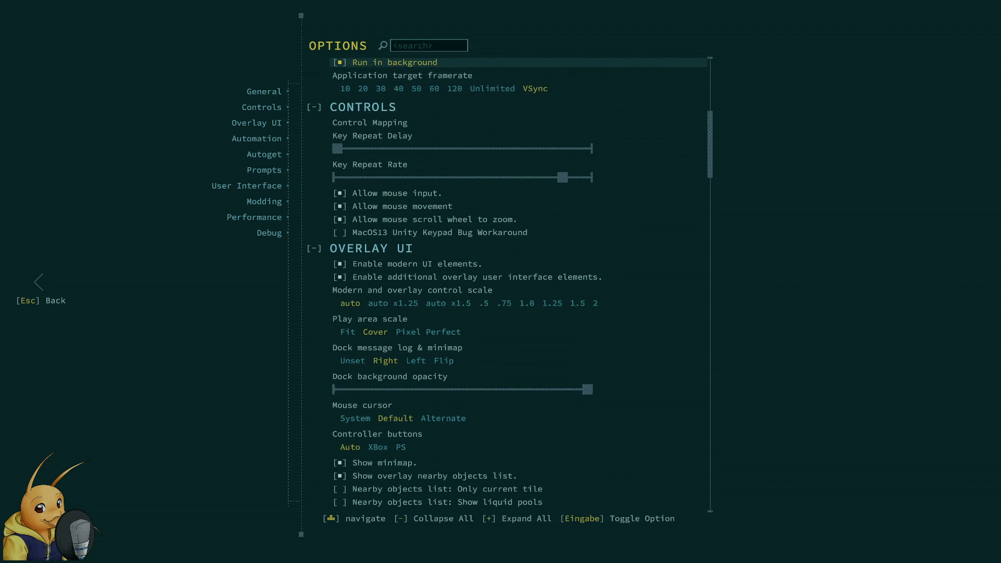
{"action": "key", "text": "Escape"}
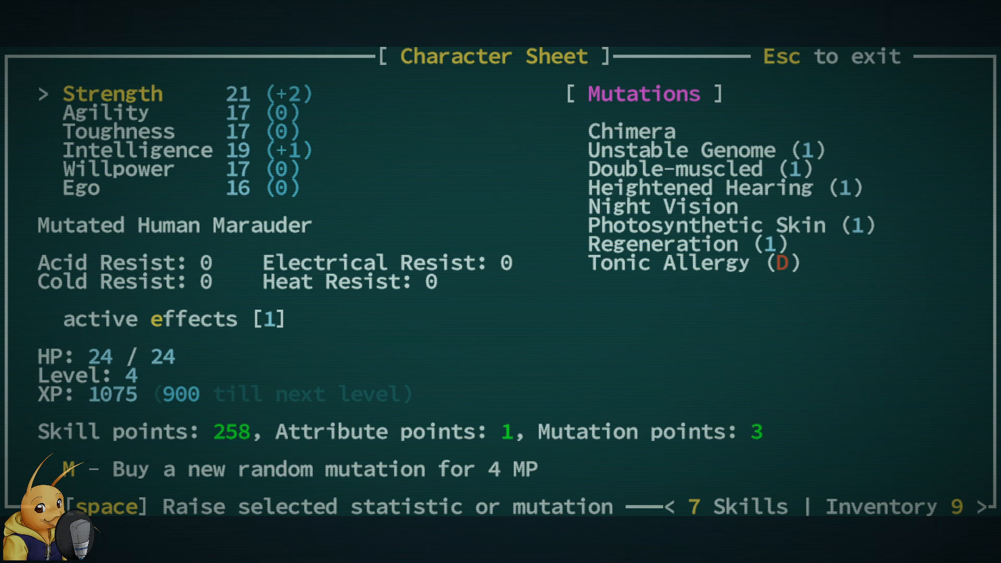
{"action": "key", "text": "space"}
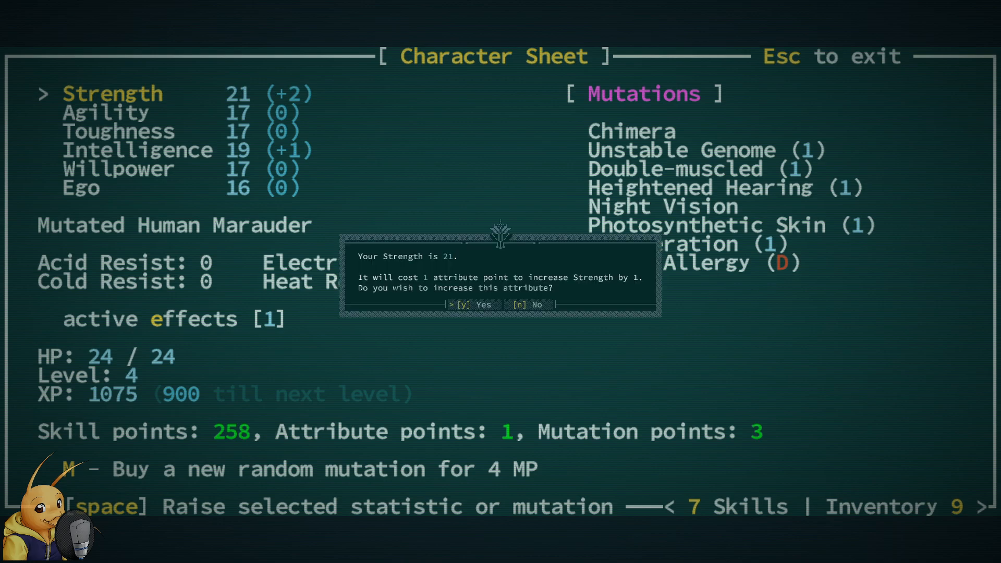
{"action": "key", "text": "n"}
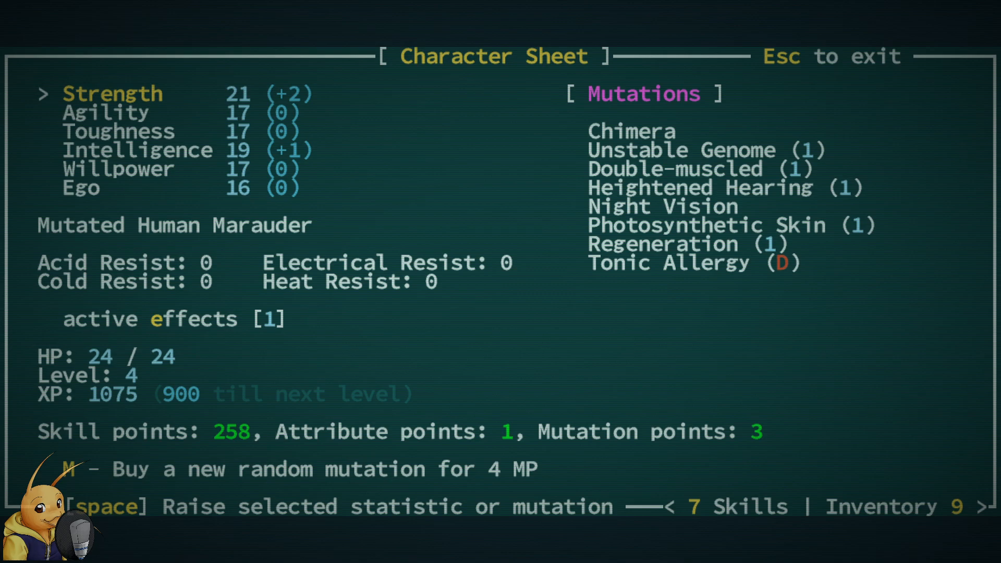
{"action": "key", "text": "Down"}
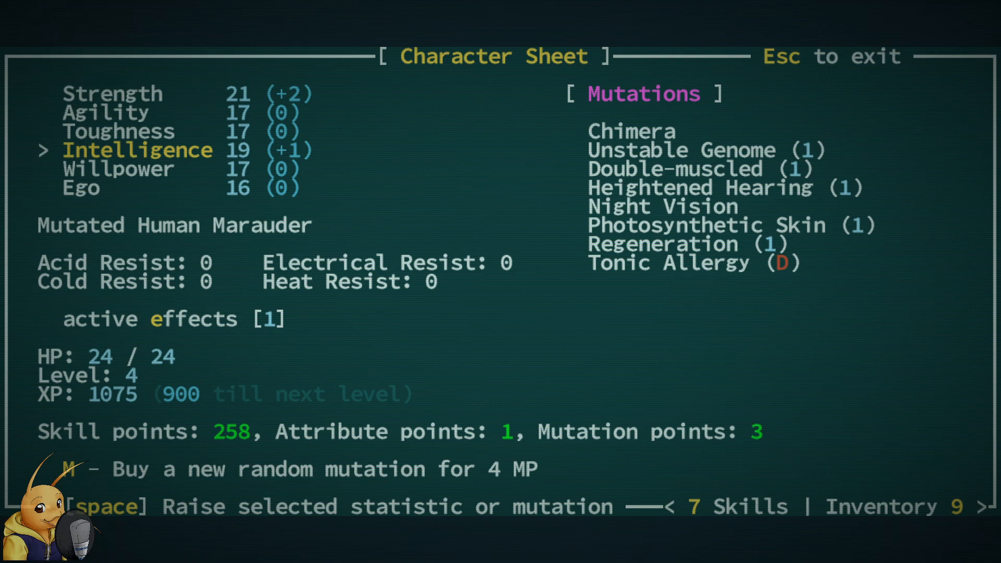
{"action": "key", "text": "up"}
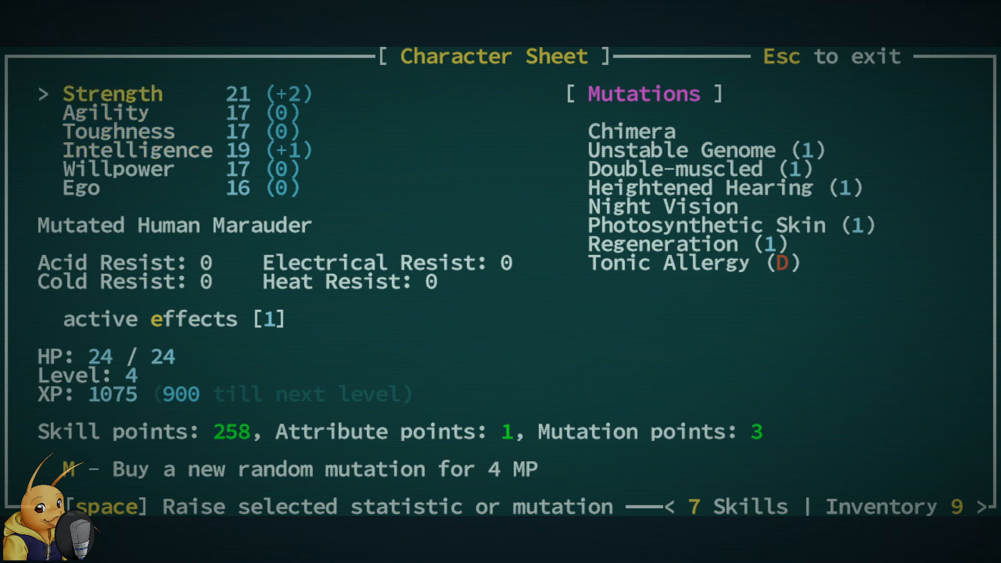
{"action": "key", "text": "down"}
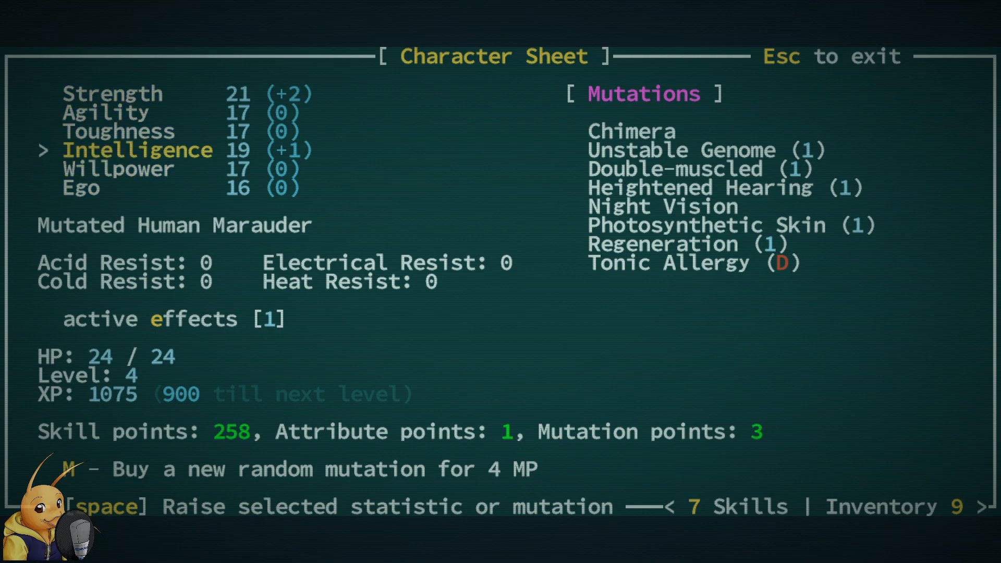
{"action": "key", "text": "up"}
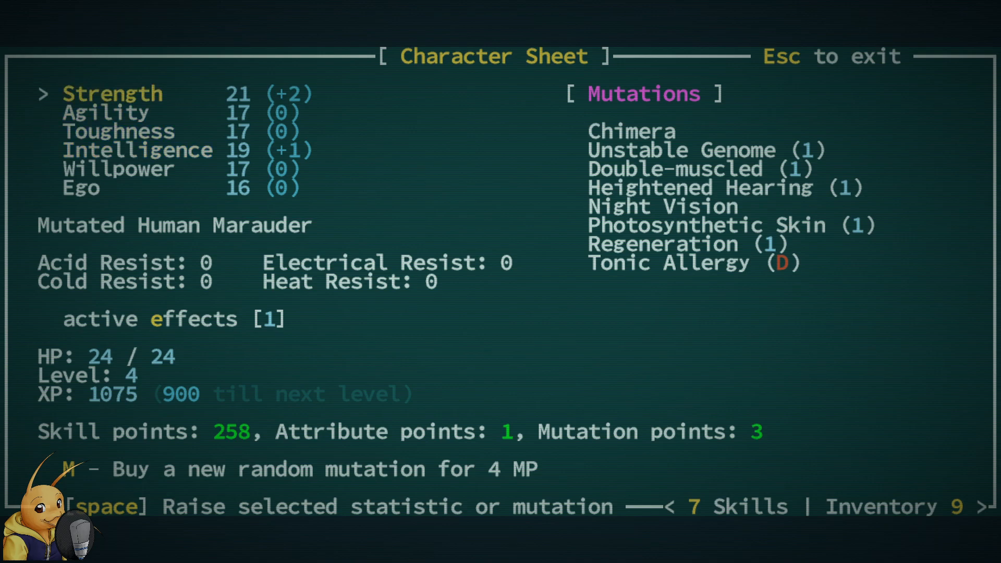
{"action": "key", "text": "Down"}
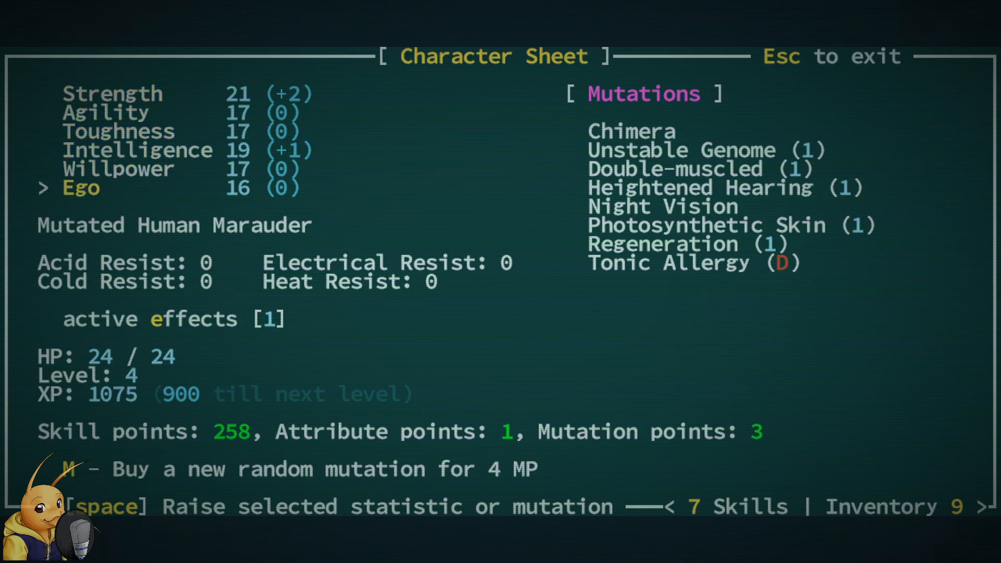
- Decline raising Ego, move up through the attributes and spend the last point on Strength, raising it to 22
{"action": "key", "text": "space"}
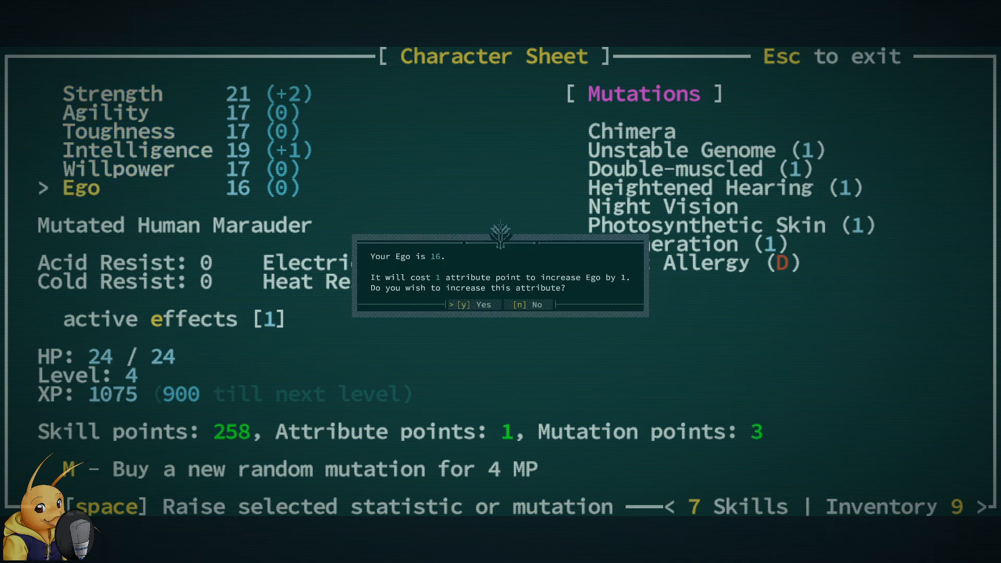
{"action": "key", "text": "n"}
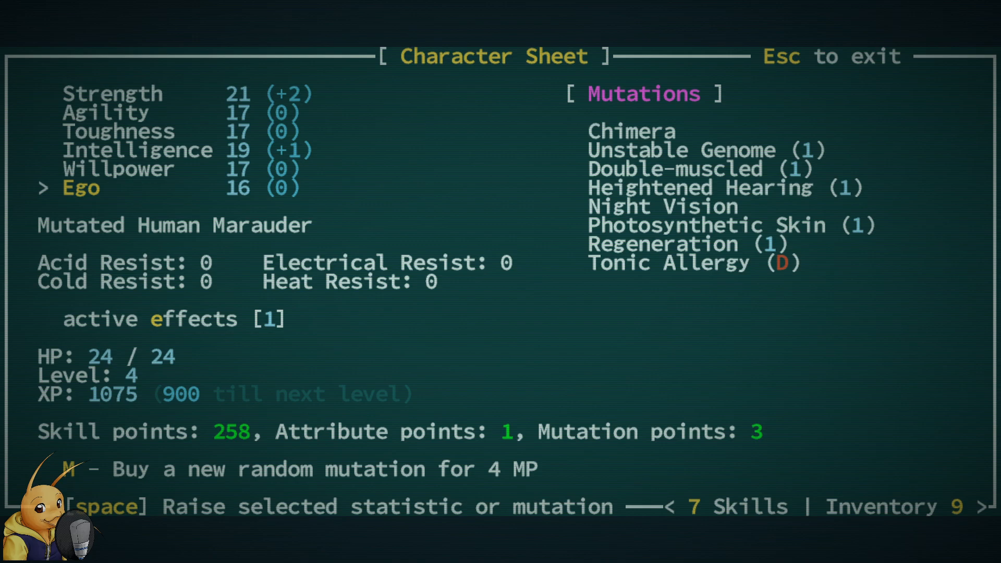
{"action": "key", "text": "up"}
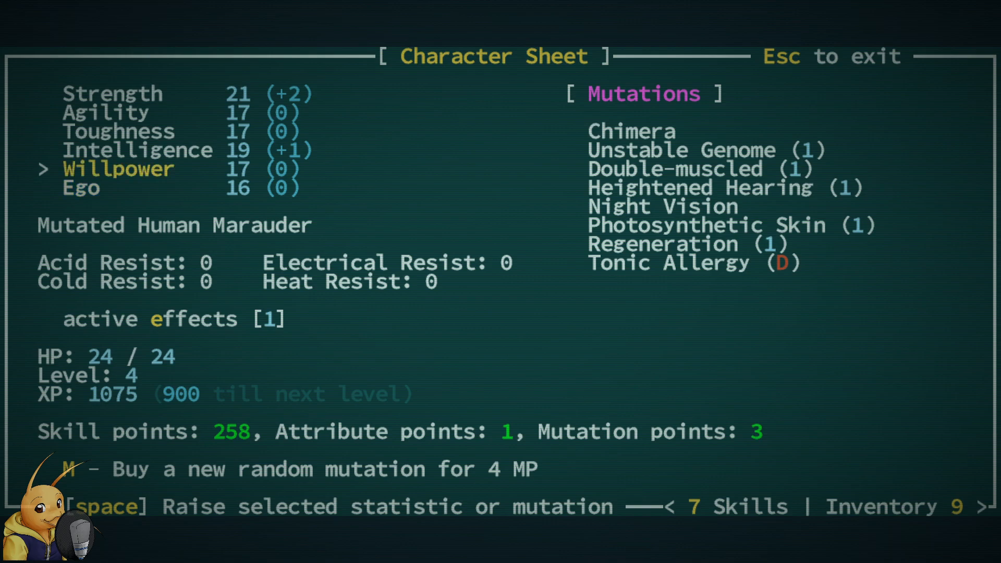
{"action": "key", "text": "up"}
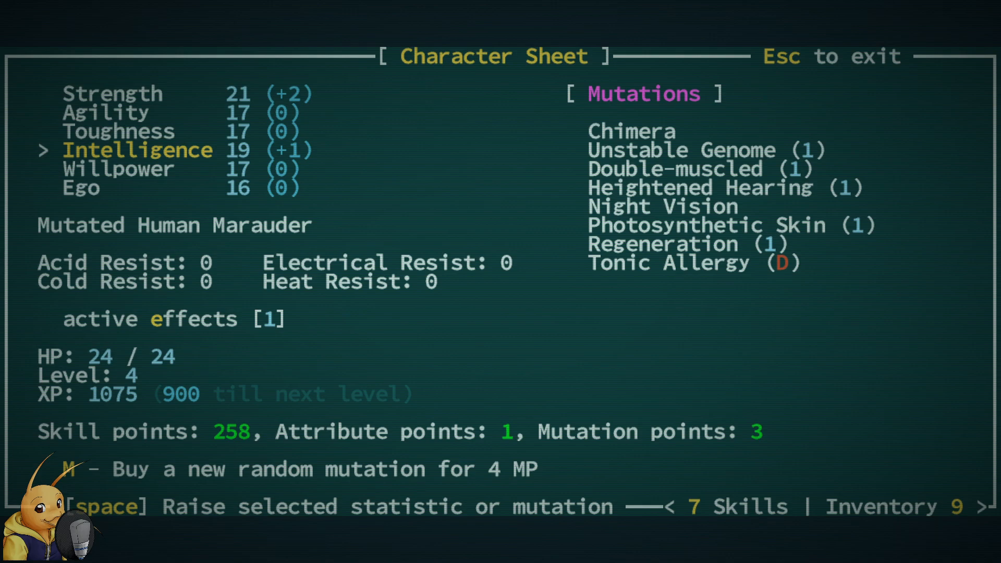
{"action": "mouse_move", "coordinate": [997, 304]}
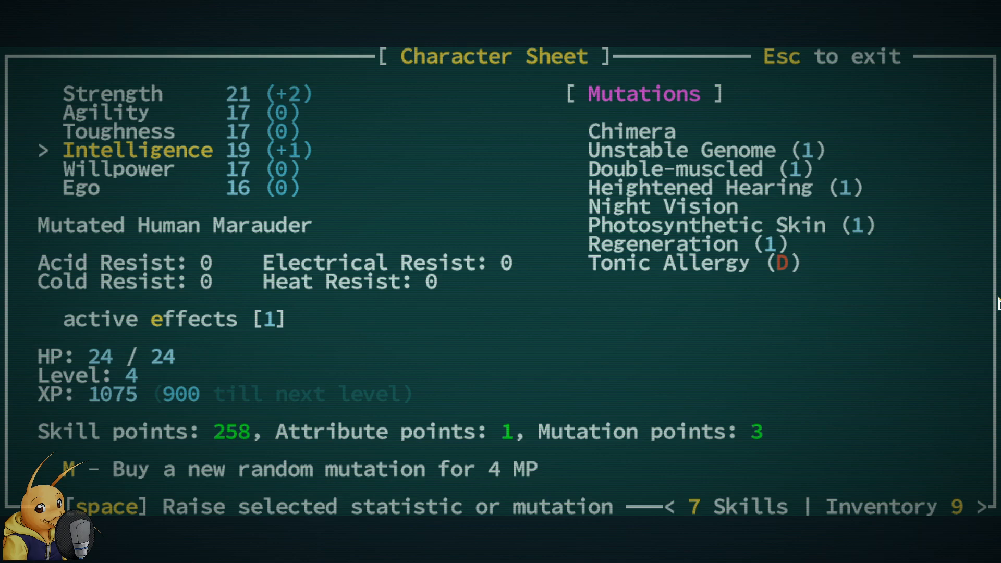
{"action": "key", "text": "up"}
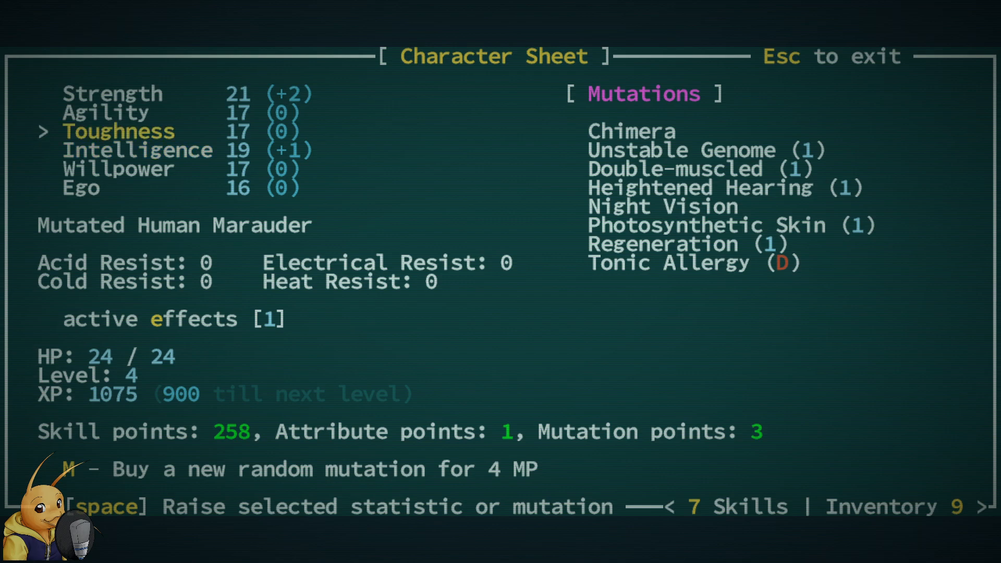
{"action": "key", "text": "space"}
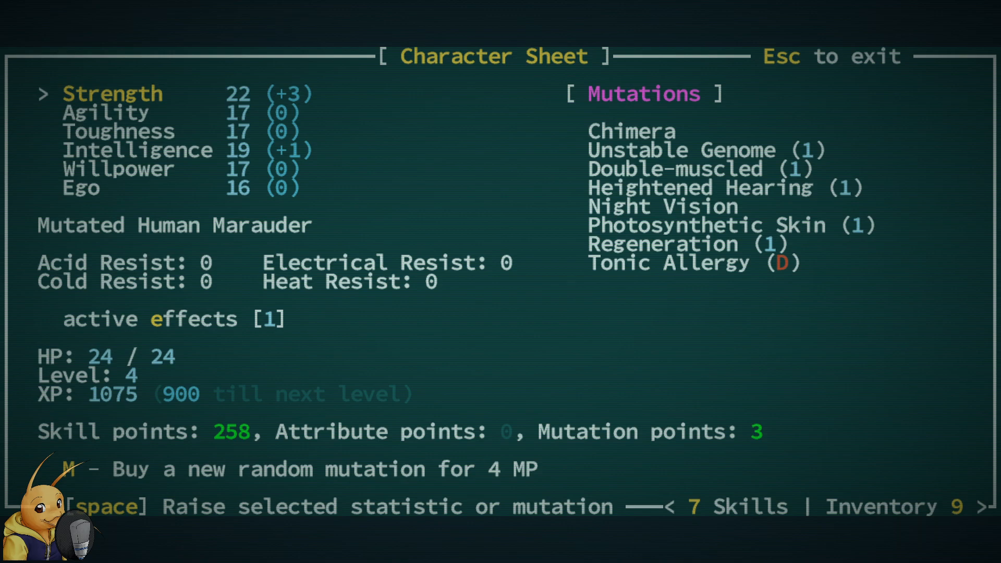
{"action": "key", "text": "Escape"}
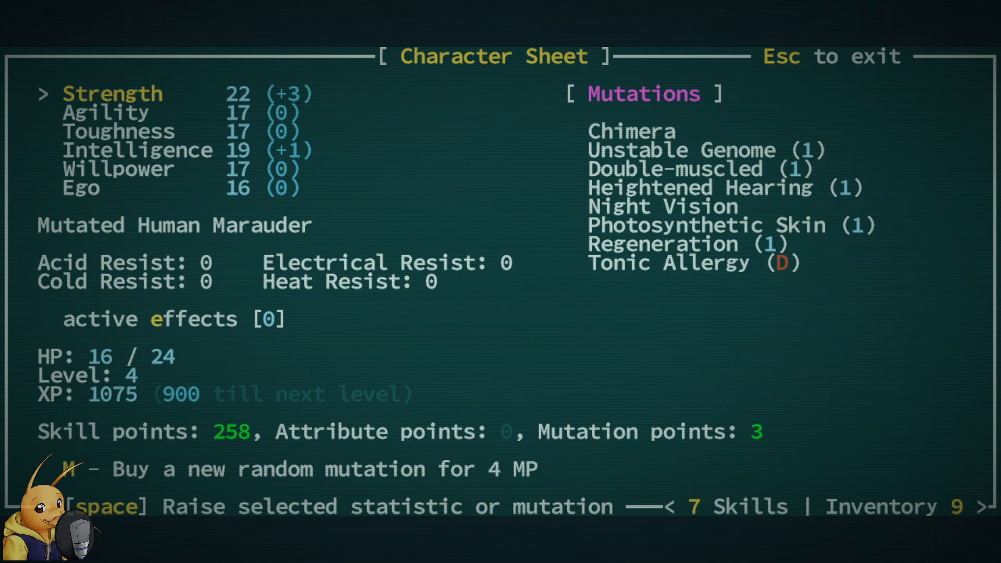
- Leave the character sheet and charge the salthopper on the salt marsh map
{"action": "key", "text": "Escape"}
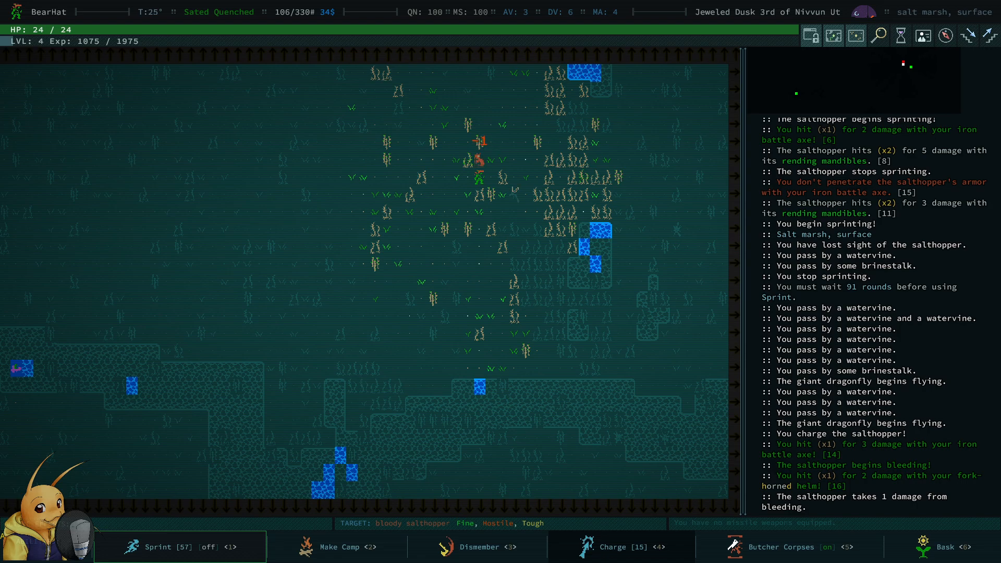
- Look at the wounded salthopper's description, finish it off and bring up its remains
{"action": "left_click", "coordinate": [475, 547]}
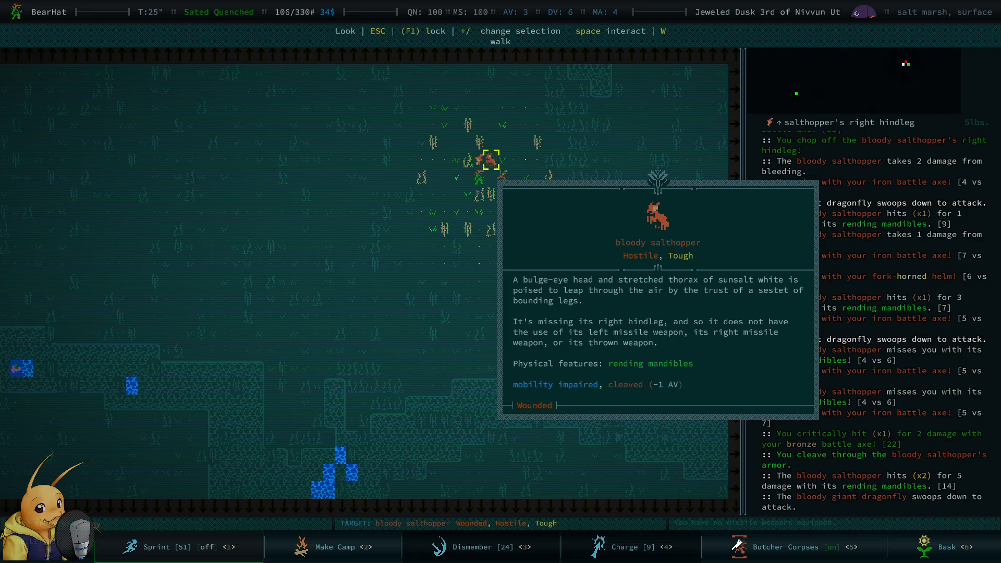
{"action": "key", "text": "Escape"}
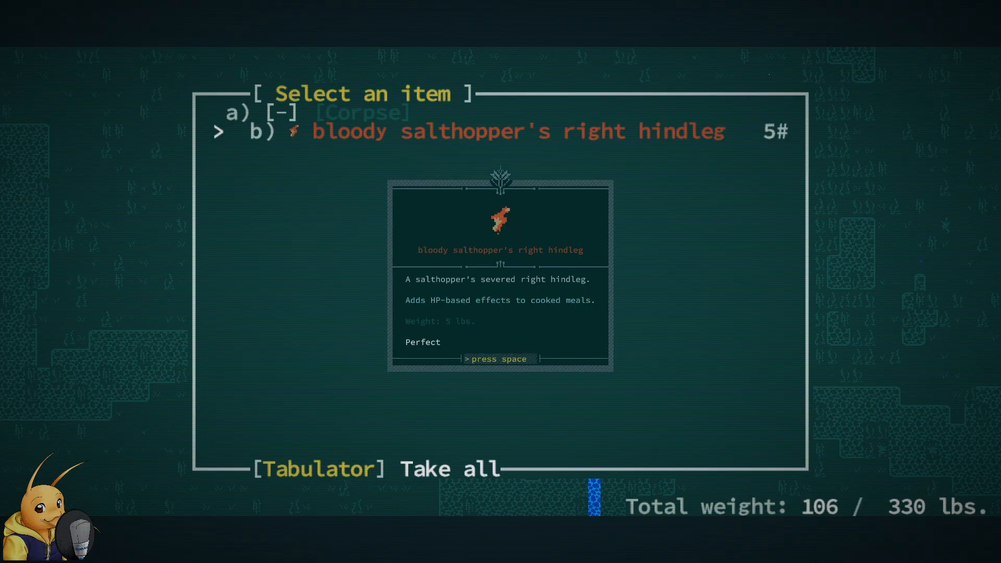
- Take the salthopper's severed right hindleg and glance at the abilities list before moving on
{"action": "key", "text": "Space"}
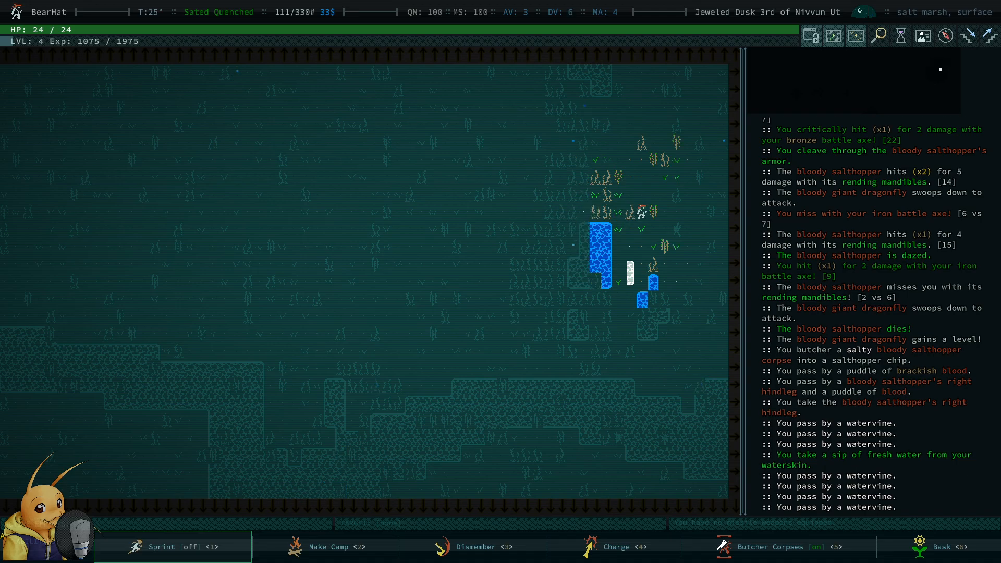
{"action": "left_click", "coordinate": [329, 546]}
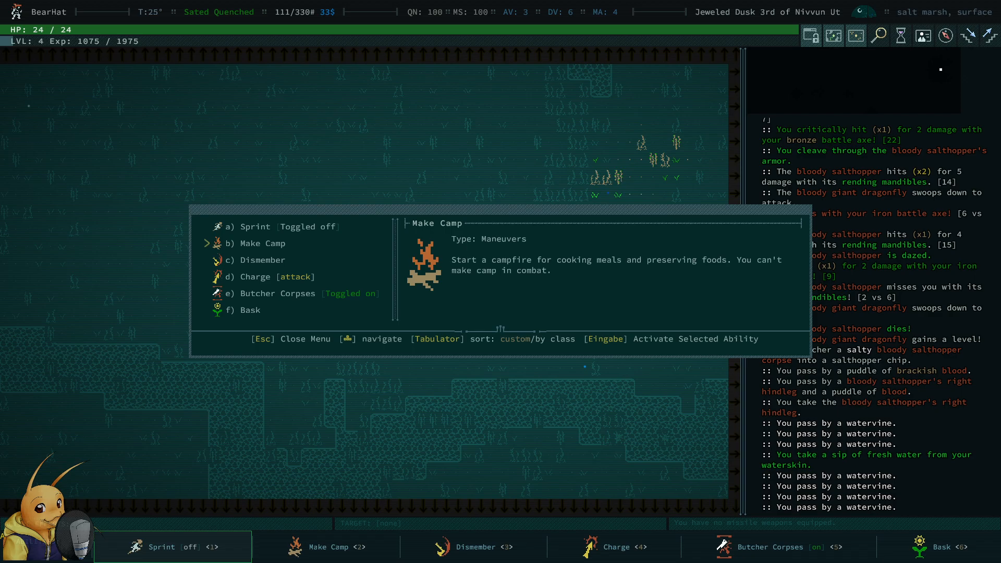
{"action": "key", "text": "Escape"}
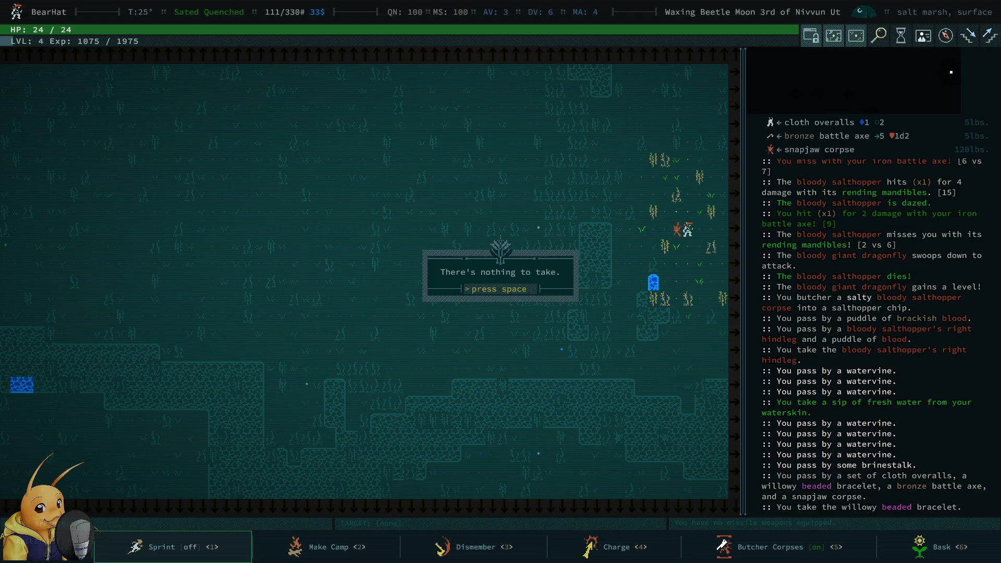
- Take the cloth overalls and bronze battle axe from the pile before charging the snapjaw warrior
{"action": "key", "text": "space"}
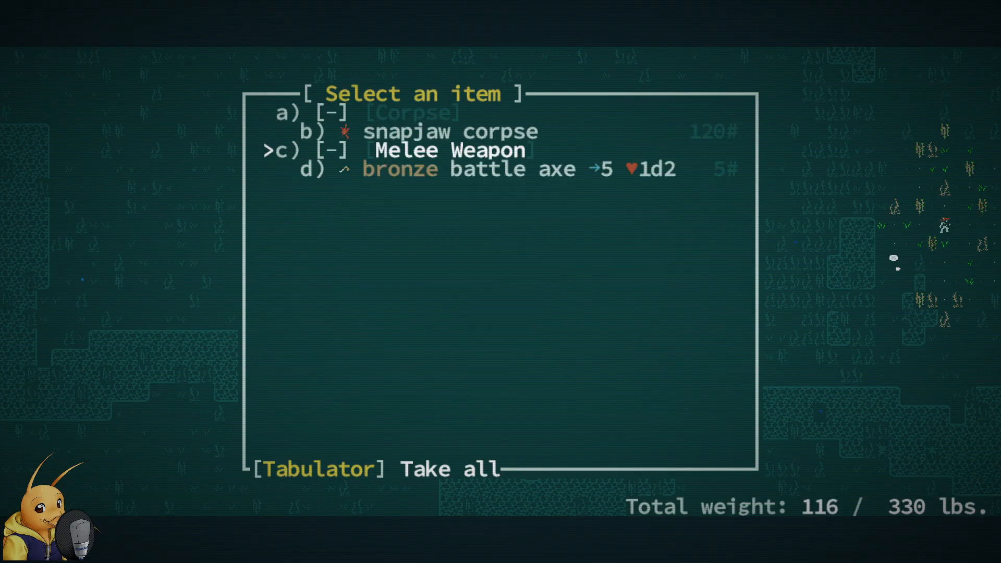
{"action": "key", "text": "Tab"}
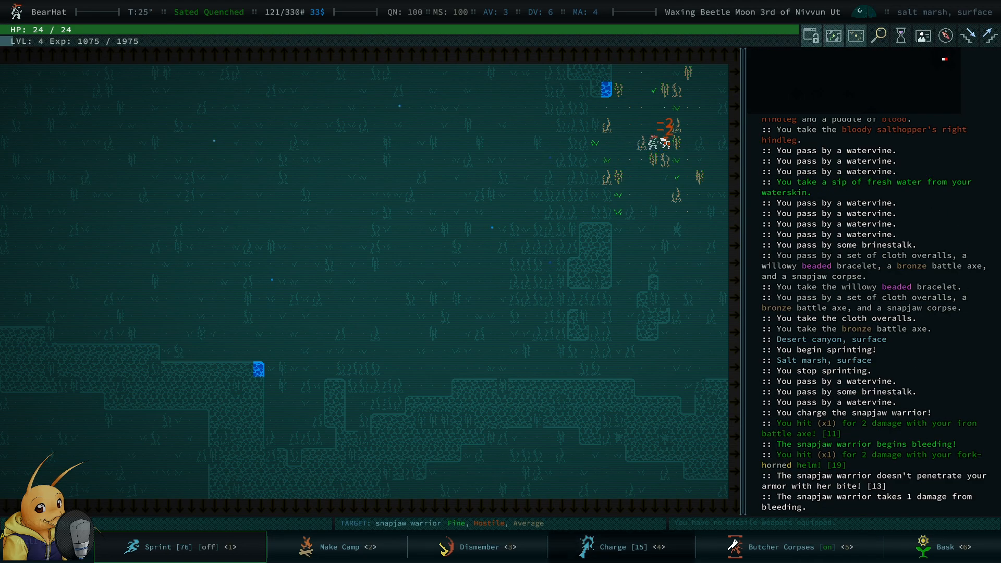
- Look over your own character's description, then return to the map
{"action": "key", "text": "l"}
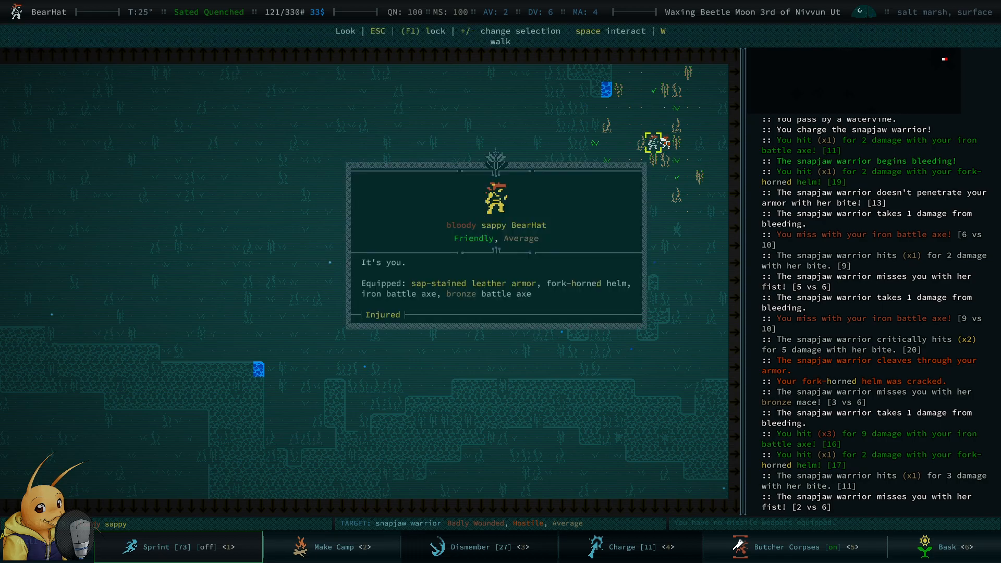
{"action": "key", "text": "Escape"}
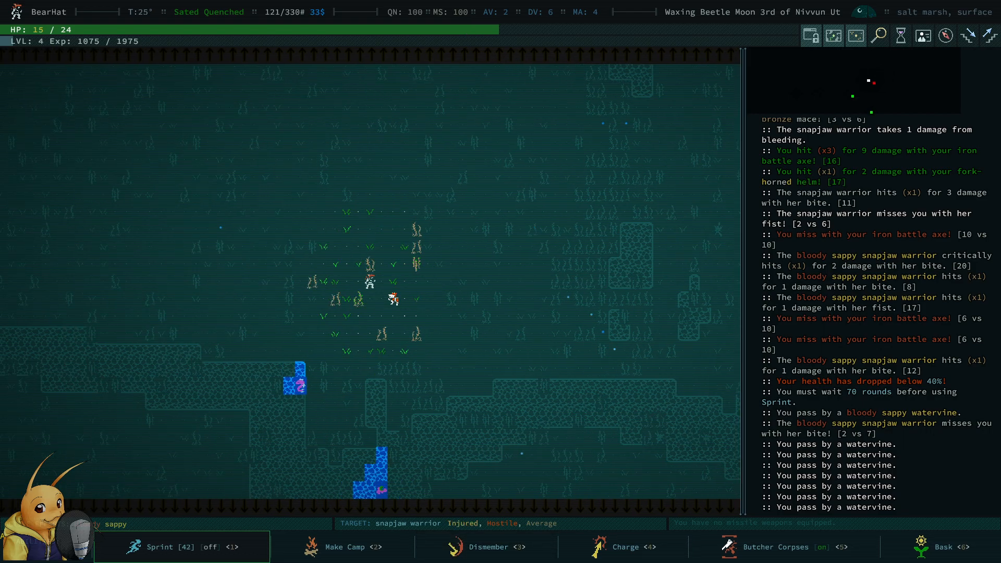
- Charge the injured snapjaw warrior and finish it off for 25 XP
{"action": "left_click", "coordinate": [624, 547]}
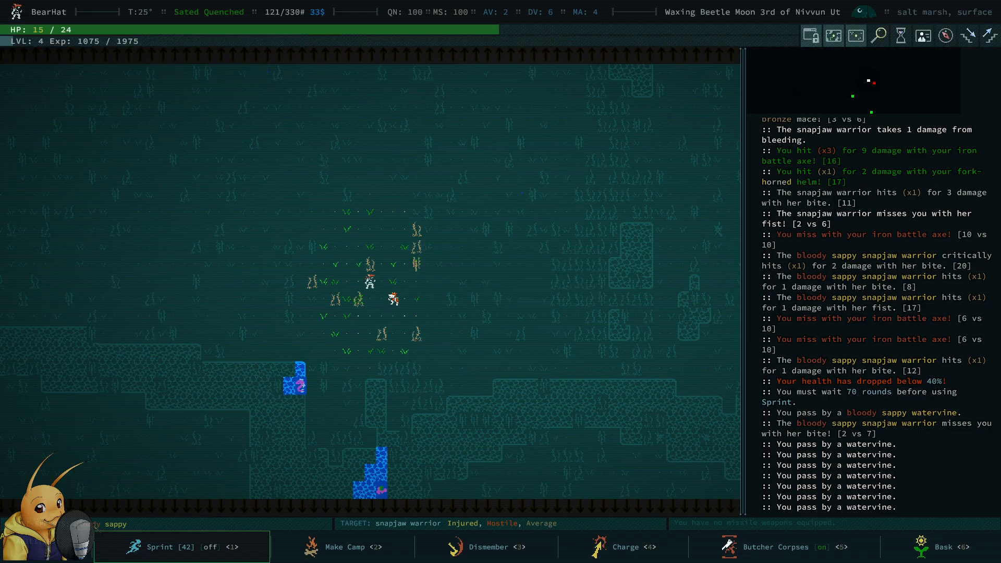
{"action": "left_click", "coordinate": [623, 546]}
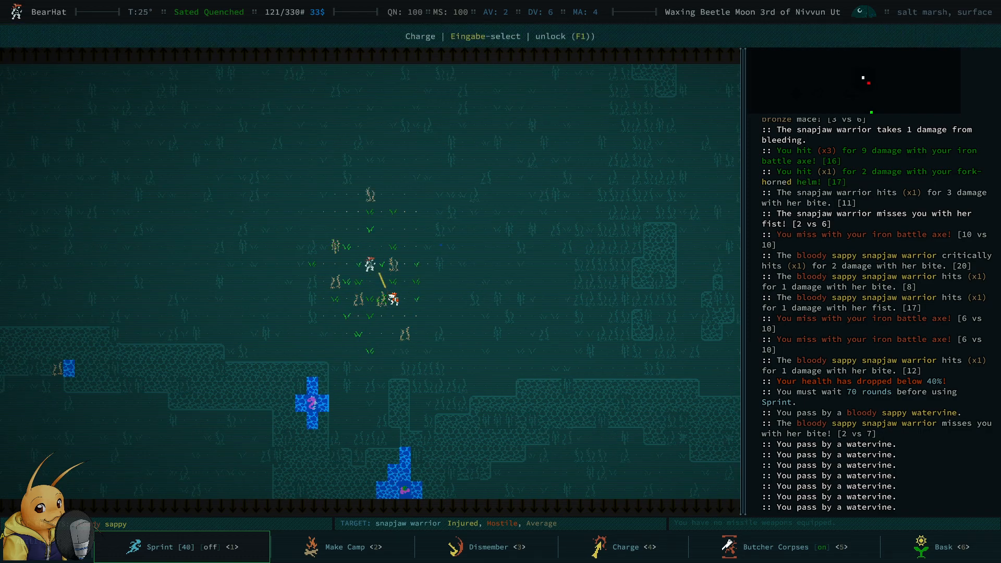
{"action": "key", "text": "Up"}
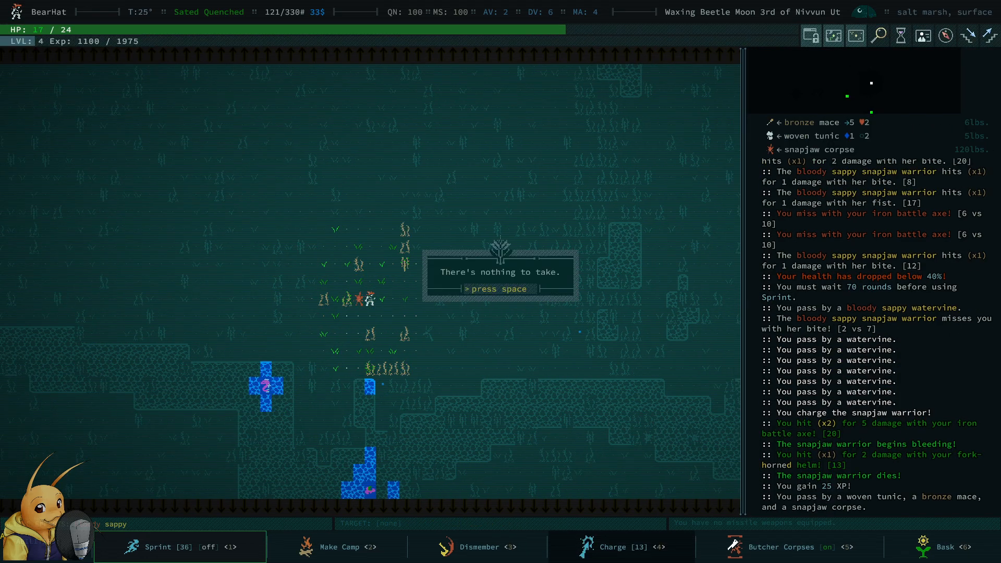
- Dismiss the loot message and bring up the inventory
{"action": "key", "text": "space"}
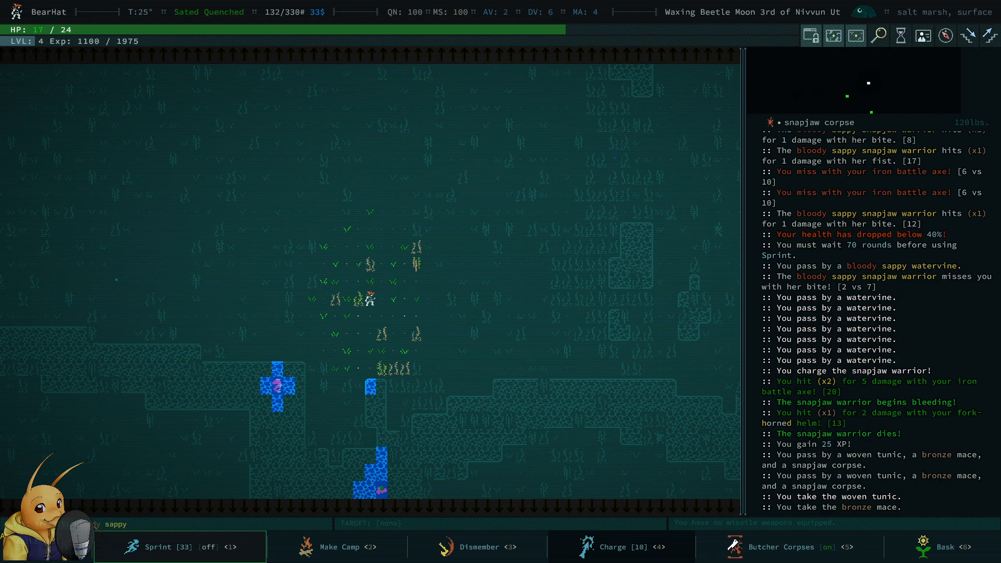
{"action": "key", "text": "i"}
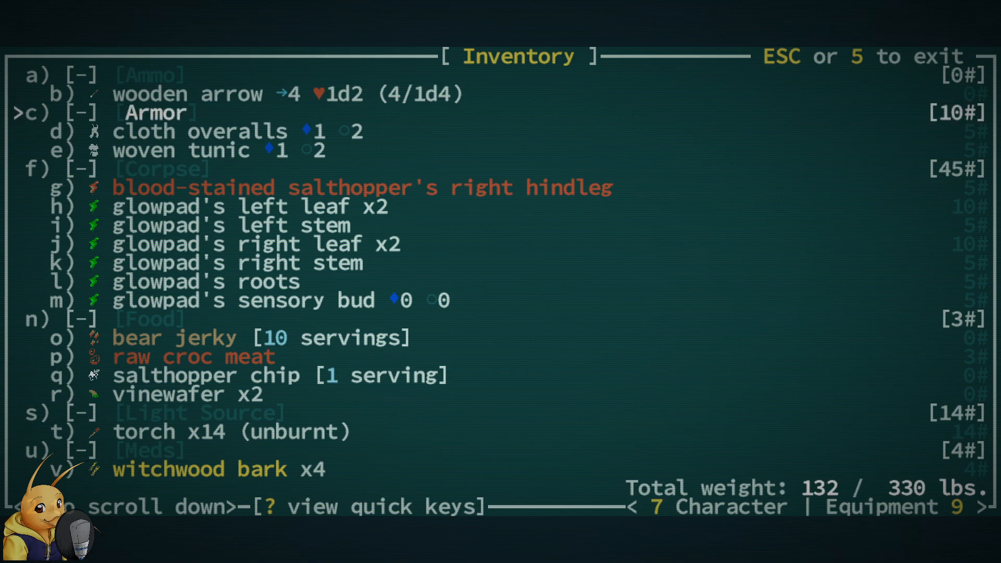
- Swap the bronze battle axe for the bronze mace in the left hand and return to the map
{"action": "key", "text": "down"}
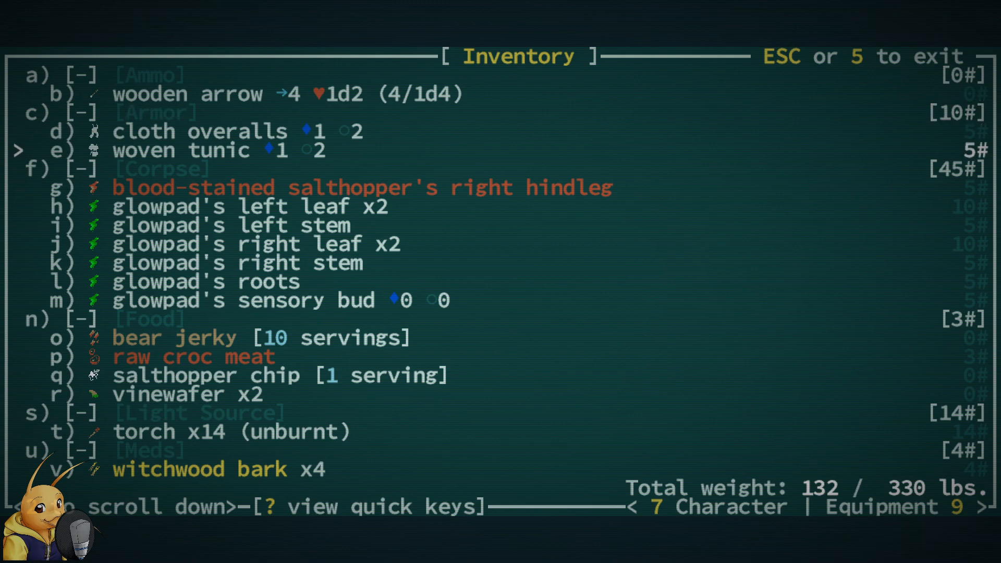
{"action": "key", "text": "down"}
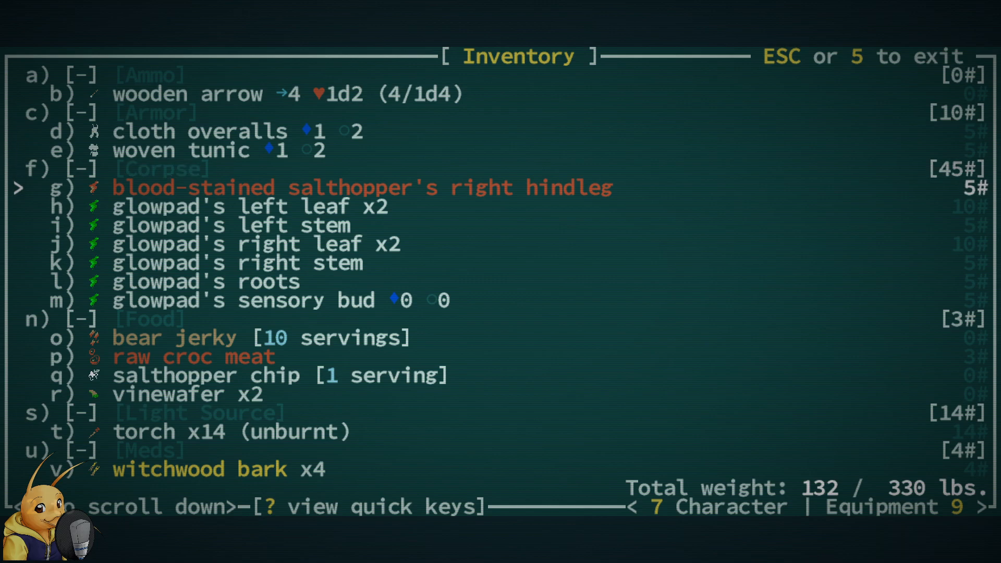
{"action": "scroll", "scroll_direction": "down", "scroll_amount": 3}
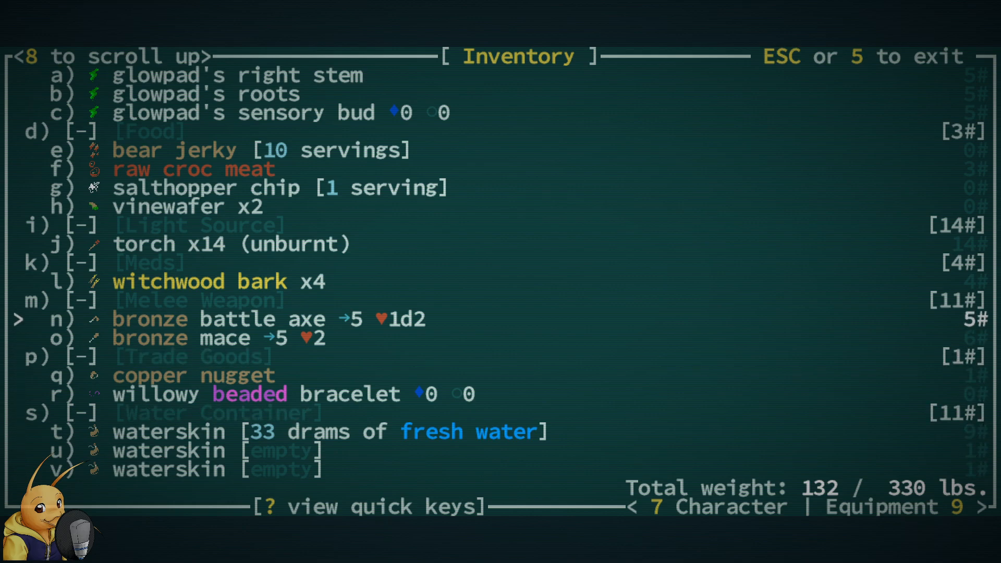
{"action": "key", "text": "down"}
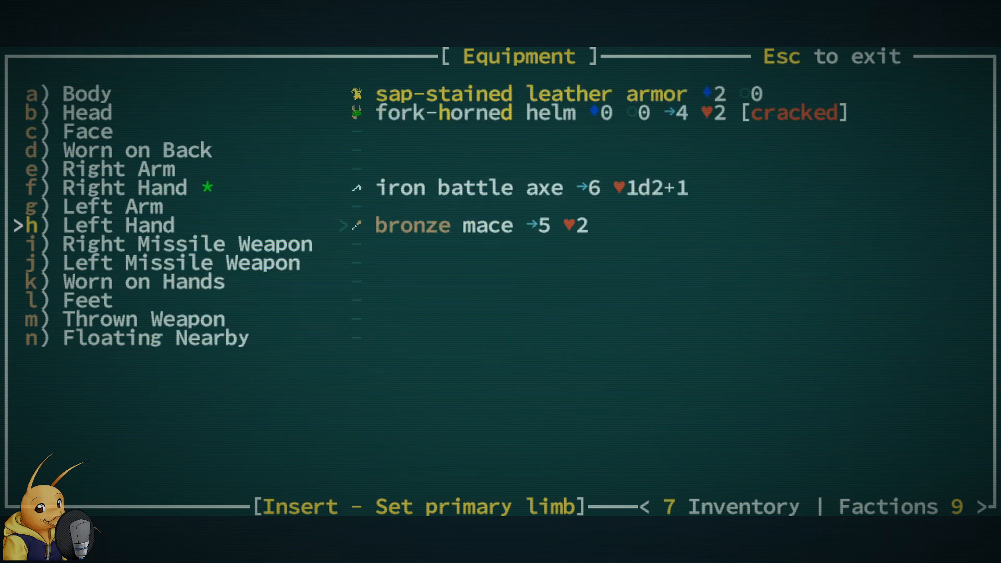
{"action": "key", "text": "up"}
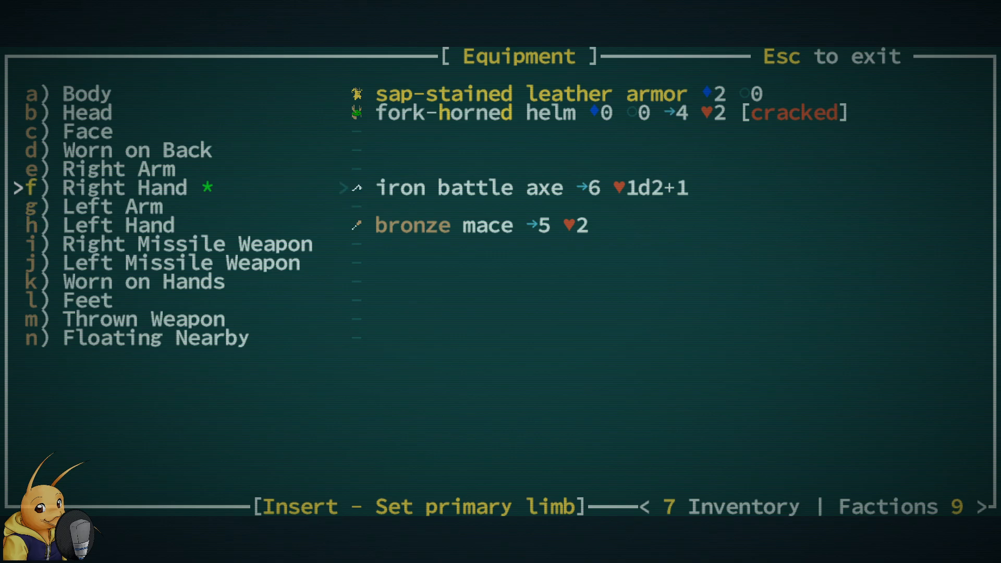
{"action": "key", "text": "Escape"}
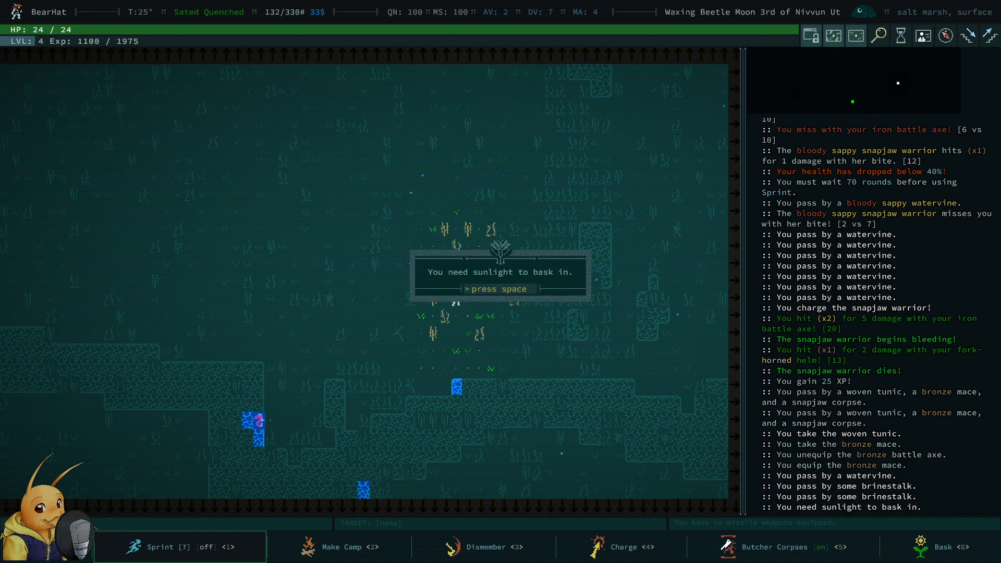
- Dismiss the need-sunlight message and walk on toward the desert canyon
{"action": "key", "text": "space"}
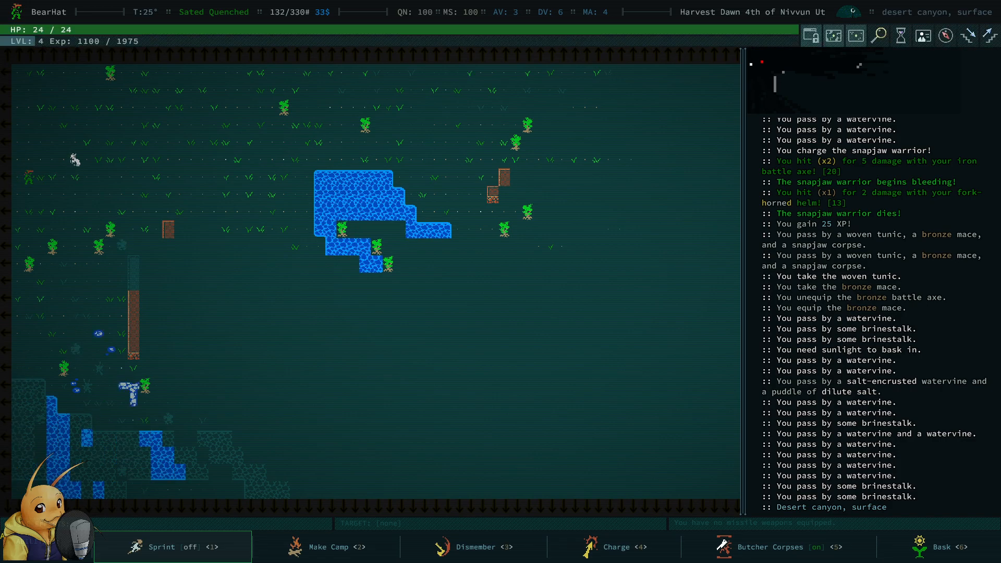
- Charge the salthopper, keep attacking it, and dismiss the low-health warning
{"action": "left_click", "coordinate": [614, 547]}
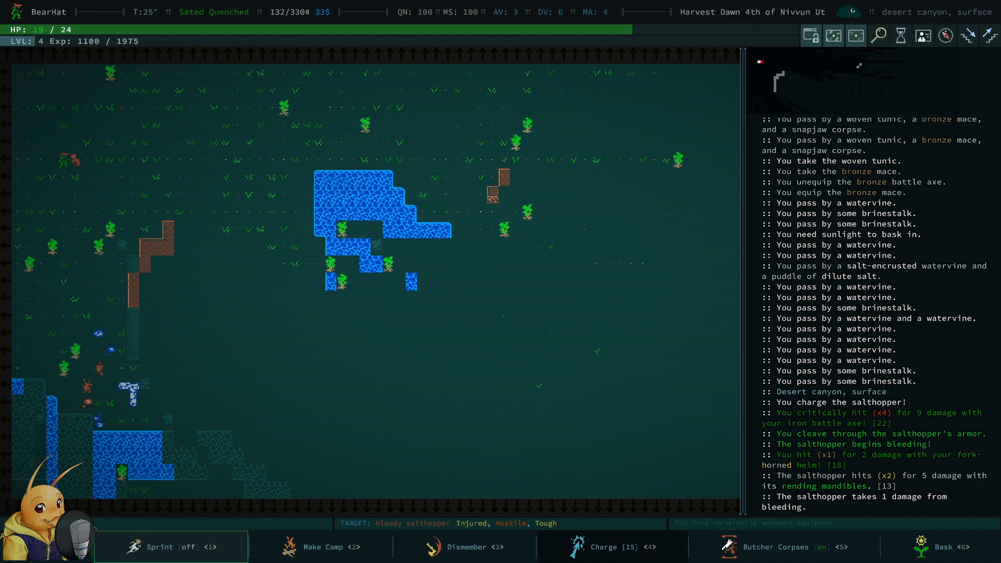
{"action": "left_click", "coordinate": [463, 548]}
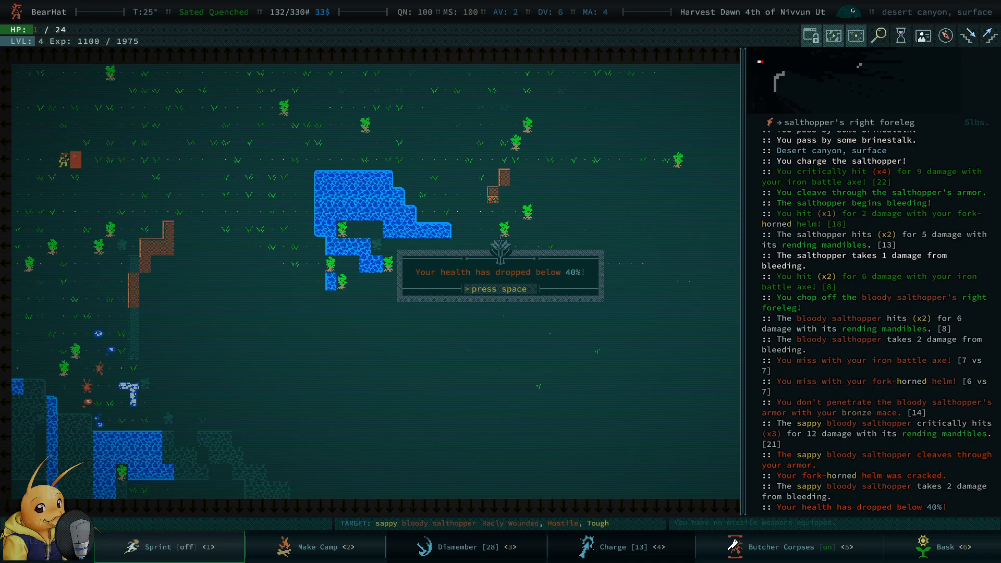
{"action": "key", "text": "space"}
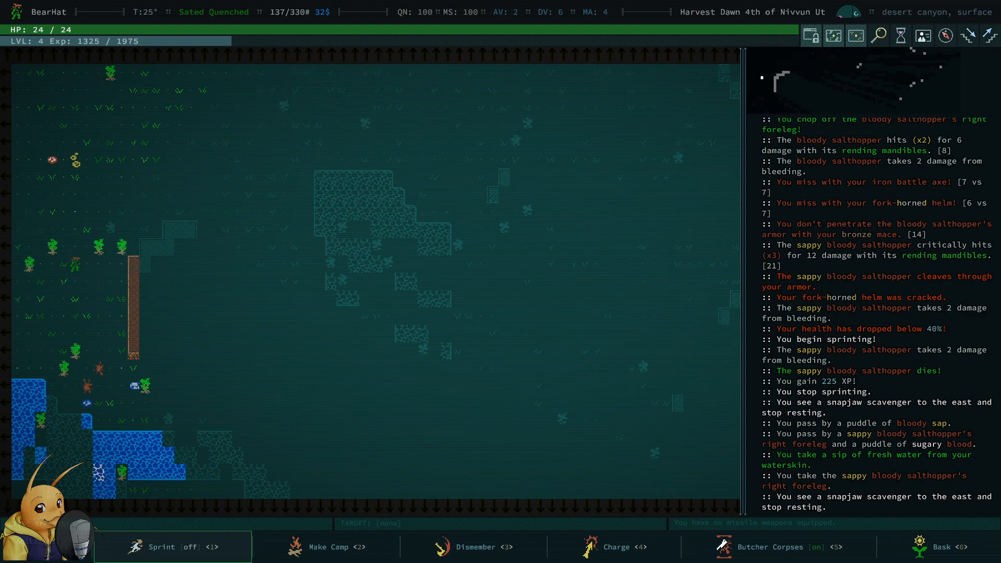
- List the items on the ground, revealing a 120-pound snapjaw corpse
{"action": "key", "text": "g"}
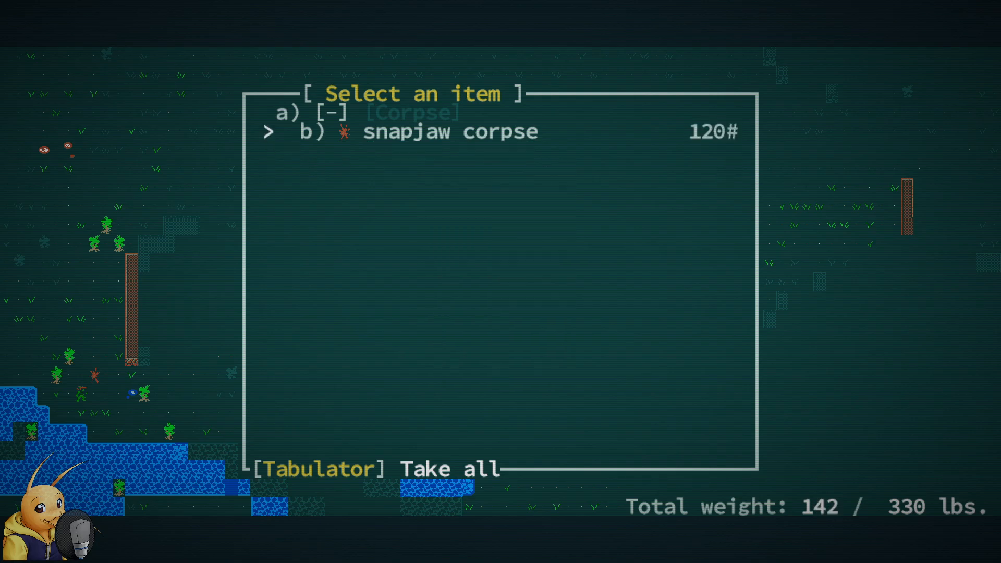
- Loot the scavengers' studded leather armor, severed right hand and iron long sword, leaving the corpse
{"action": "key", "text": "Escape"}
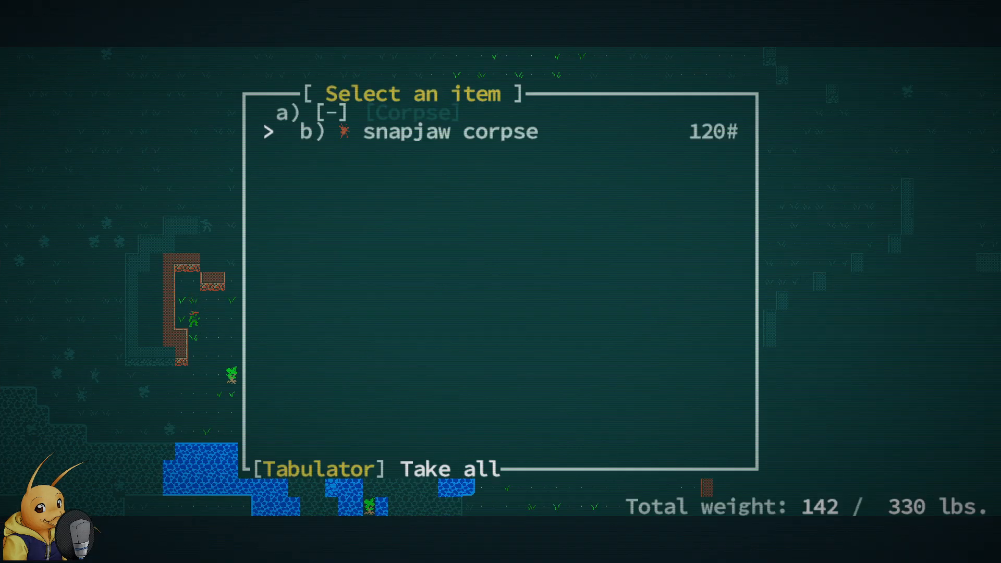
{"action": "key", "text": "Escape"}
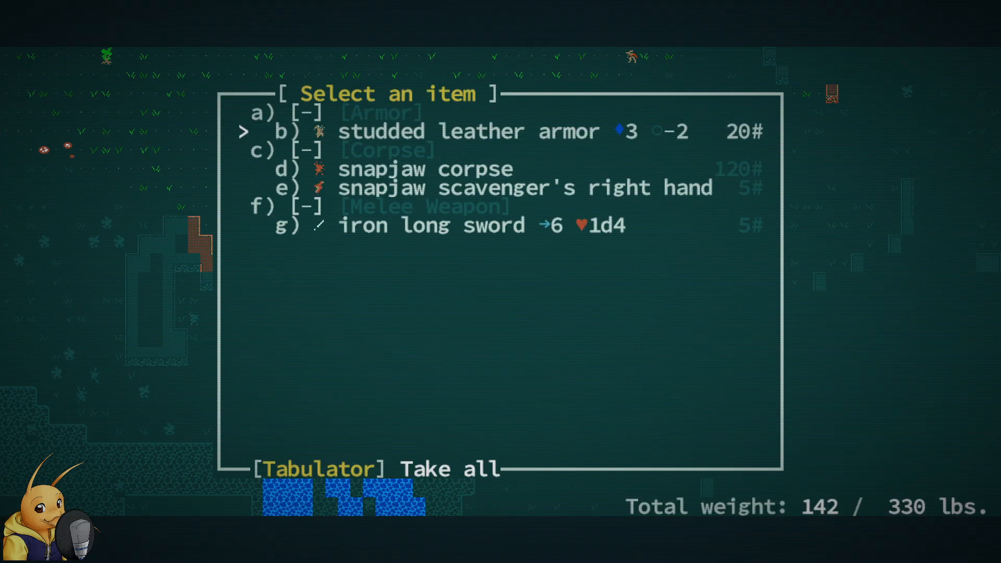
{"action": "key", "text": "b"}
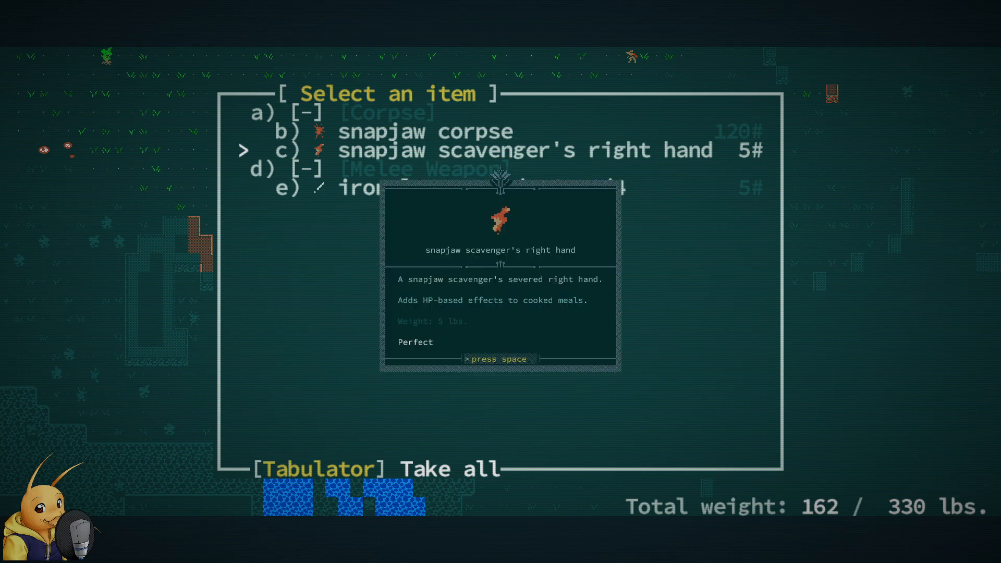
{"action": "key", "text": "space"}
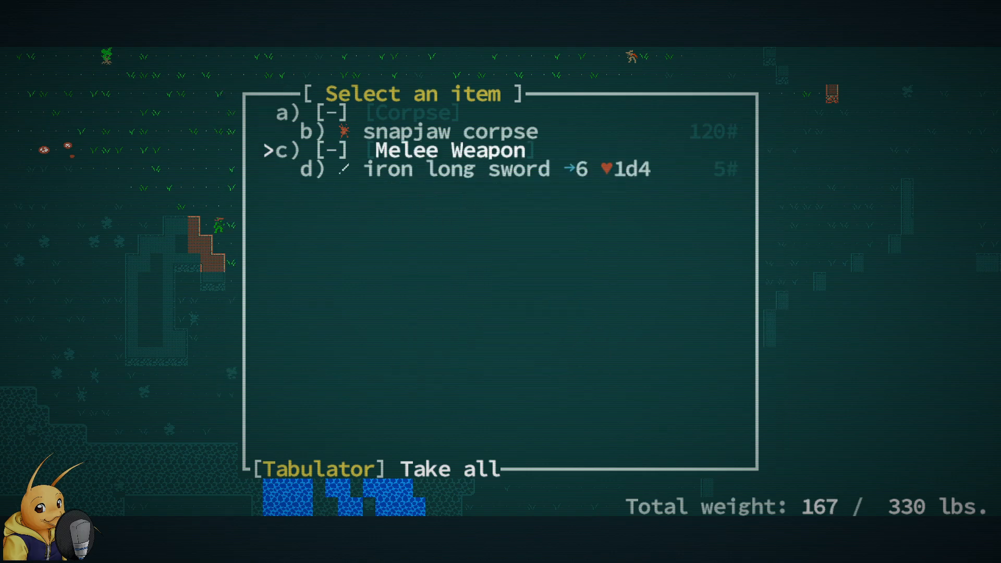
{"action": "key", "text": "down"}
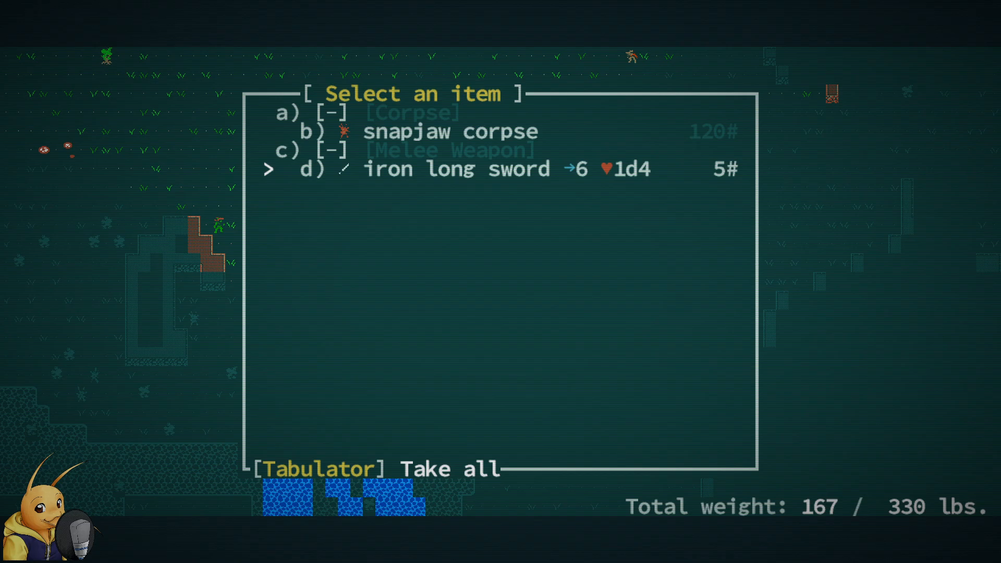
{"action": "key", "text": "d"}
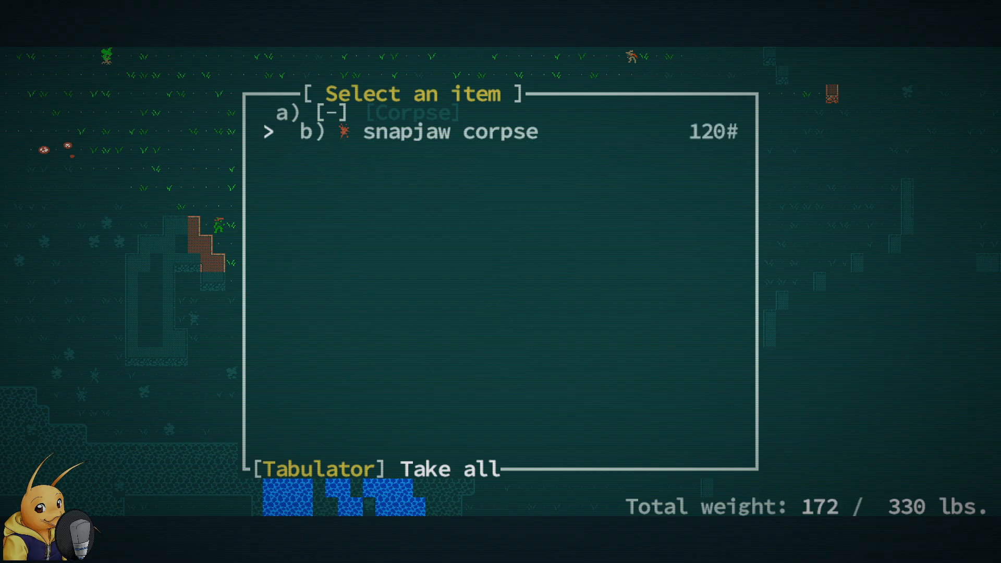
{"action": "key", "text": "Escape"}
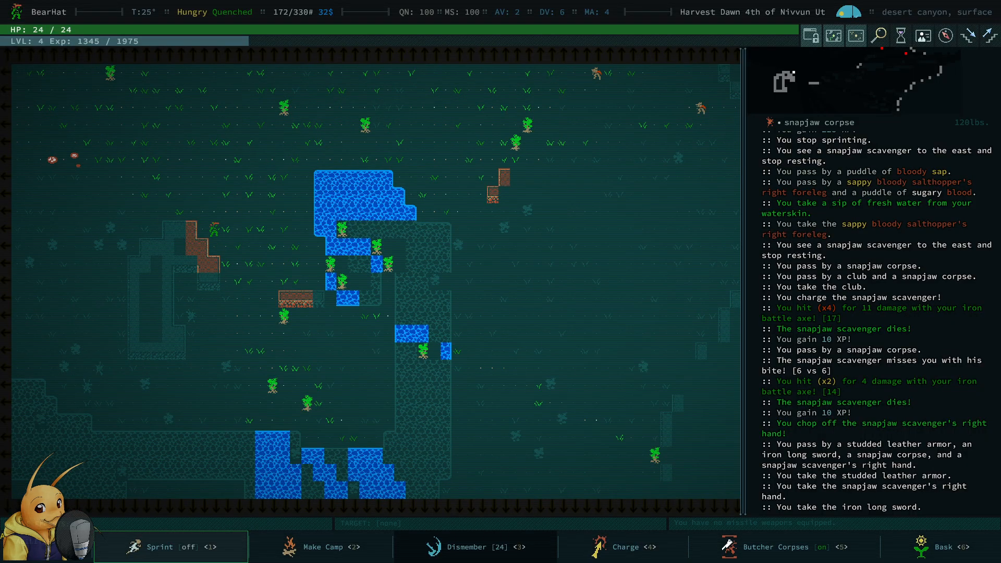
- Bring up the equipment screen showing the iron battle axe and iron long sword in hand
{"action": "key", "text": "i"}
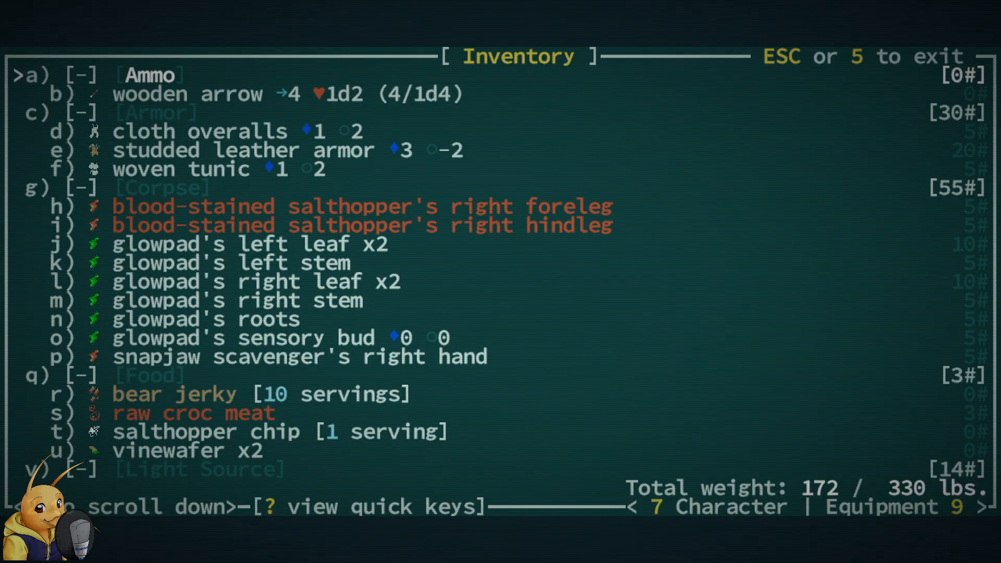
{"action": "key", "text": "9"}
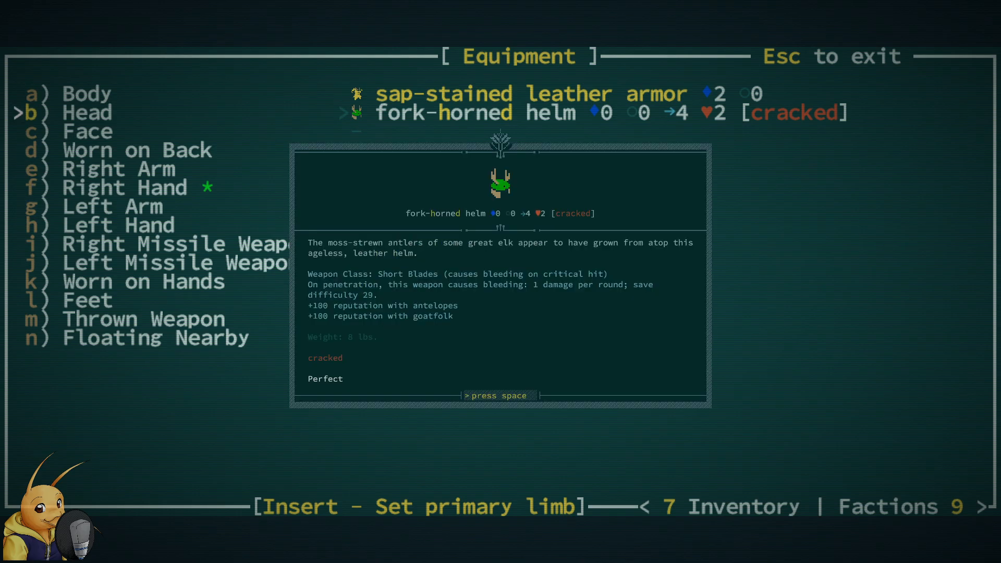
{"action": "key", "text": "space"}
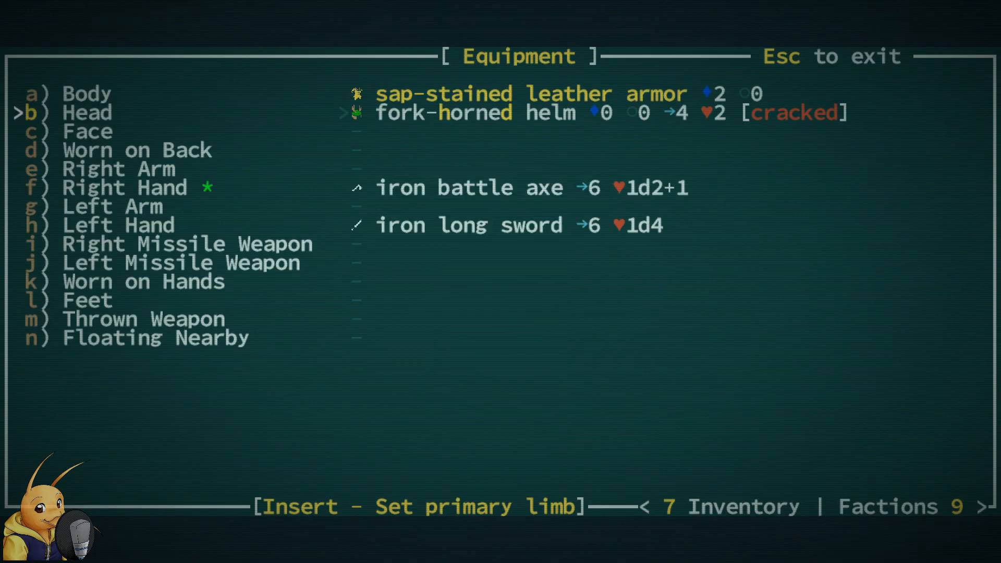
- Leave the equipment screen and charge the snapjaw scavengers, then bask in the sunlight
{"action": "key", "text": "Escape"}
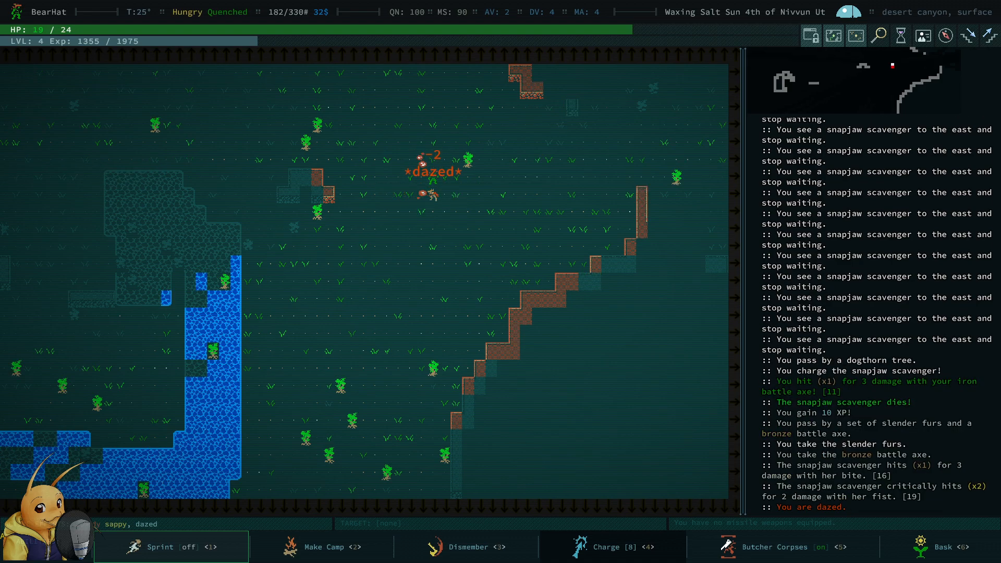
{"action": "left_click", "coordinate": [468, 547]}
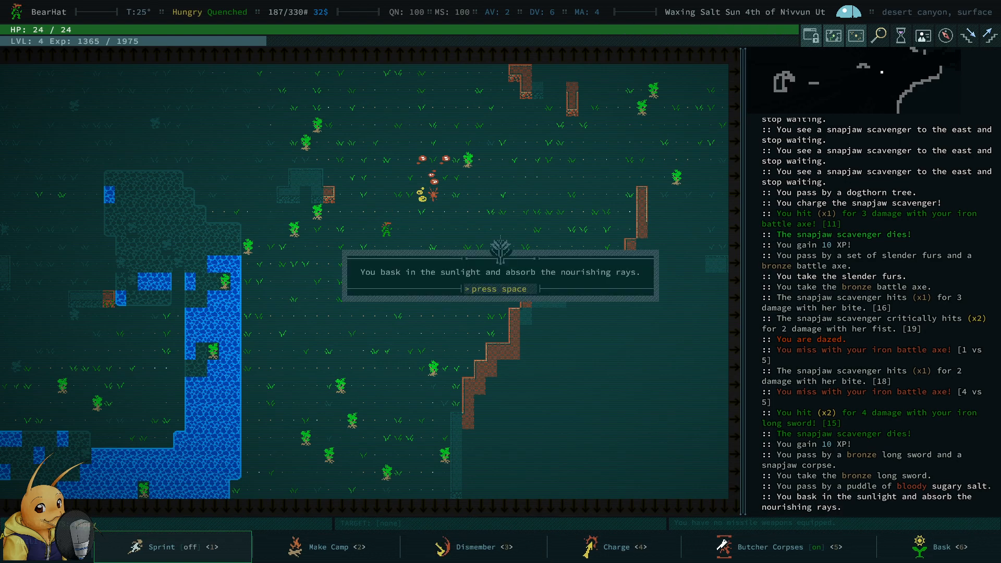
- Dismiss the basking and meal messages, then charge the snapjaw scavenger
{"action": "key", "text": "space"}
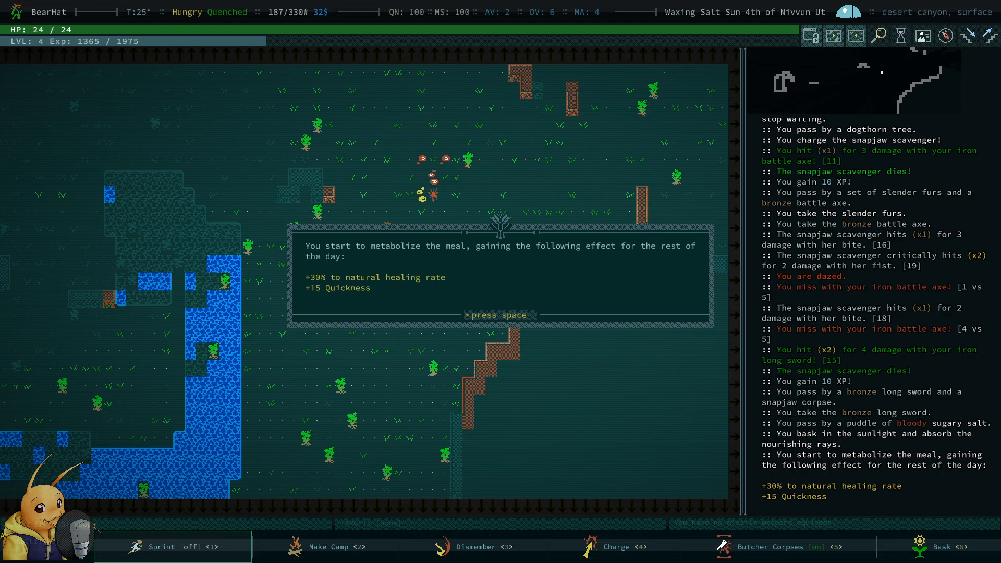
{"action": "key", "text": "space"}
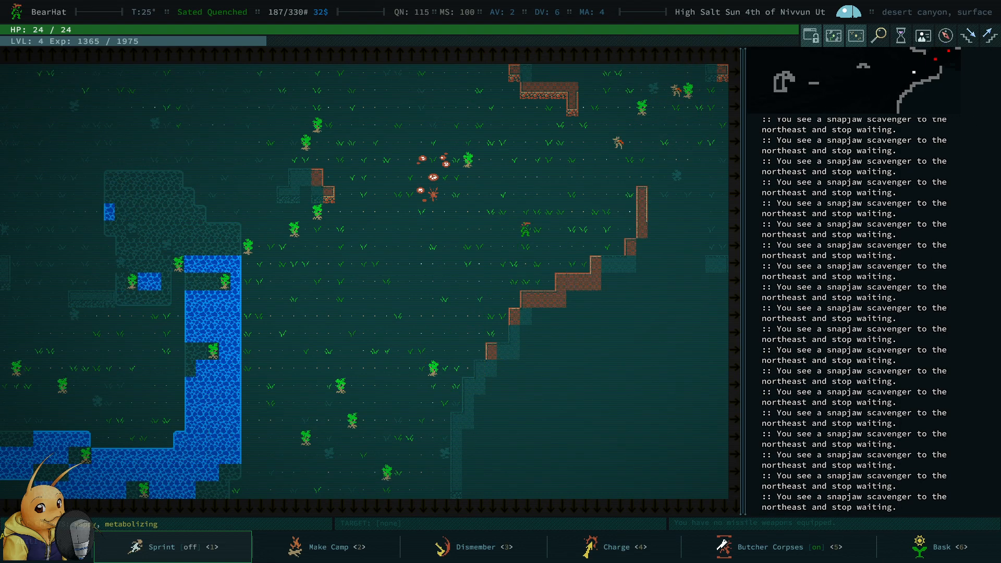
{"action": "left_click", "coordinate": [615, 546]}
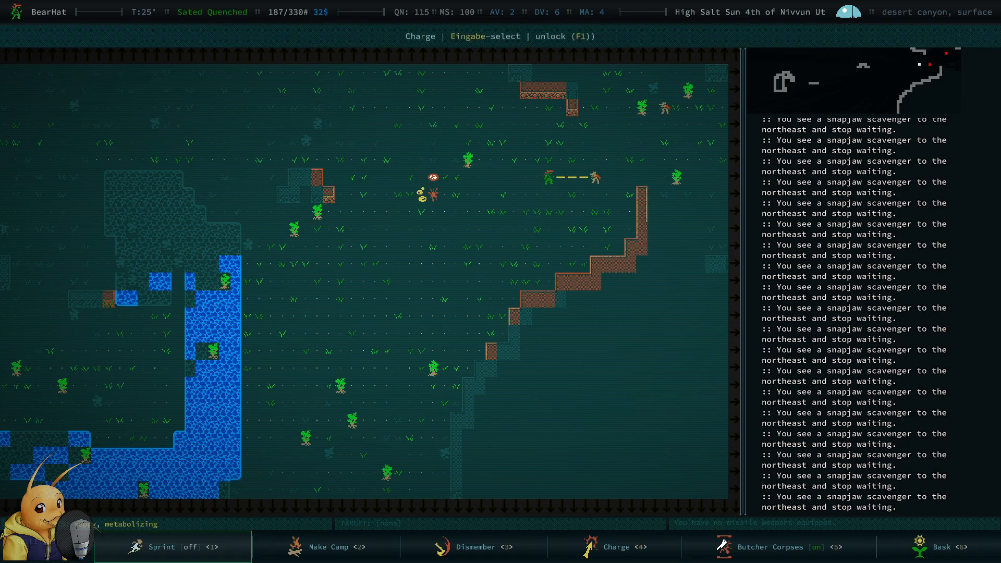
{"action": "left_click", "coordinate": [615, 546]}
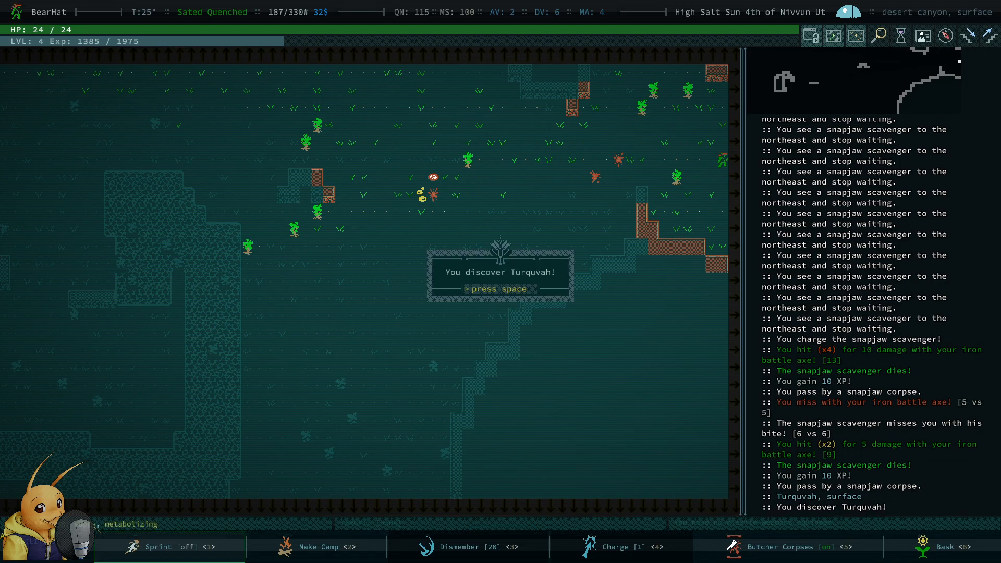
- Dismiss the Turquvah discovery and journal-note messages before heading into the ruins
{"action": "key", "text": "space"}
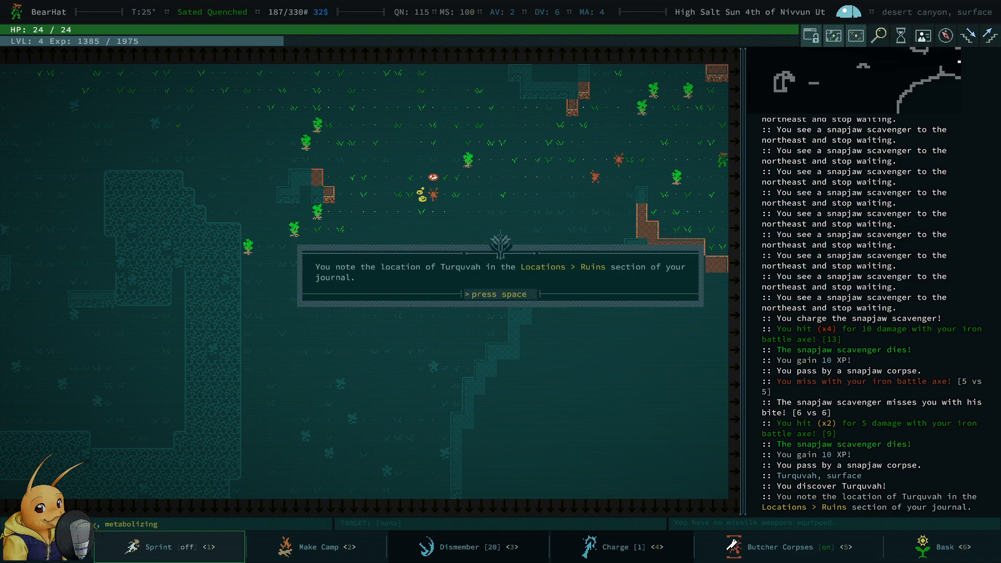
{"action": "key", "text": "space"}
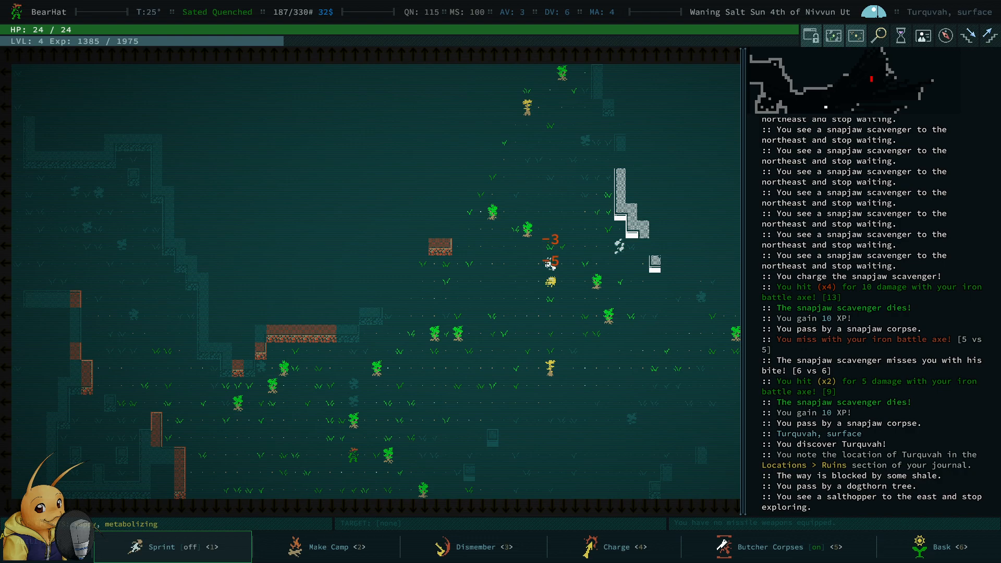
- Fight the salty two-headed boar and clear the nothing-to-take message near the rubble
{"action": "key", "text": "l"}
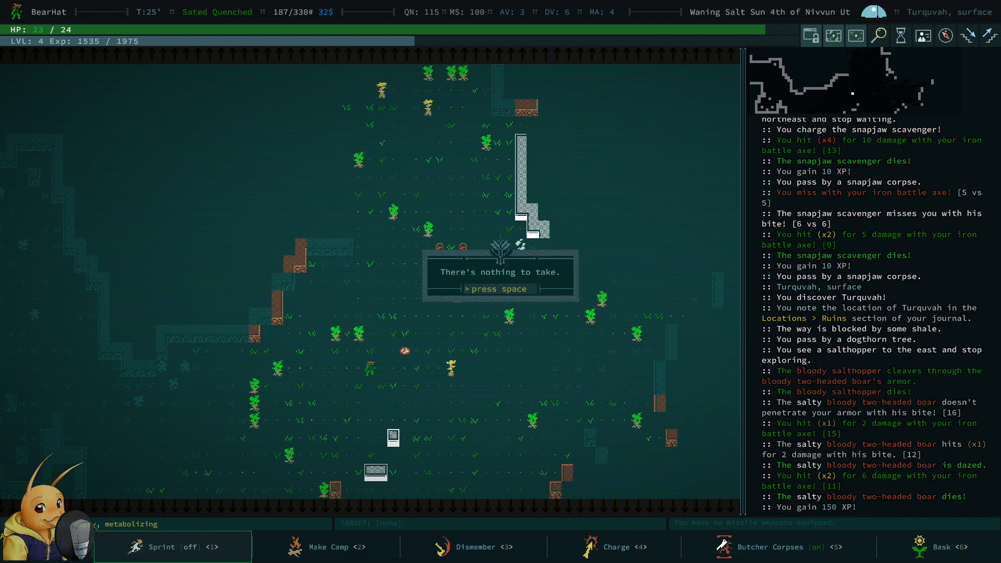
{"action": "key", "text": "space"}
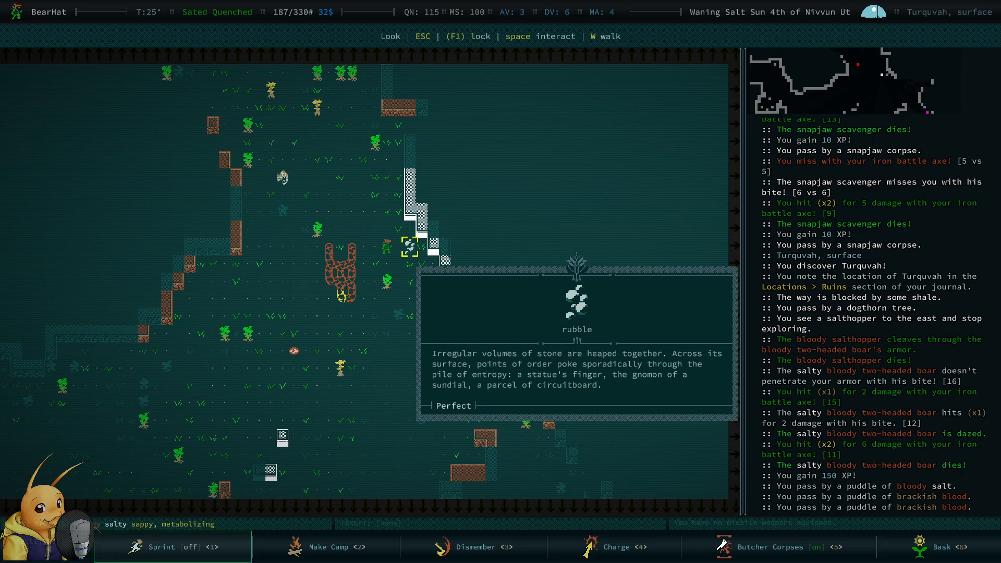
- Stop examining the rubble and walk north through Turquvah toward the stairs down
{"action": "key", "text": "Escape"}
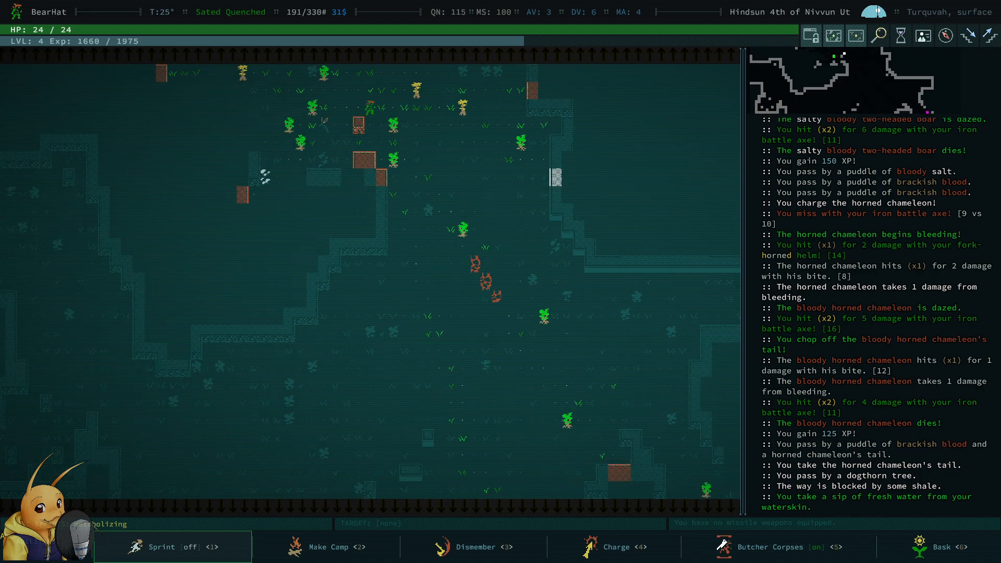
{"action": "key", "text": "up"}
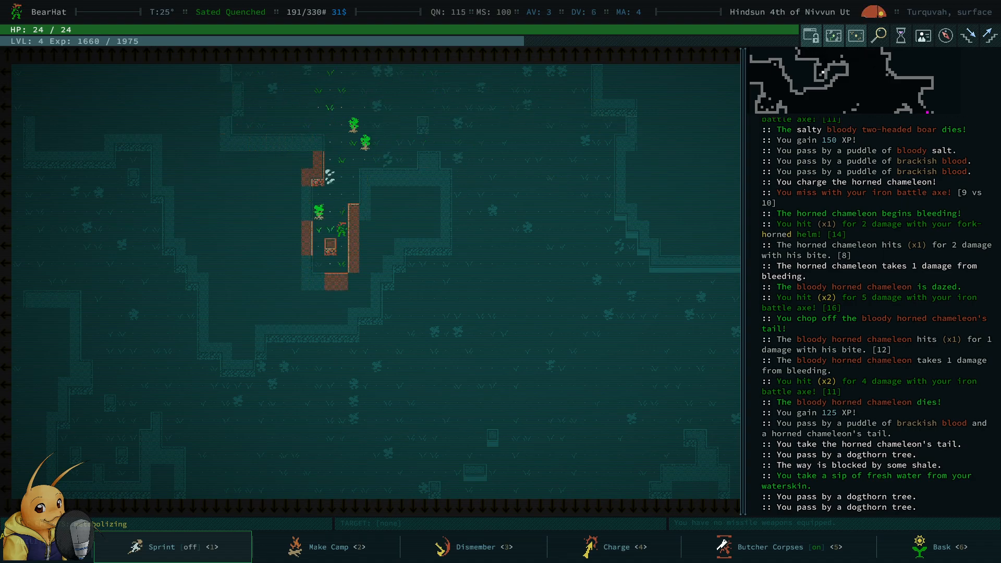
{"action": "key", "text": "up"}
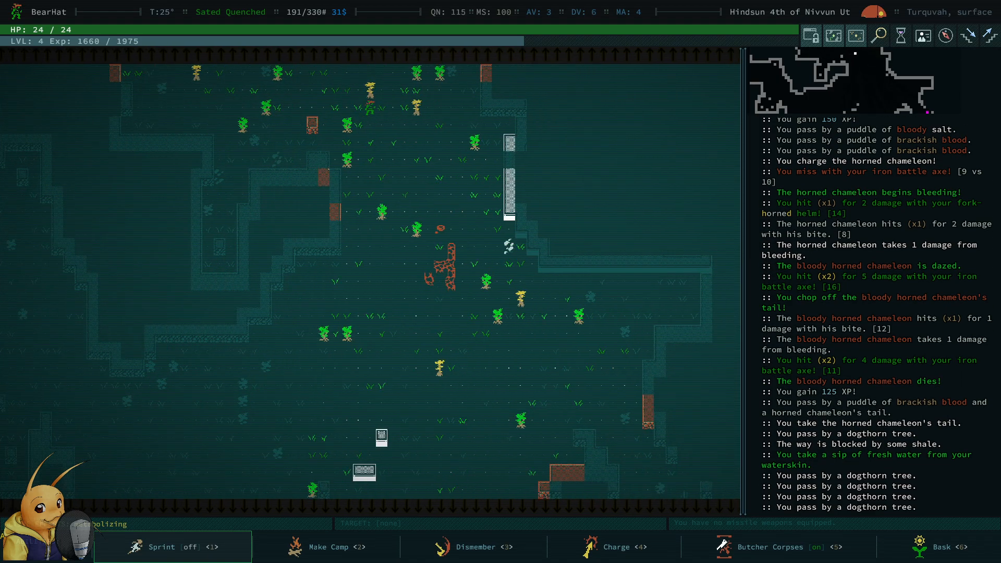
{"action": "key", "text": "up"}
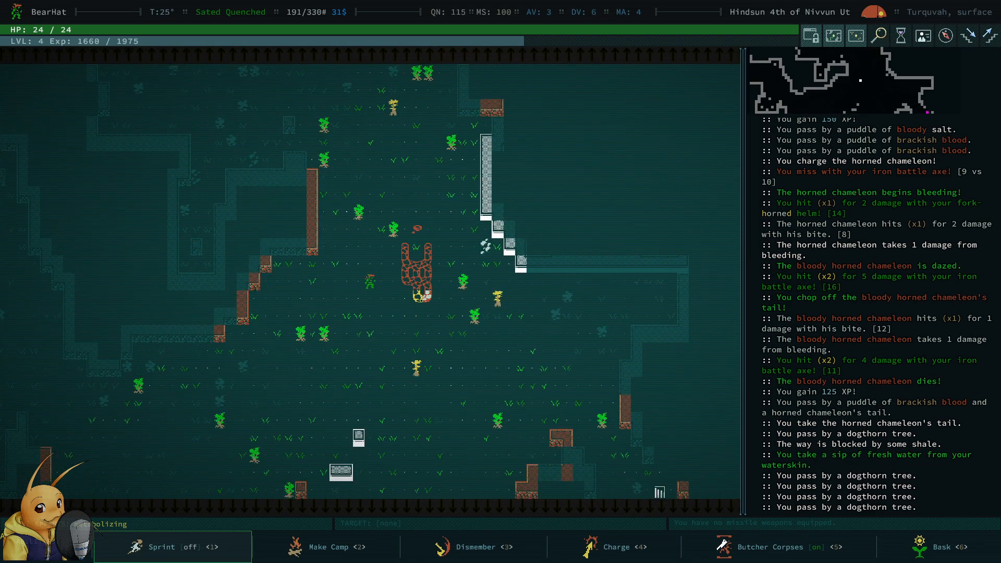
{"action": "key", "text": "Up"}
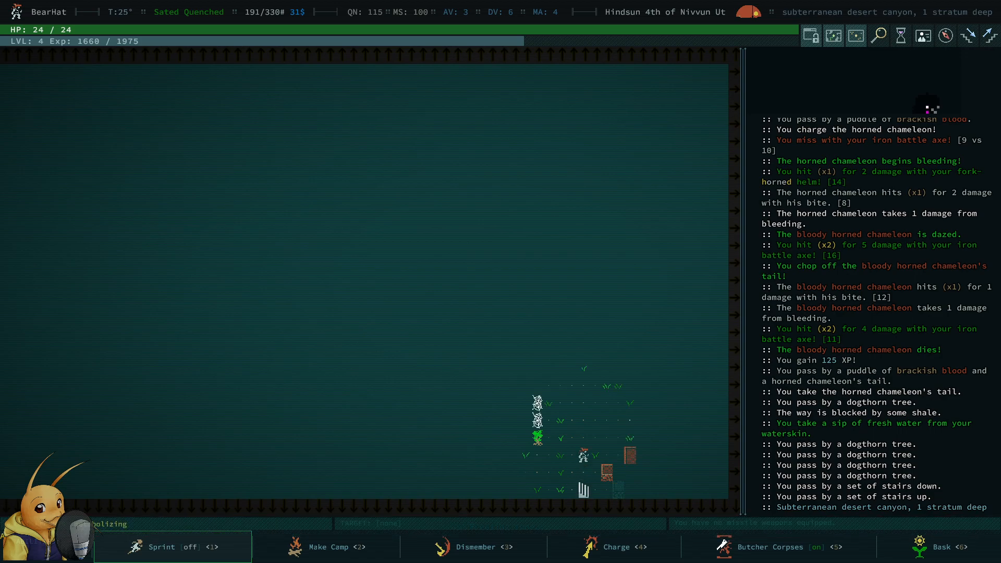
- Step into the underground canyon and charge the horned chameleon until it dies
{"action": "key", "text": "up"}
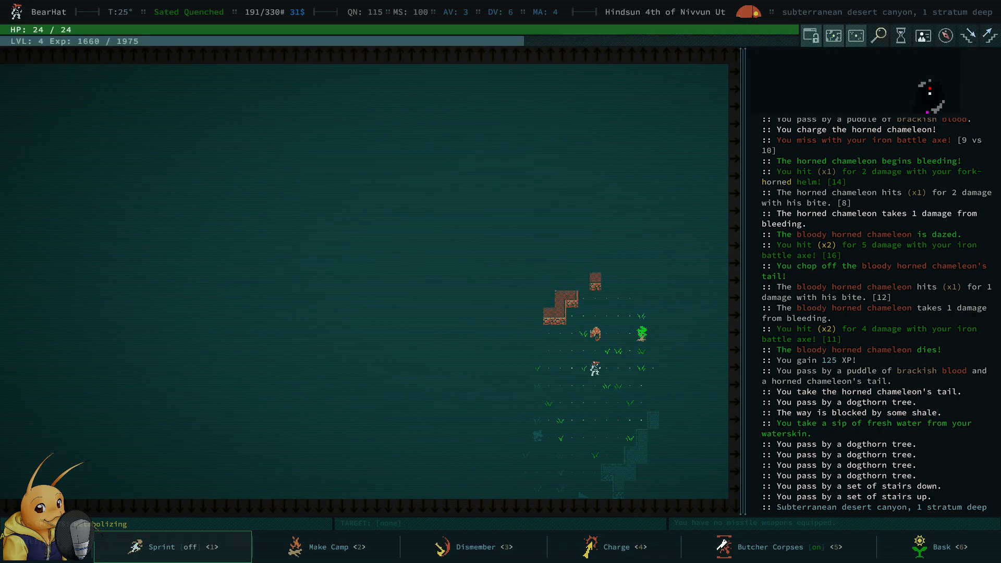
{"action": "left_click", "coordinate": [616, 547]}
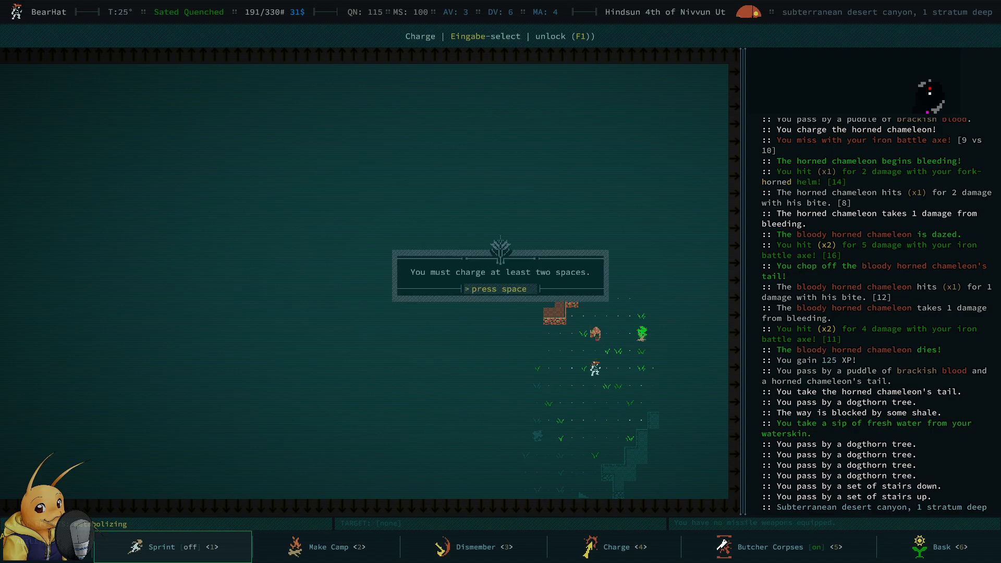
{"action": "key", "text": "space"}
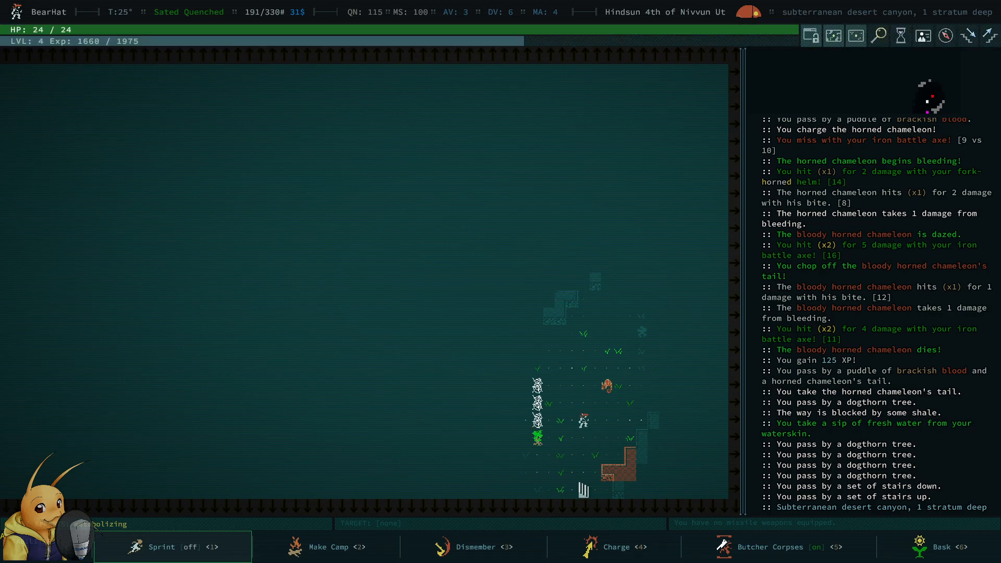
{"action": "left_click", "coordinate": [615, 547]}
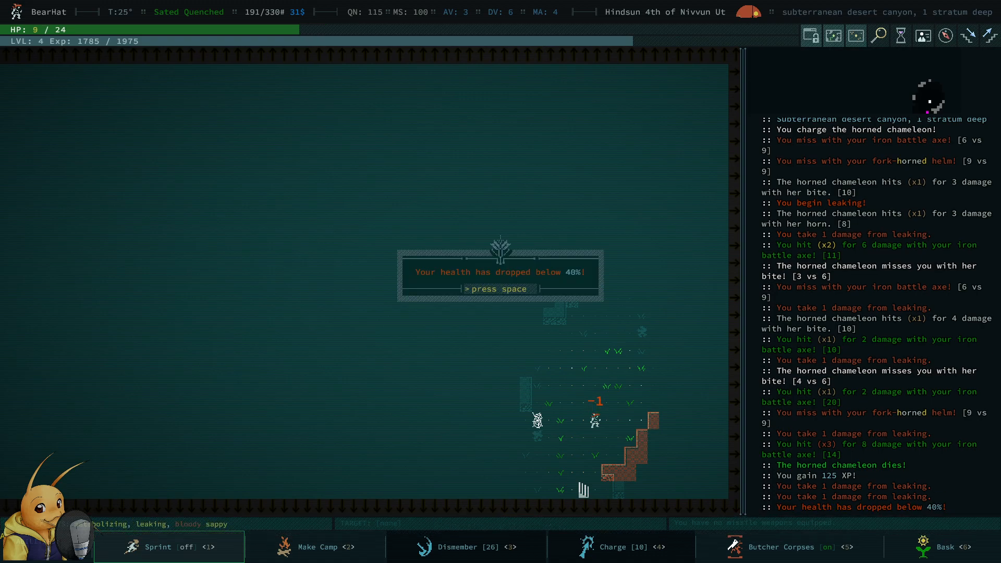
{"action": "key", "text": "space"}
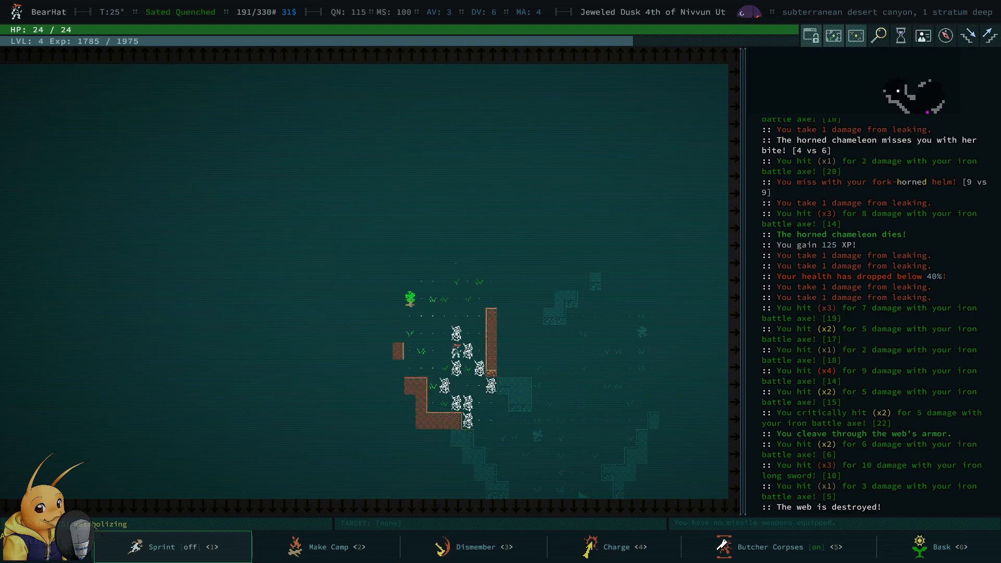
- Move past the destroyed web and briefly review the inventory
{"action": "key", "text": "up"}
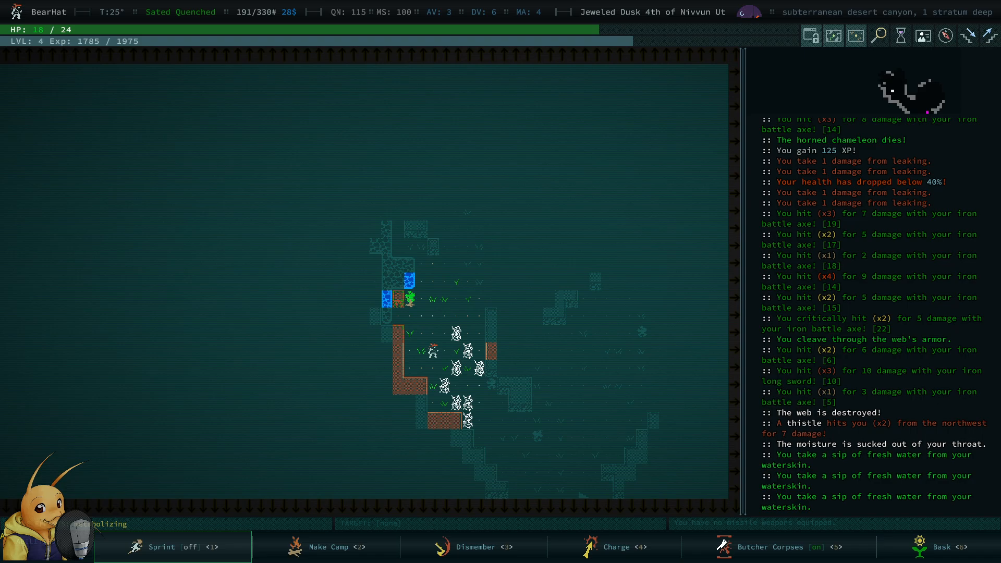
{"action": "key", "text": "i"}
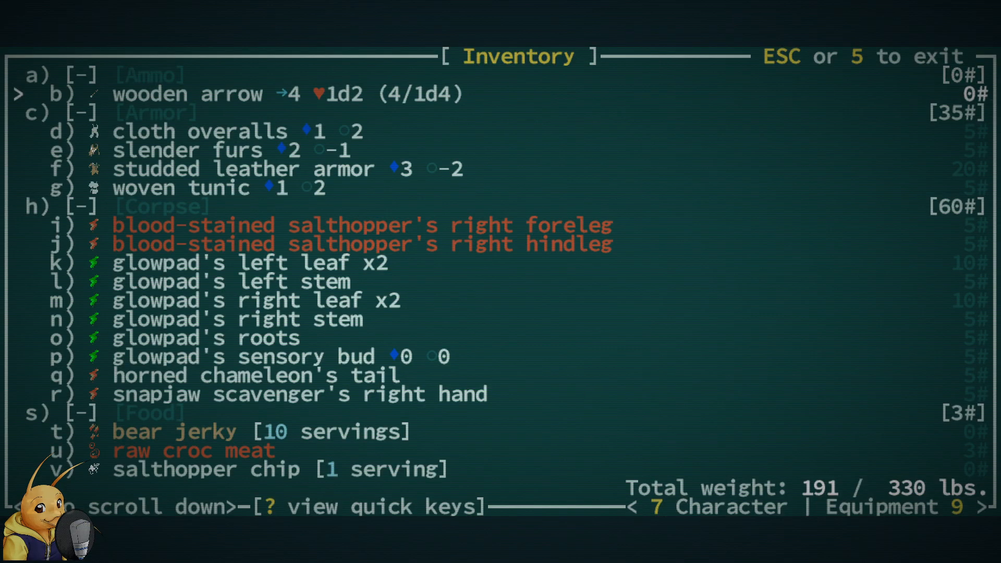
{"action": "scroll", "scroll_direction": "down", "scroll_amount": 3}
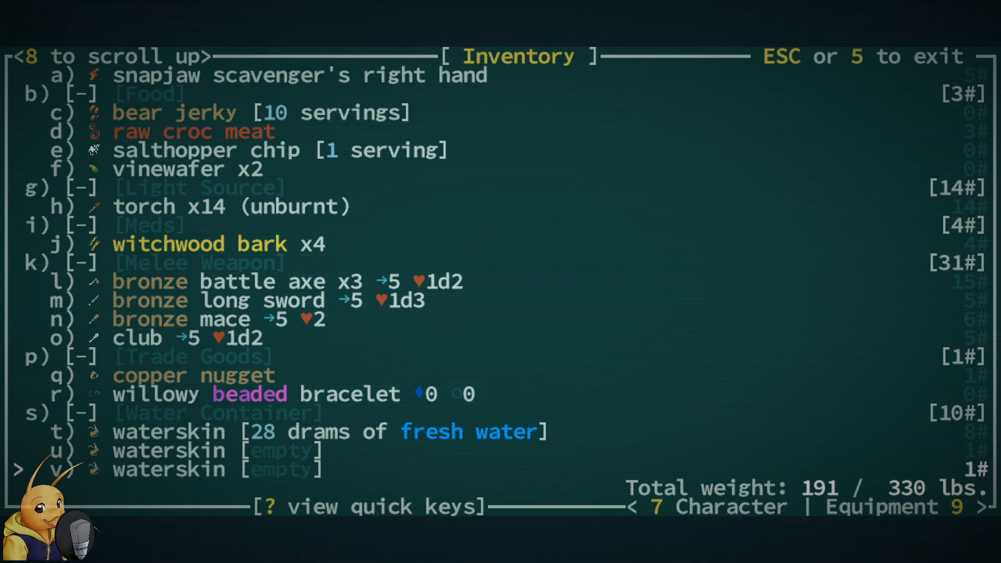
{"action": "key", "text": "Escape"}
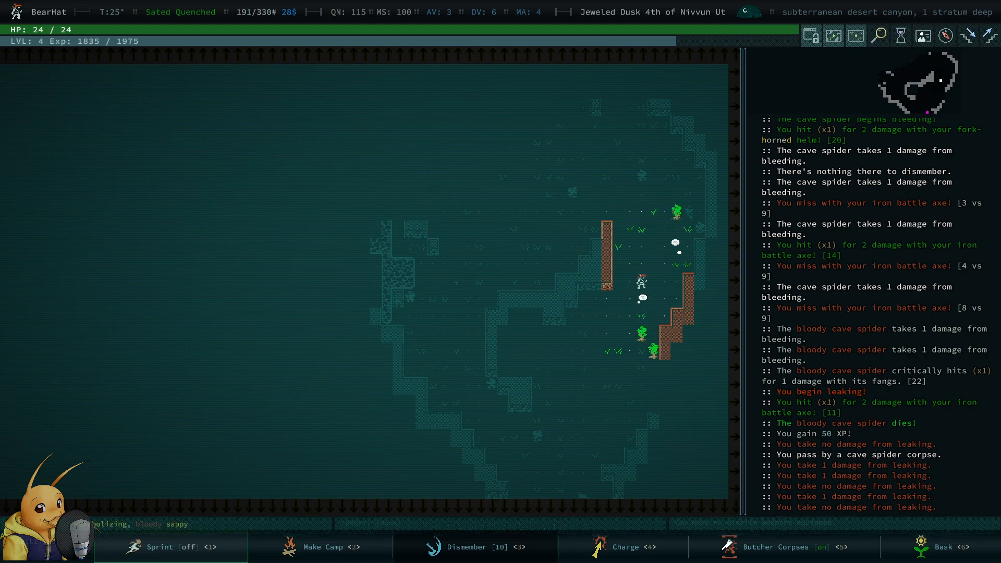
- Move the look reticle onto the qudzu plant to read its description
{"action": "key", "text": "Up"}
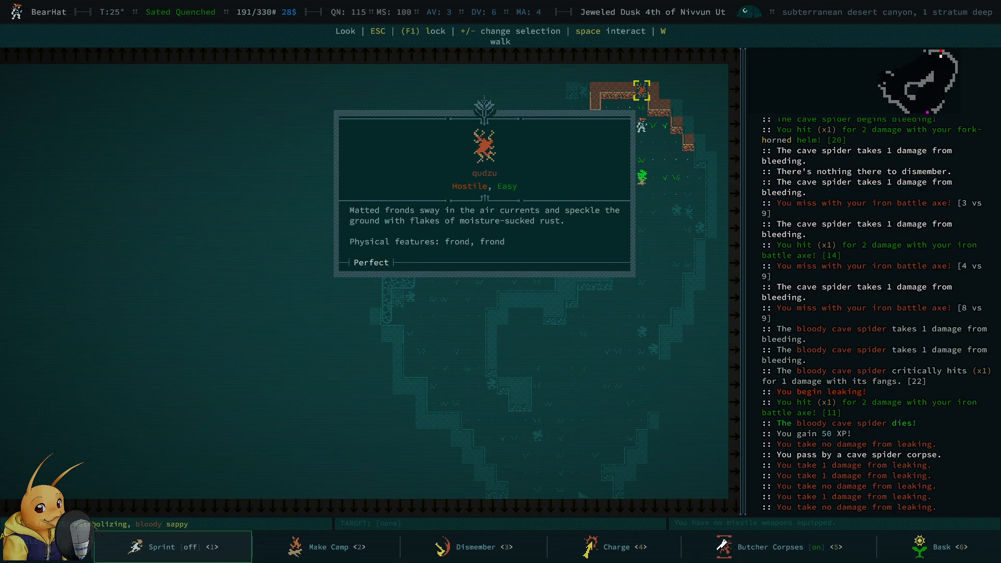
- Close the qudzu description and walk north through the grassy canyon toward the qudzu
{"action": "key", "text": "Escape"}
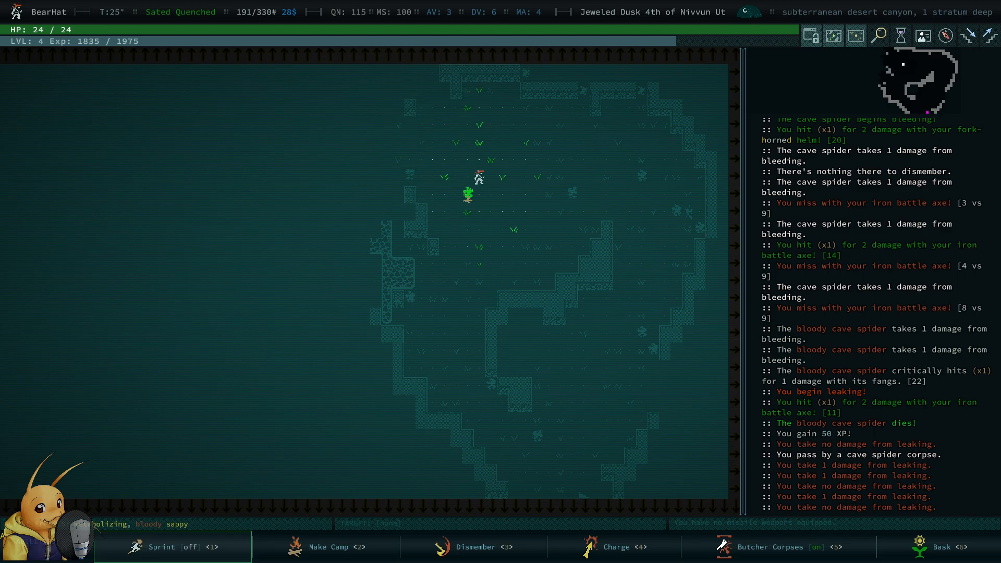
{"action": "key", "text": "Right"}
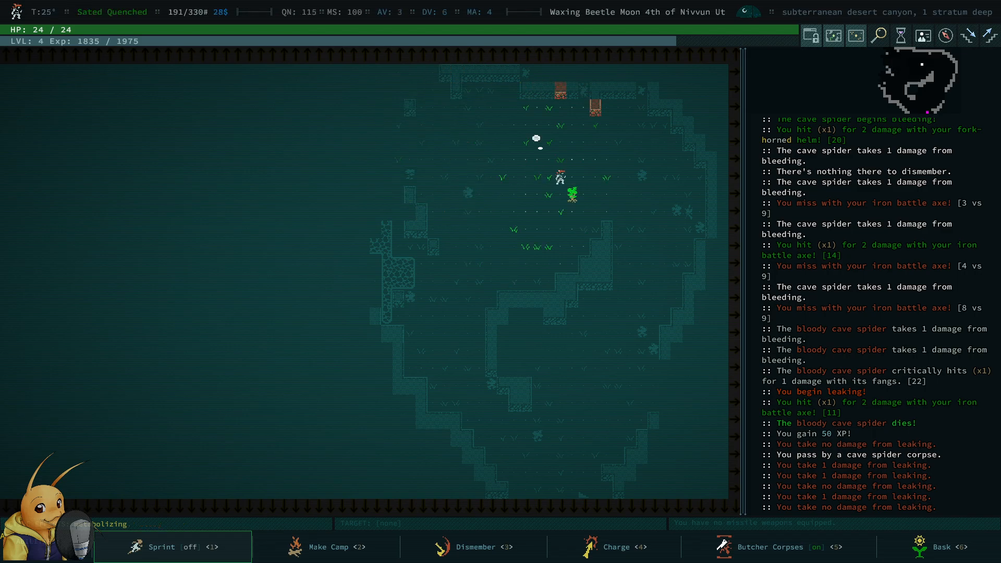
{"action": "key", "text": "up"}
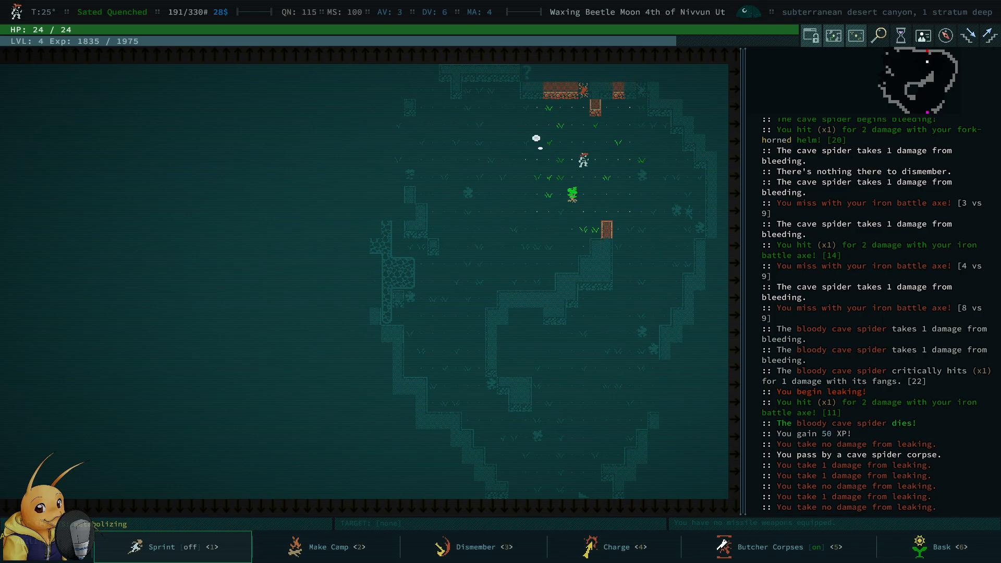
{"action": "key", "text": "up"}
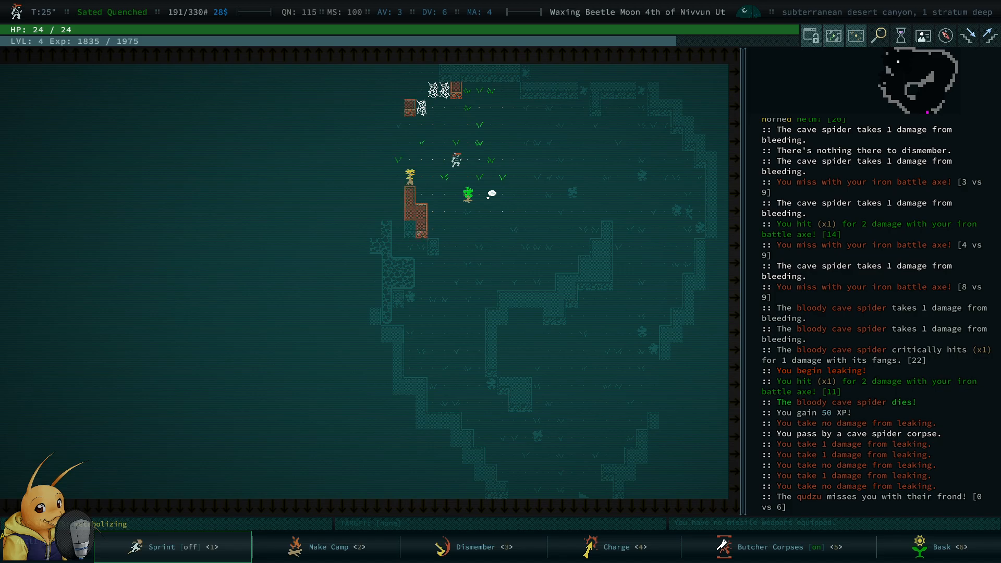
- Kill the wet thirst thistle with the battle axe and acknowledge reaching level 5
{"action": "key", "text": "up"}
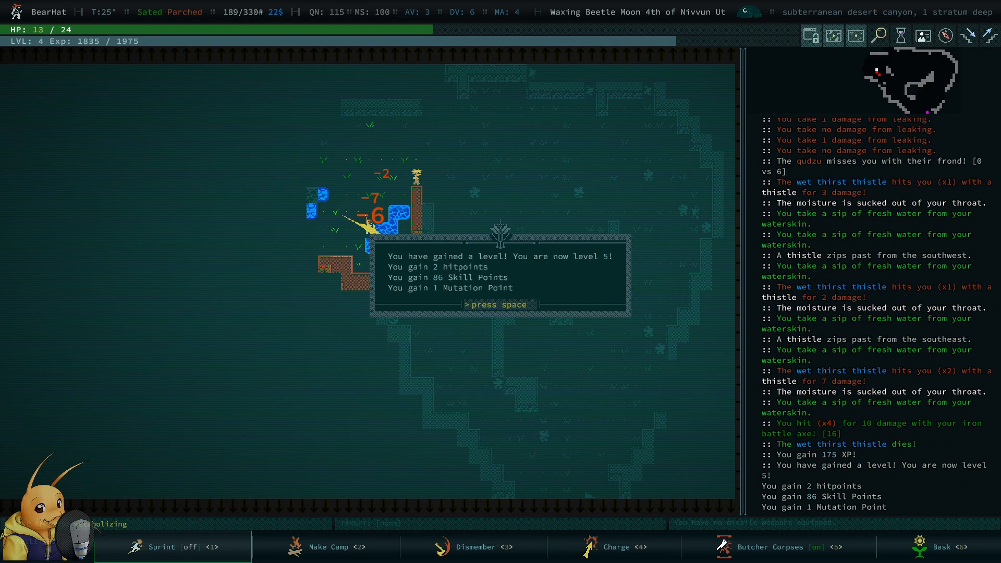
{"action": "key", "text": "space"}
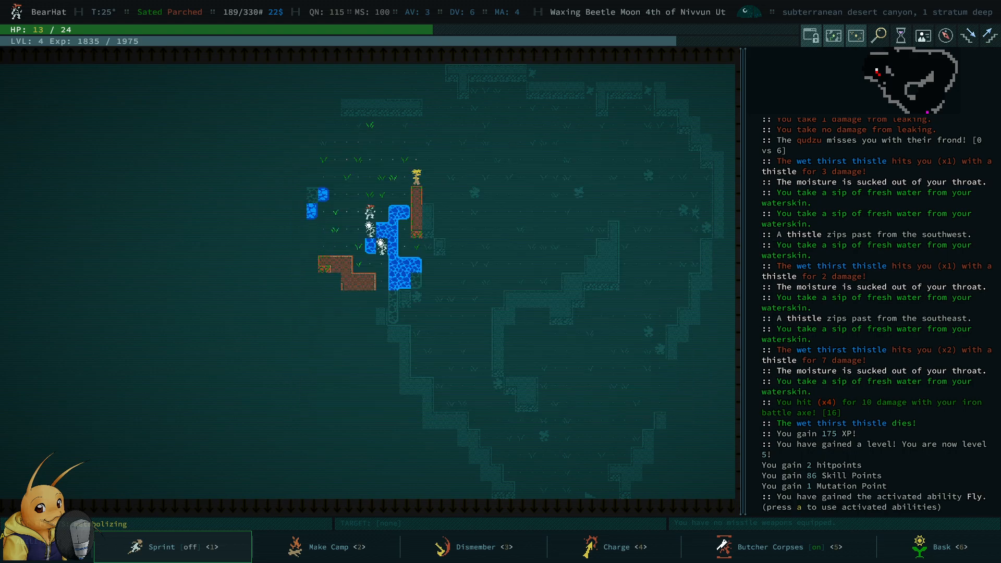
- Acknowledge the Fly ability, Wings mutation and extra arm notices to reach rapid advancement
{"action": "key", "text": "space"}
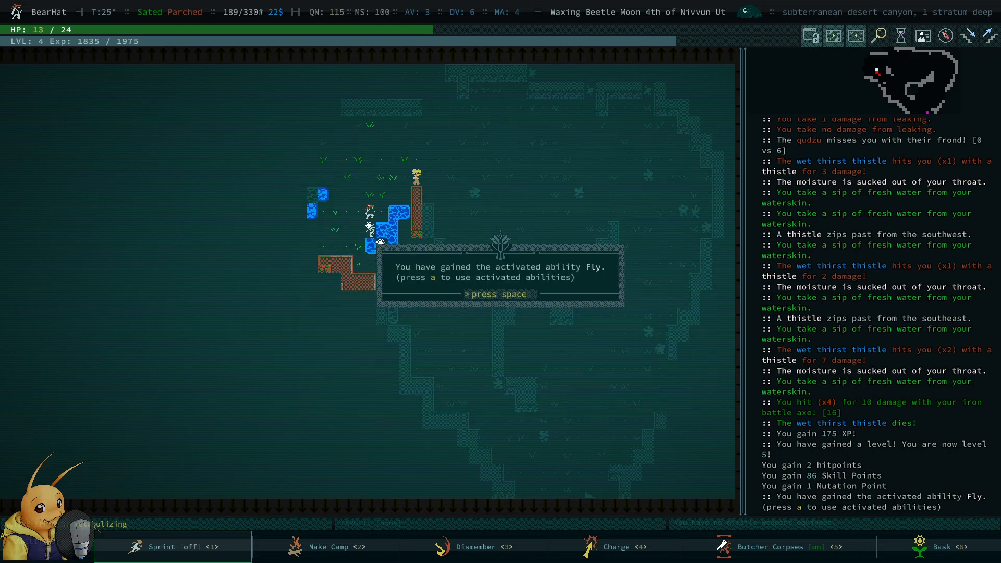
{"action": "key", "text": "space"}
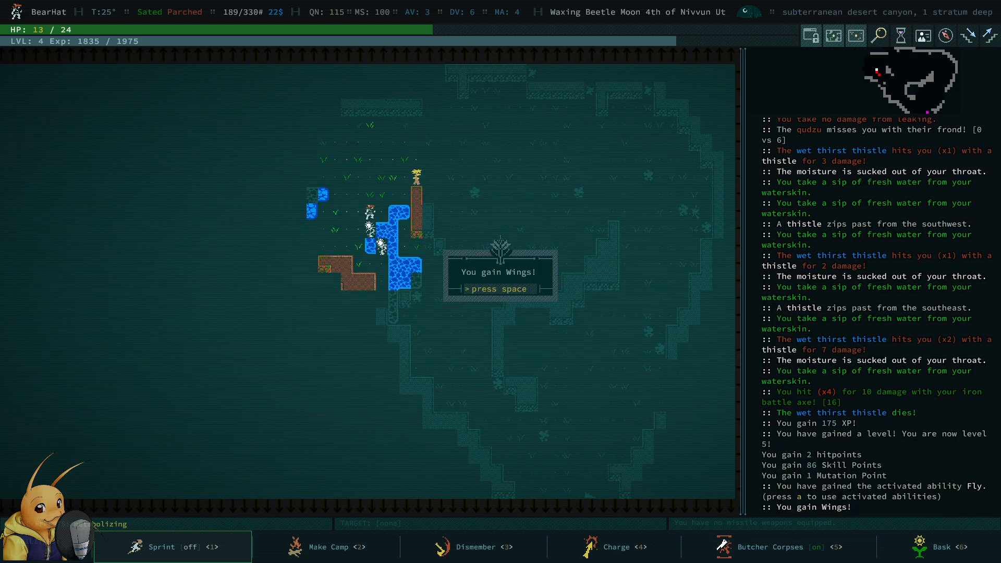
{"action": "key", "text": "space"}
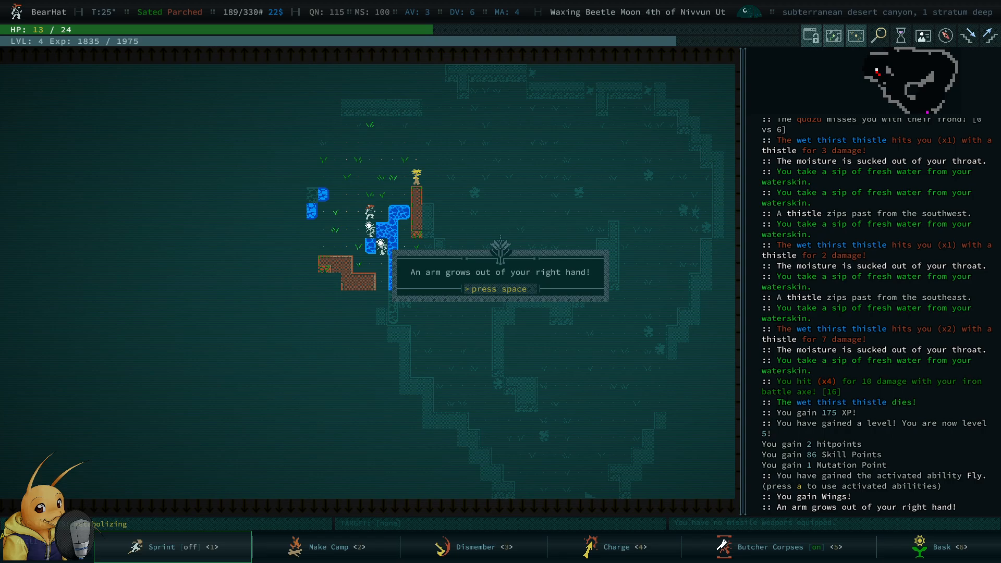
{"action": "key", "text": "space"}
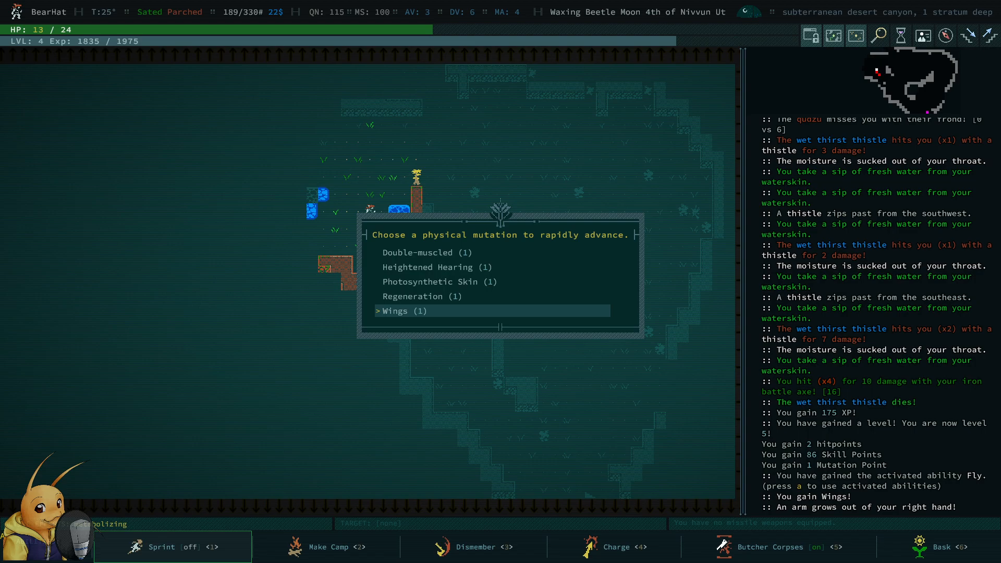
- Choose Wings for rapid advancement to rank 4 and clear the low-health warning
{"action": "left_click", "coordinate": [399, 310]}
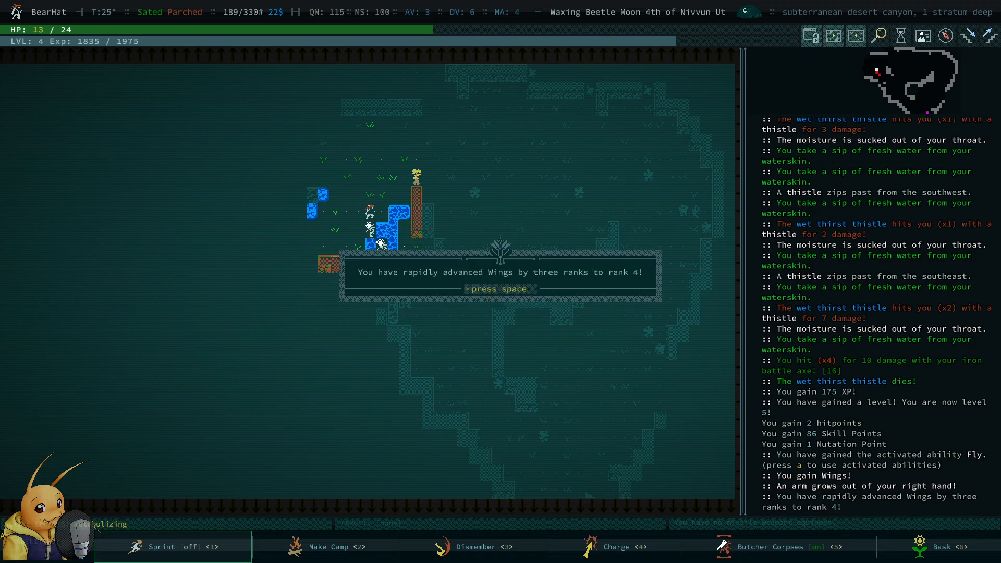
{"action": "key", "text": "space"}
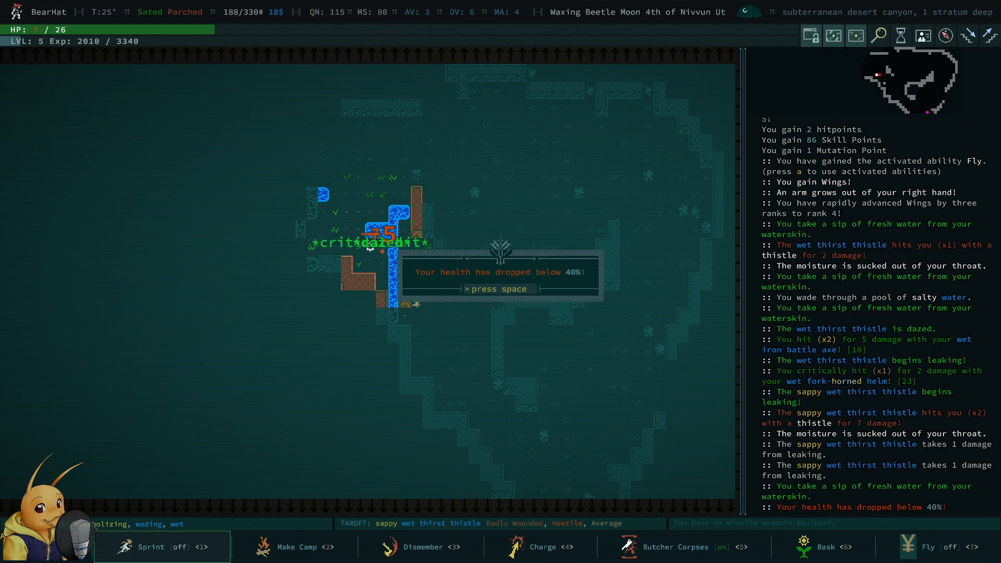
{"action": "key", "text": "space"}
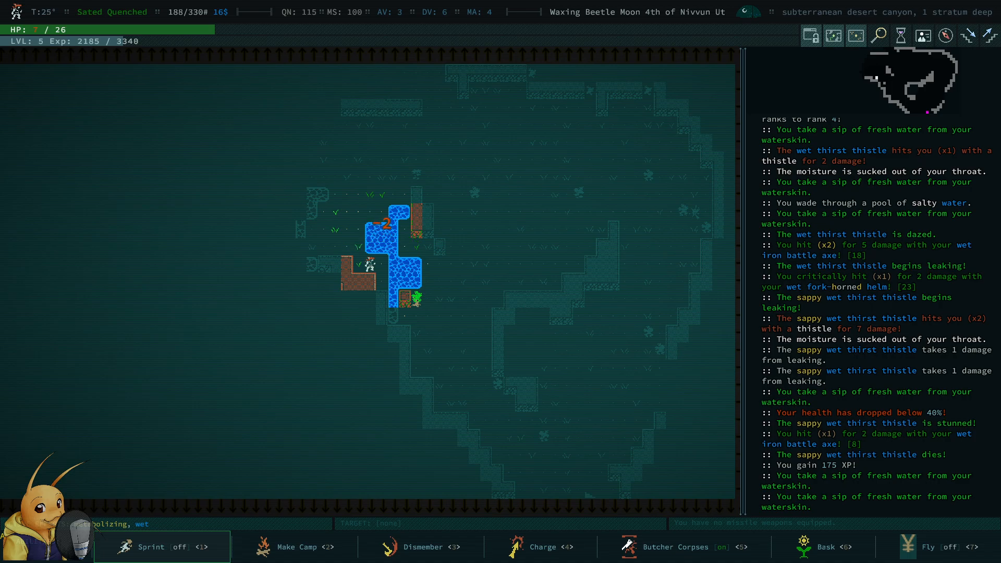
- Bring up the inventory and scroll toward the character sheet with BearHat's mutations
{"action": "key", "text": "i"}
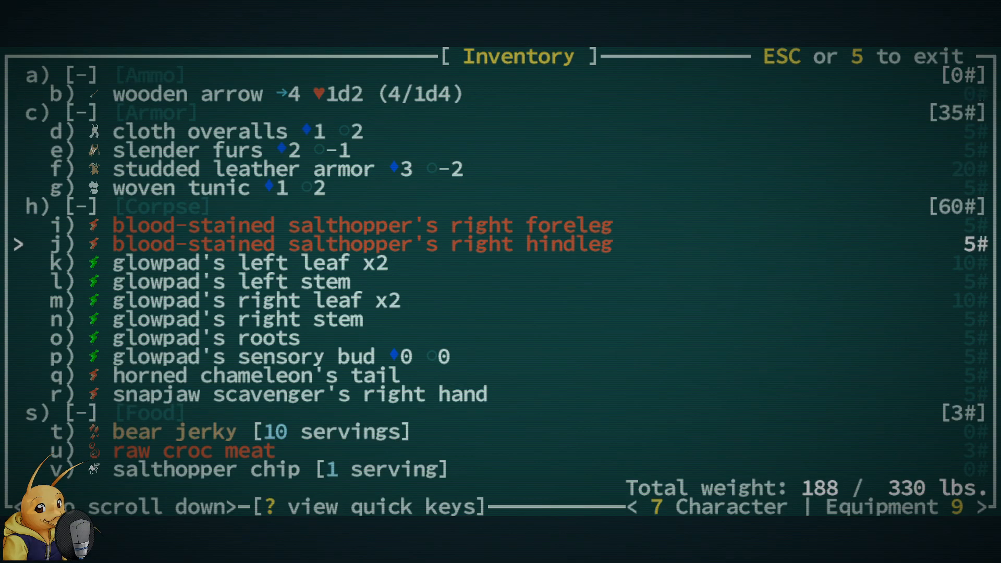
{"action": "scroll", "scroll_direction": "down", "scroll_amount": 3}
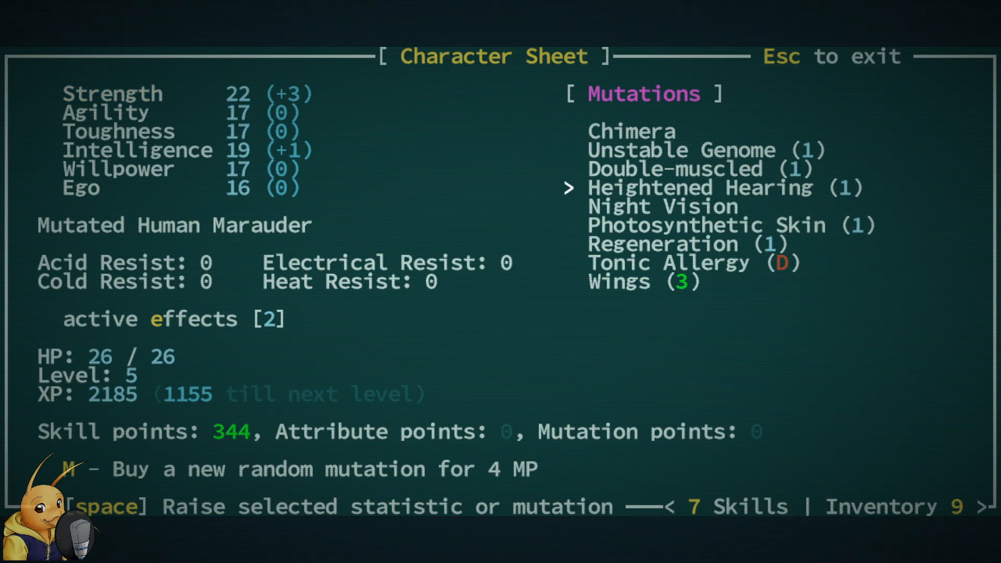
{"action": "key", "text": "down"}
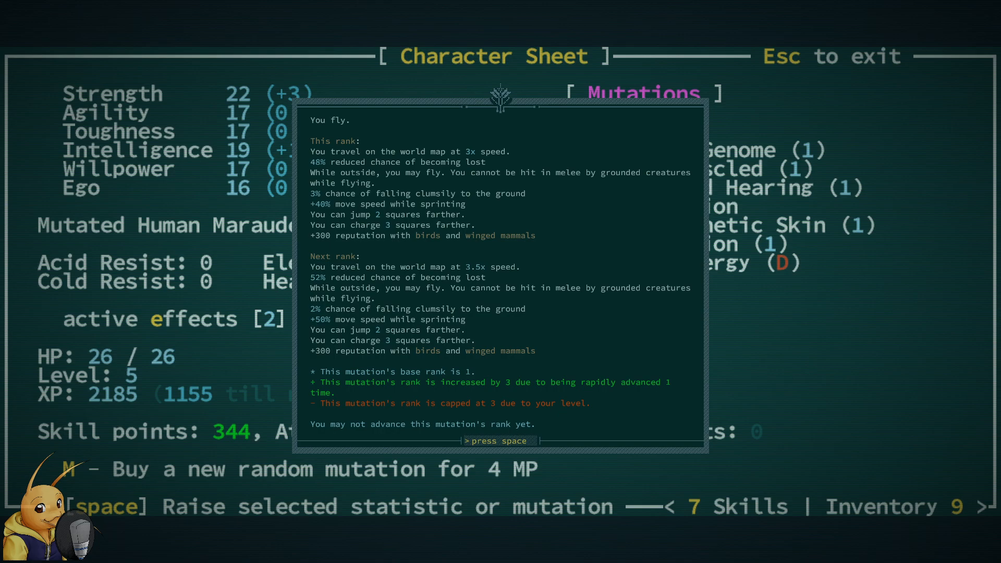
{"action": "key", "text": "space"}
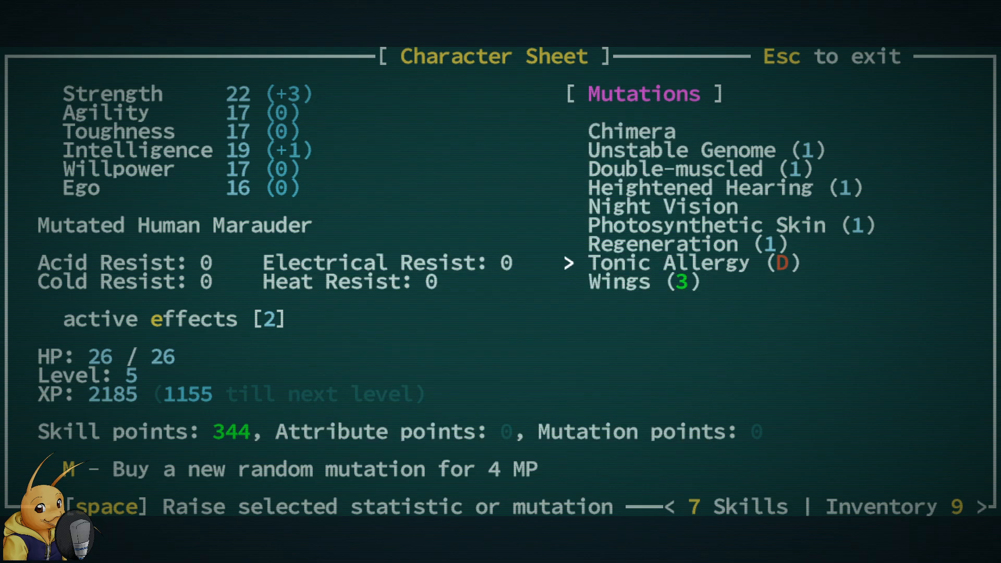
{"action": "key", "text": "space"}
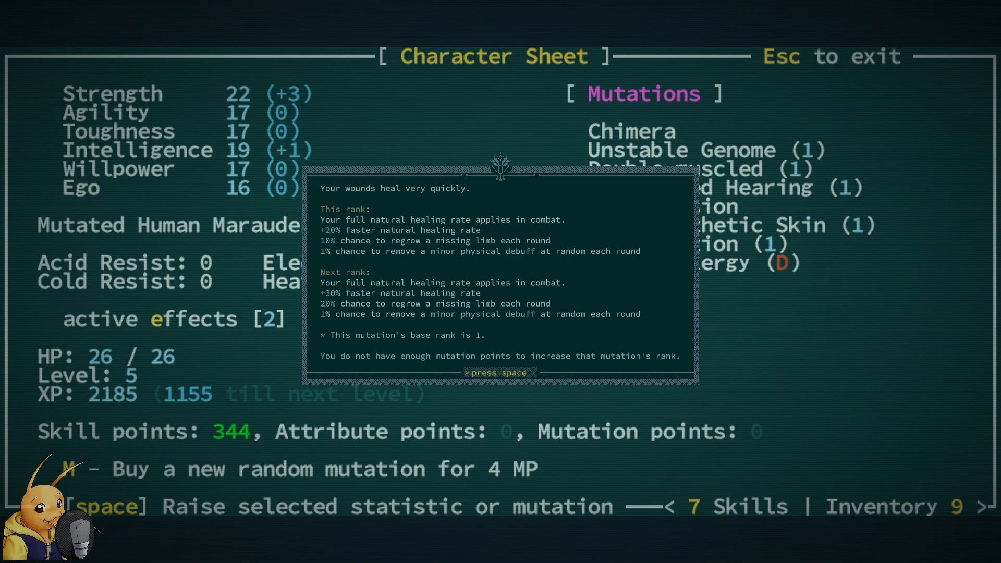
{"action": "key", "text": "space"}
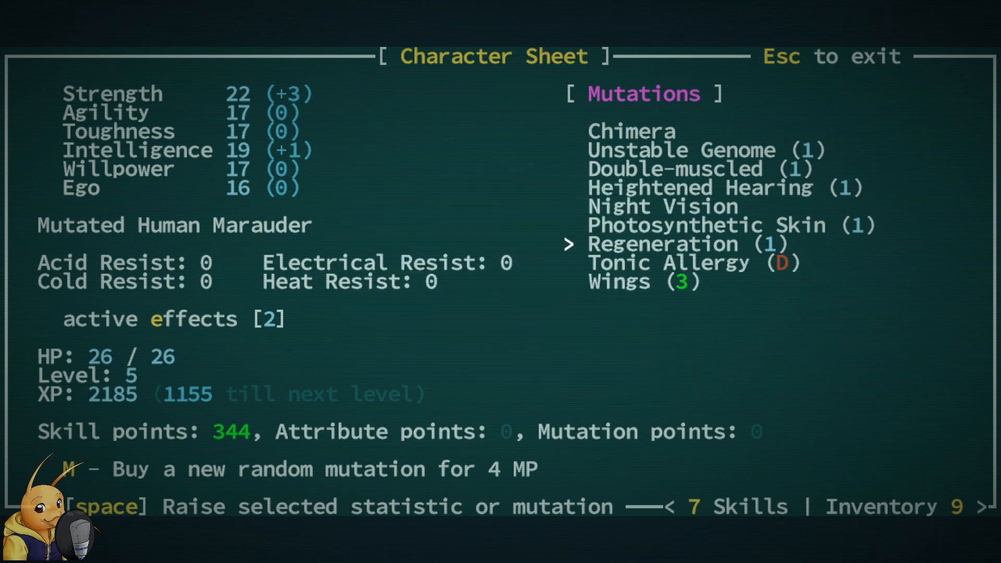
{"action": "key", "text": "up"}
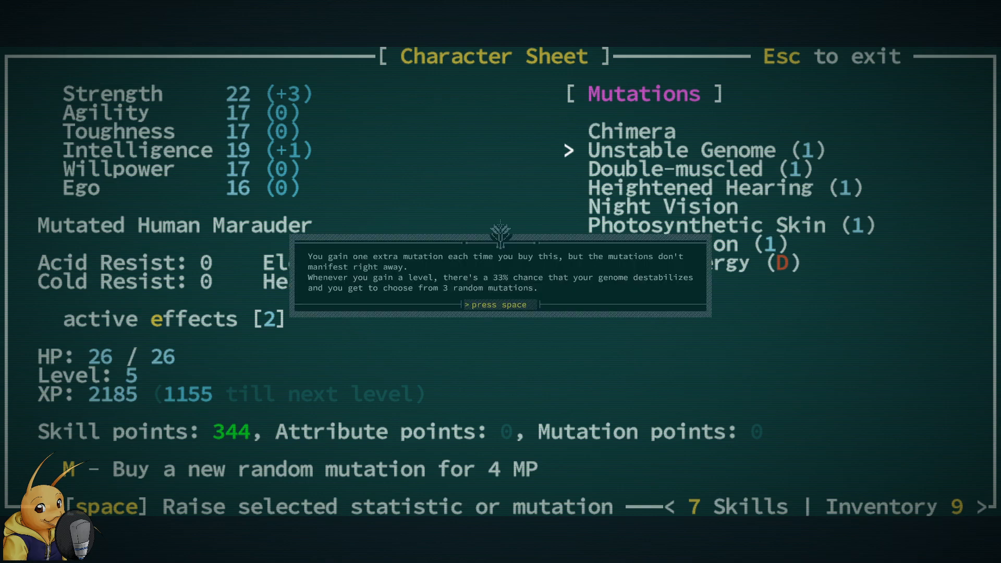
{"action": "key", "text": "space"}
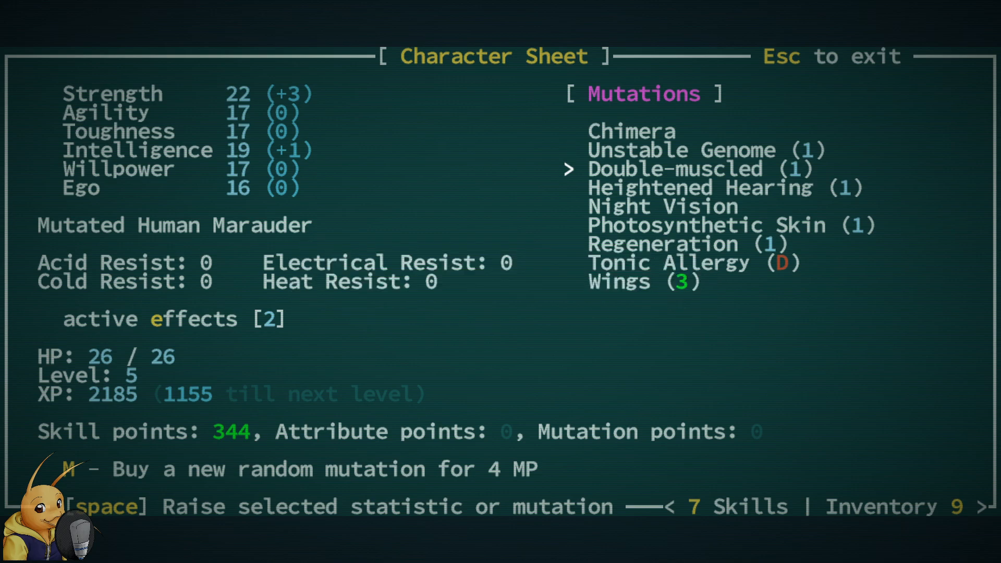
{"action": "key", "text": "up"}
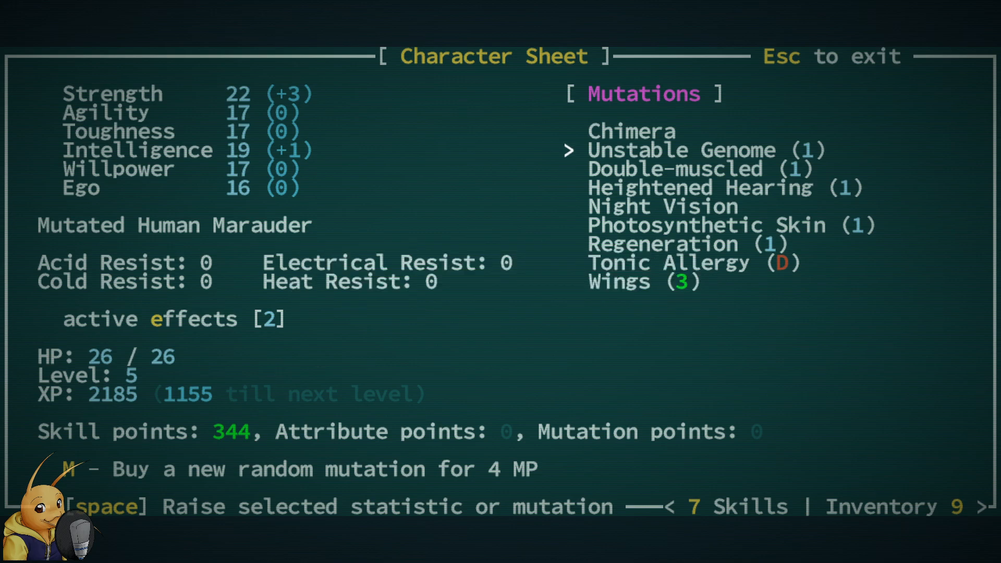
{"action": "key", "text": "Down"}
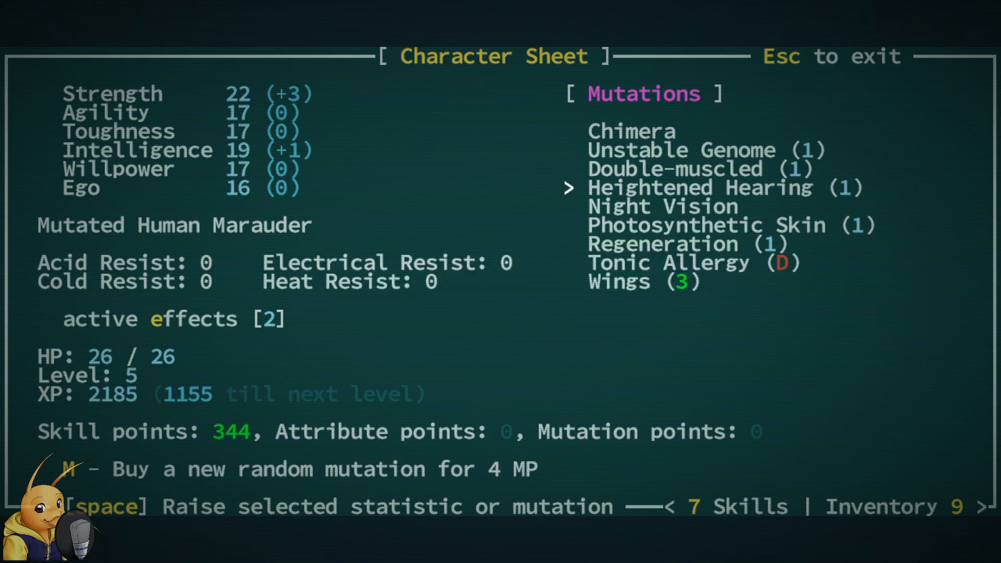
{"action": "key", "text": "space"}
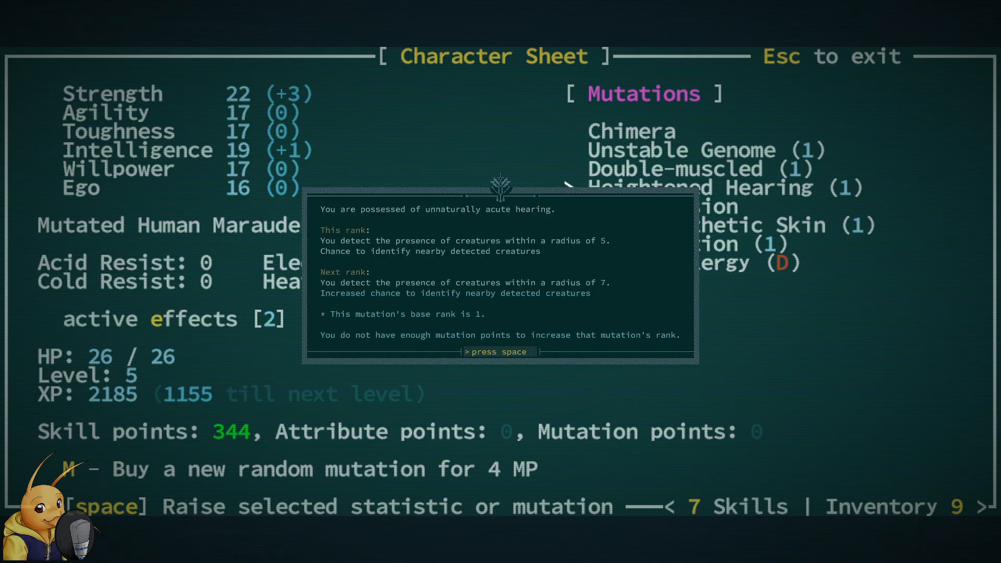
{"action": "key", "text": "space"}
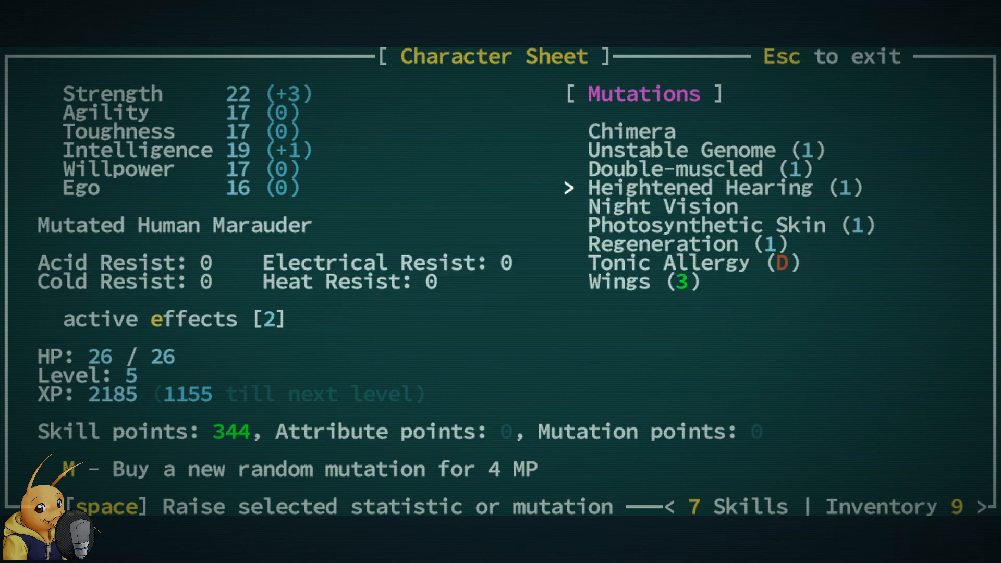